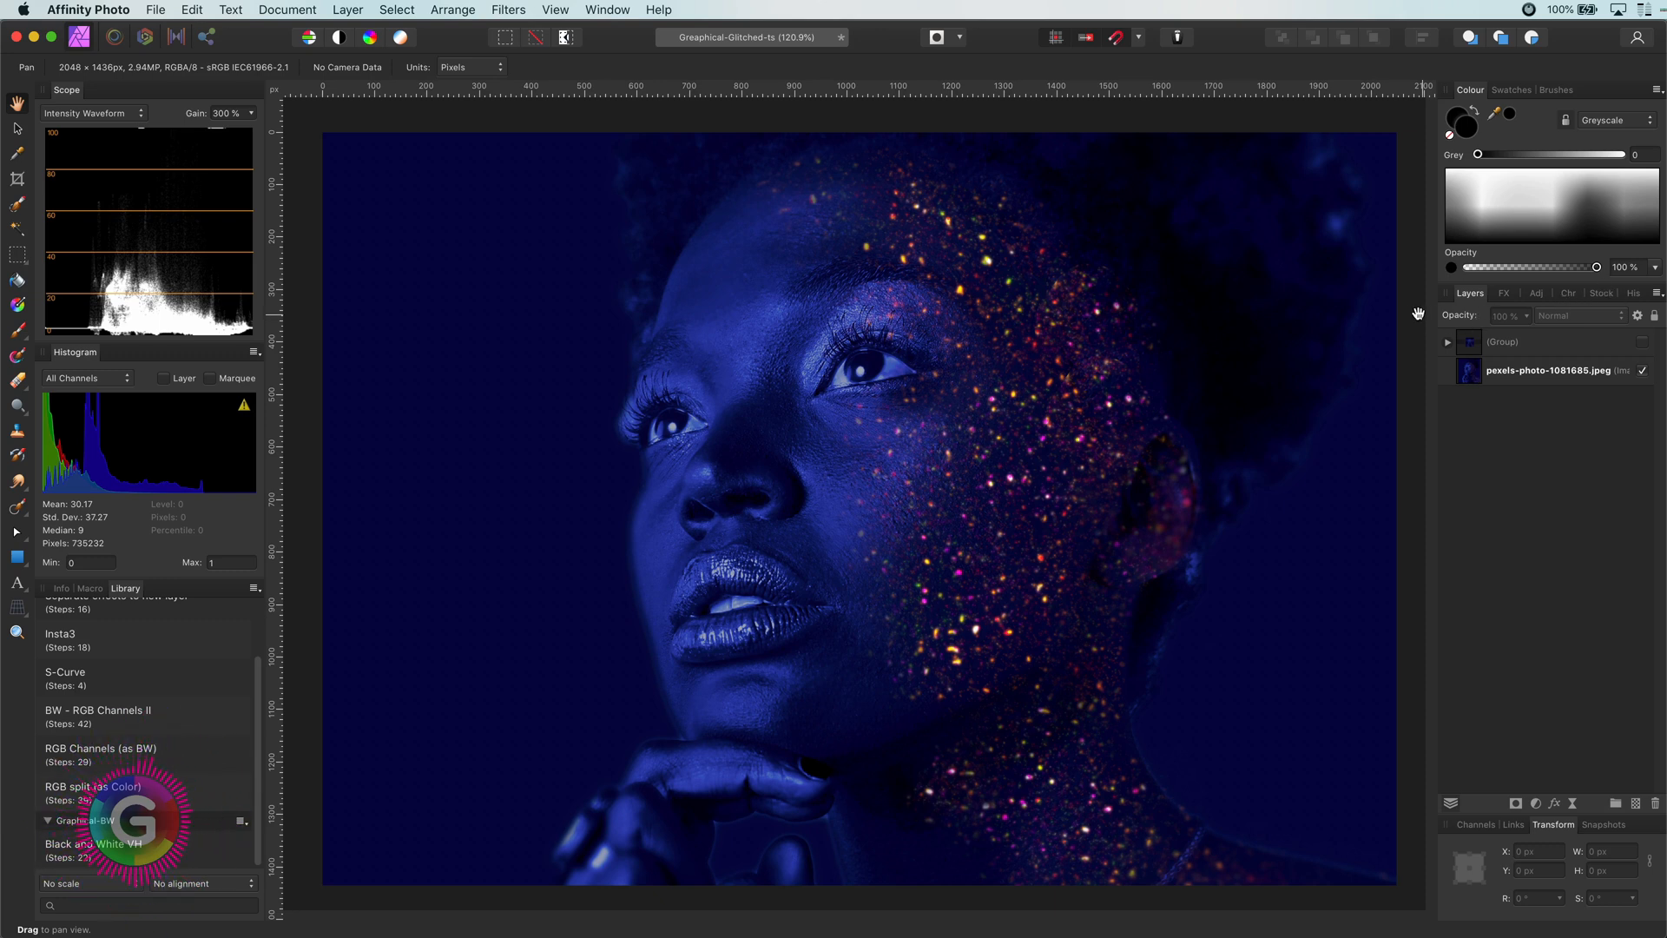
Apply an Affine filter to the black bar: Scale Y 10%, Offset Y -25%, Extend Mode Wrap.
click(1553, 370)
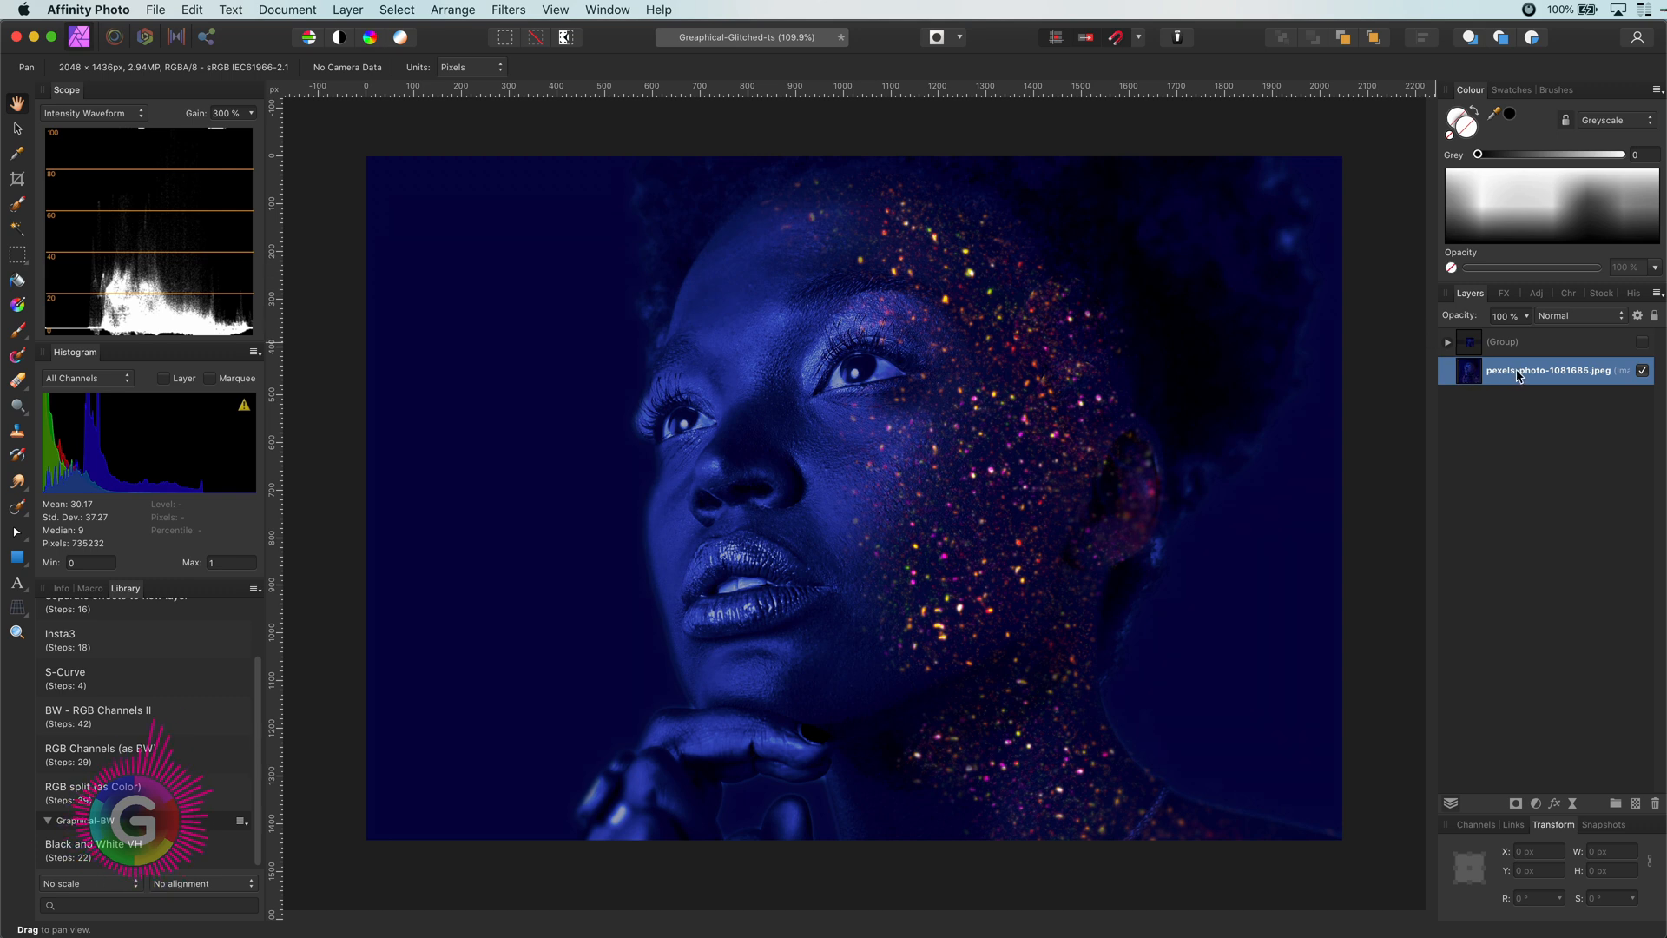
mouse_move(19, 559)
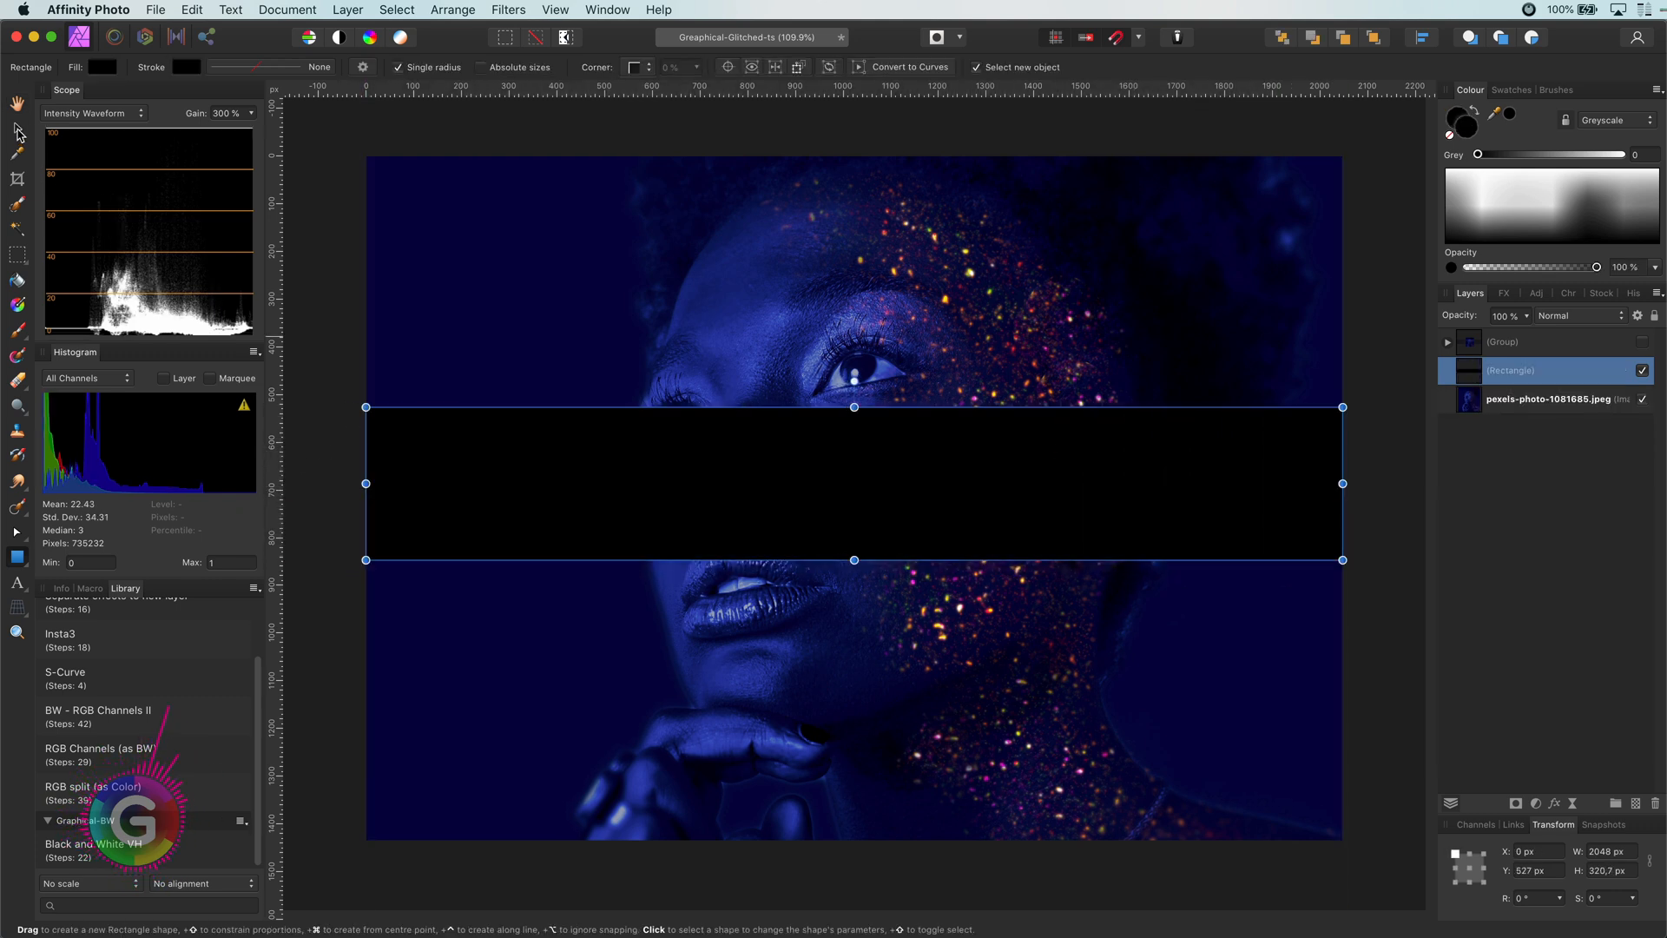
click(508, 9)
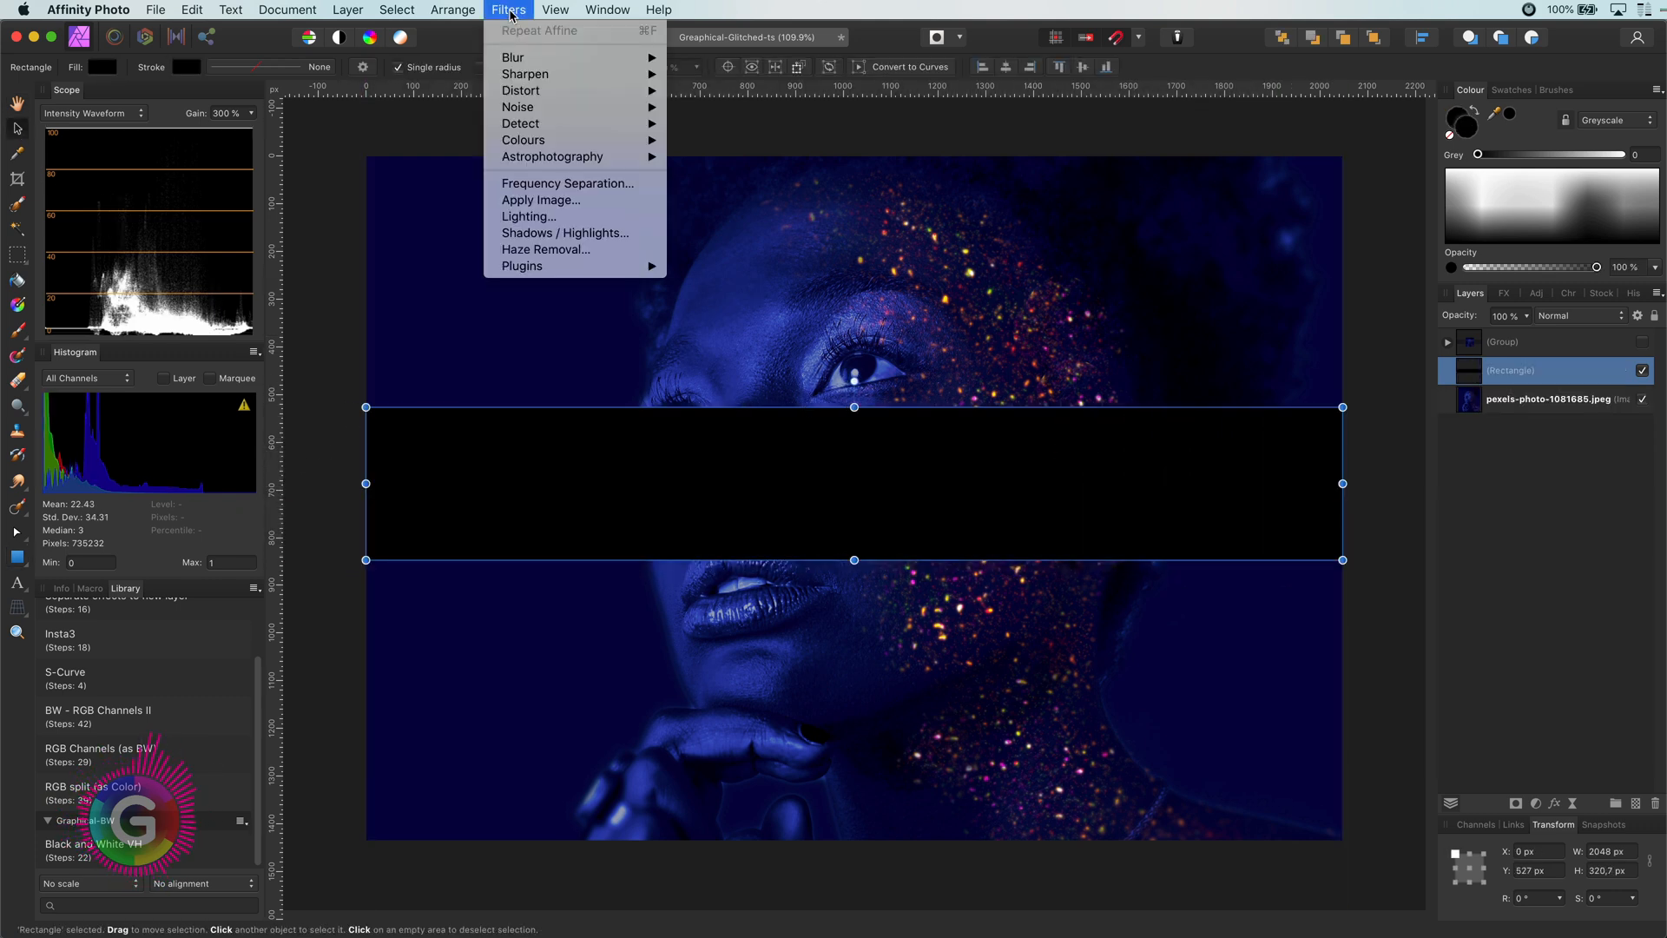
mouse_move(521, 90)
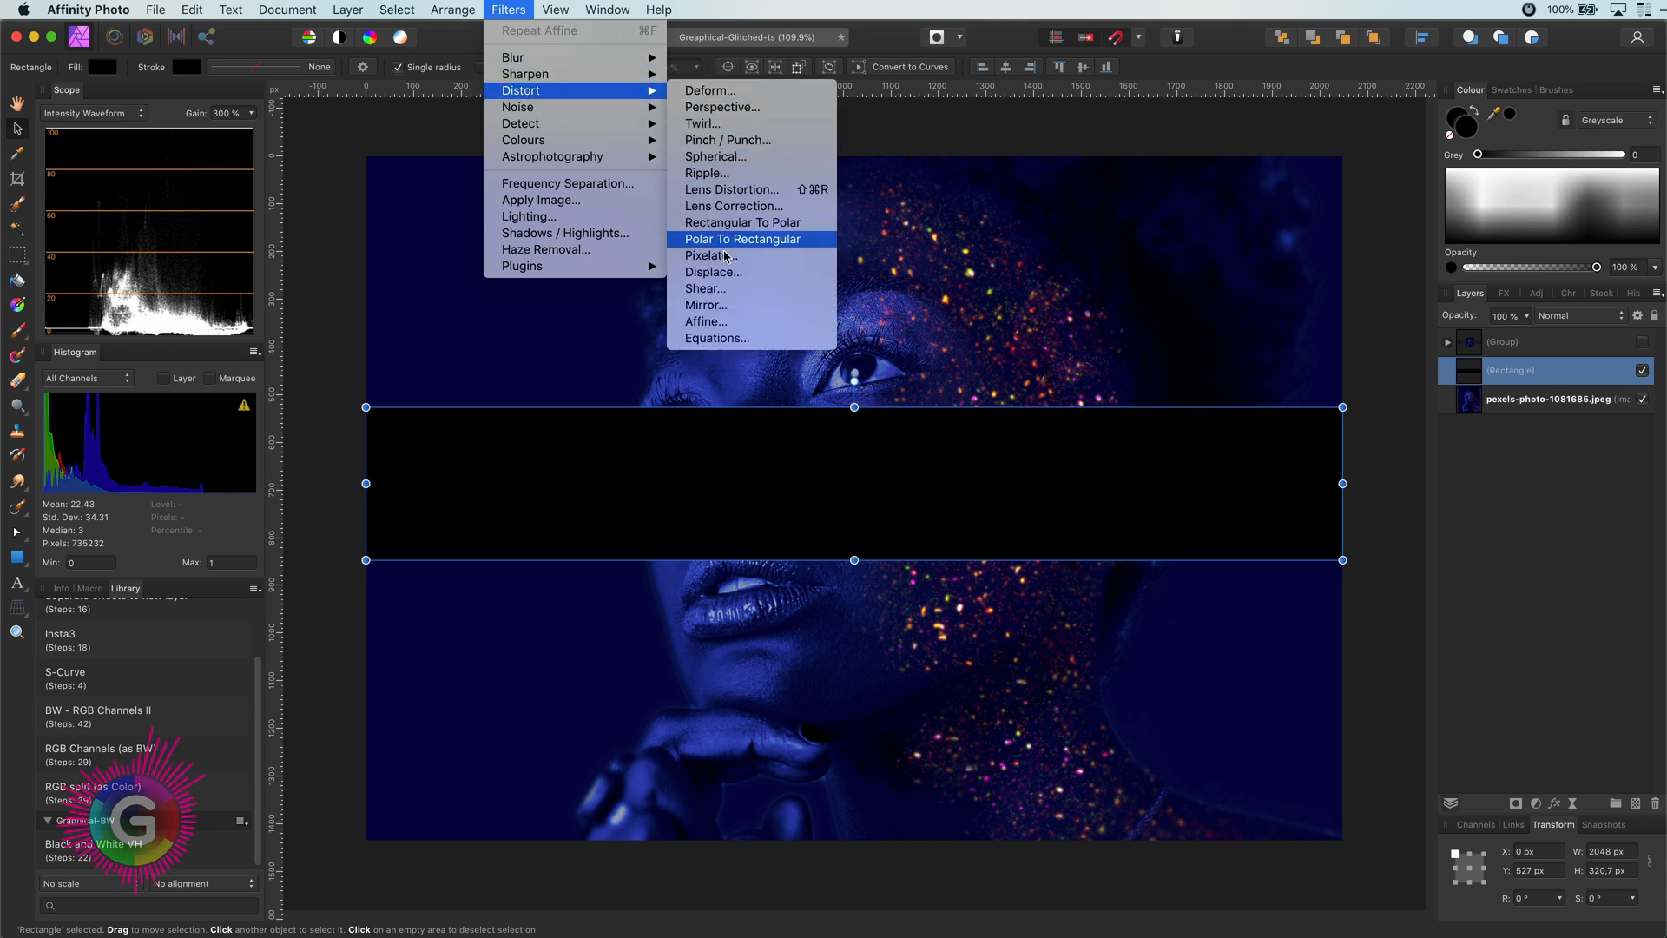
mouse_move(731, 321)
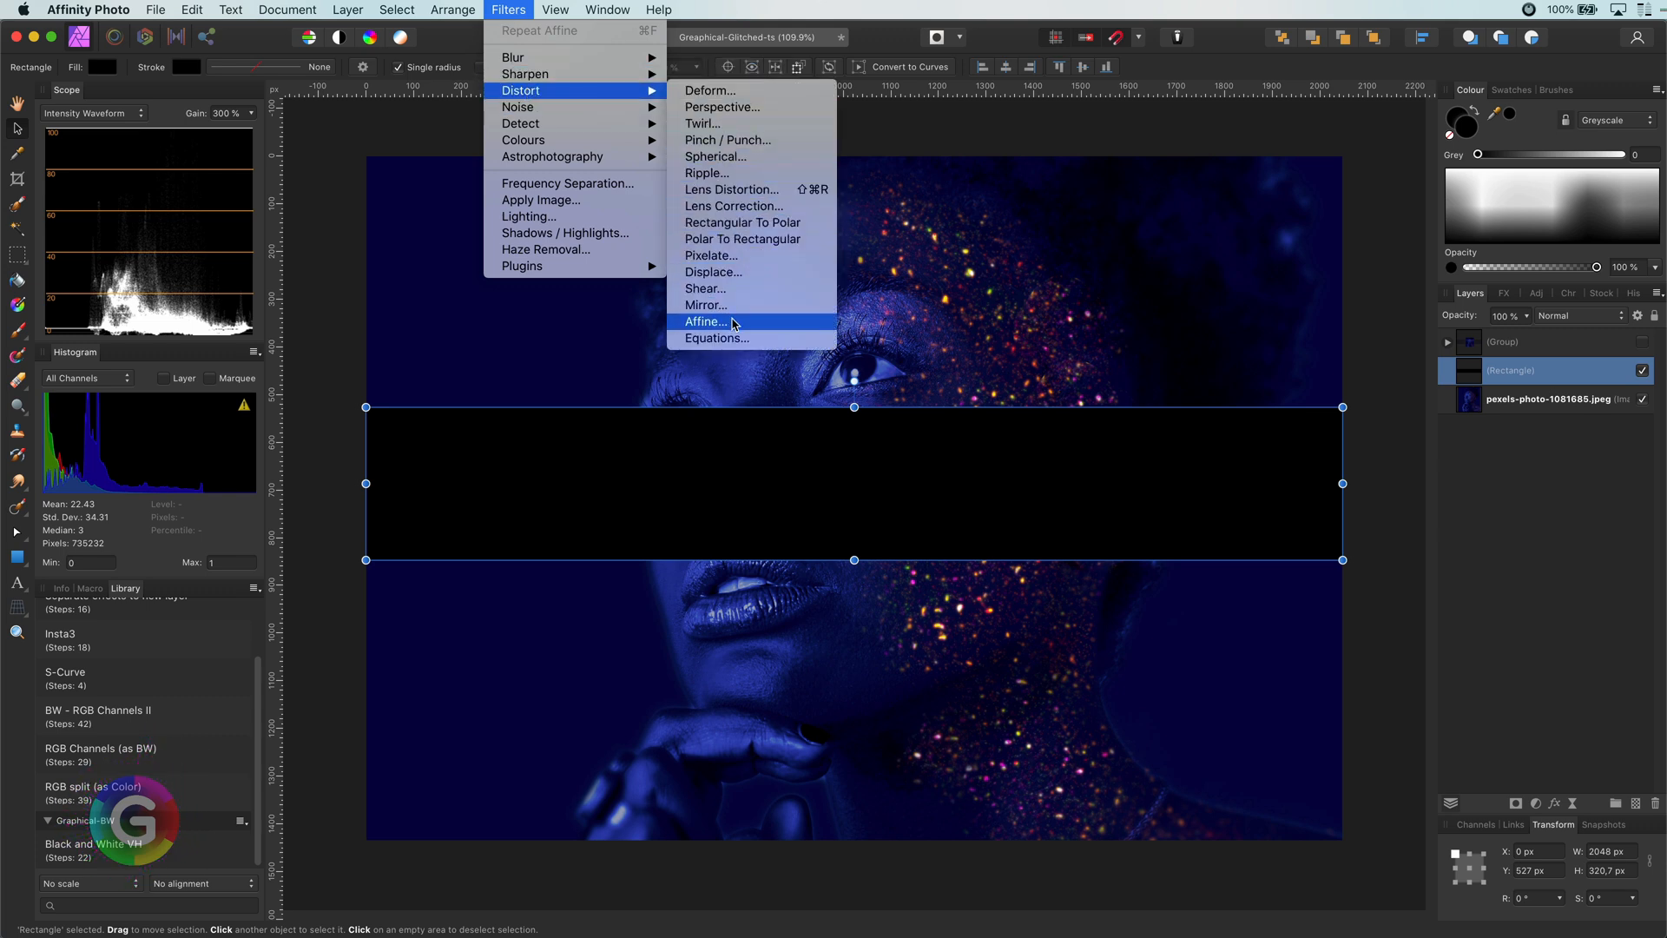
click(705, 321)
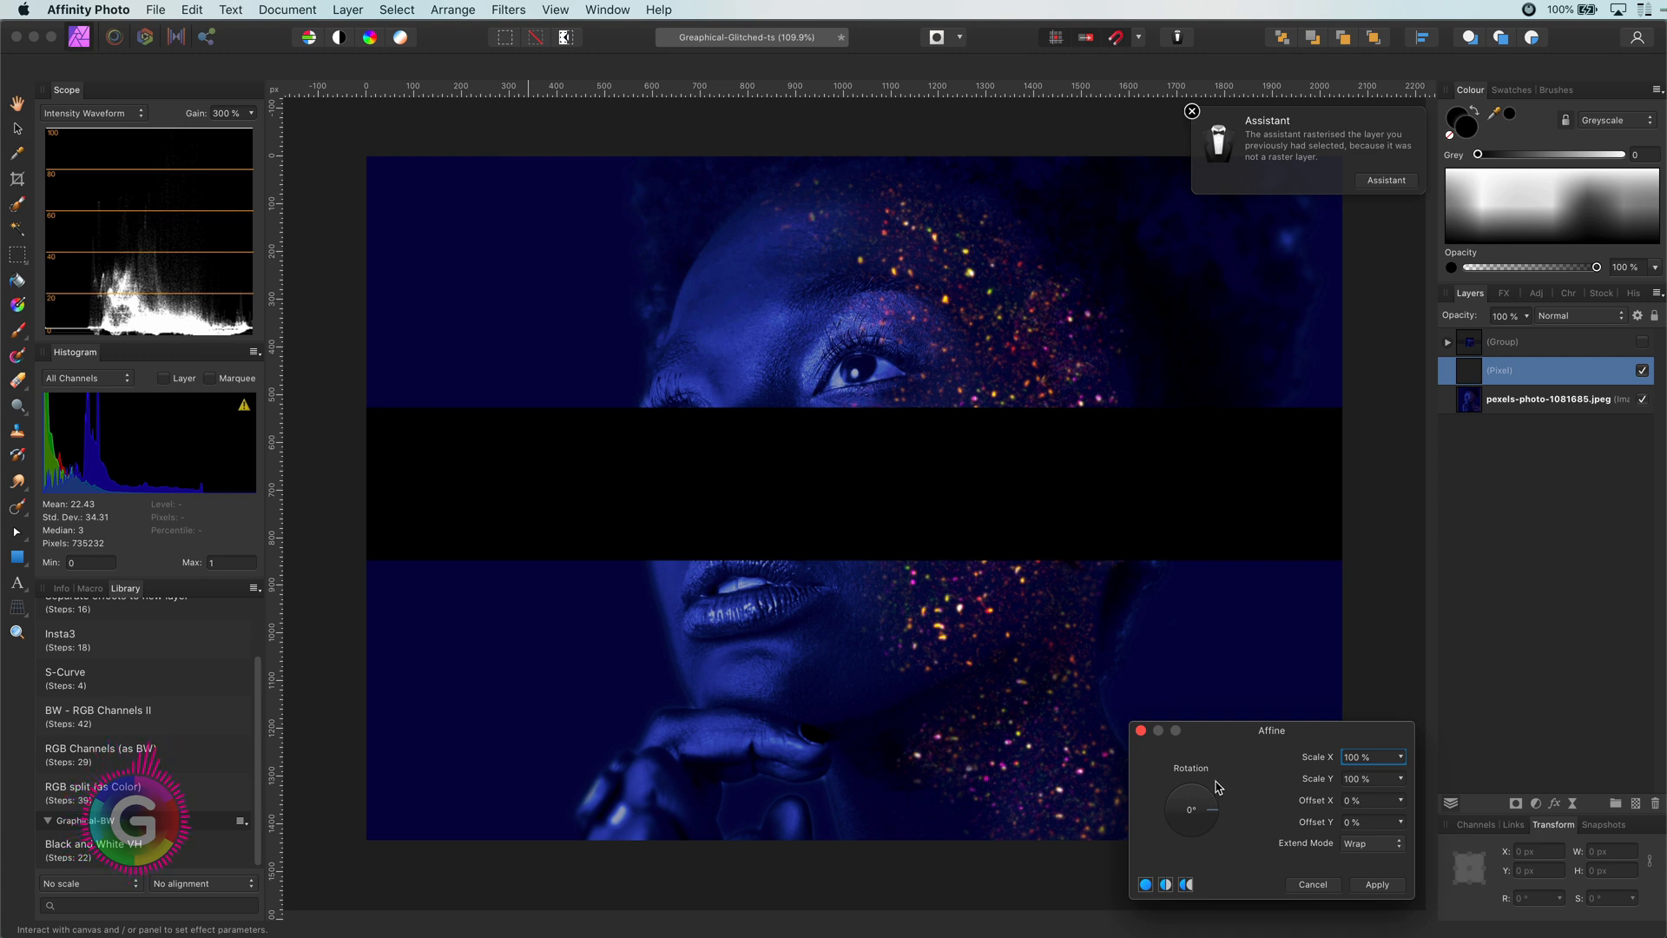
mouse_move(1318, 831)
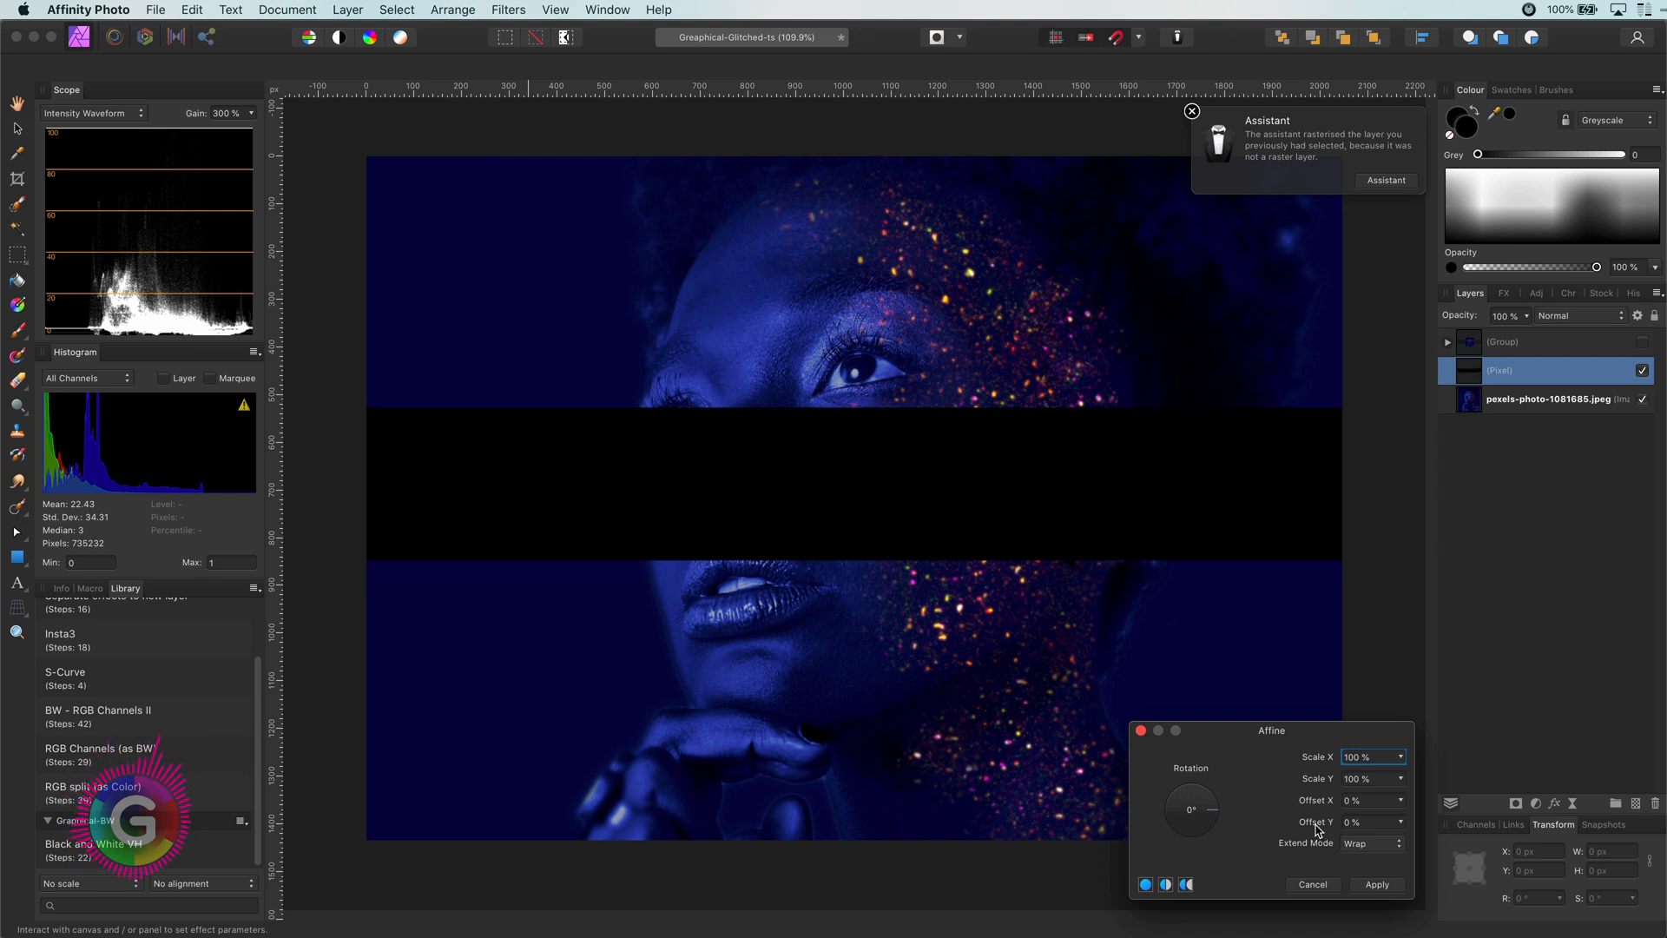
click(1370, 821)
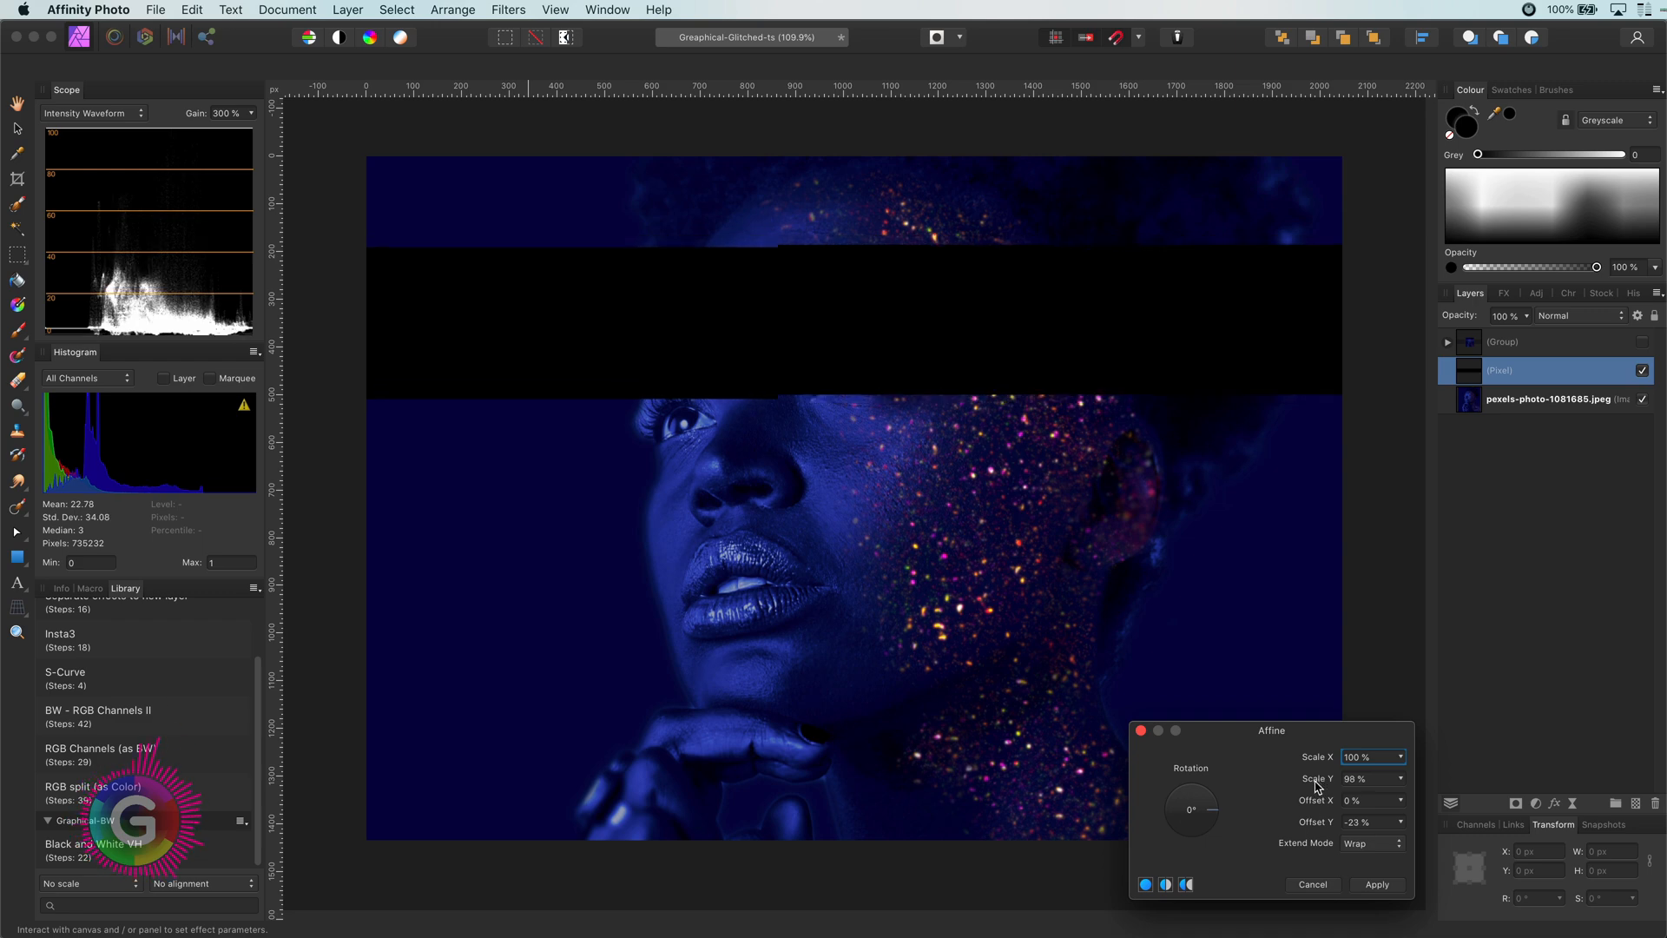
click(1366, 777)
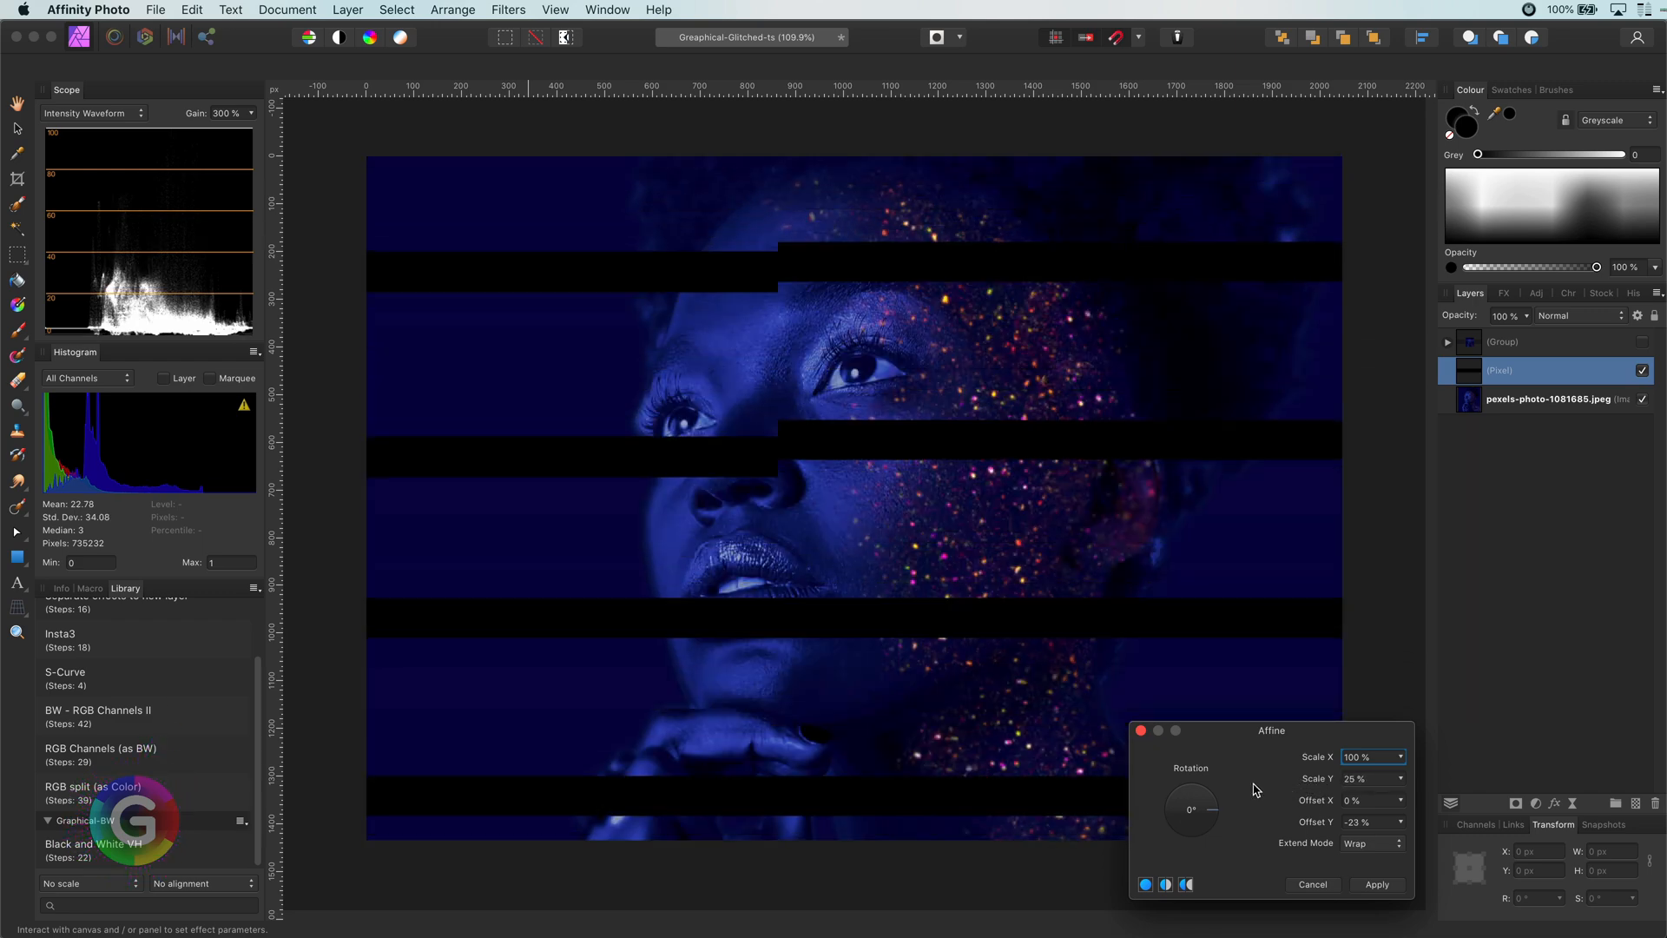
click(1368, 778)
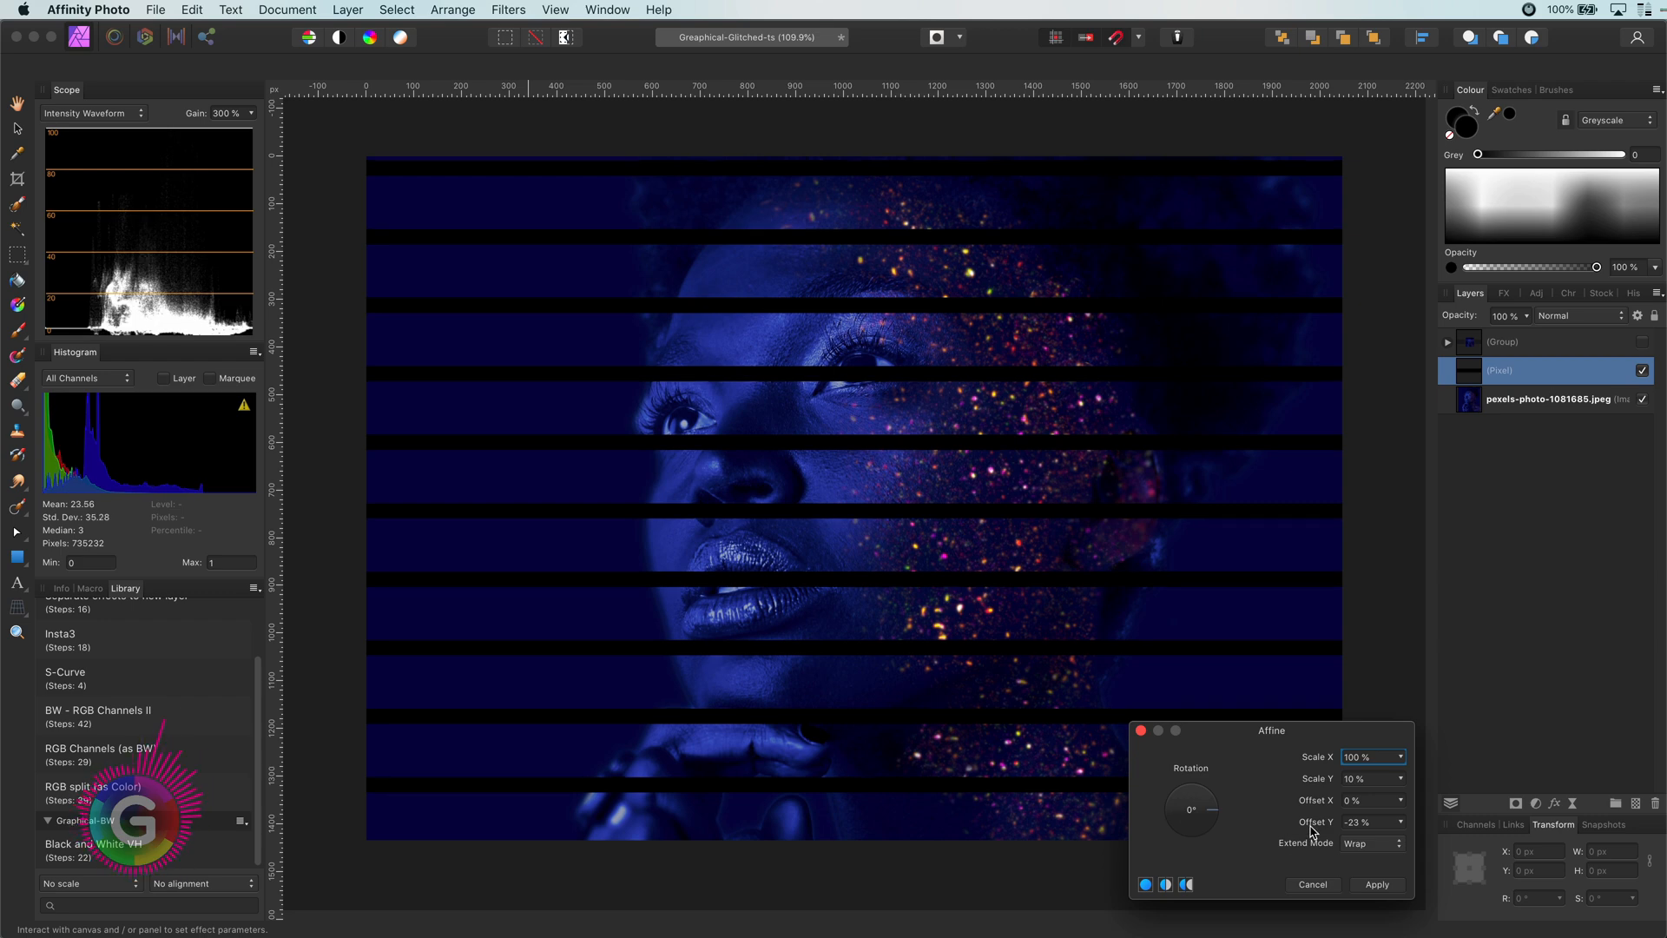
click(1399, 825)
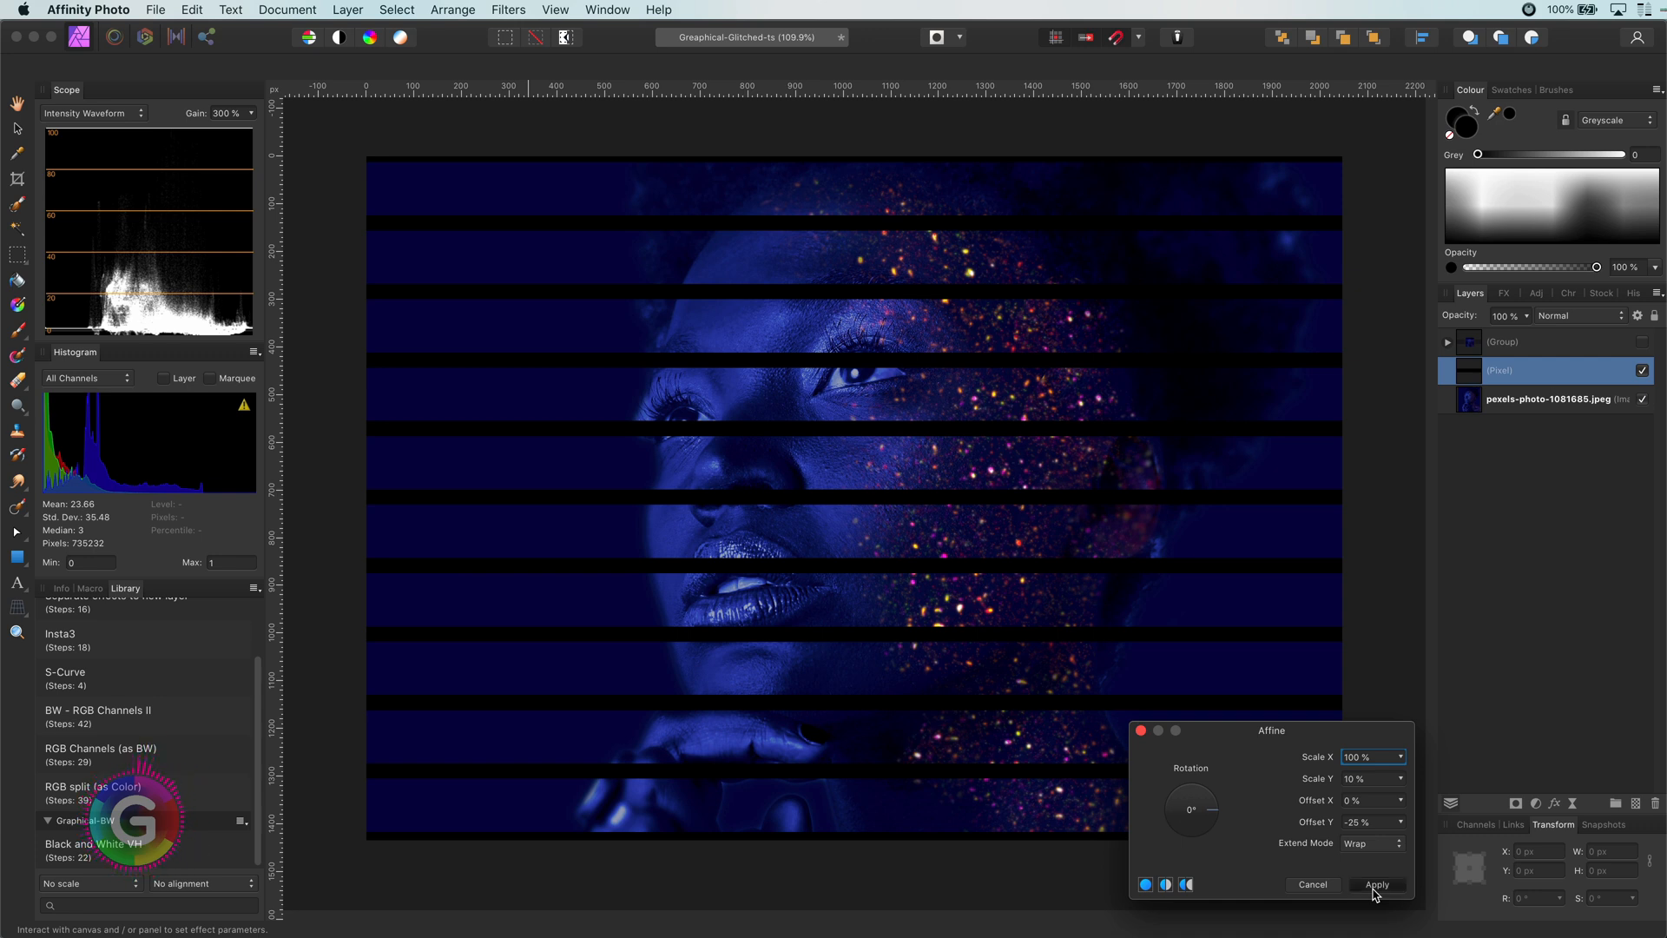
click(1375, 884)
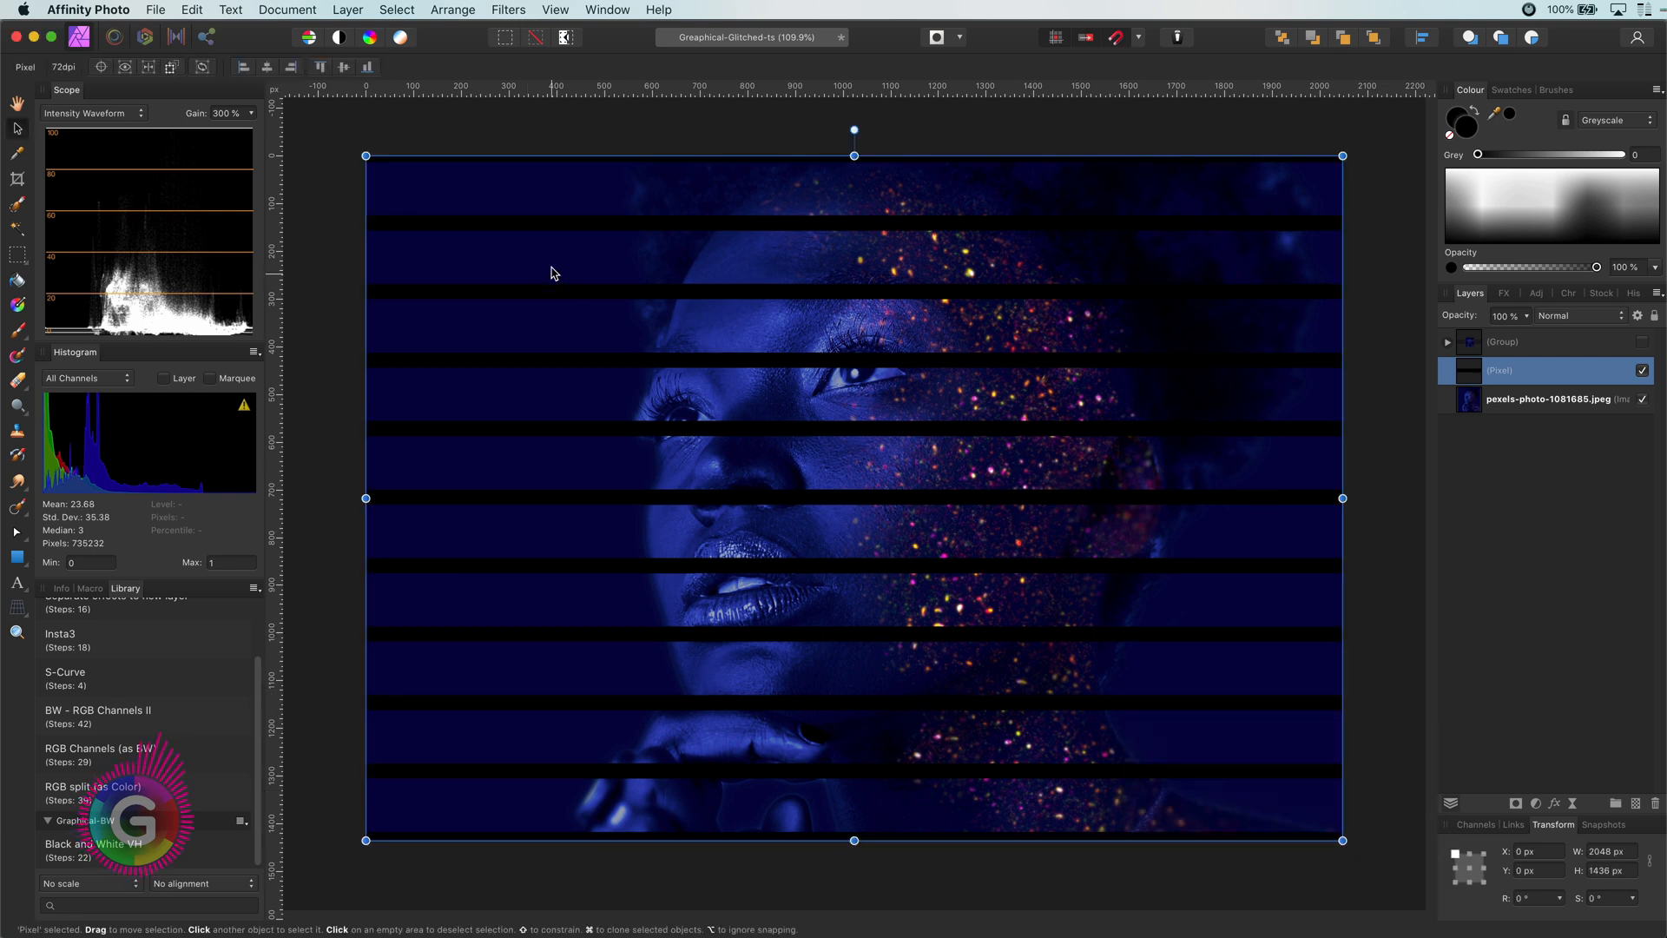
Repeat the Affine filter, then run Affine again with Scale Y 88% and Offset Y -6%.
click(508, 9)
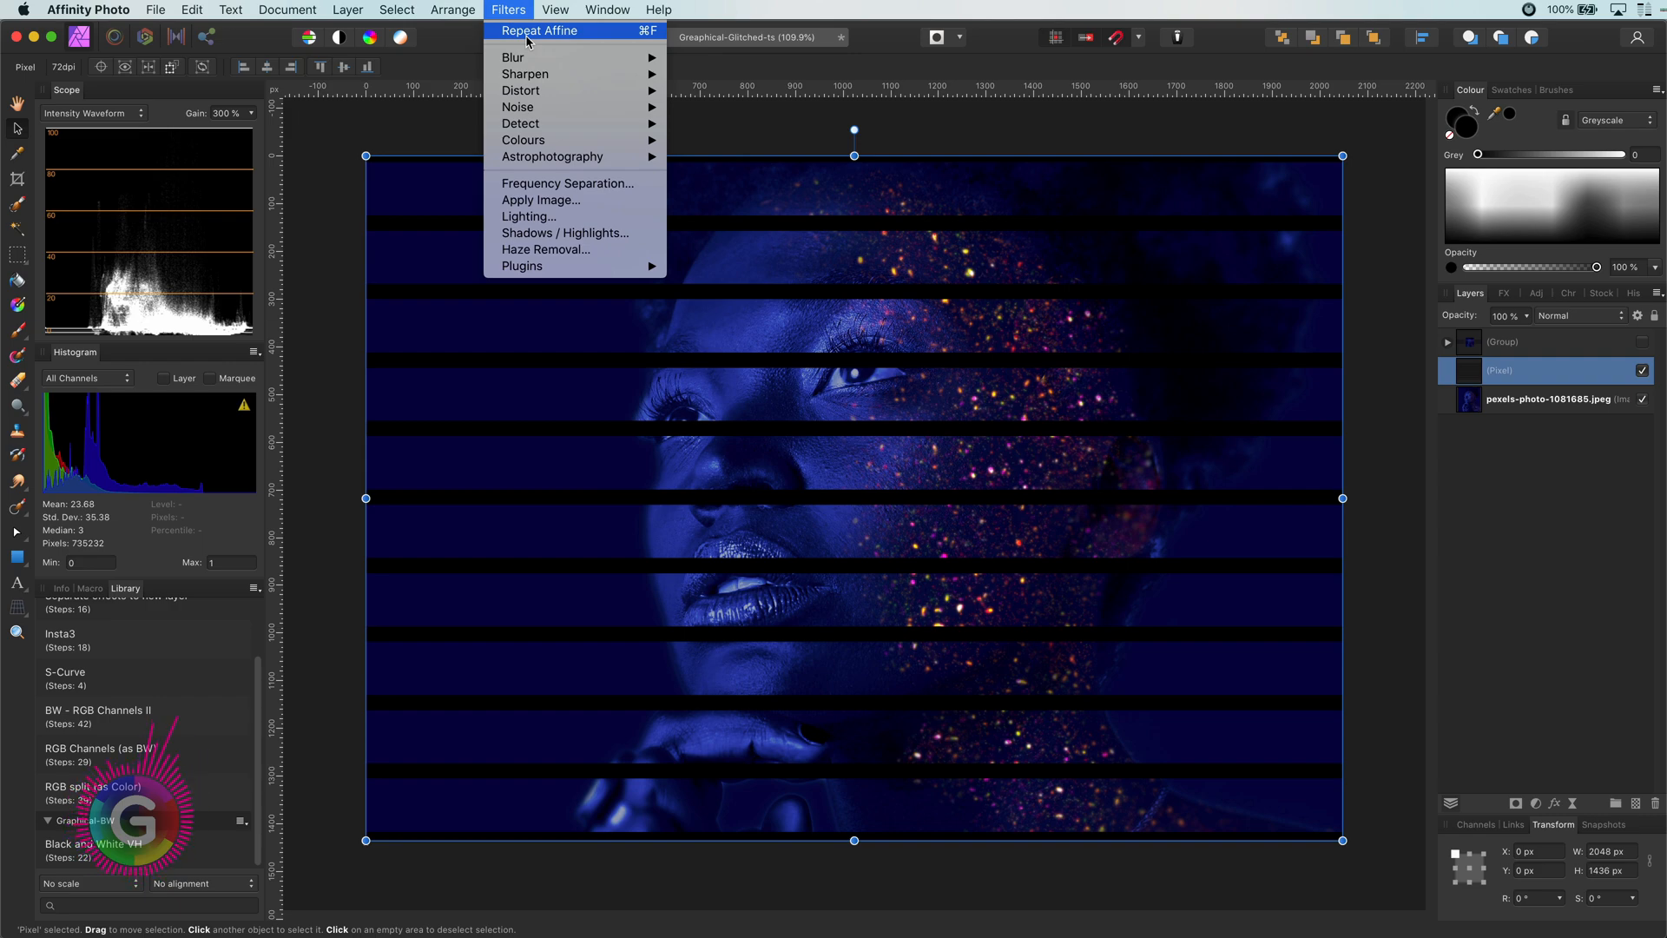
click(540, 29)
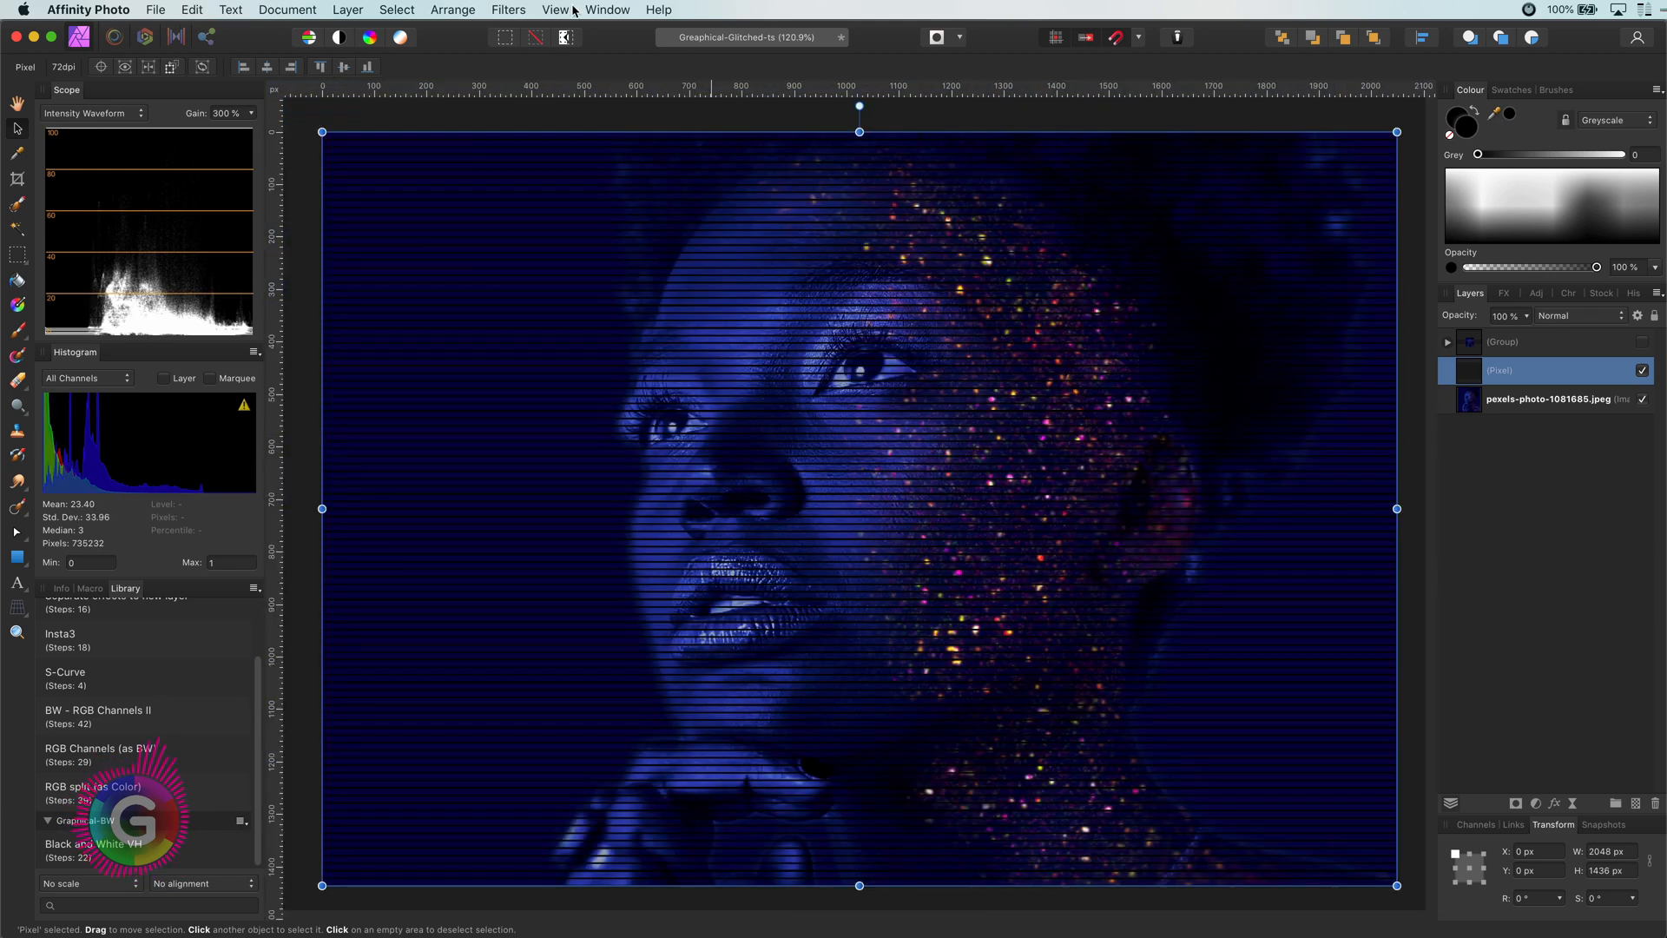
click(507, 10)
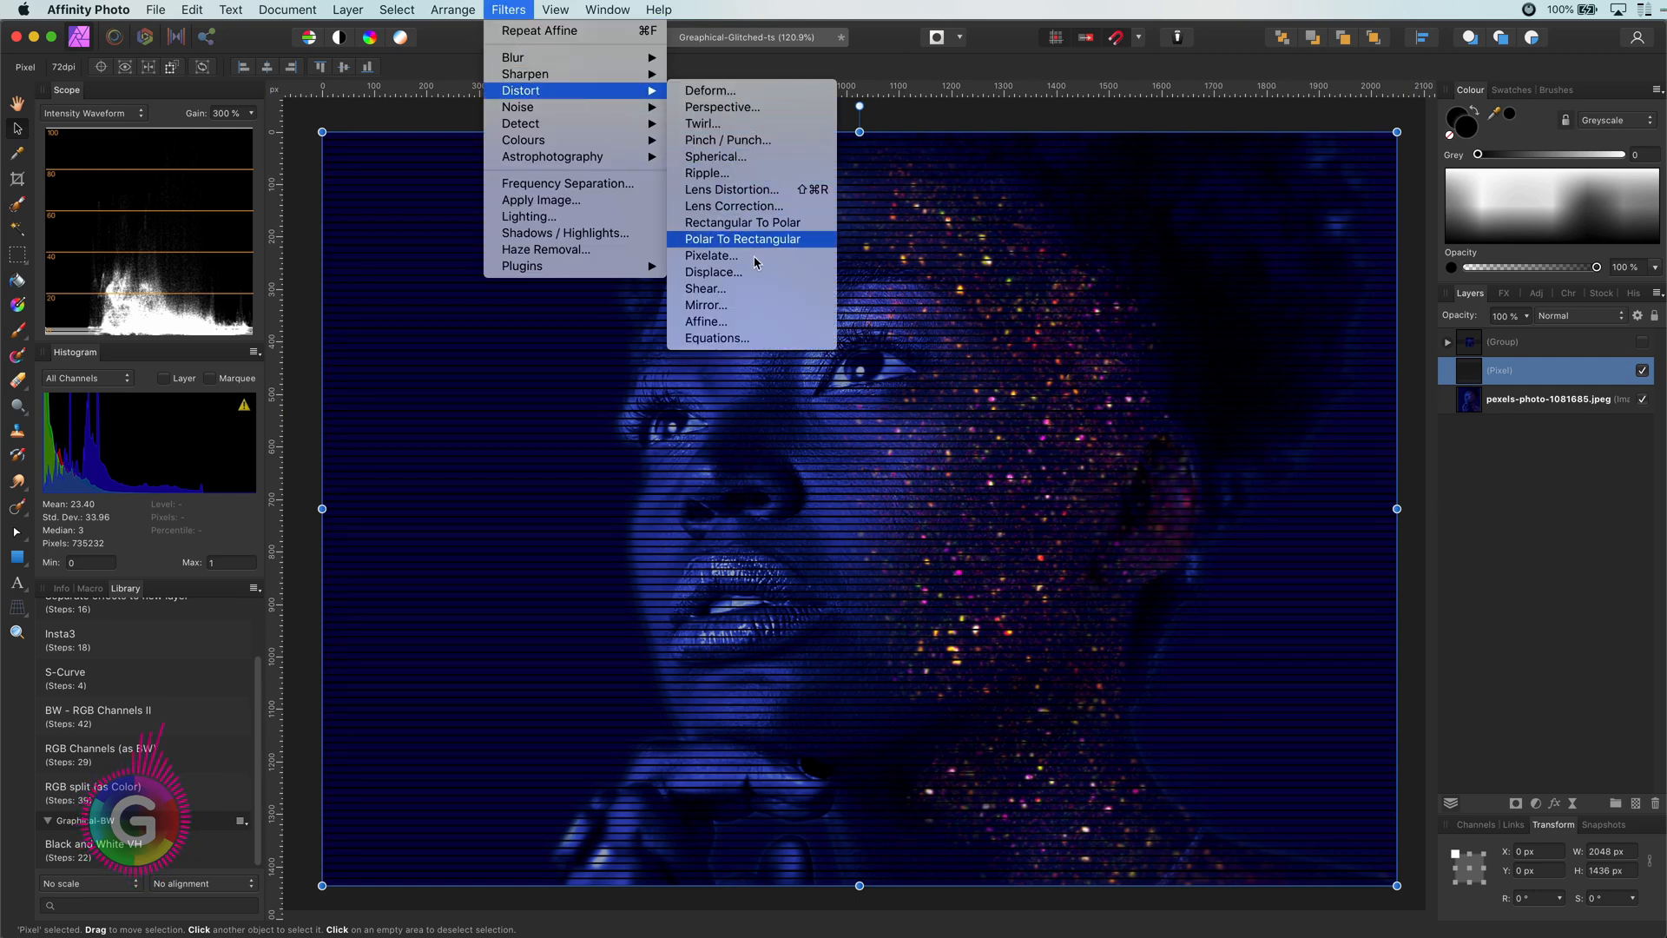
click(705, 321)
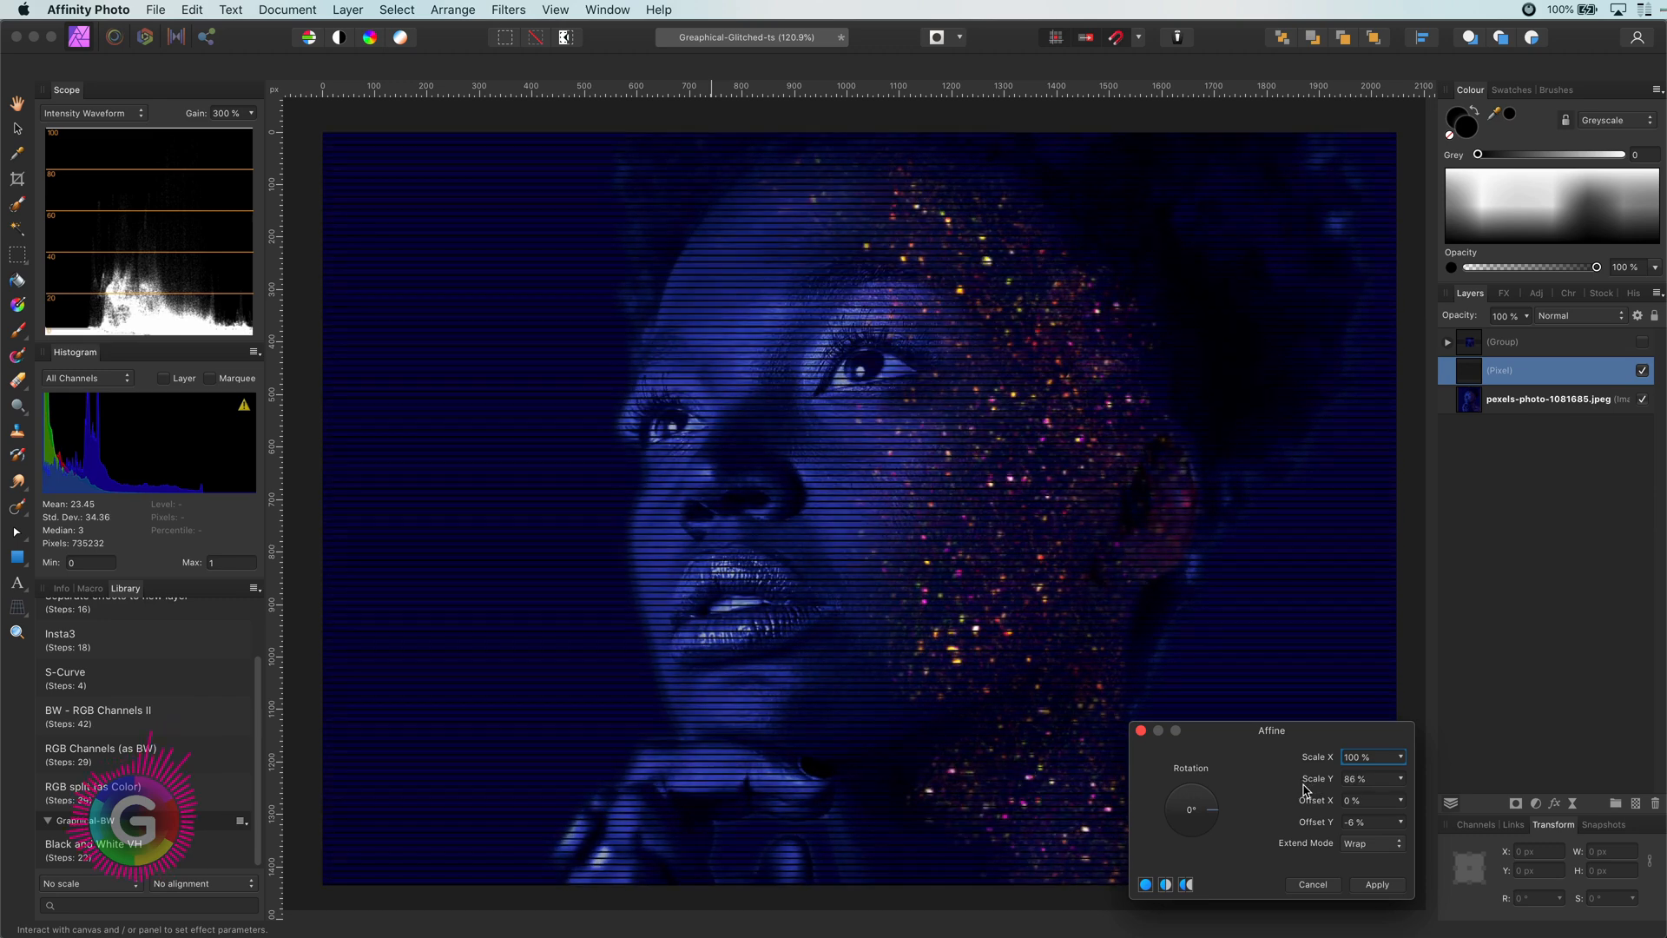
click(1398, 774)
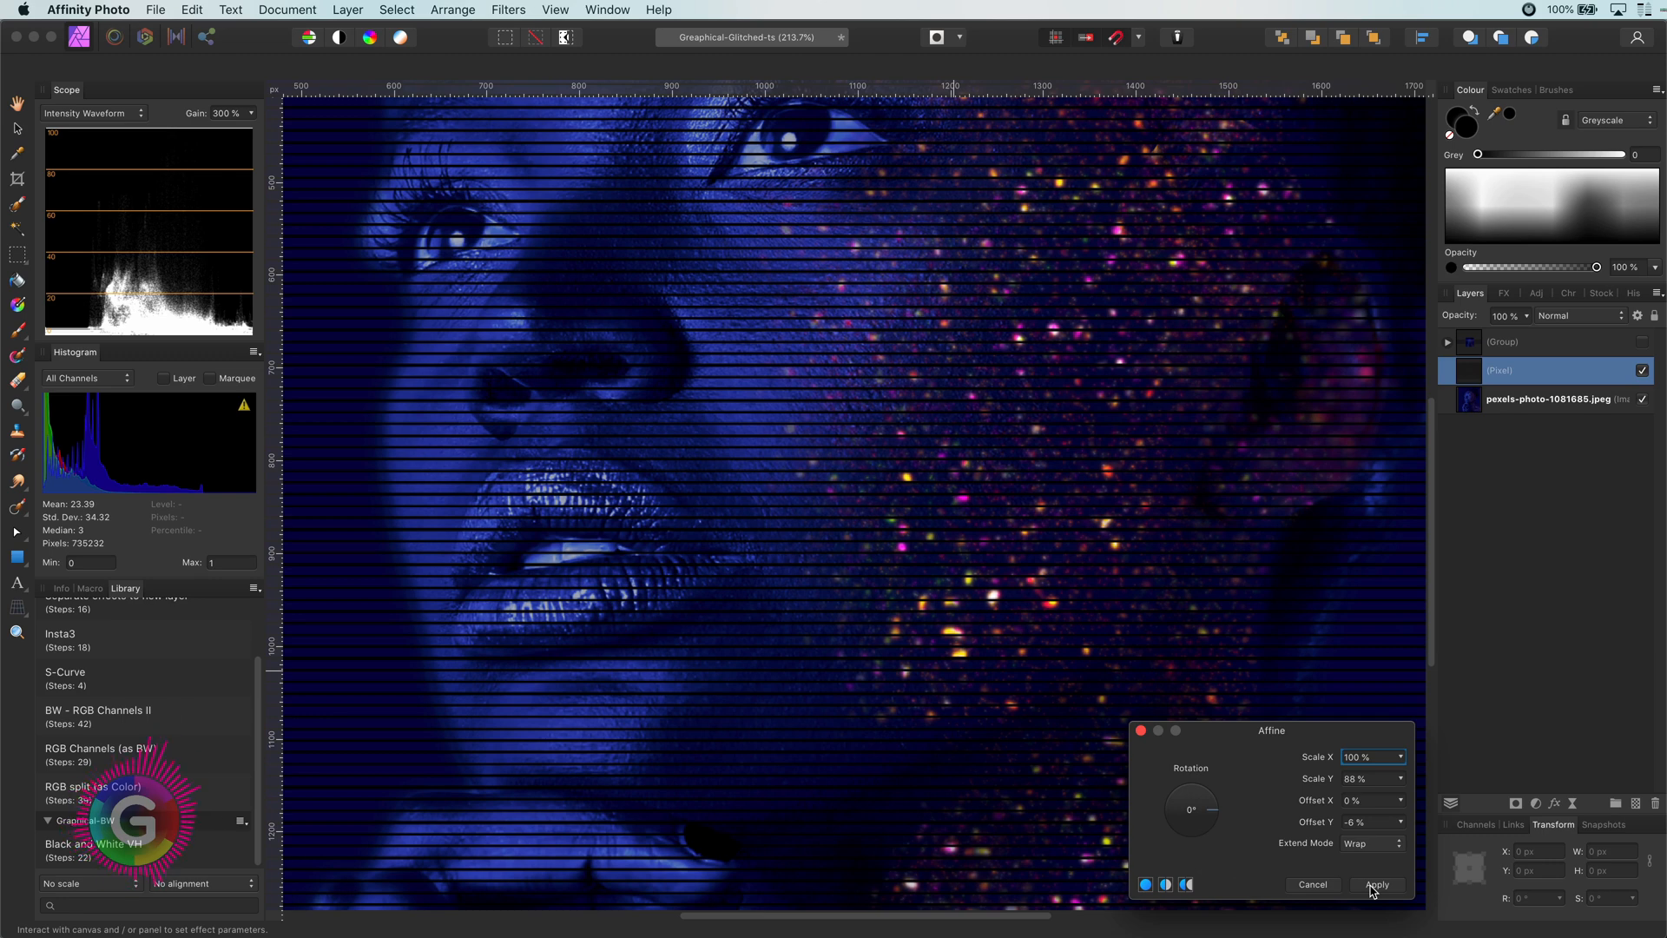
click(1375, 884)
text(Bars)
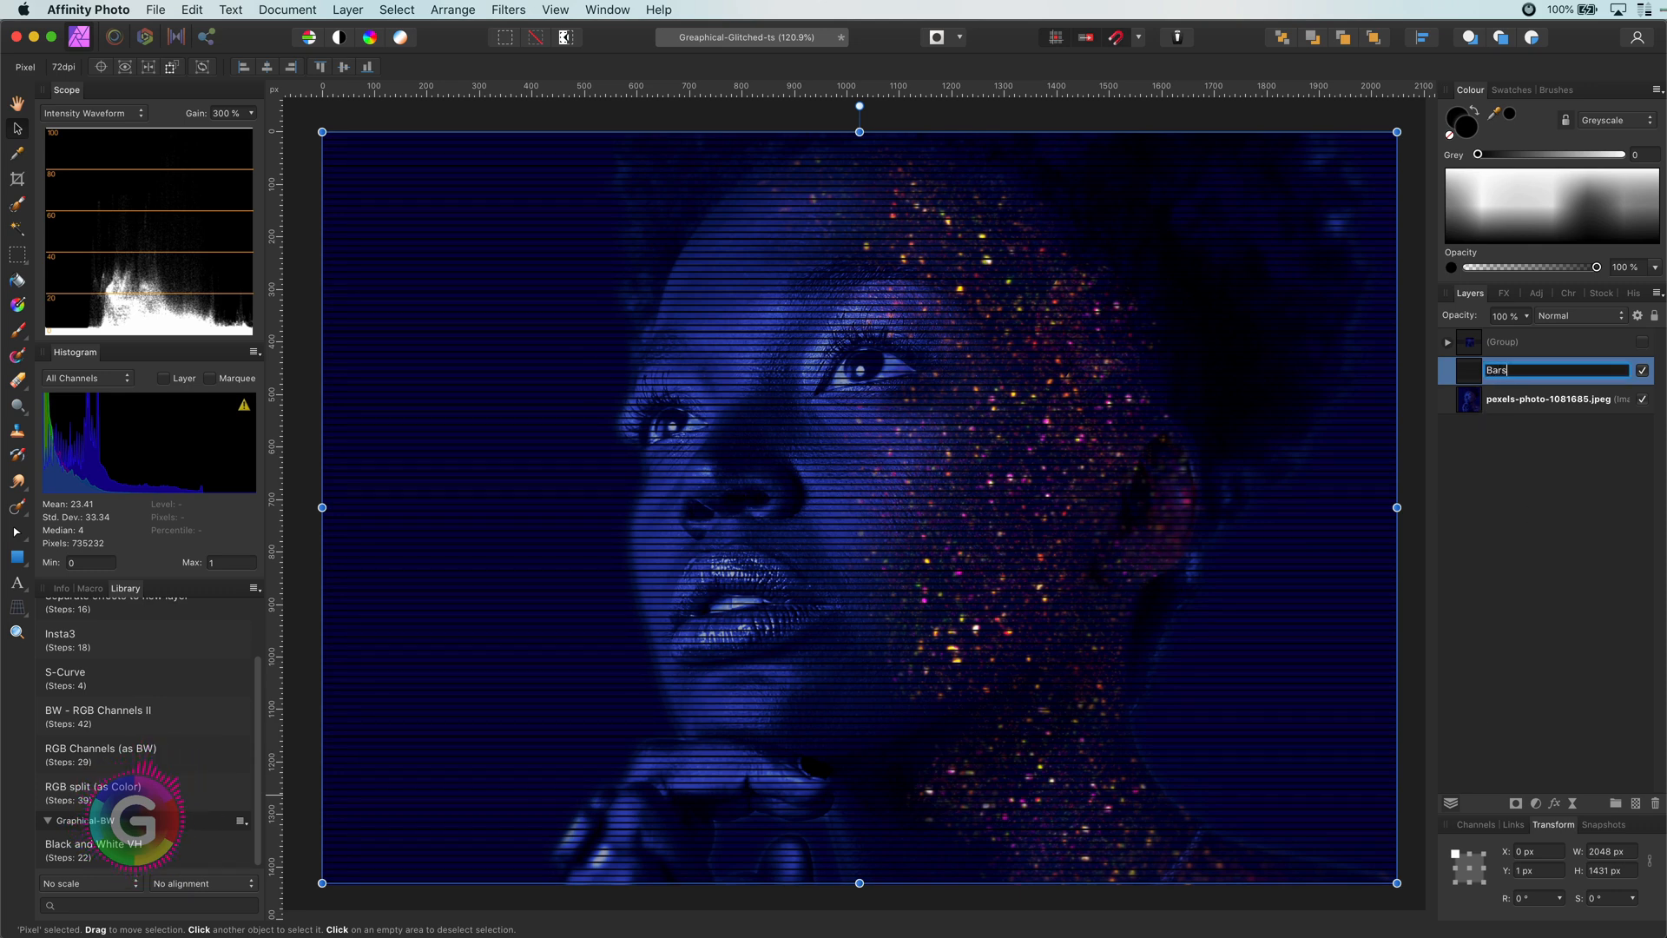
Confirm 'Bars' as the stripe layer's new name.
key(Return)
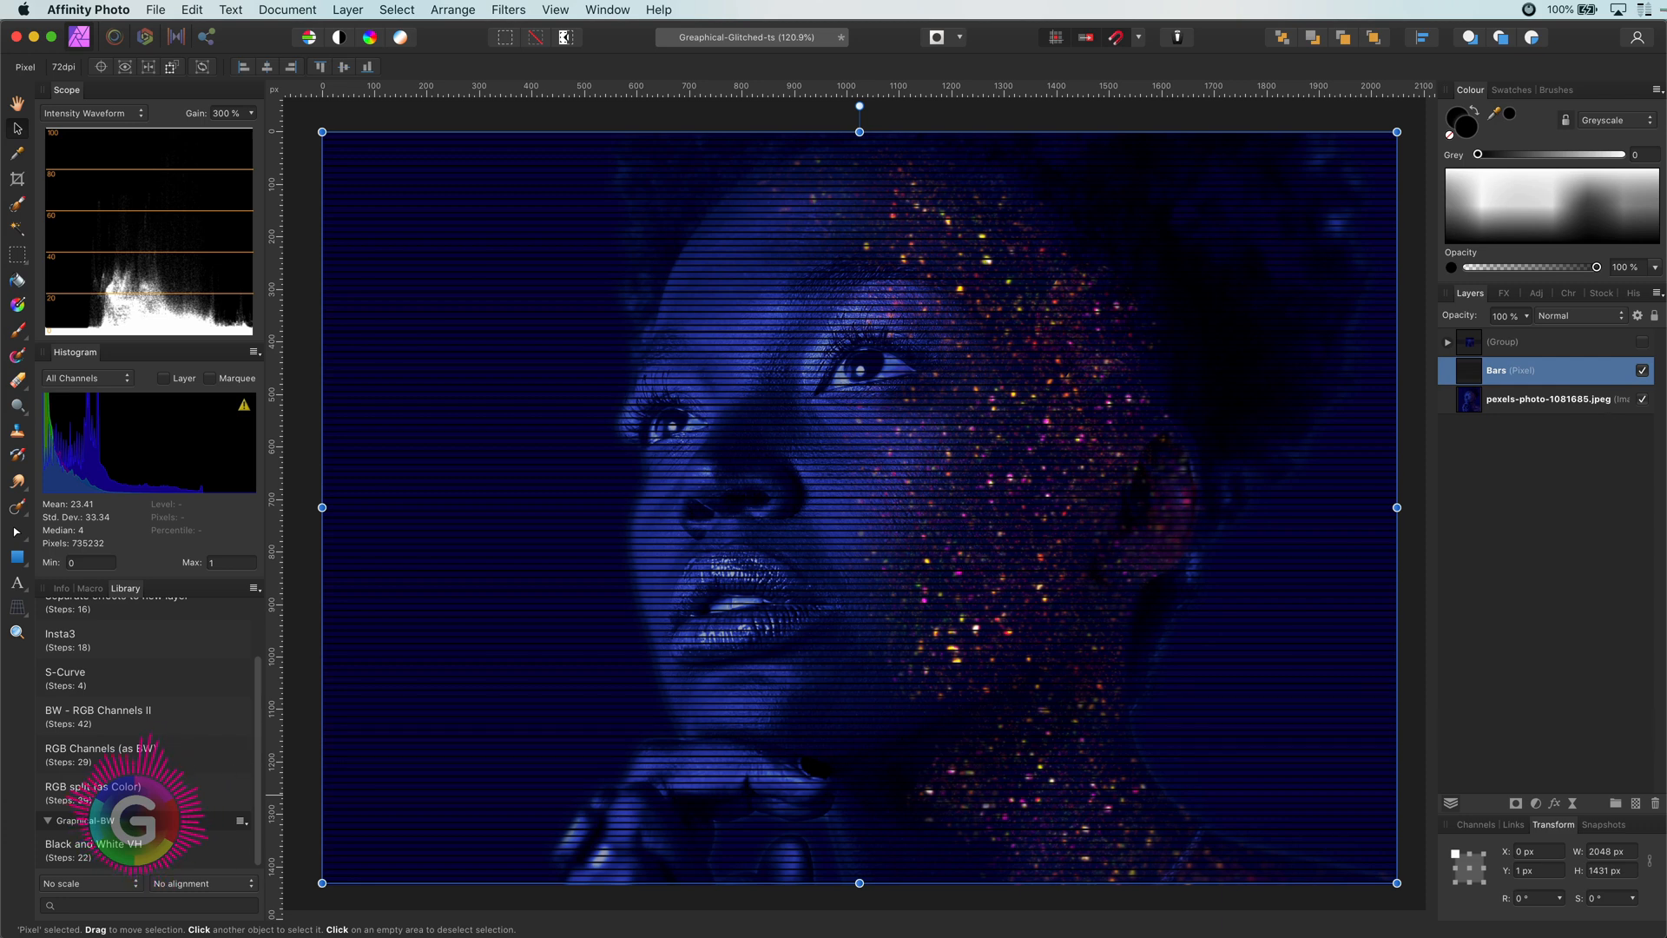
mouse_move(125, 815)
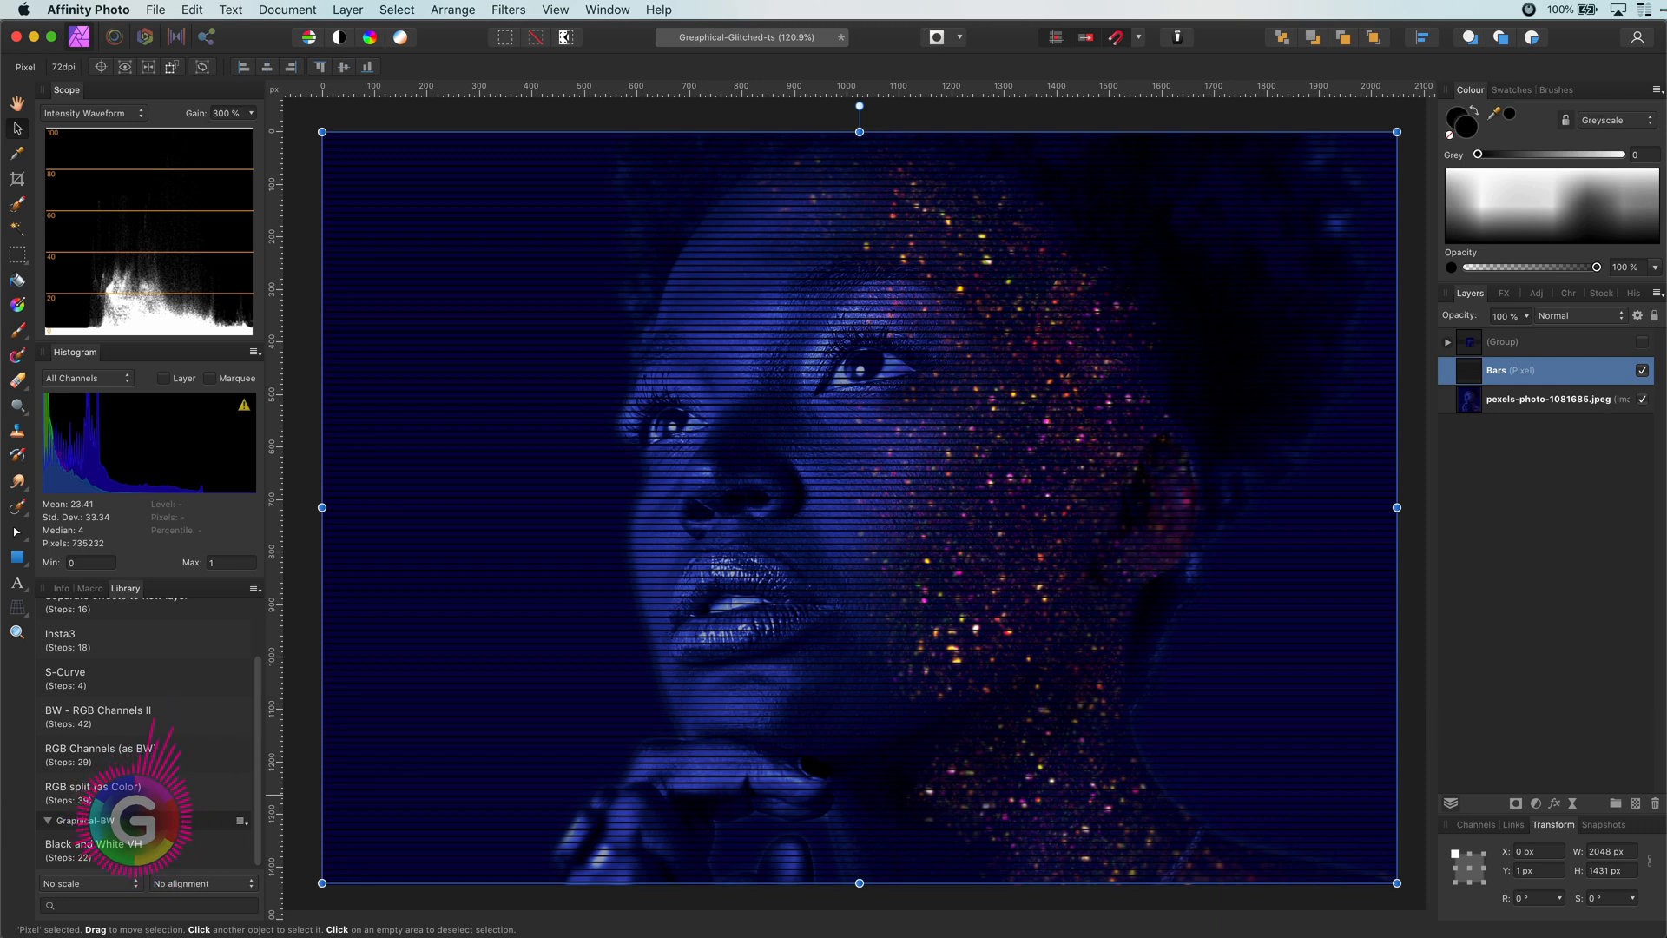
Affine-distort the portrait copy: Rotation 90°, Scale X 56%, Scale Y 10%, Offset X -100%, Offset Y 100%, Extend Repeat.
click(1550, 399)
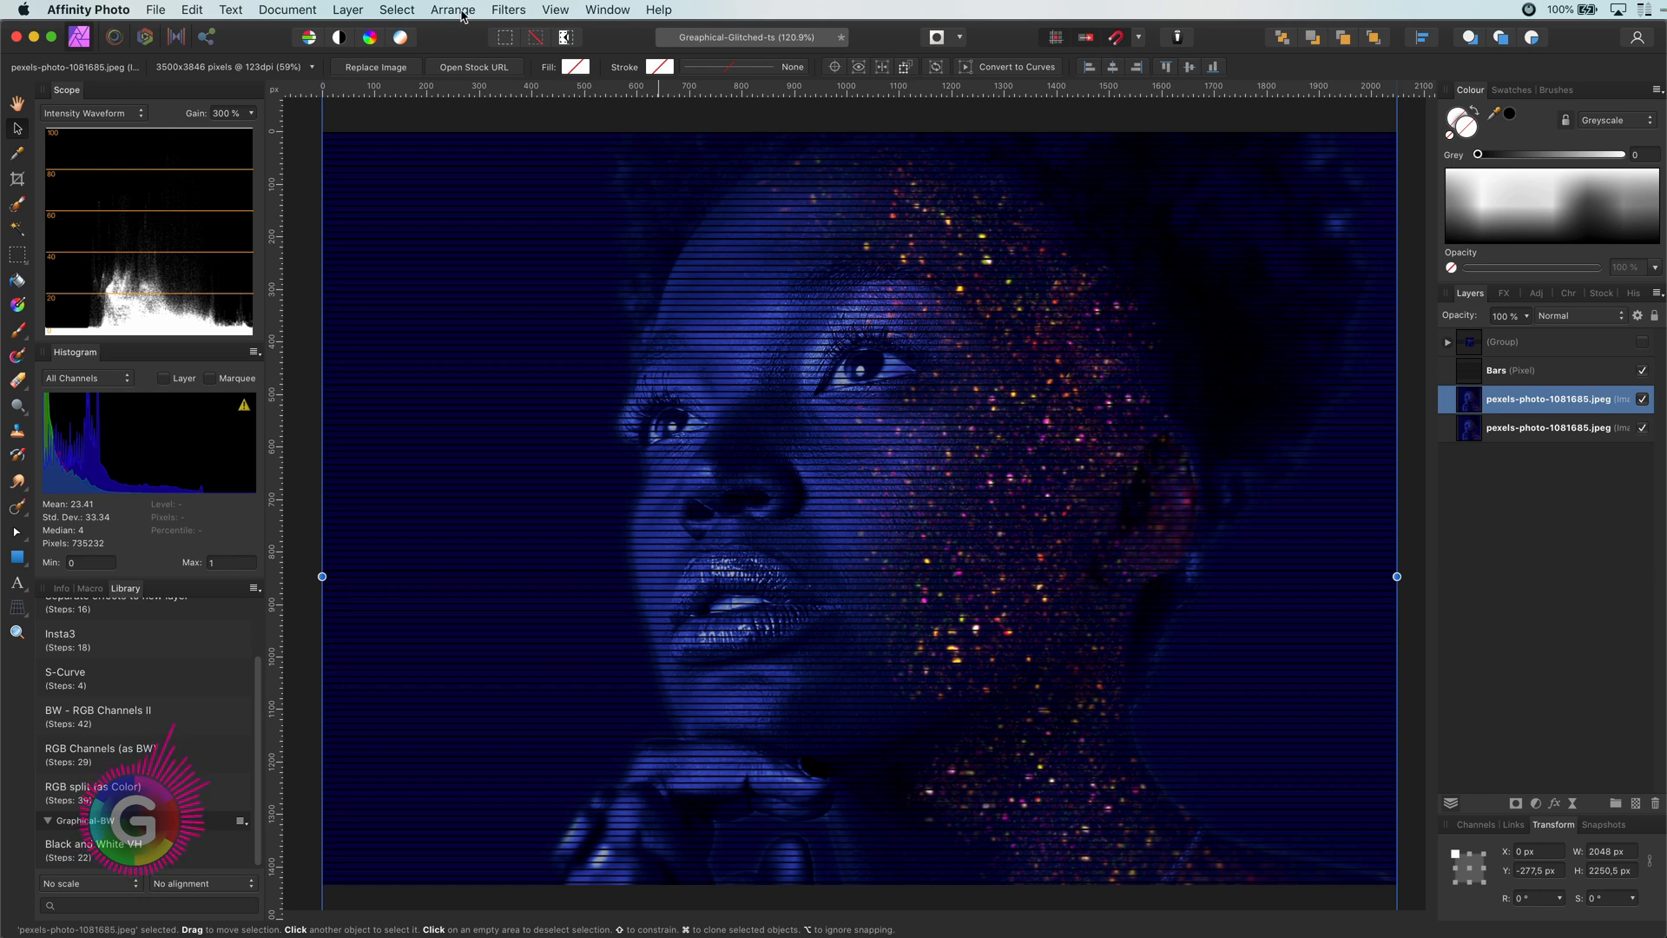
click(507, 10)
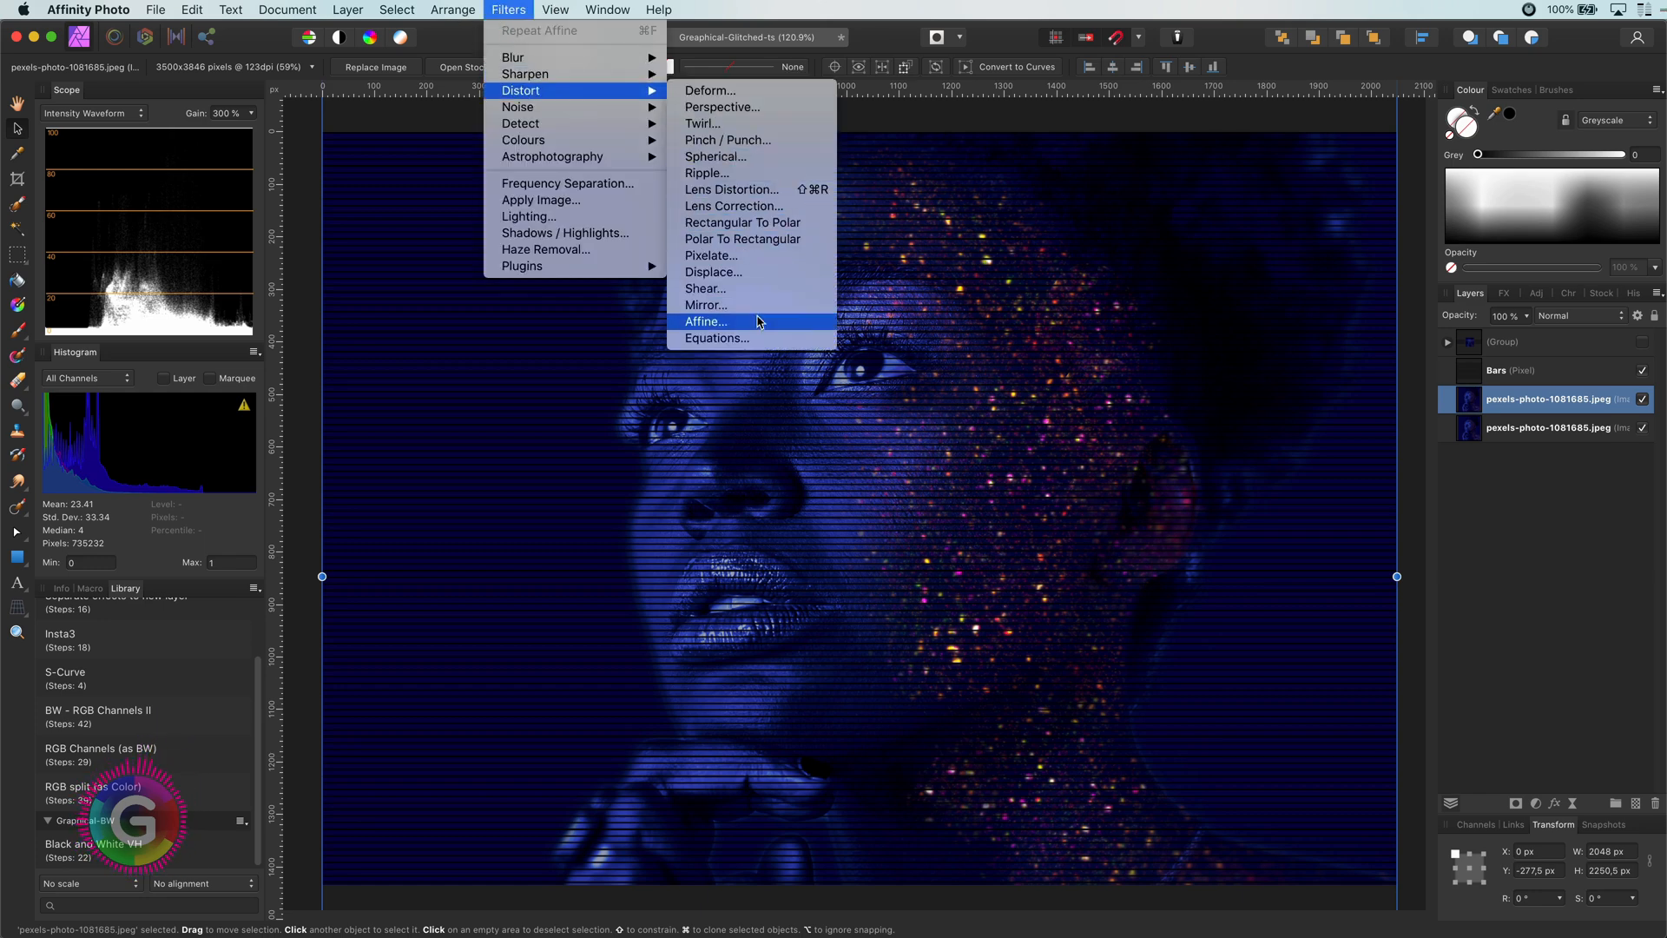
click(705, 322)
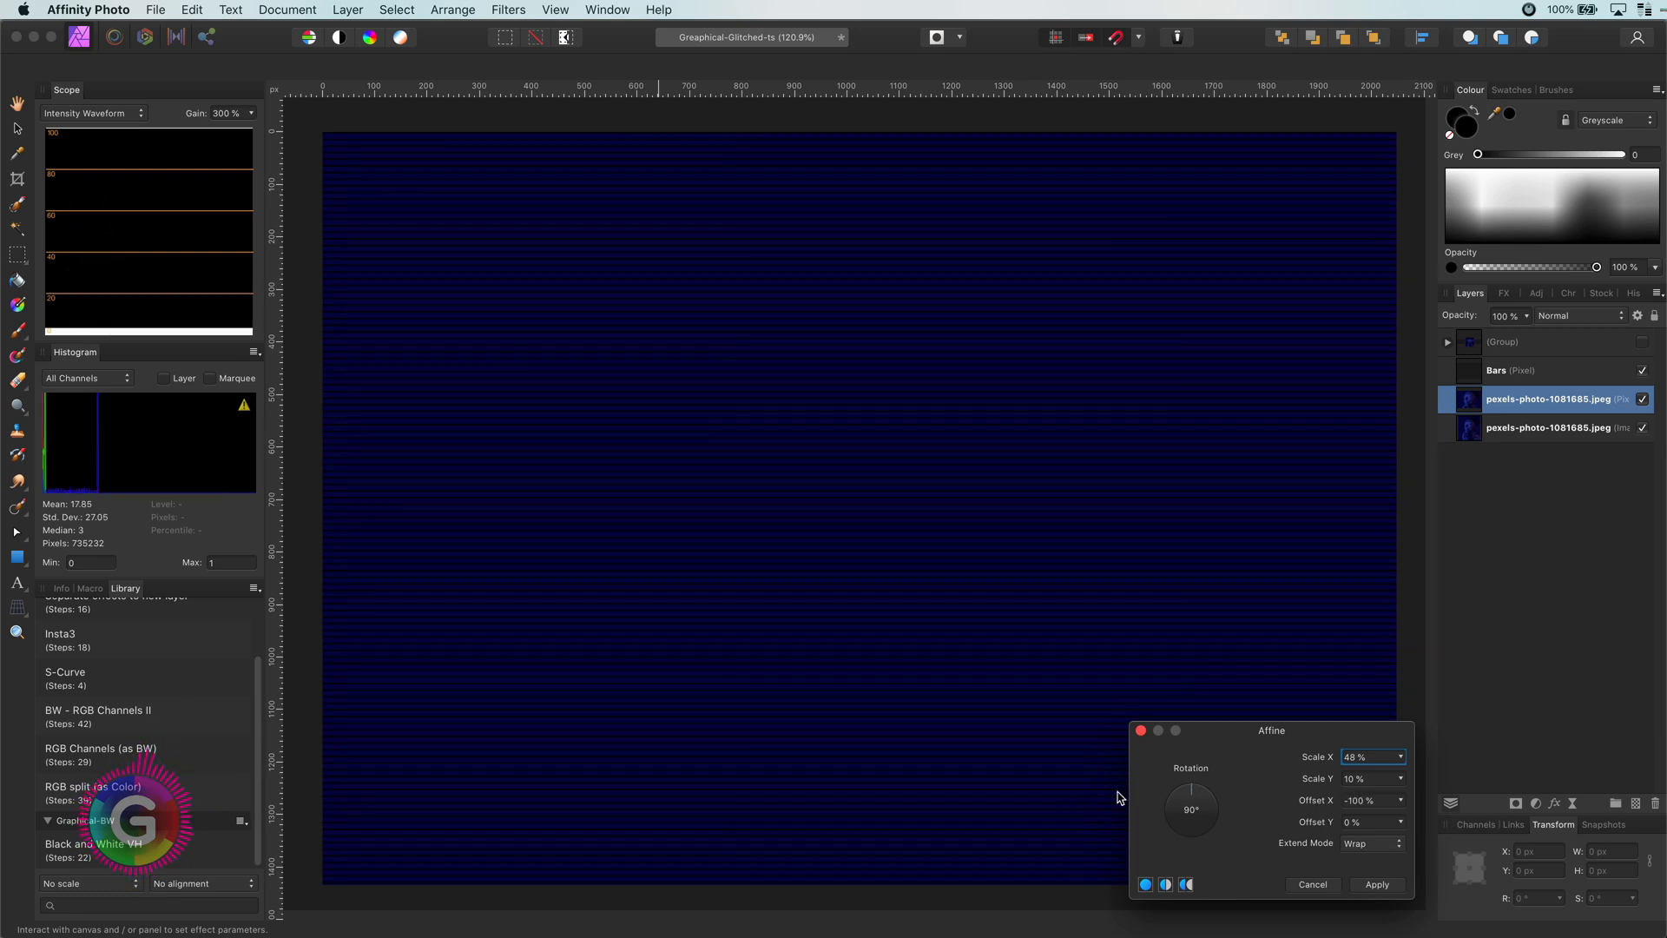
mouse_move(1310, 828)
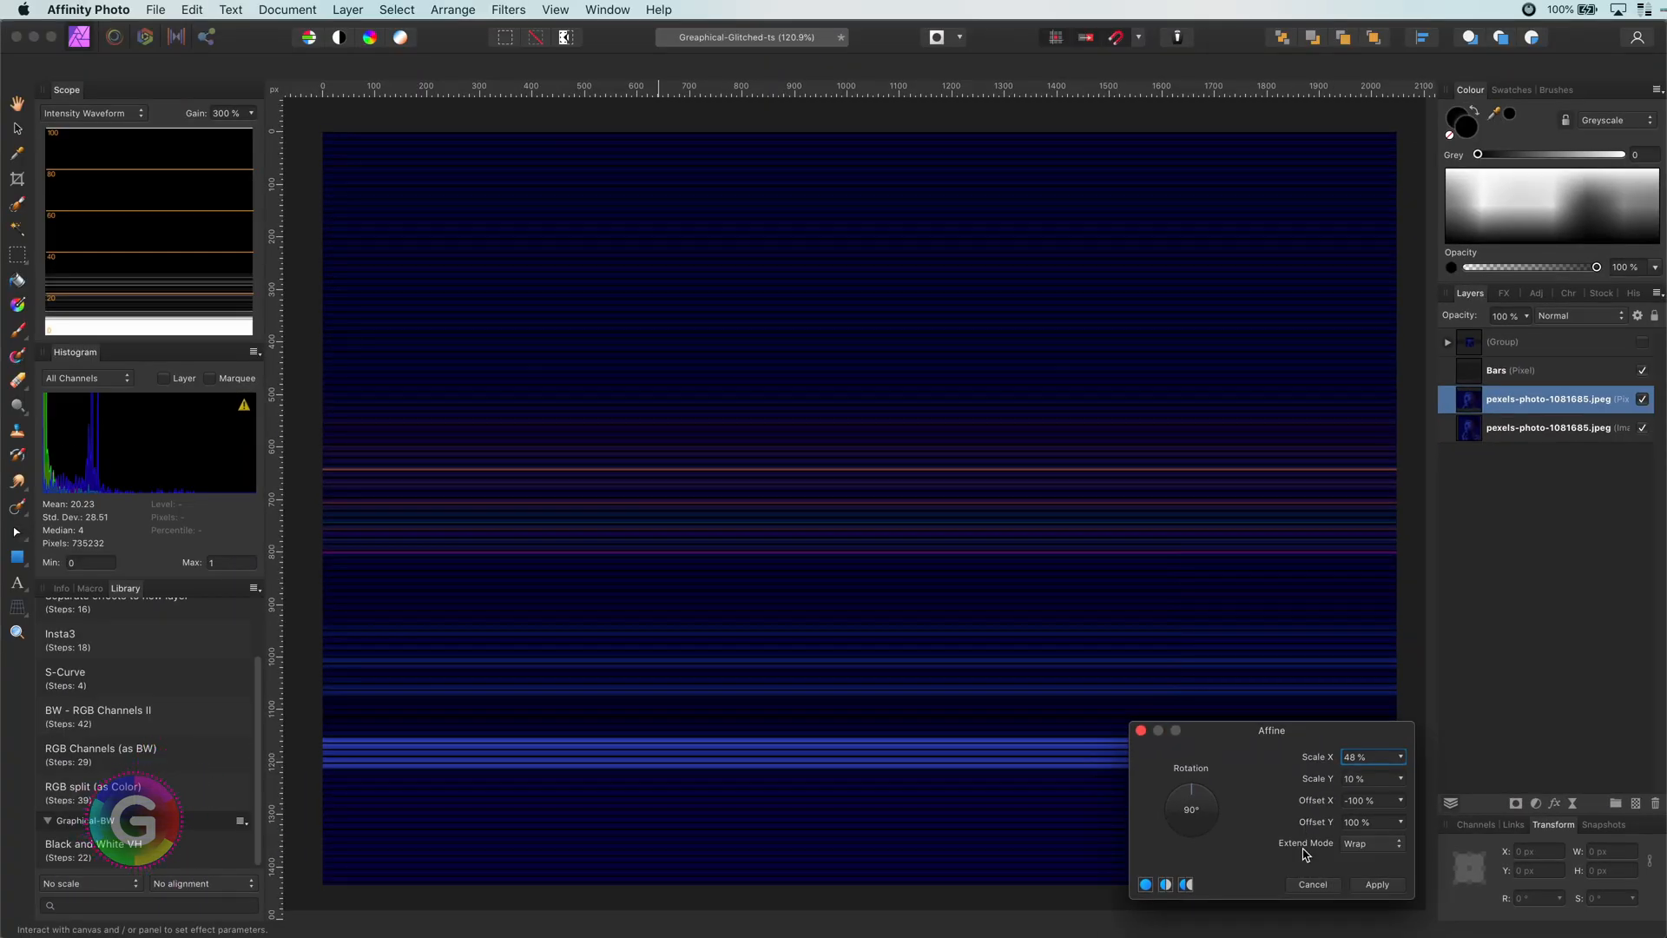
click(1372, 843)
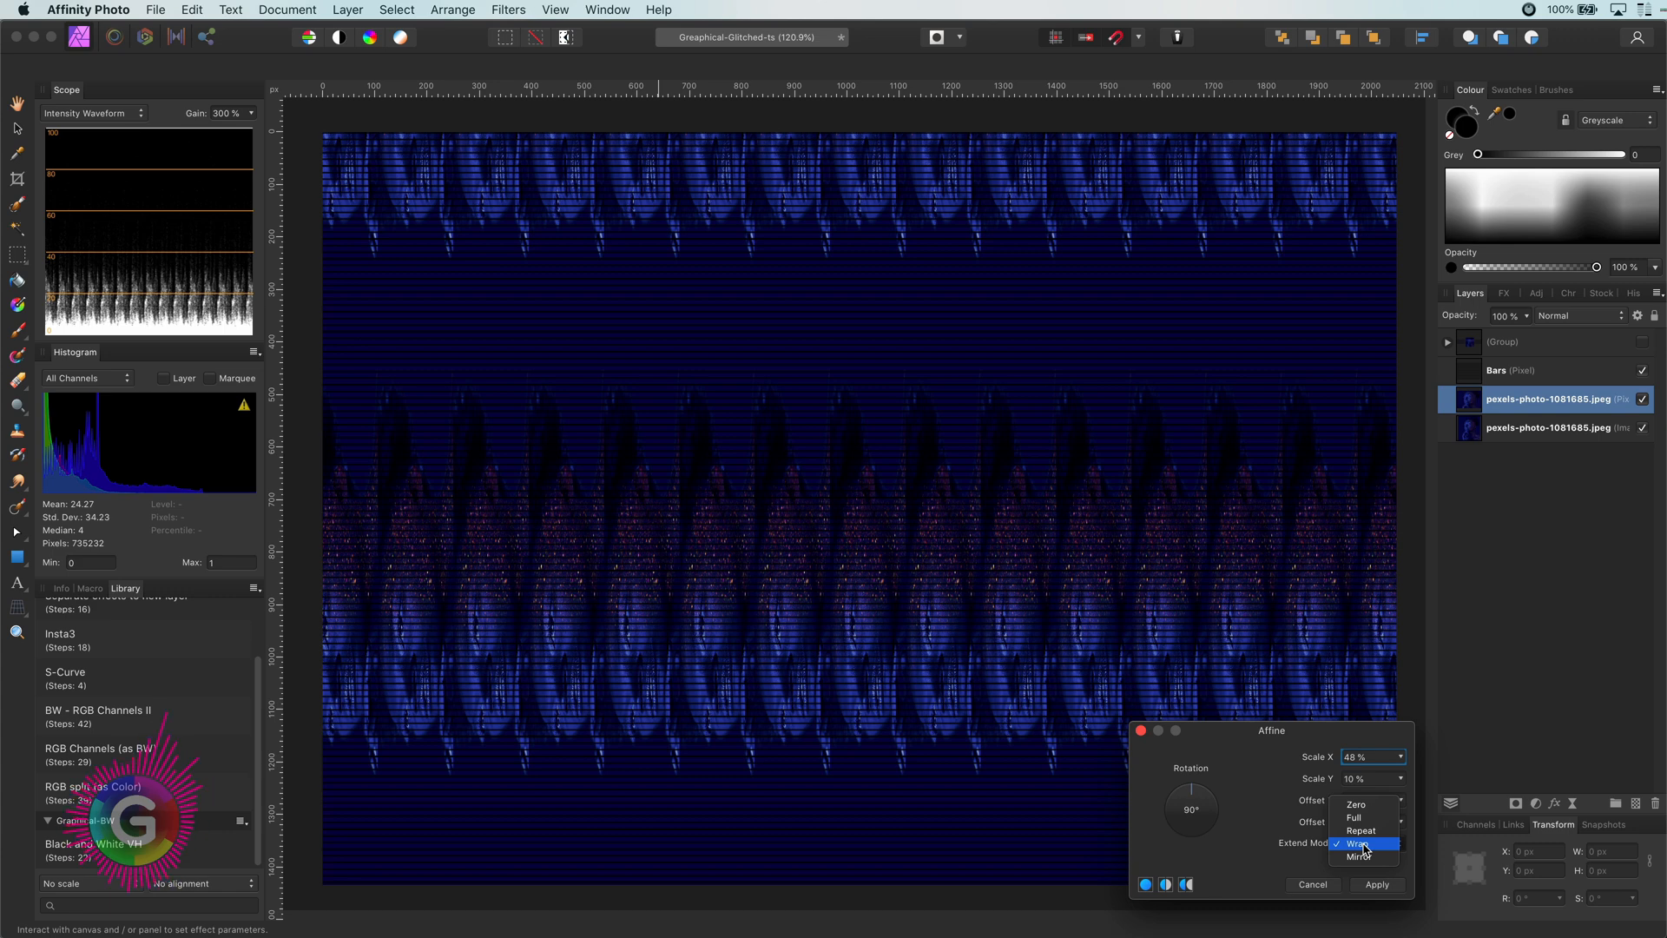
click(1361, 830)
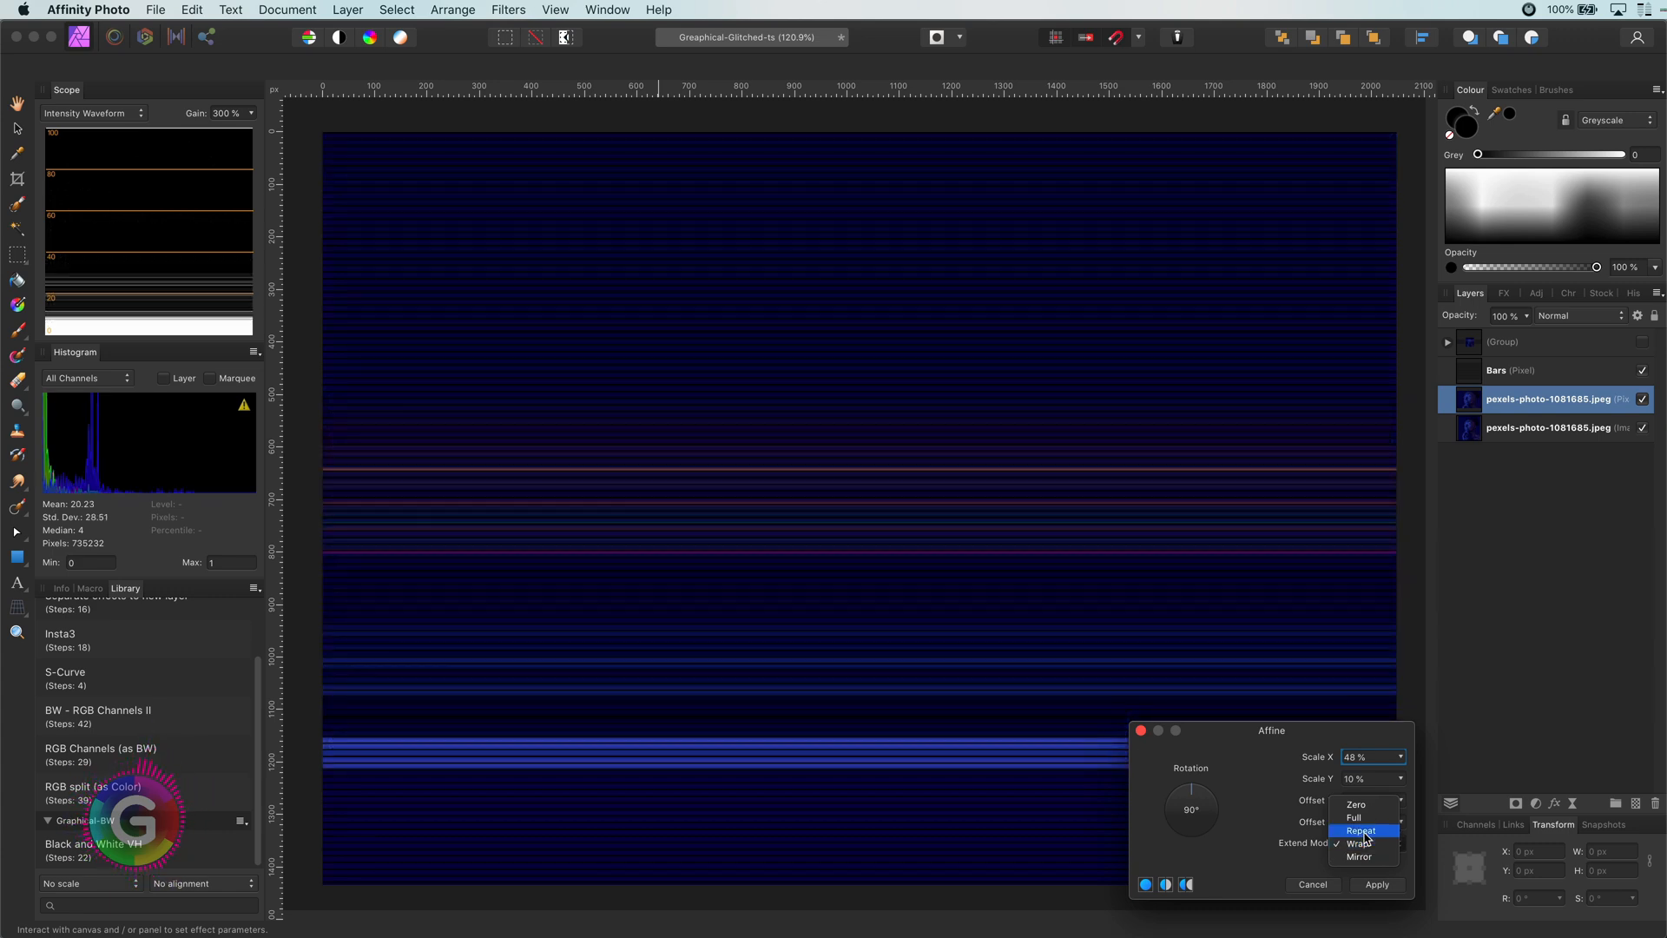
click(1359, 830)
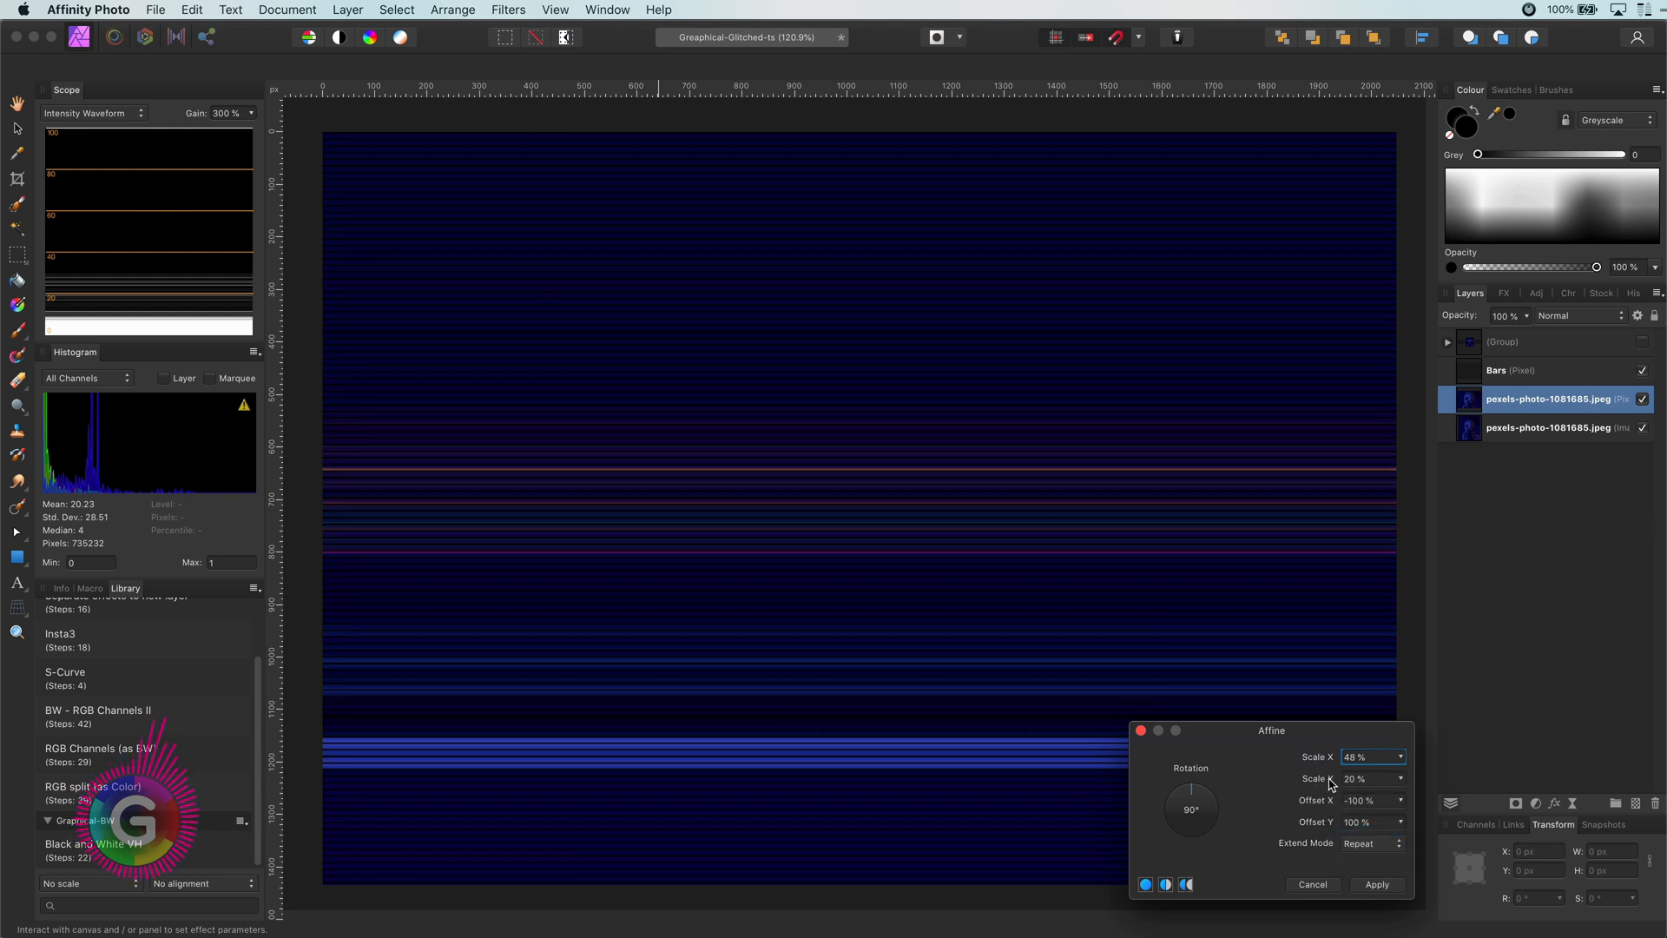
click(1369, 756)
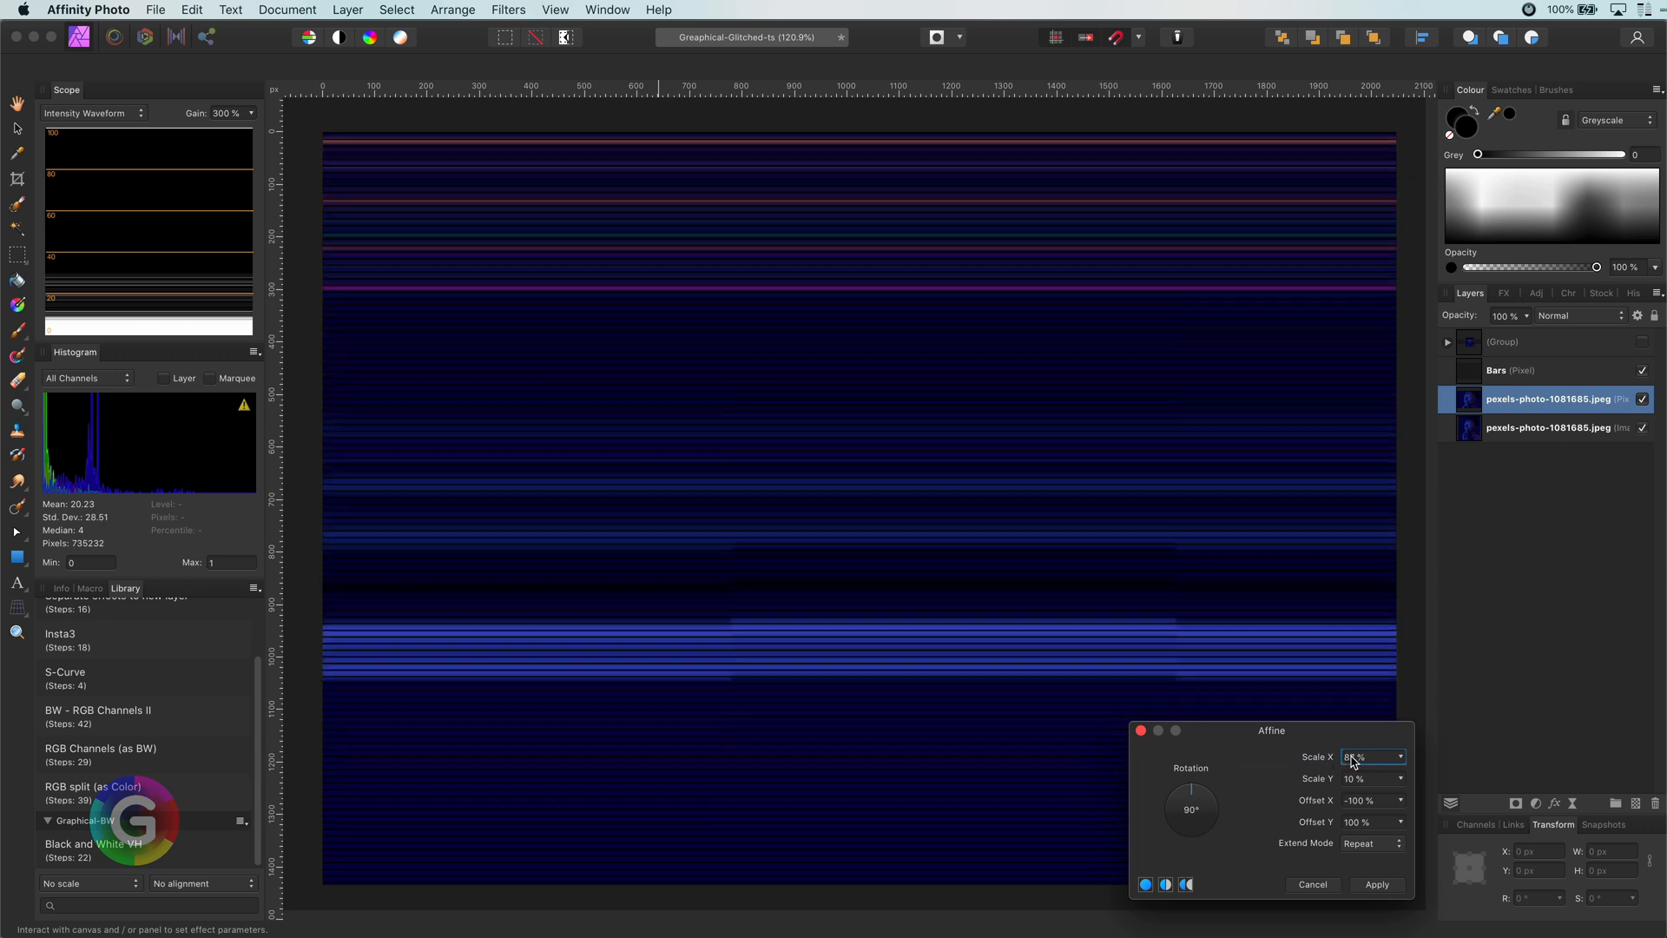
click(1366, 757)
text(56)
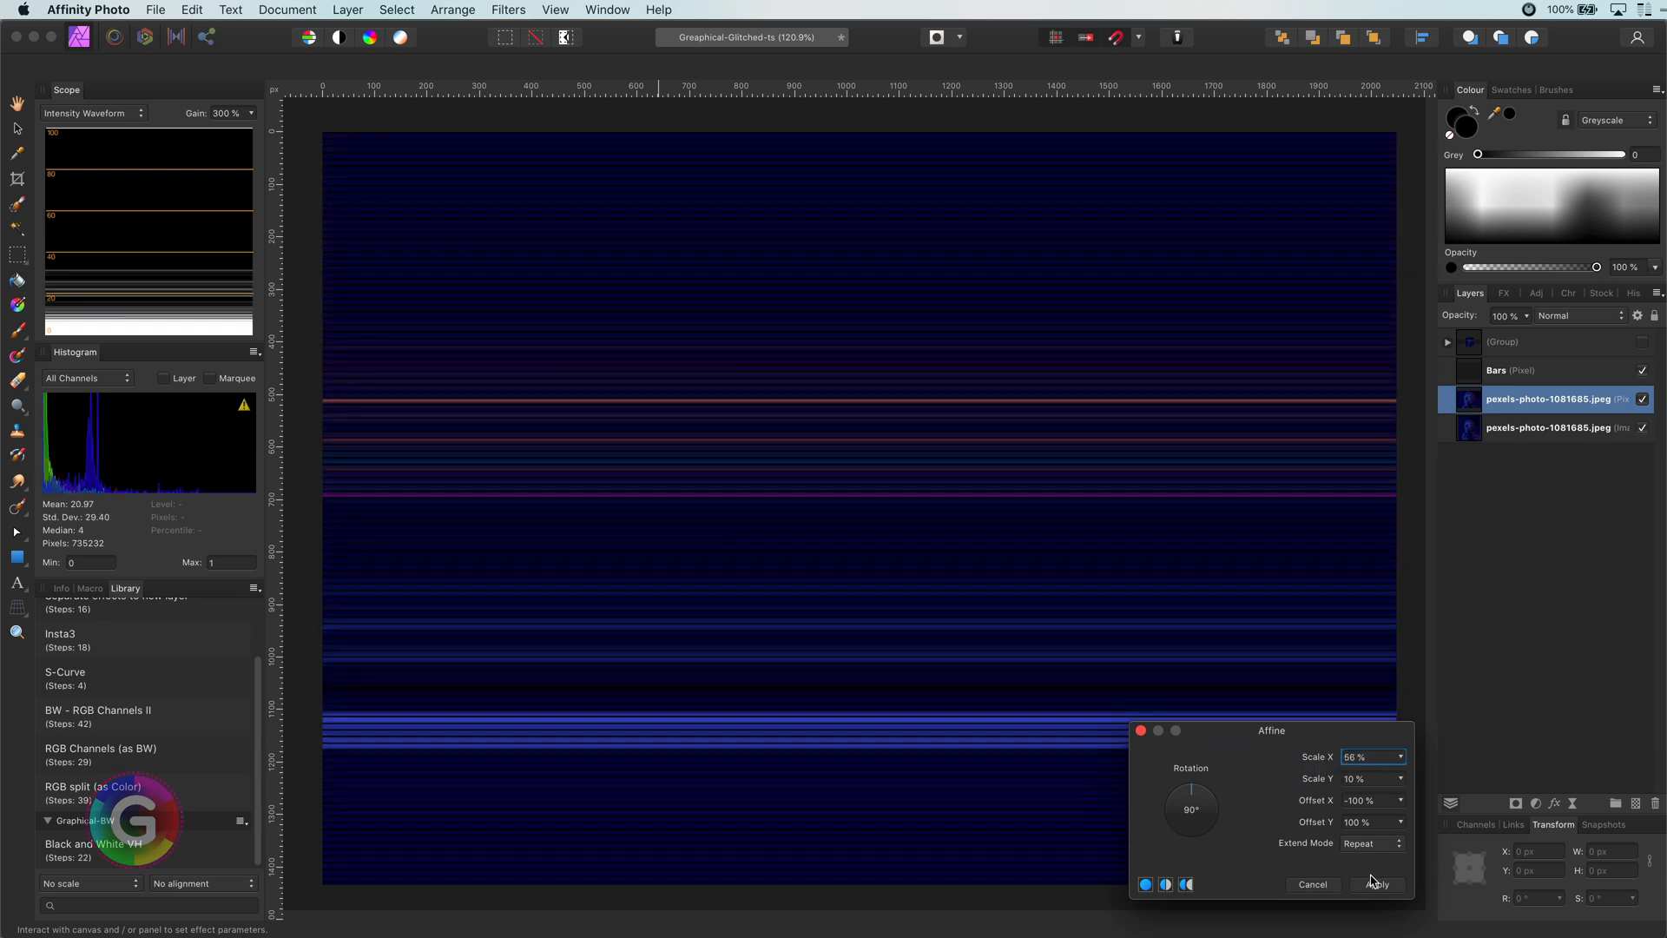
click(1375, 884)
text(Bars2)
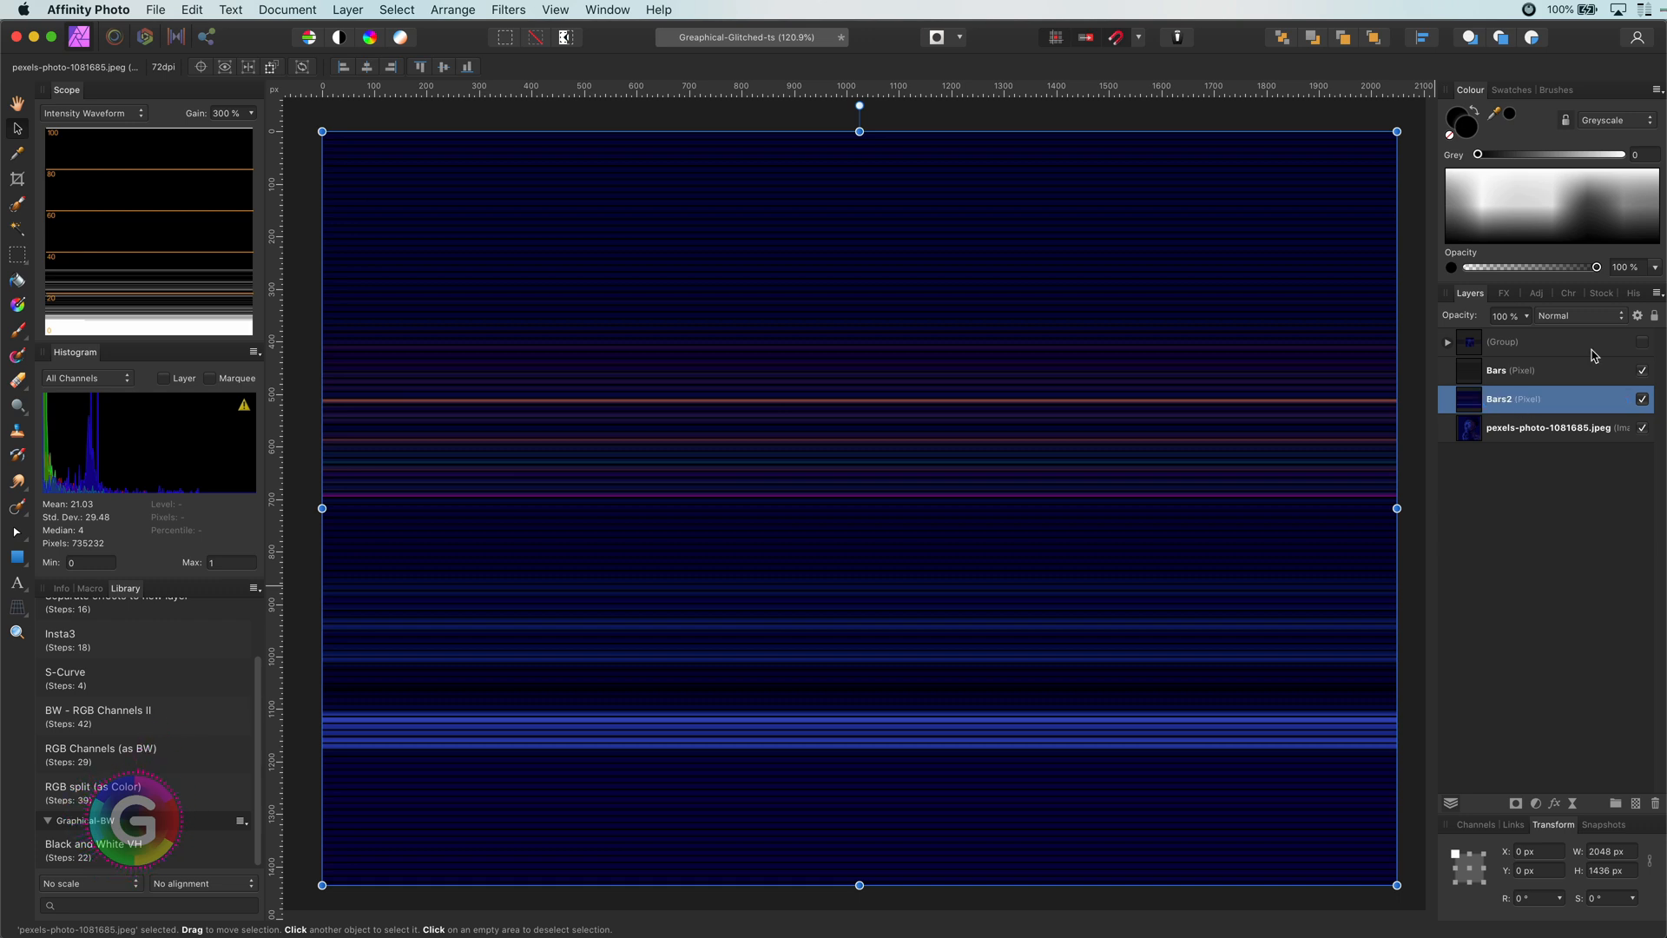
Raise Bars2's Underlying Composition Ranges curve and stretch the layer vertically over the canvas.
click(1577, 315)
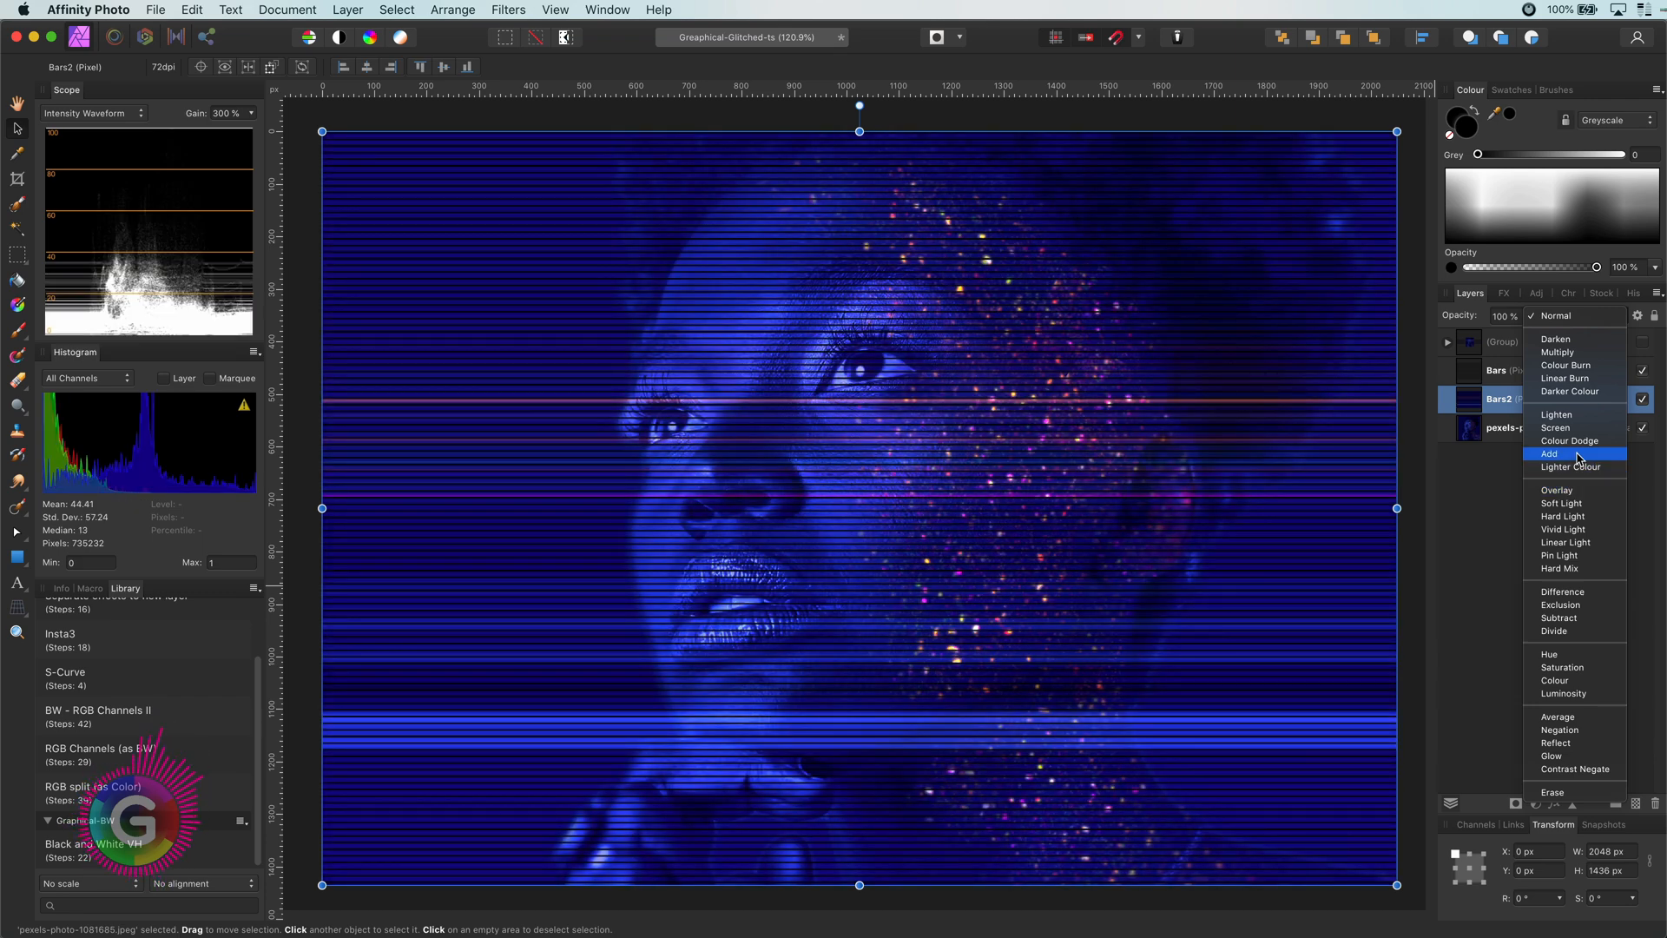
click(1549, 453)
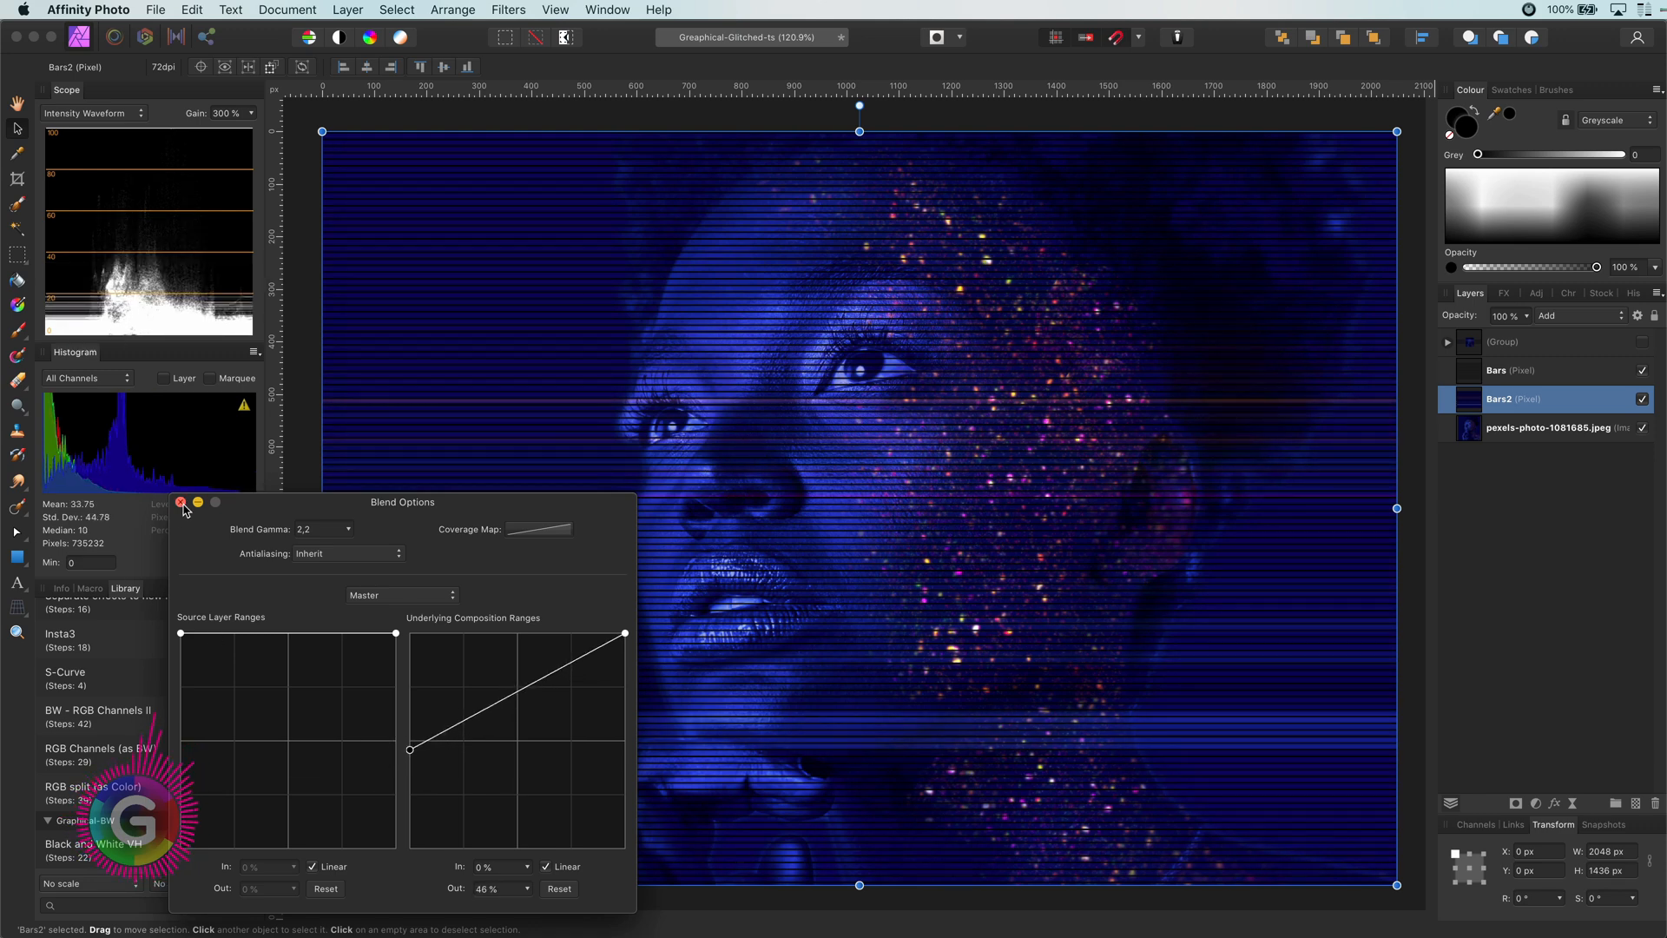
click(181, 502)
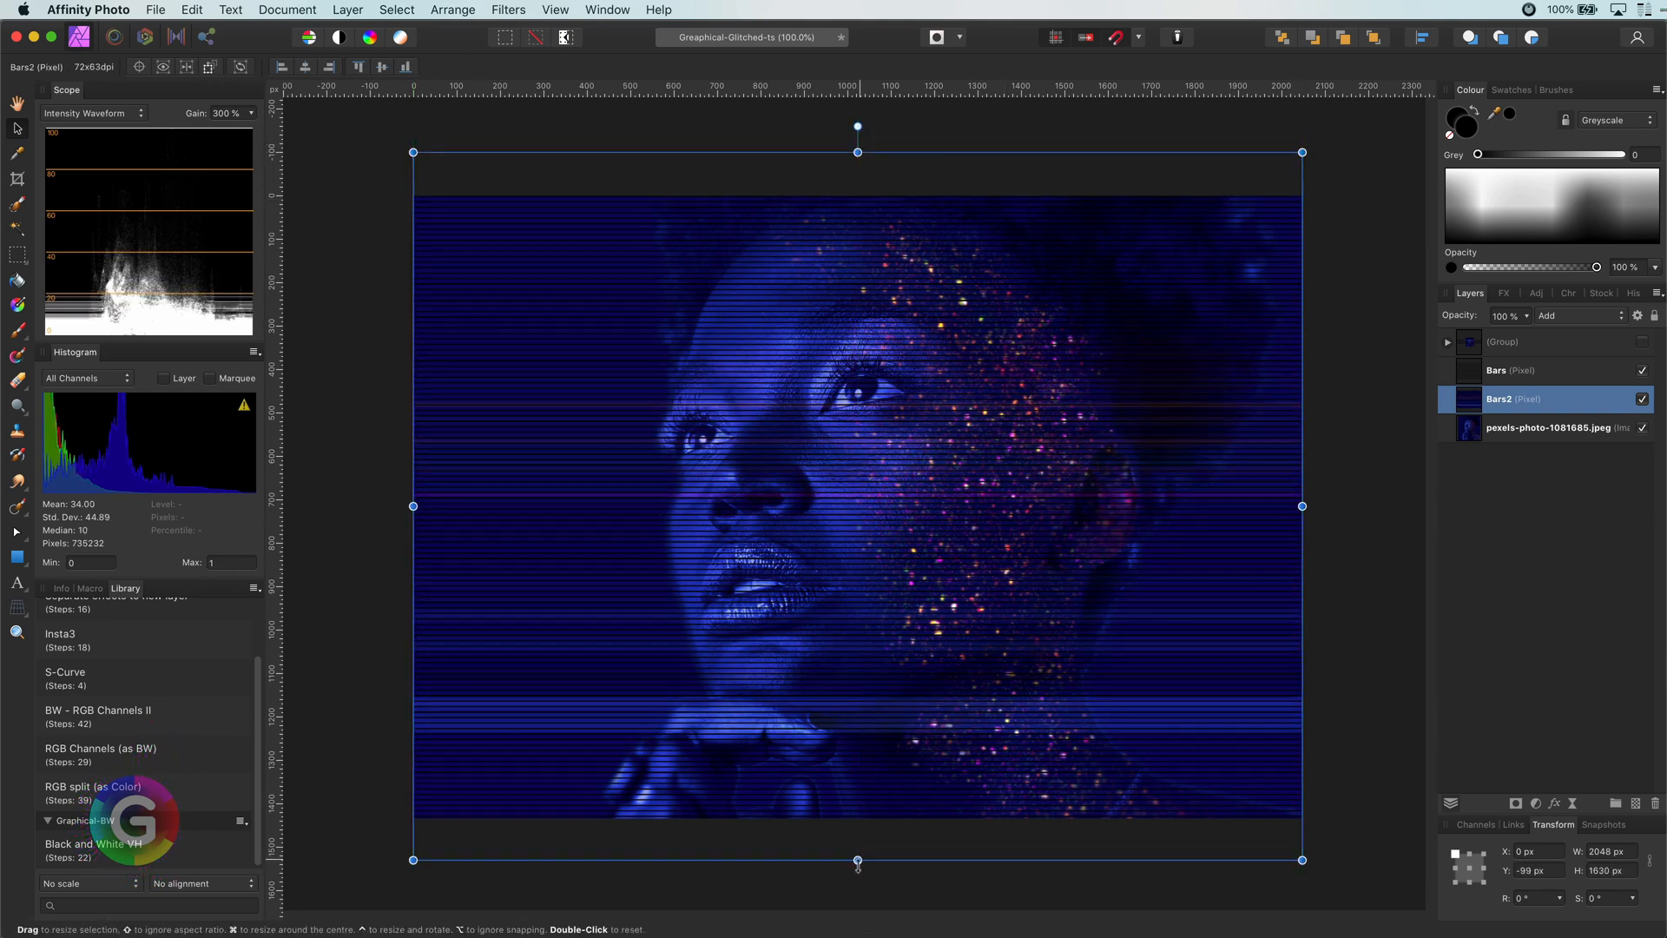
click(1344, 705)
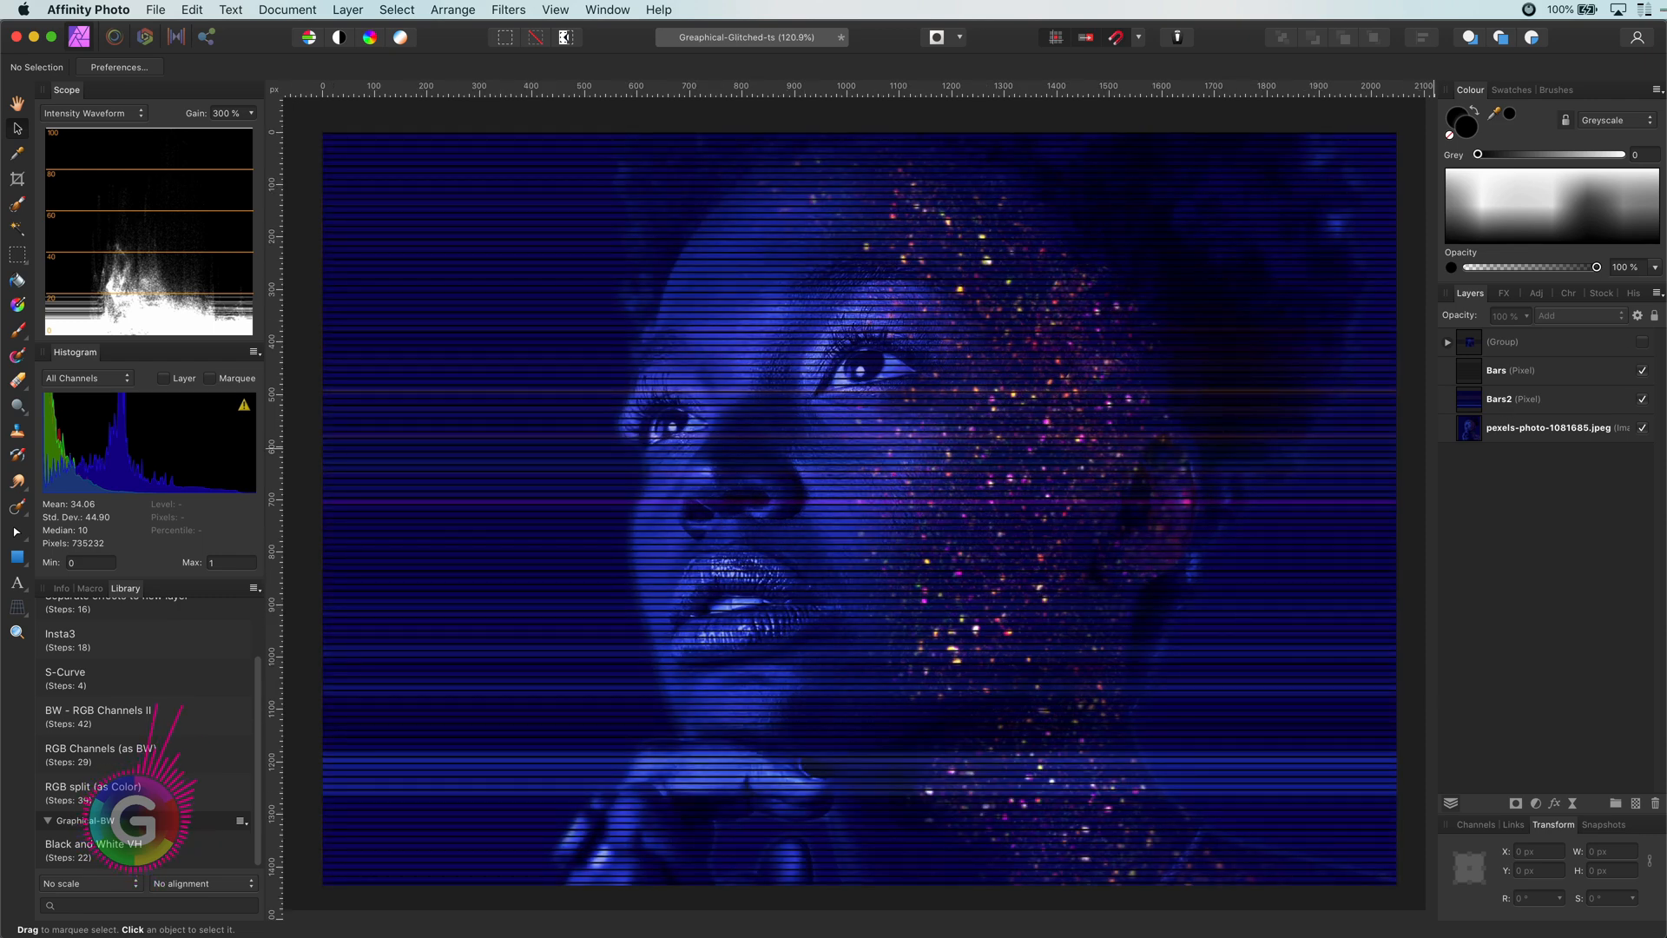
click(1515, 397)
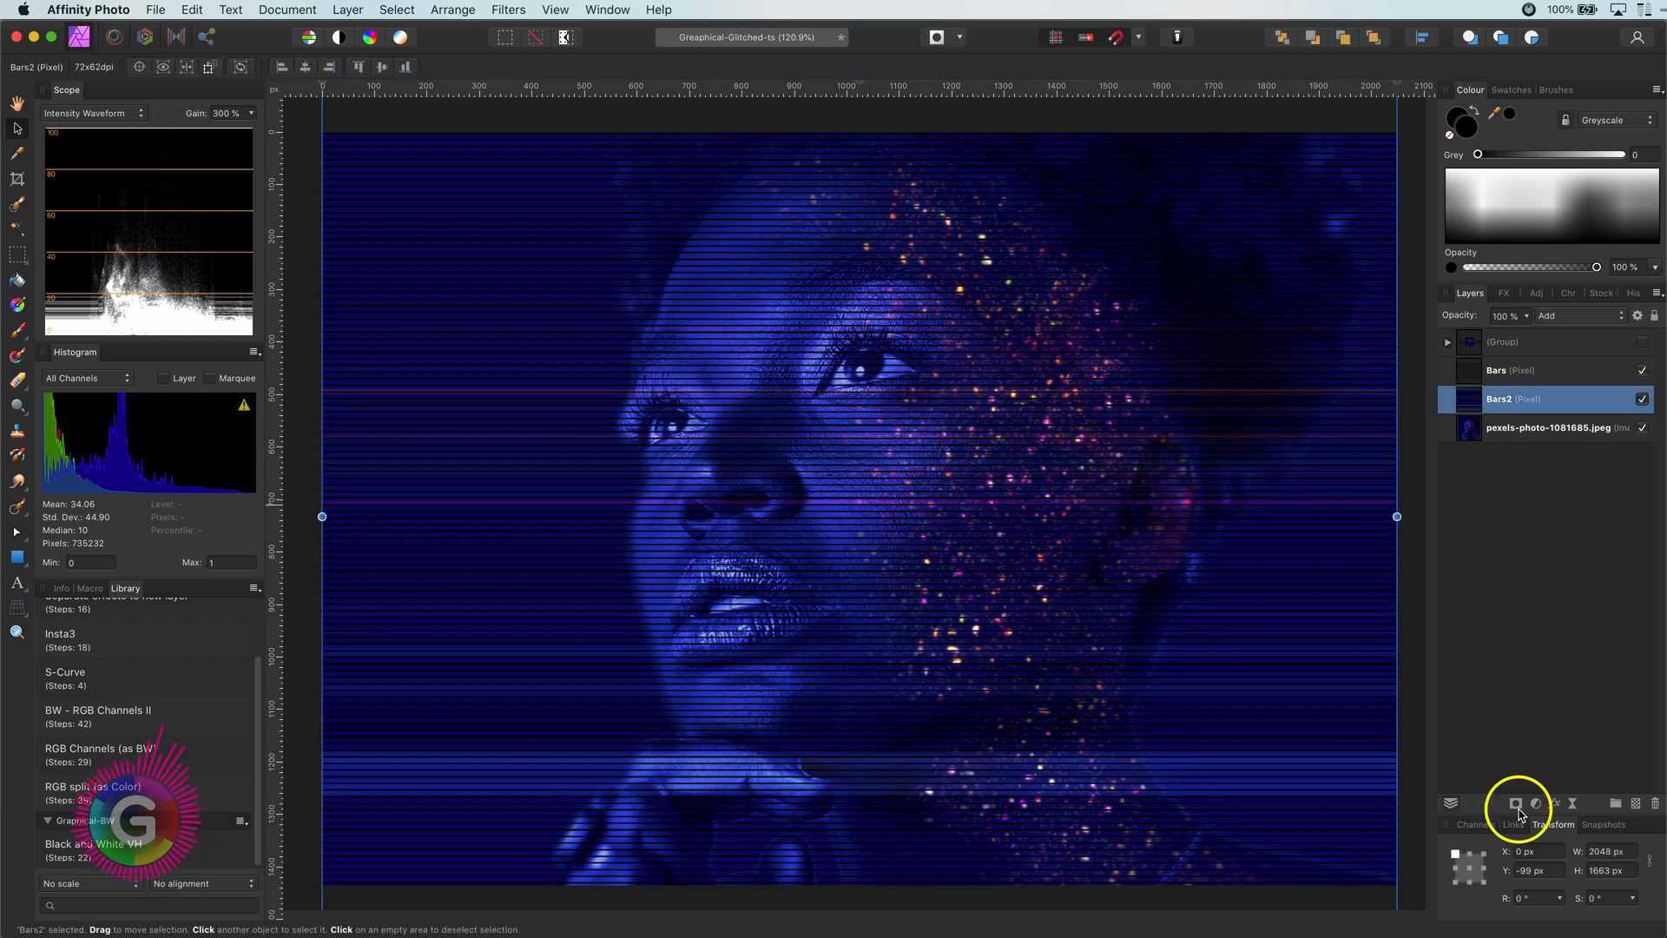
Add a mask to Bars2 and draw a left-to-right gradient on it.
click(1516, 802)
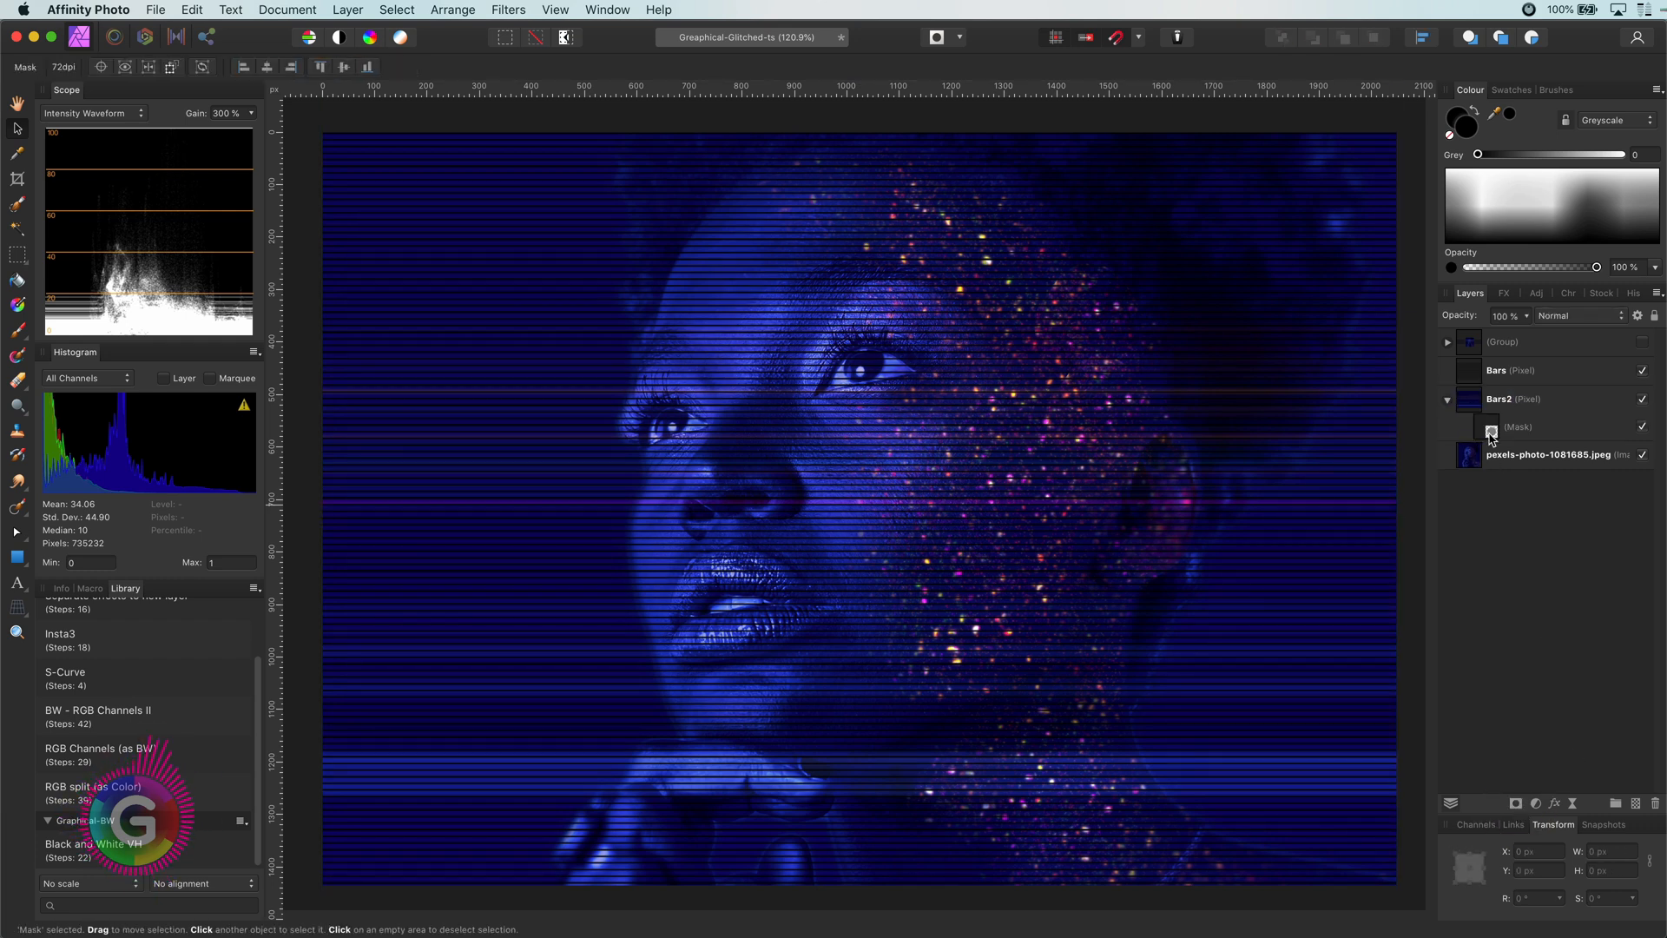
click(1520, 426)
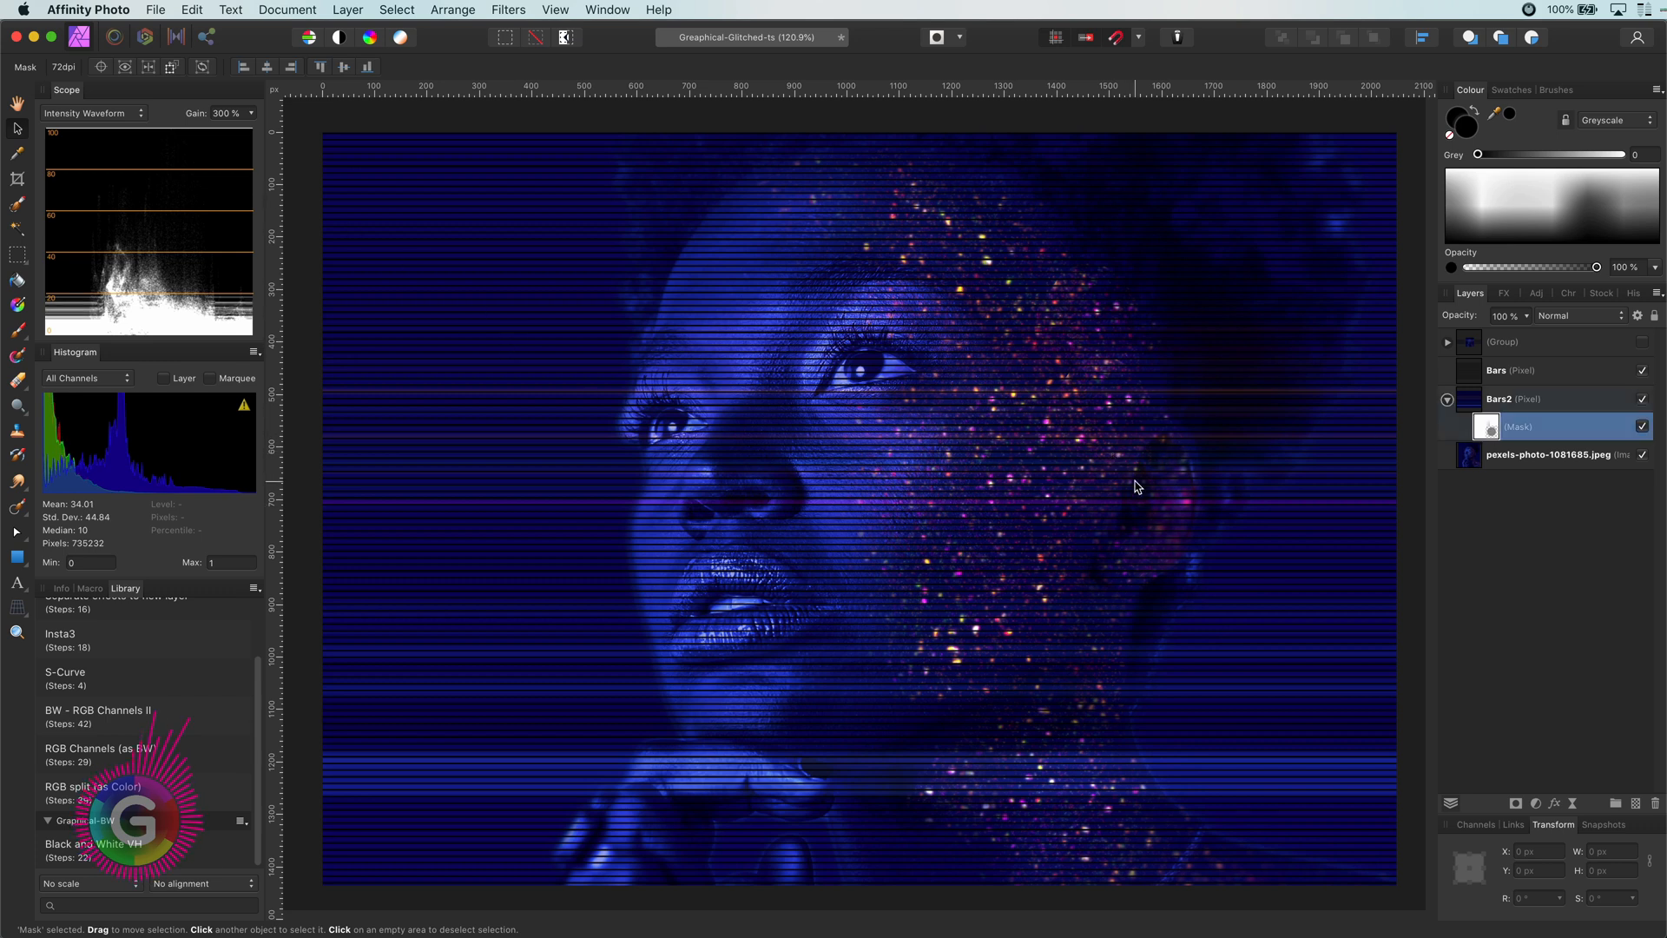
mouse_move(486, 787)
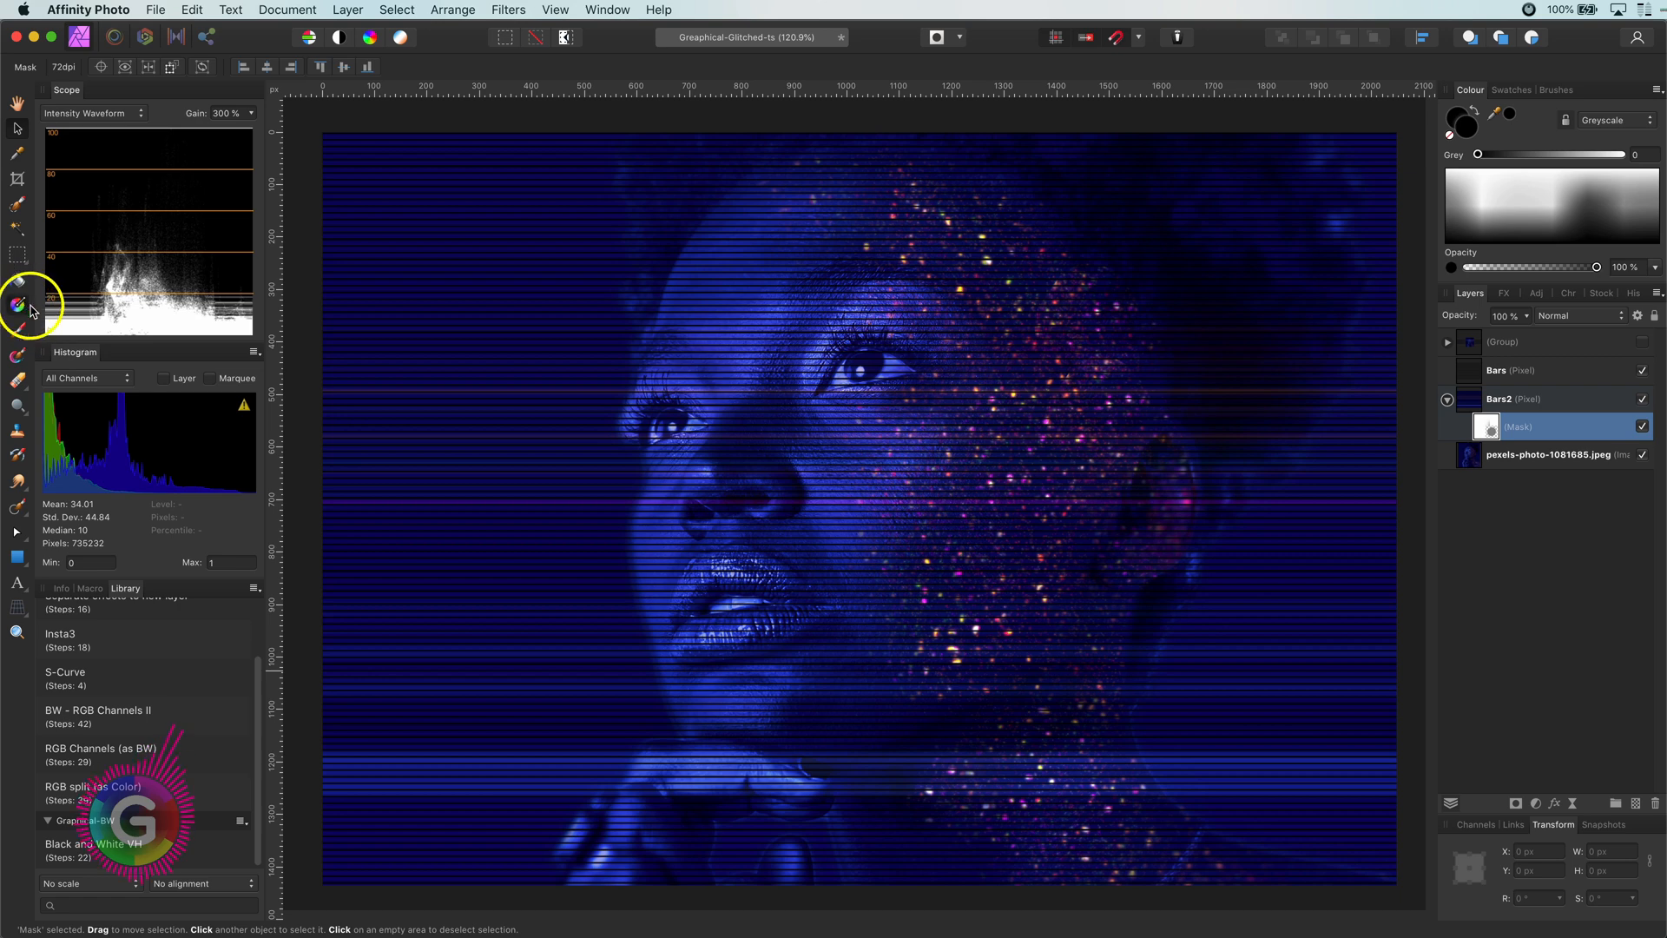
click(17, 280)
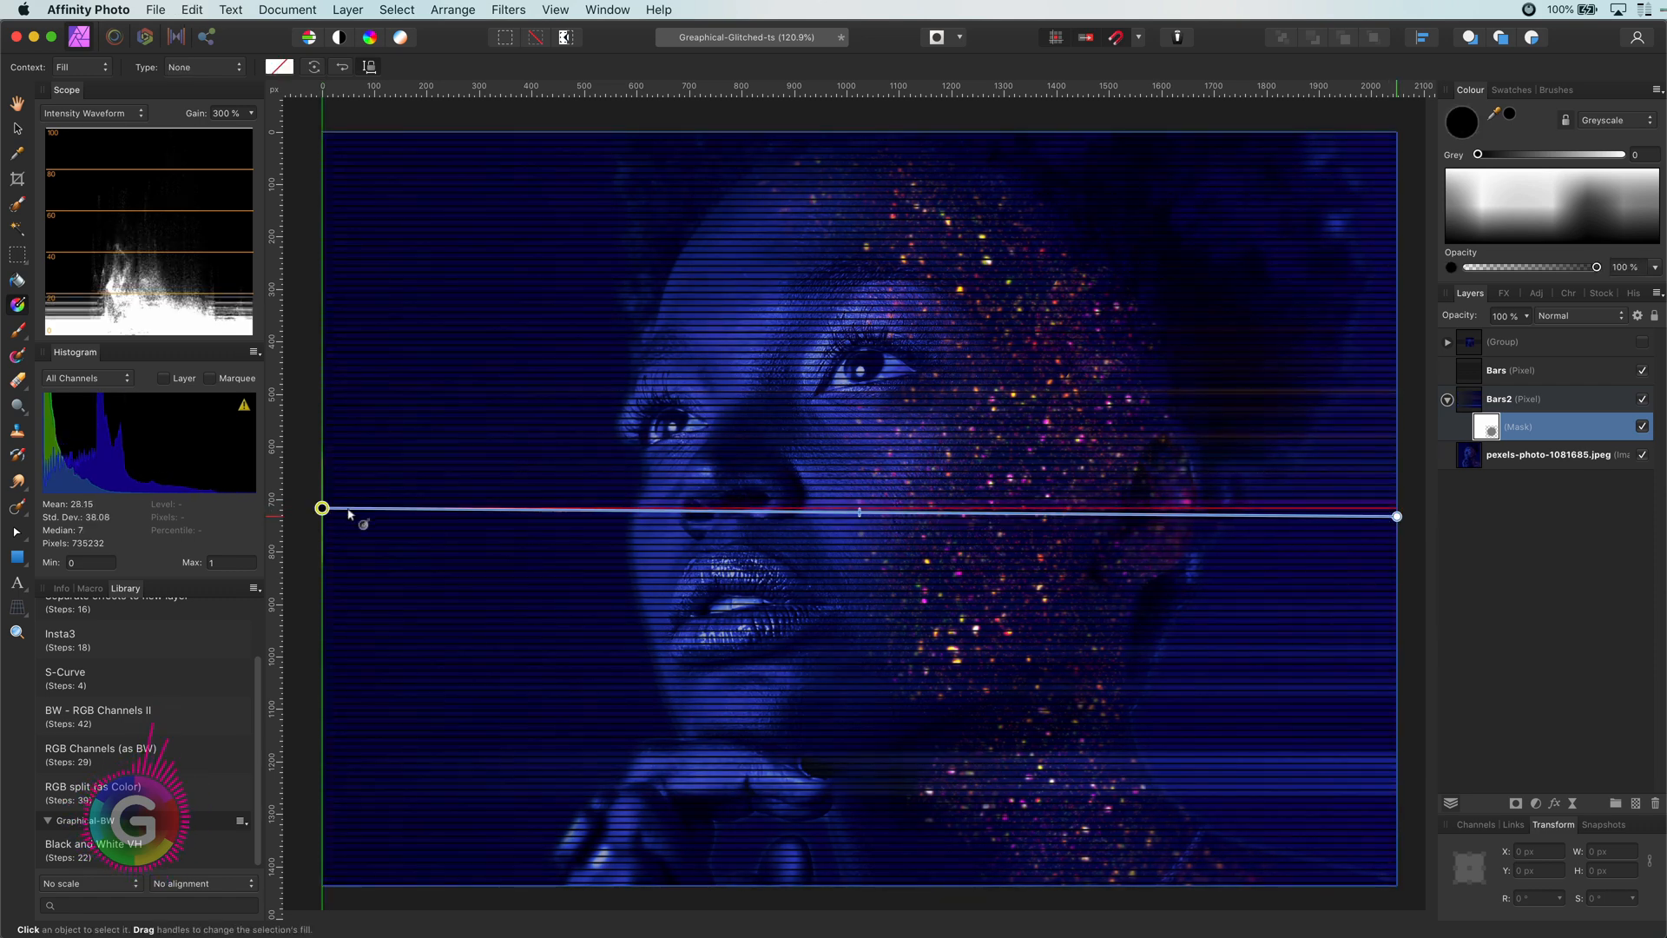
click(200, 67)
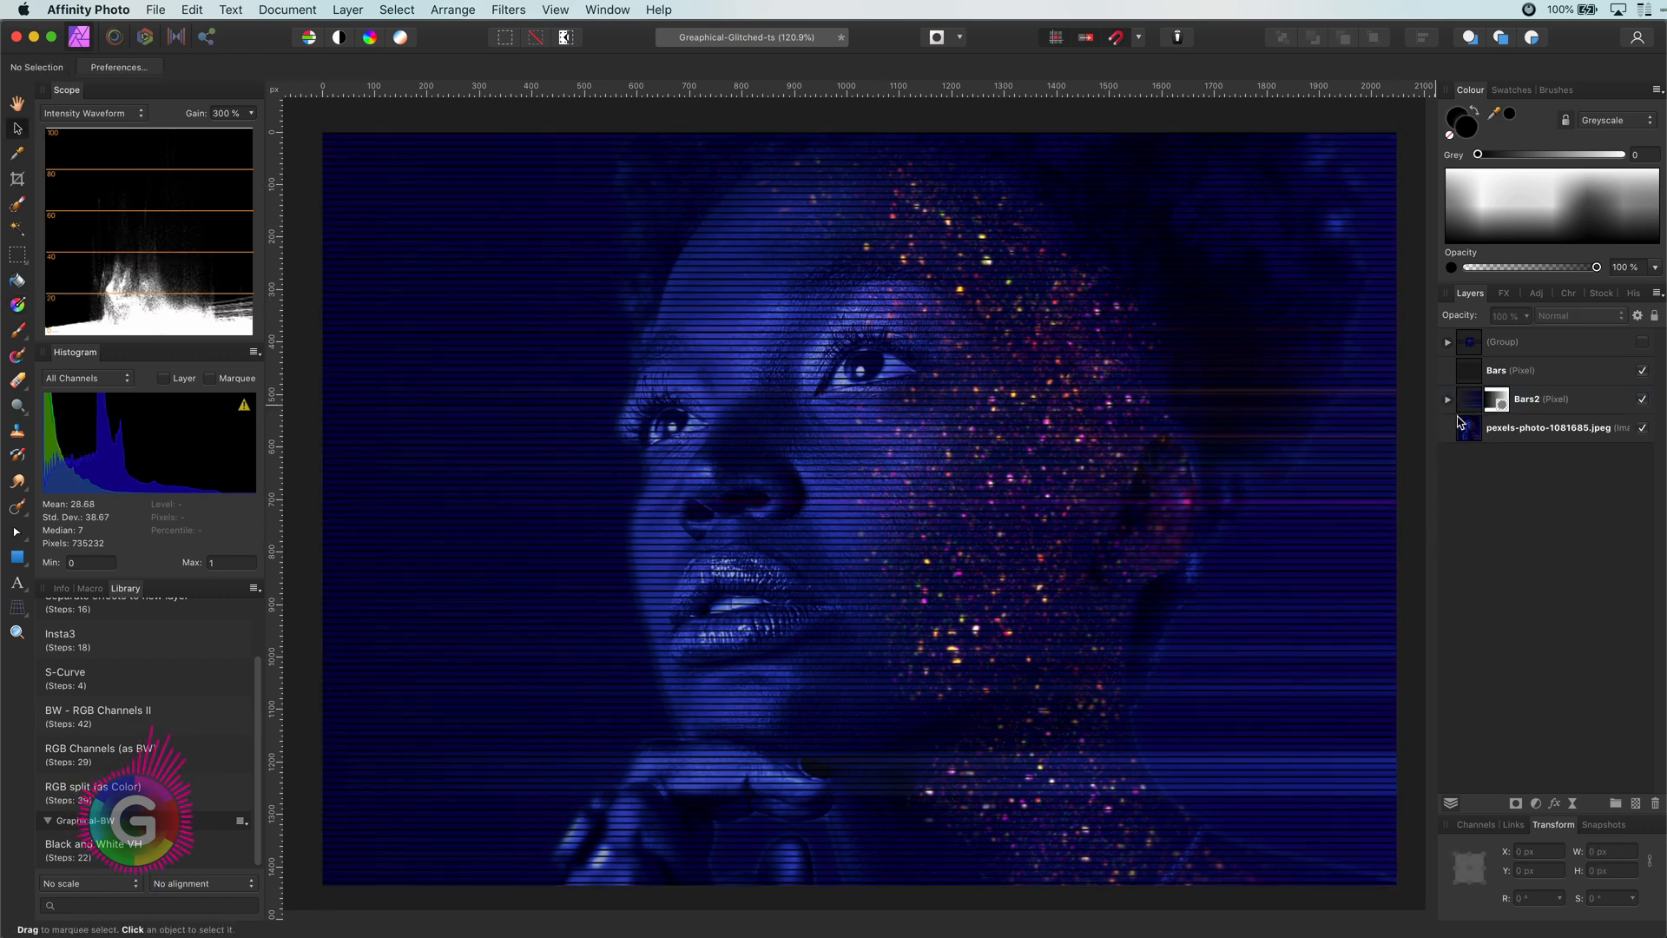
right_click(1548, 426)
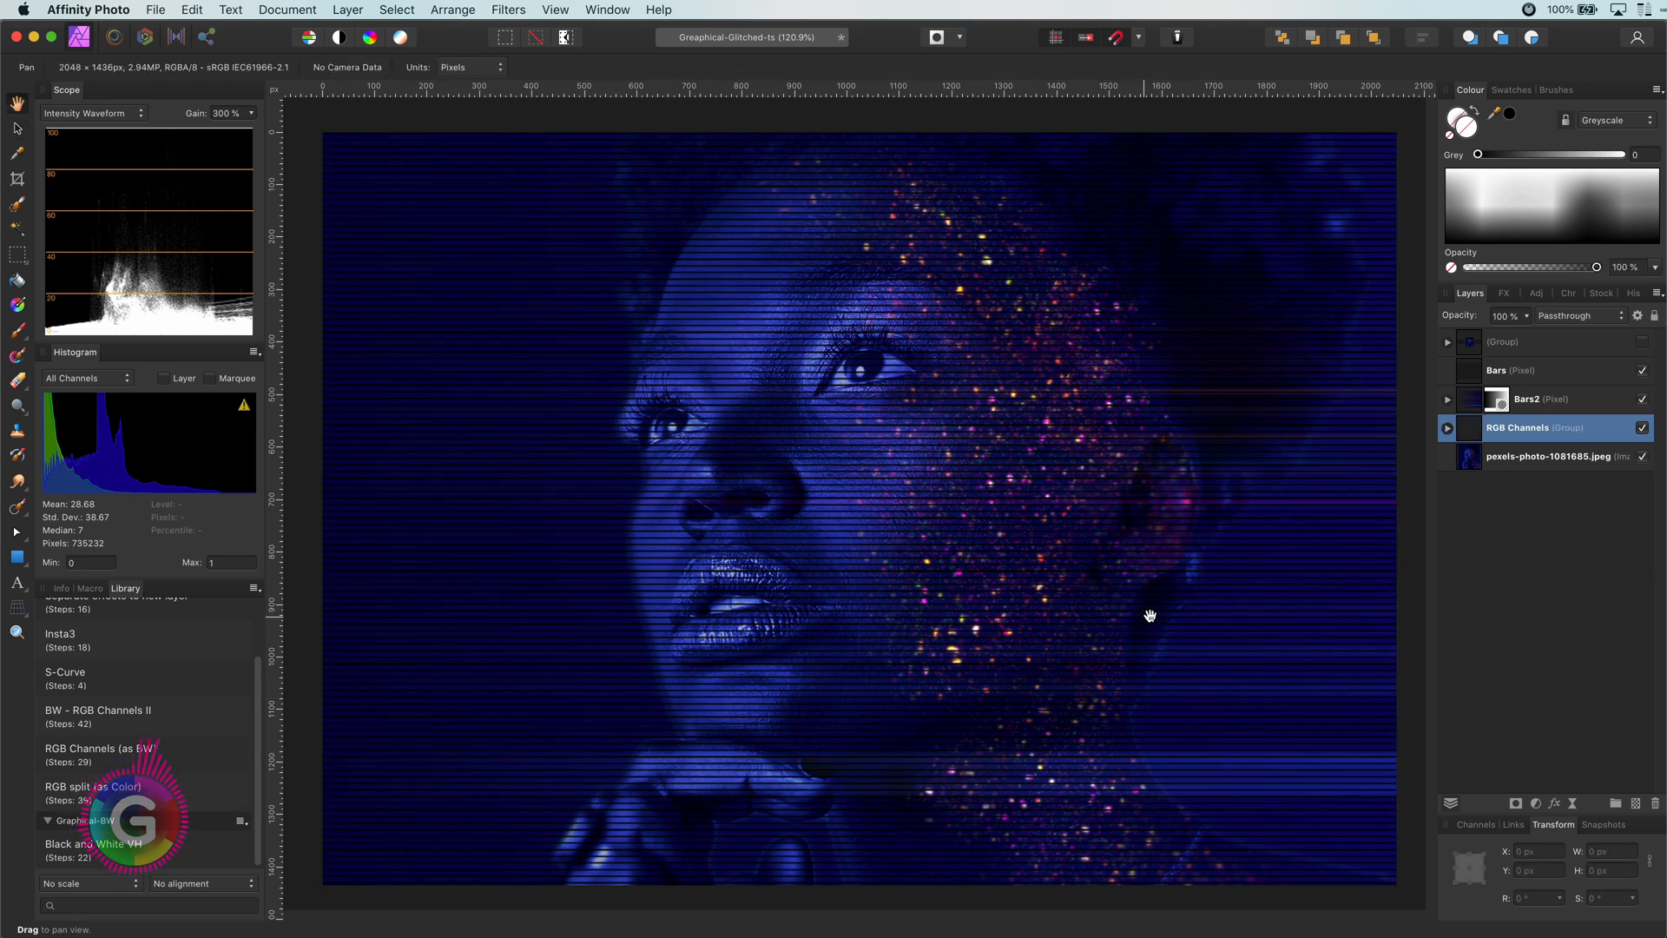
Expand the RGB Channels group and toggle the blue and green channel visibility to check them.
click(1447, 427)
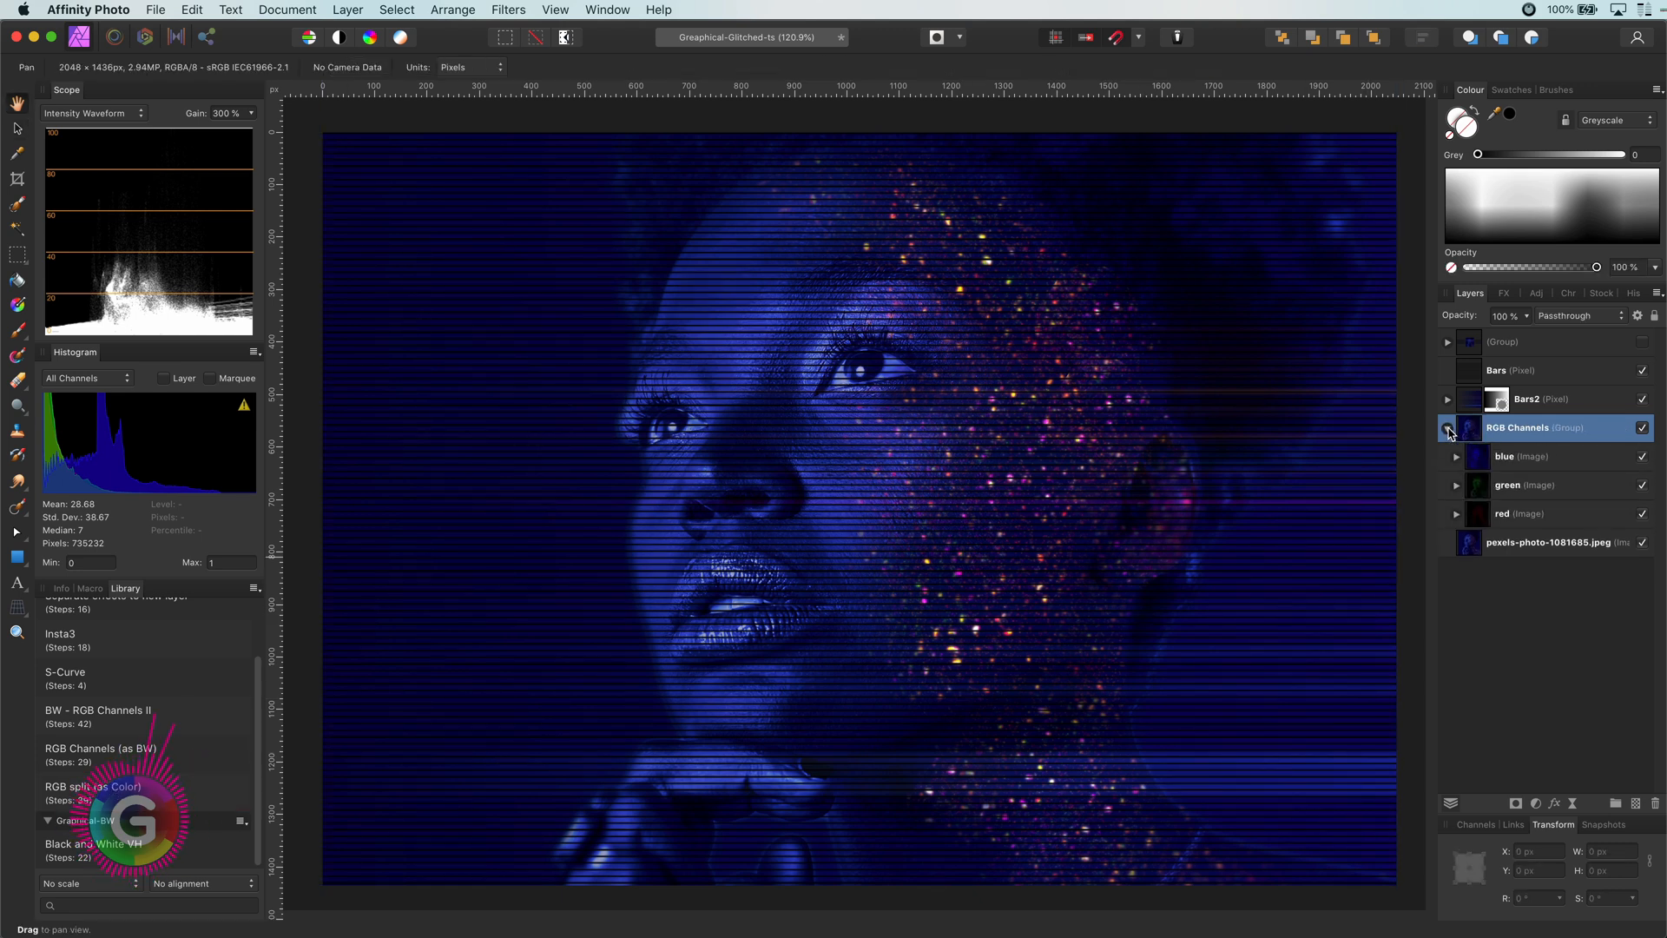
click(1447, 427)
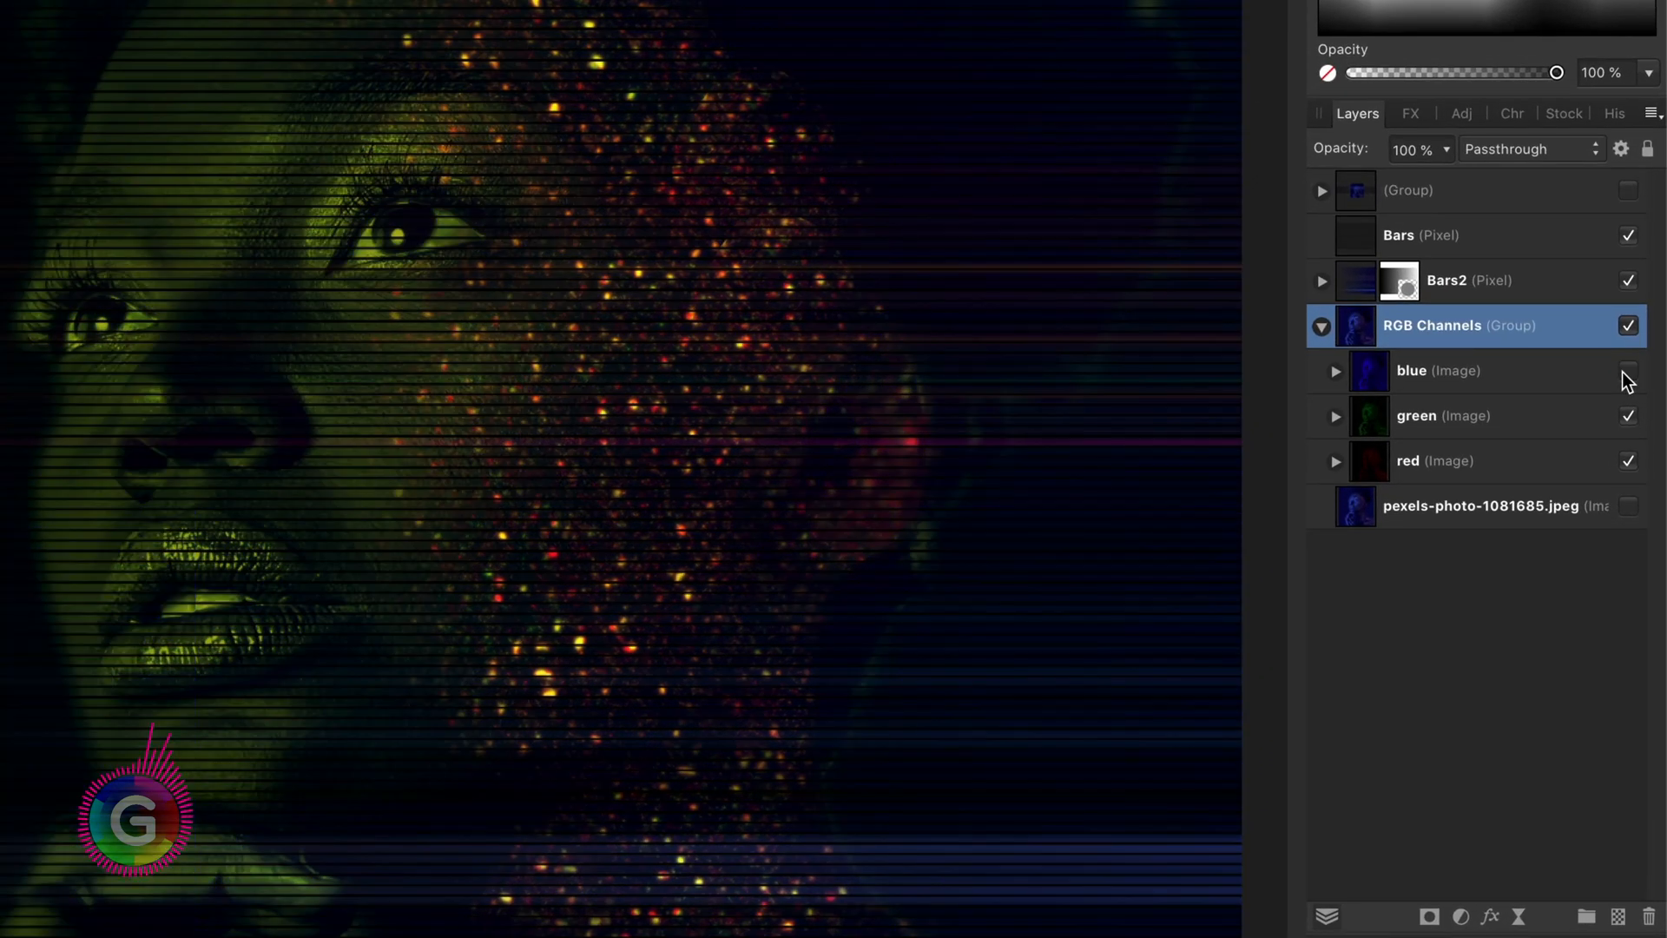
click(1628, 416)
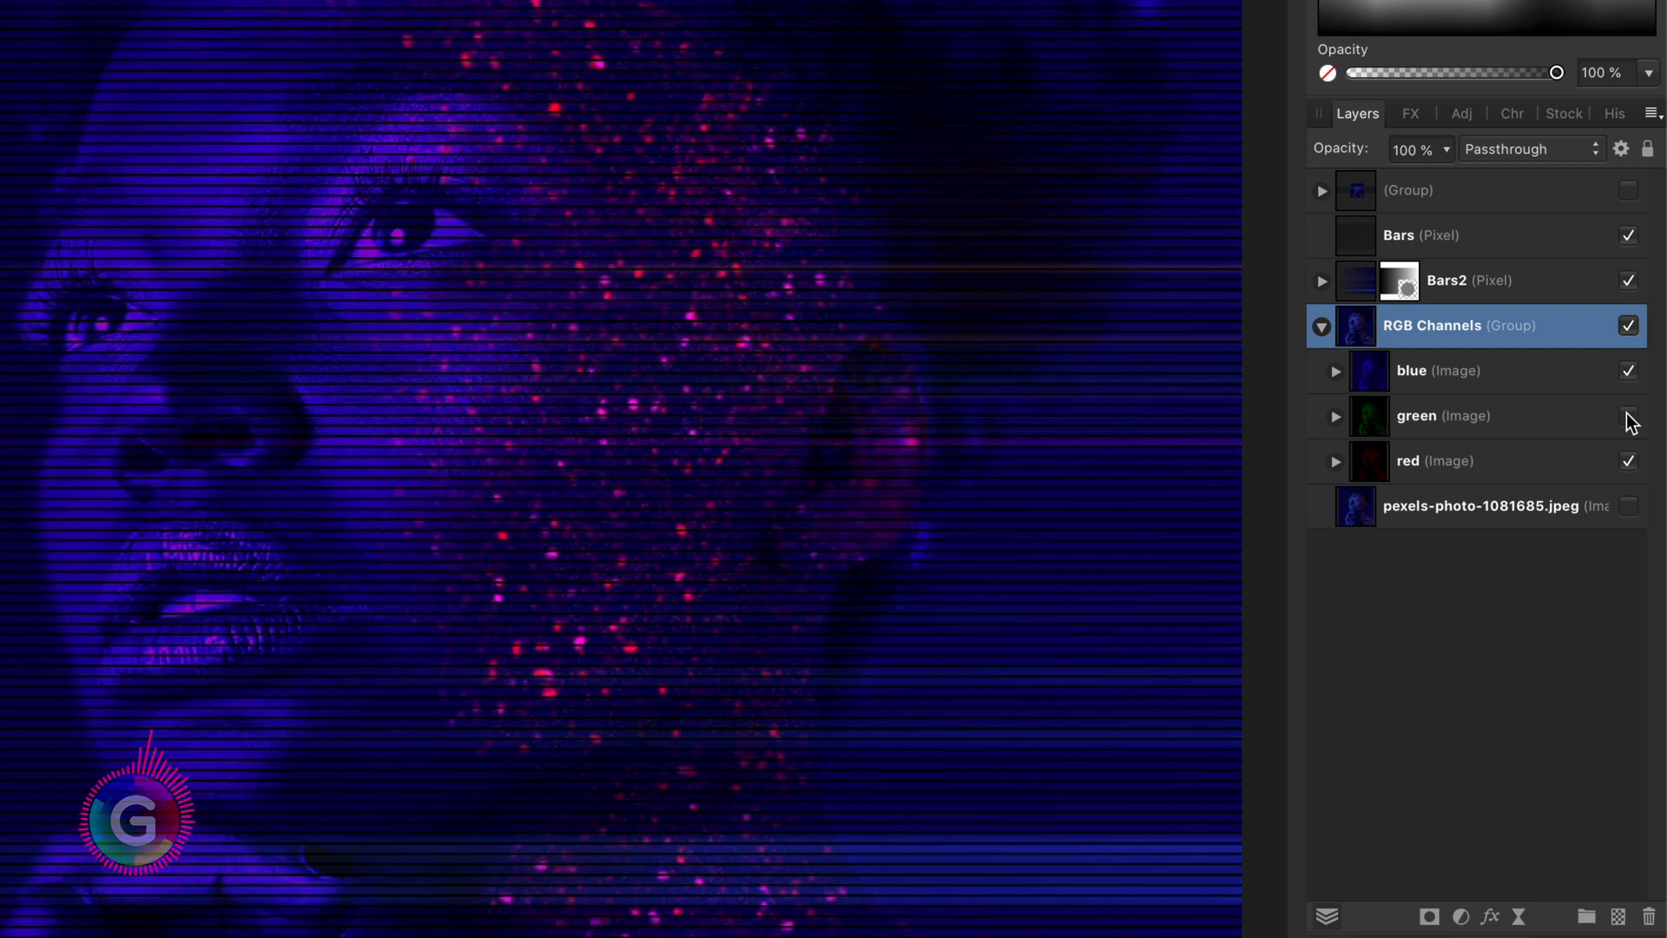
click(1628, 416)
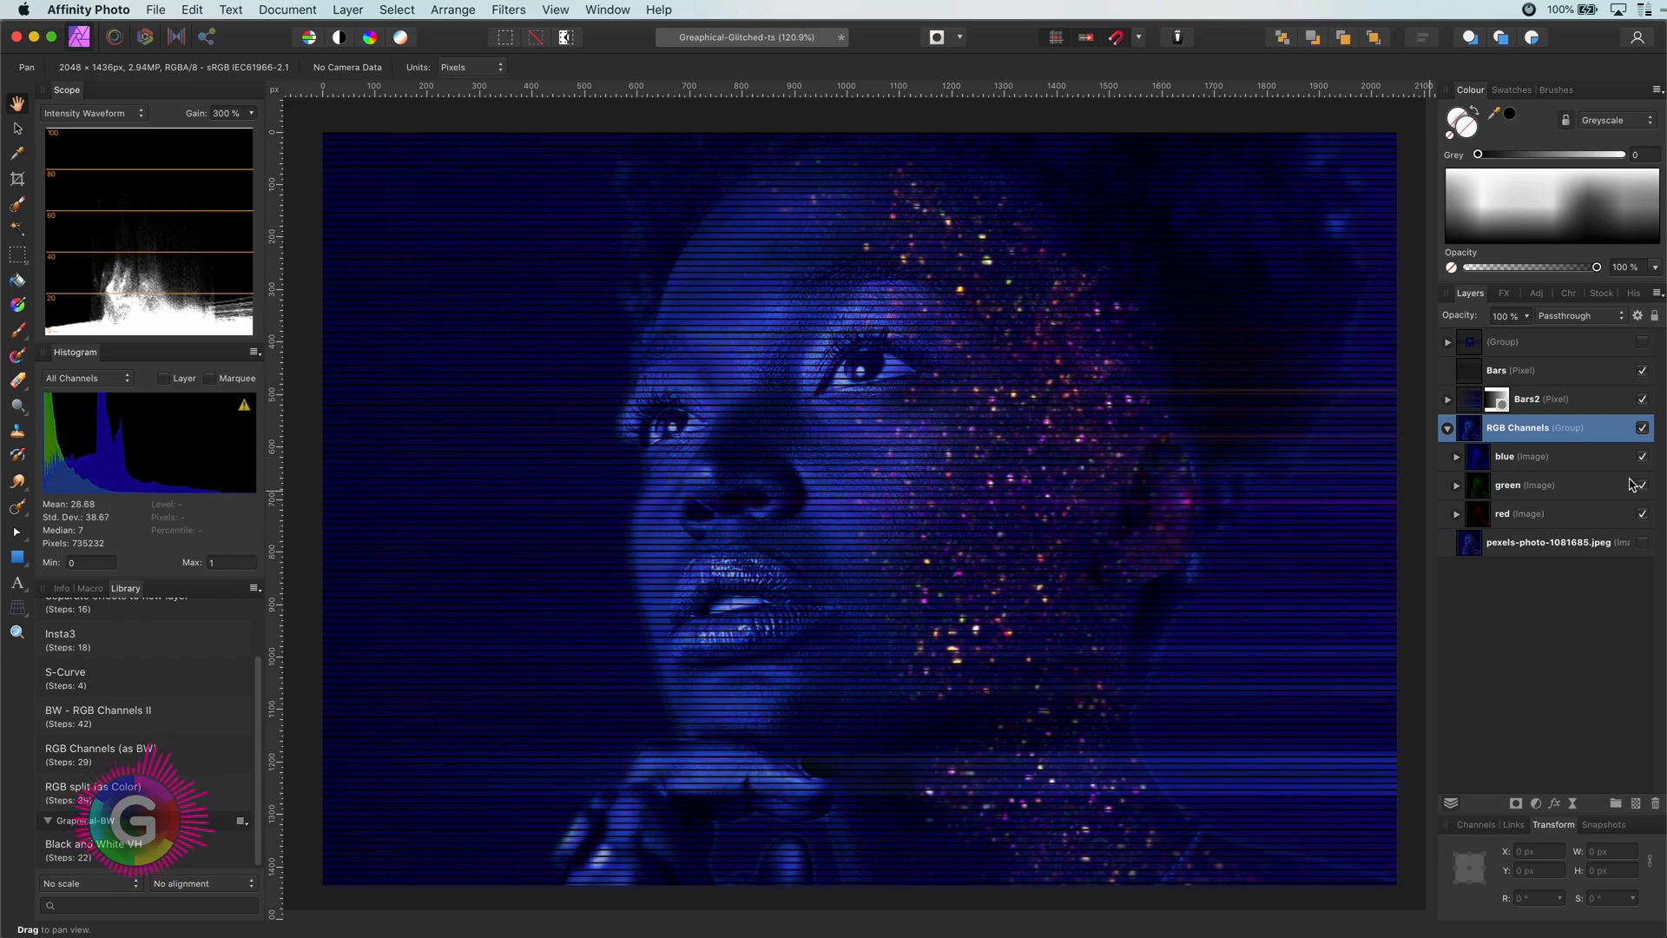
Nudge the blue, green and red channel layers apart, then select the RGB Channels group.
click(1505, 455)
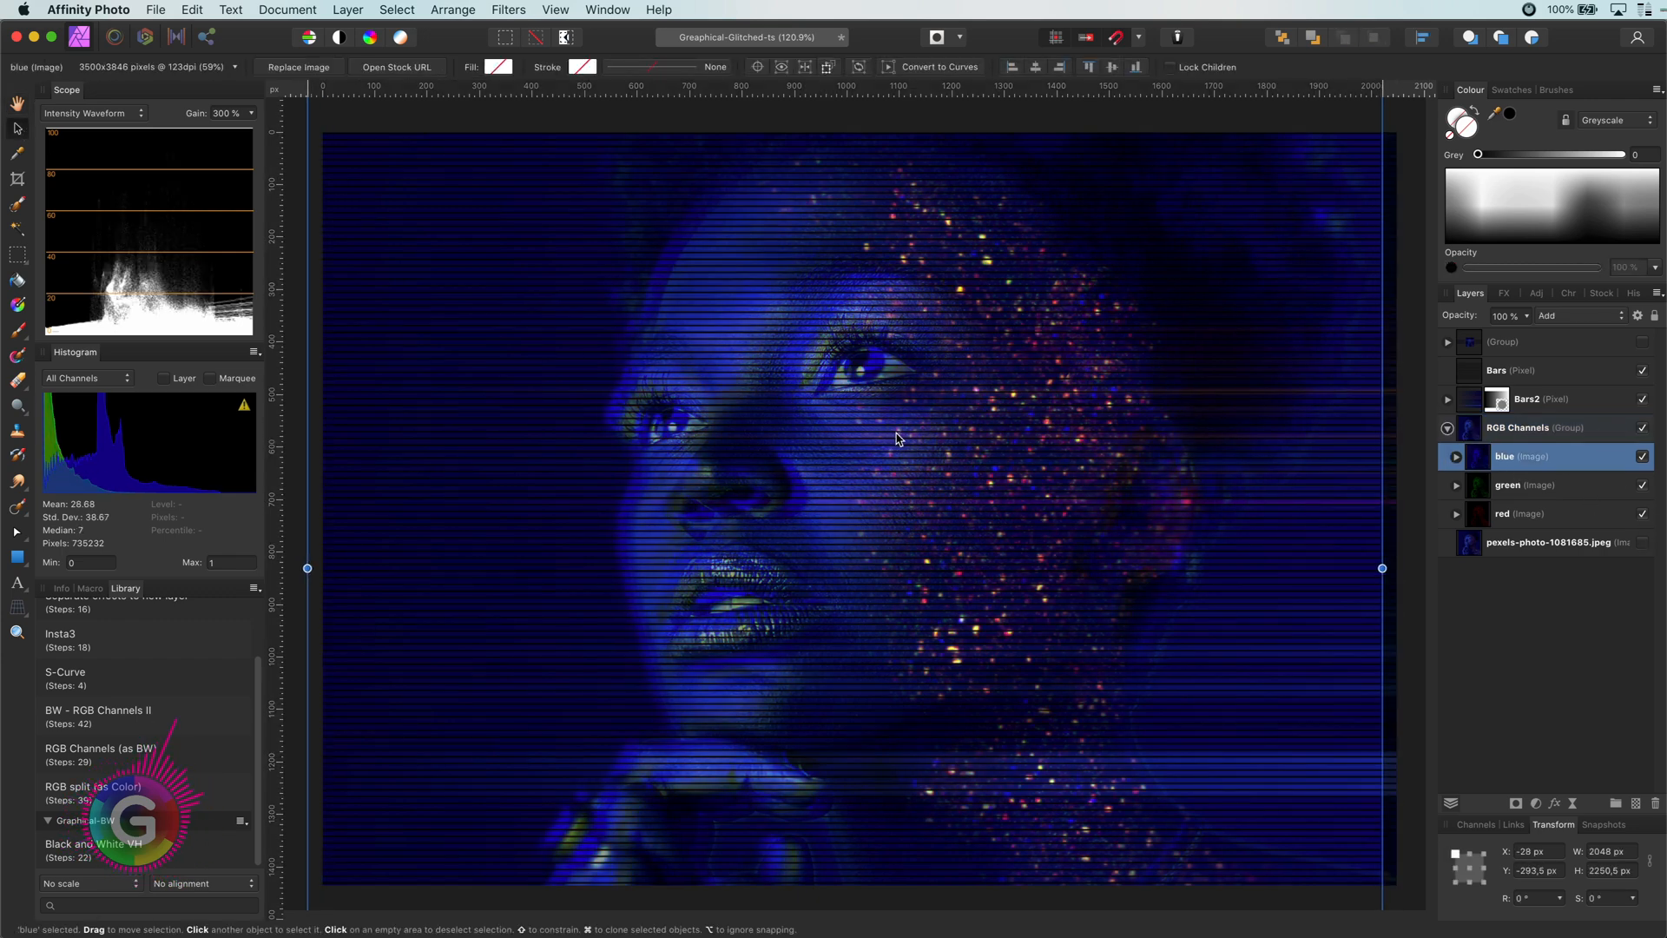
click(1525, 484)
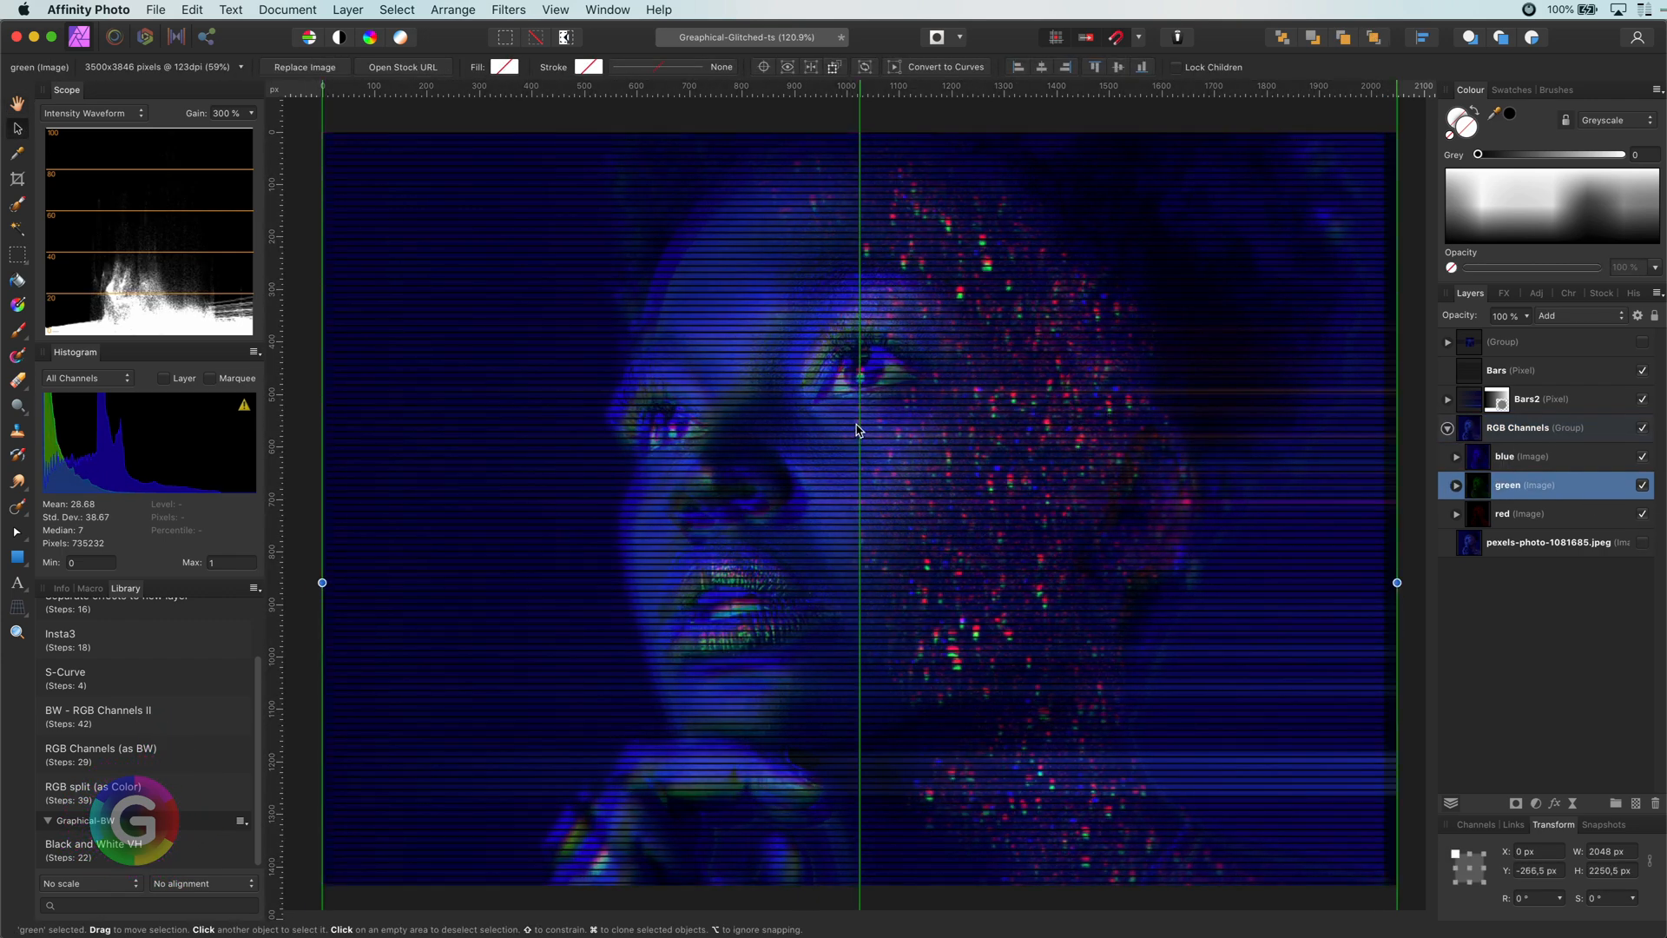
click(1520, 513)
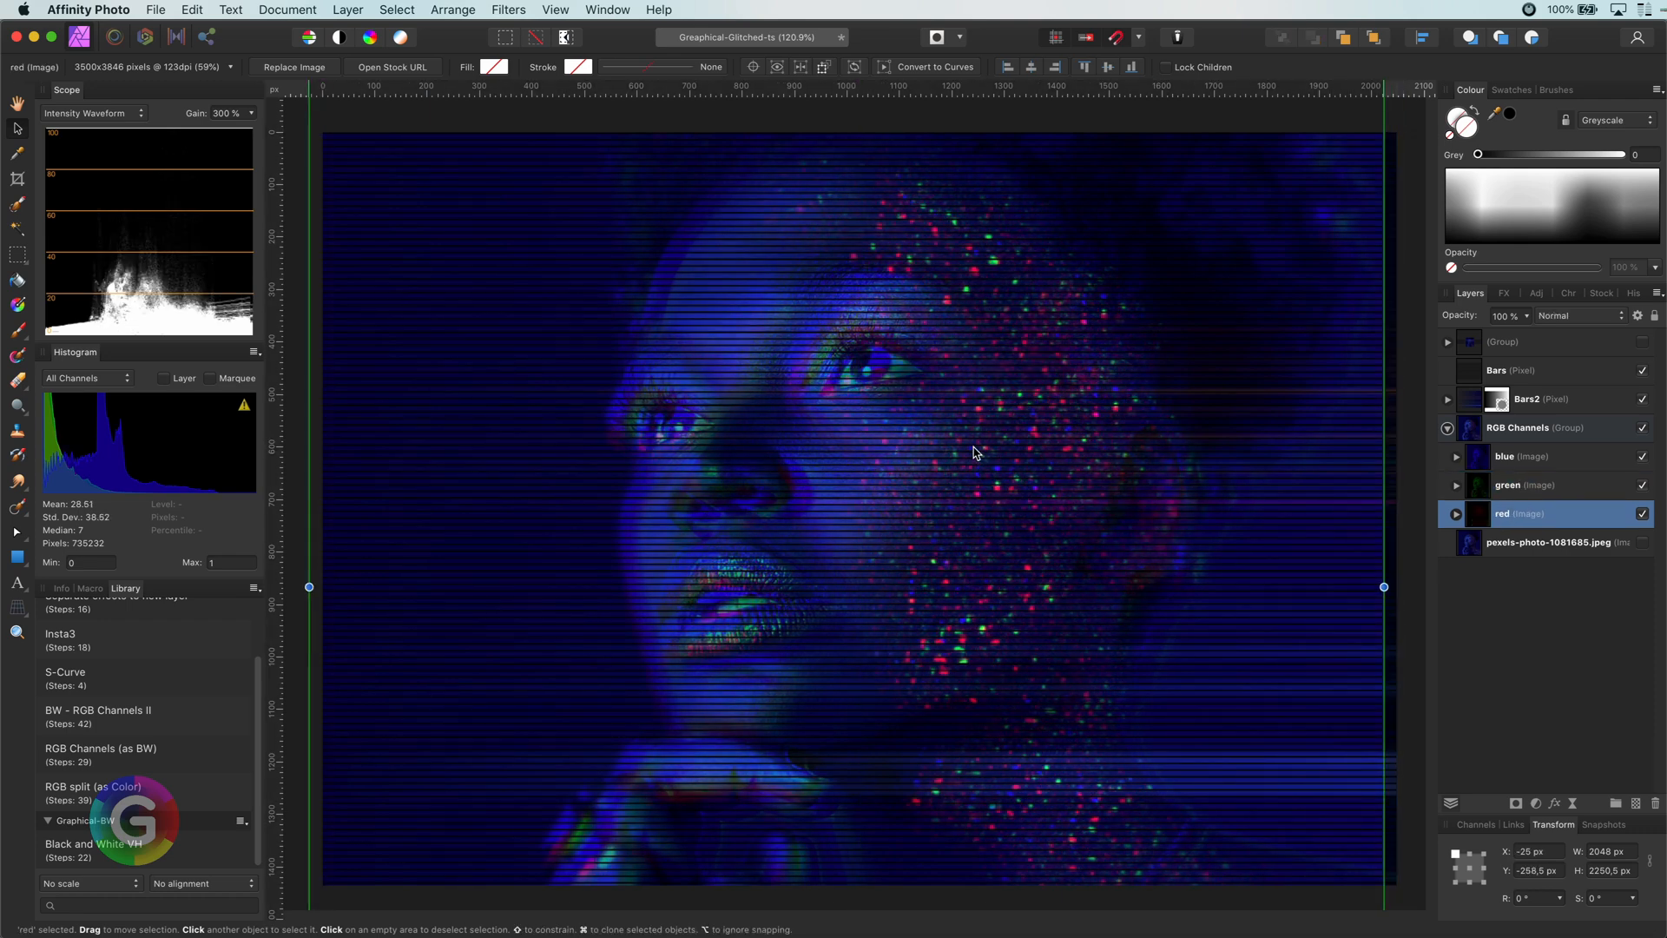
click(1526, 484)
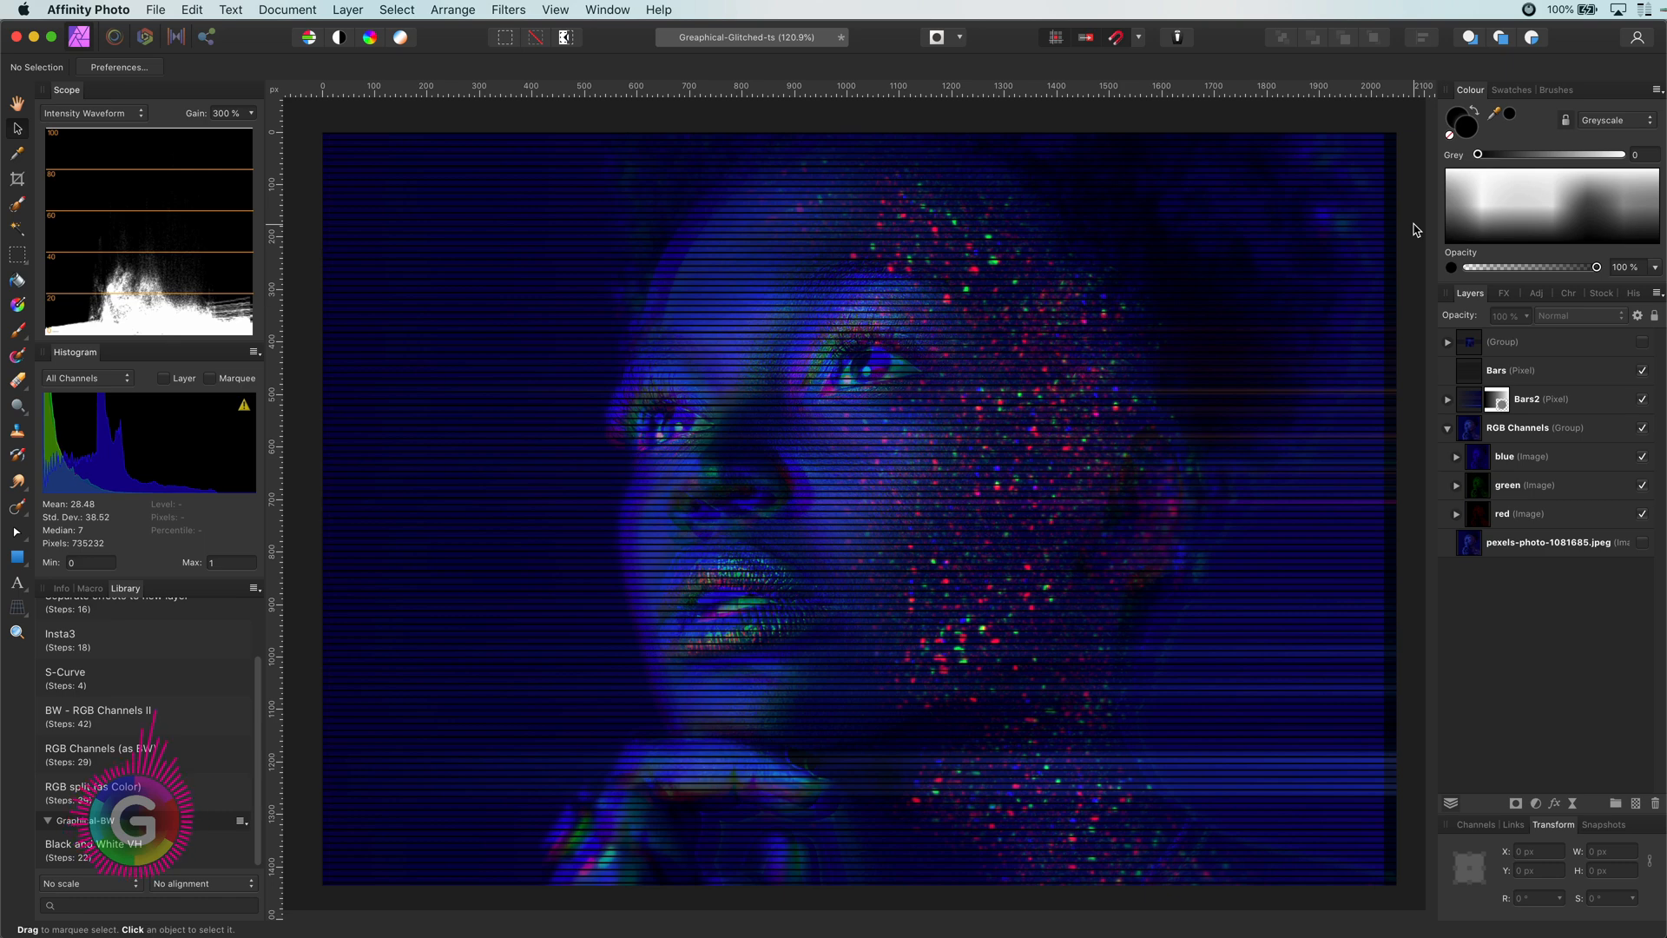
mouse_move(1467, 436)
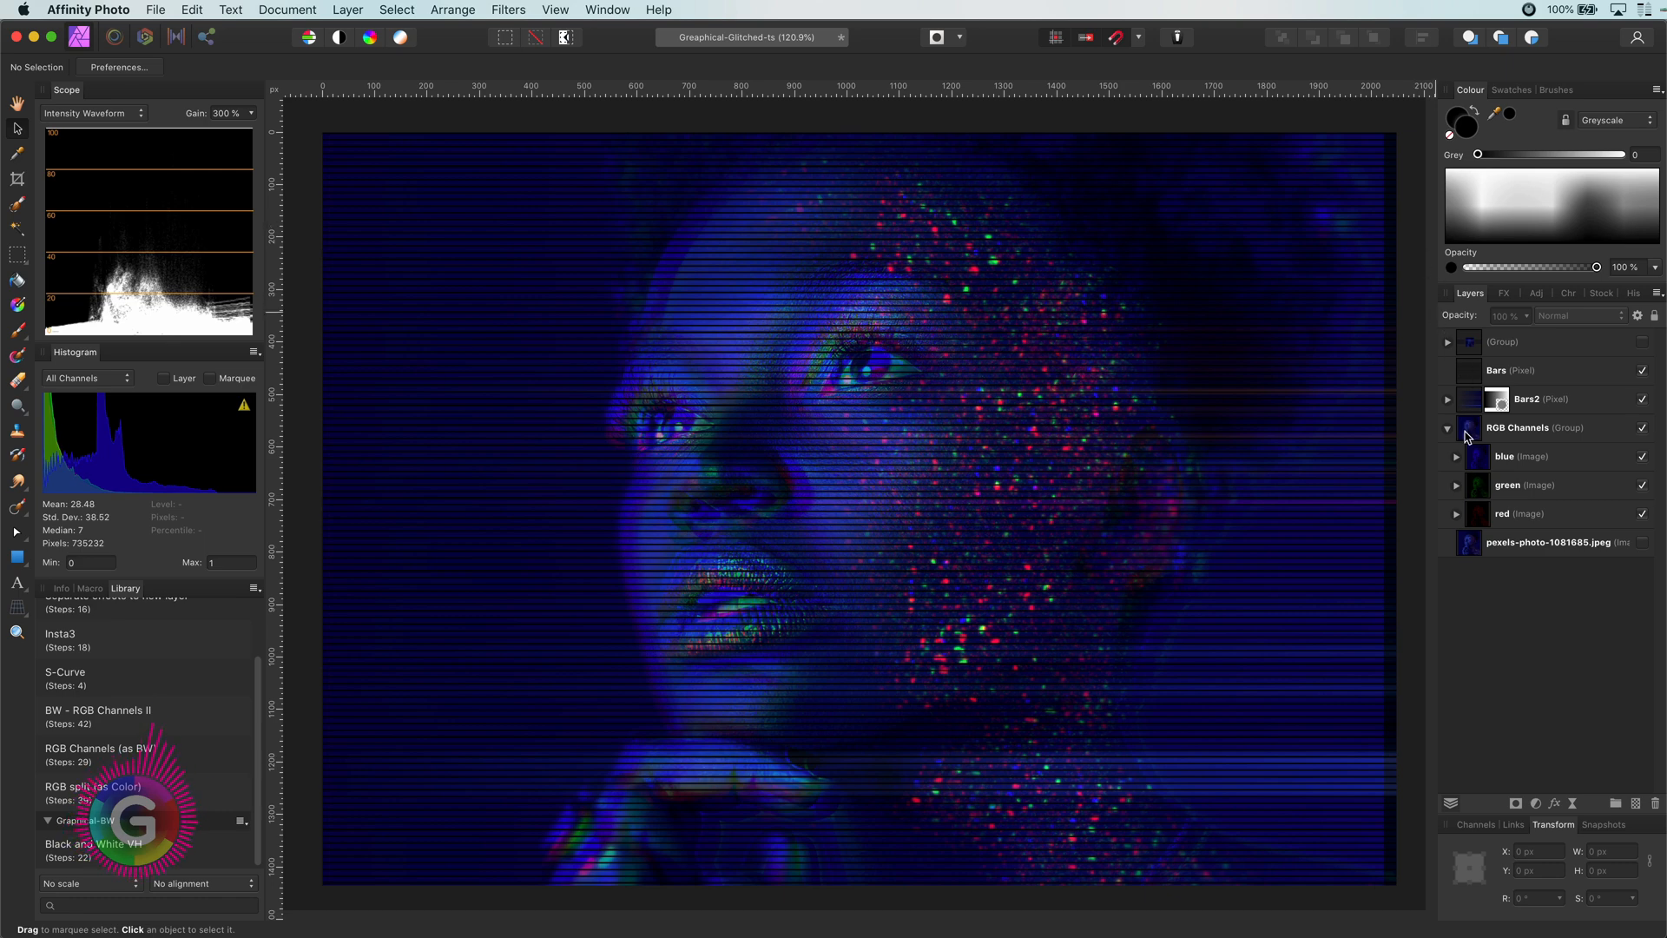
click(1530, 427)
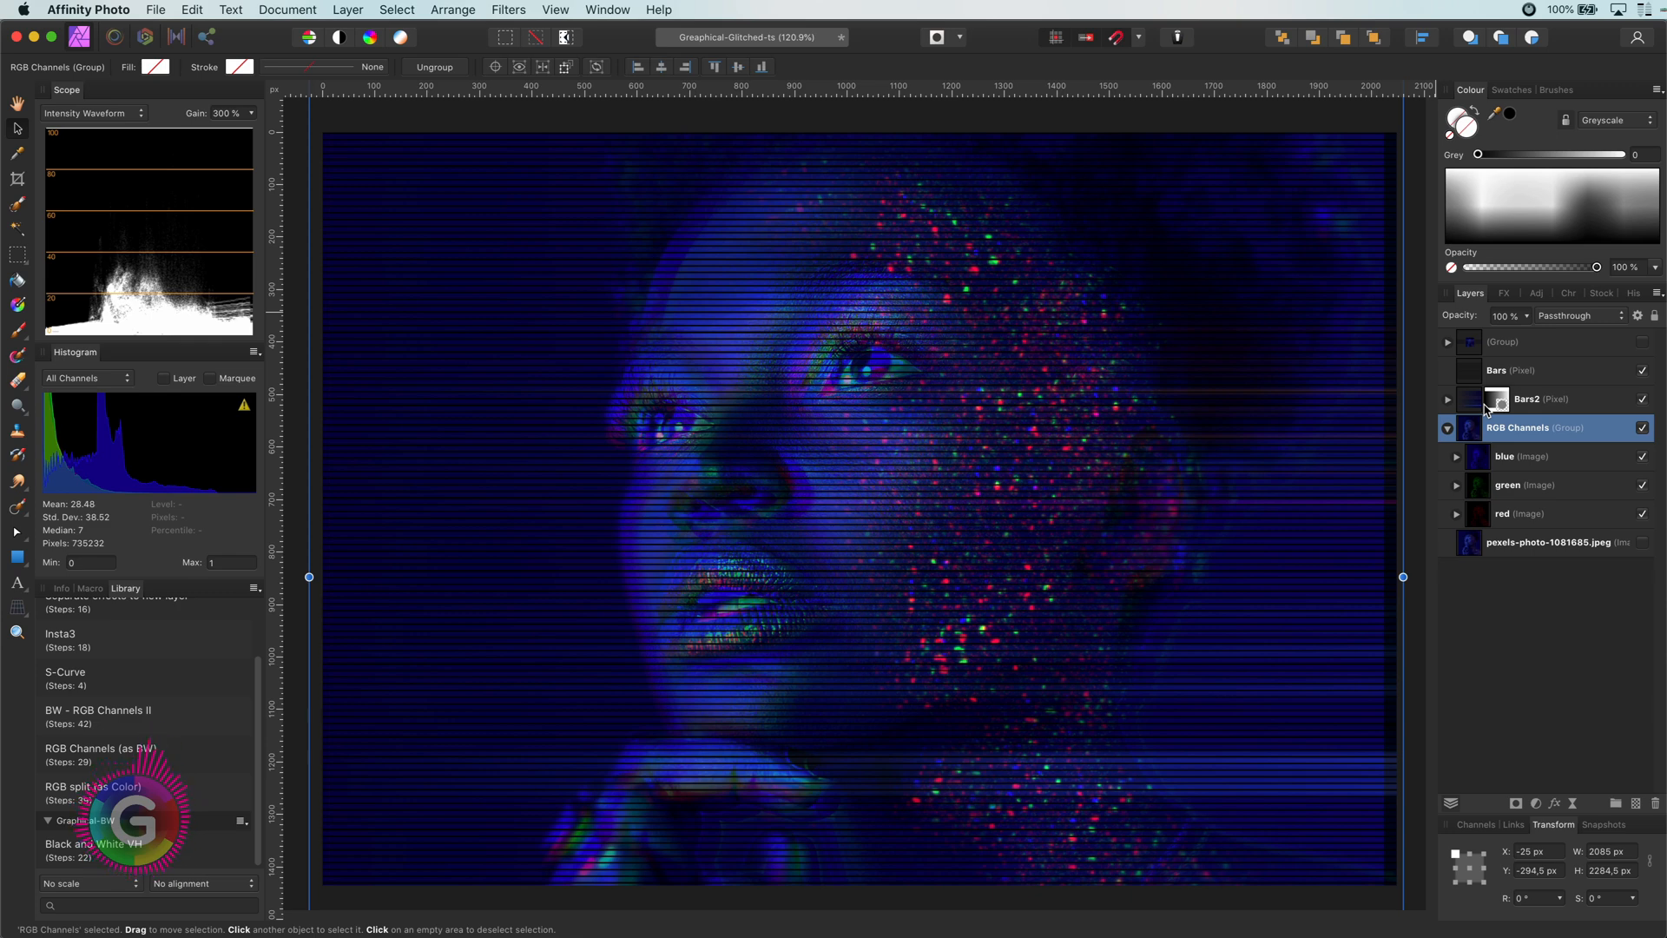
Recolour the diamond layer to hue about 238°, saturation 98%, lightness -27%.
click(1542, 427)
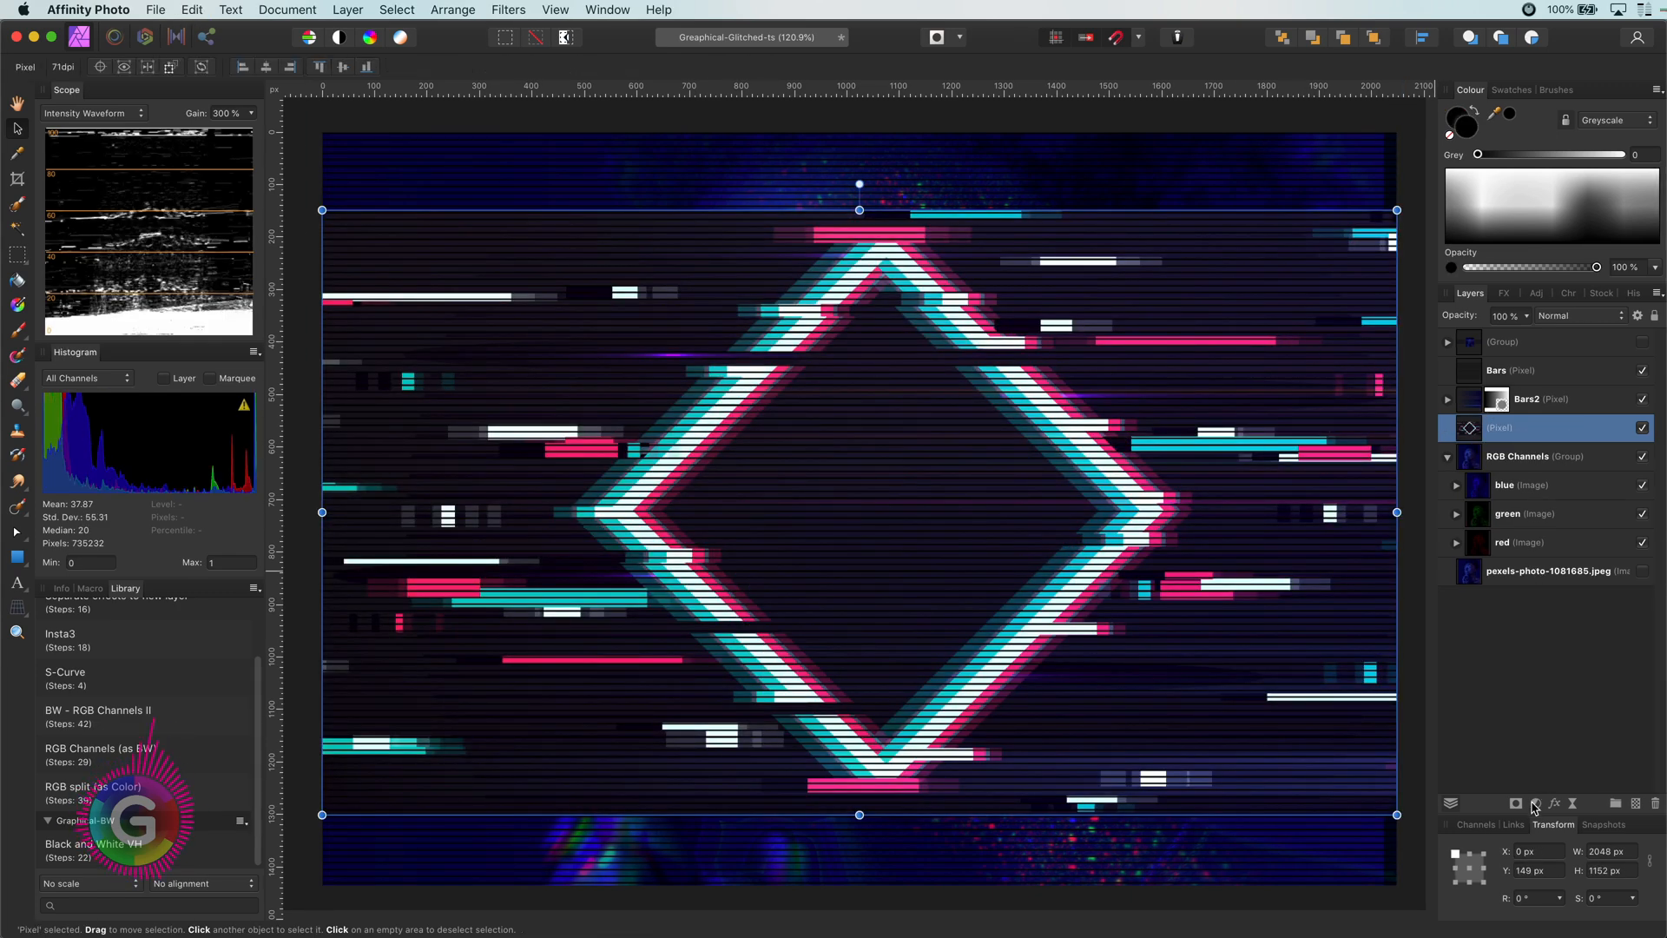
click(1516, 802)
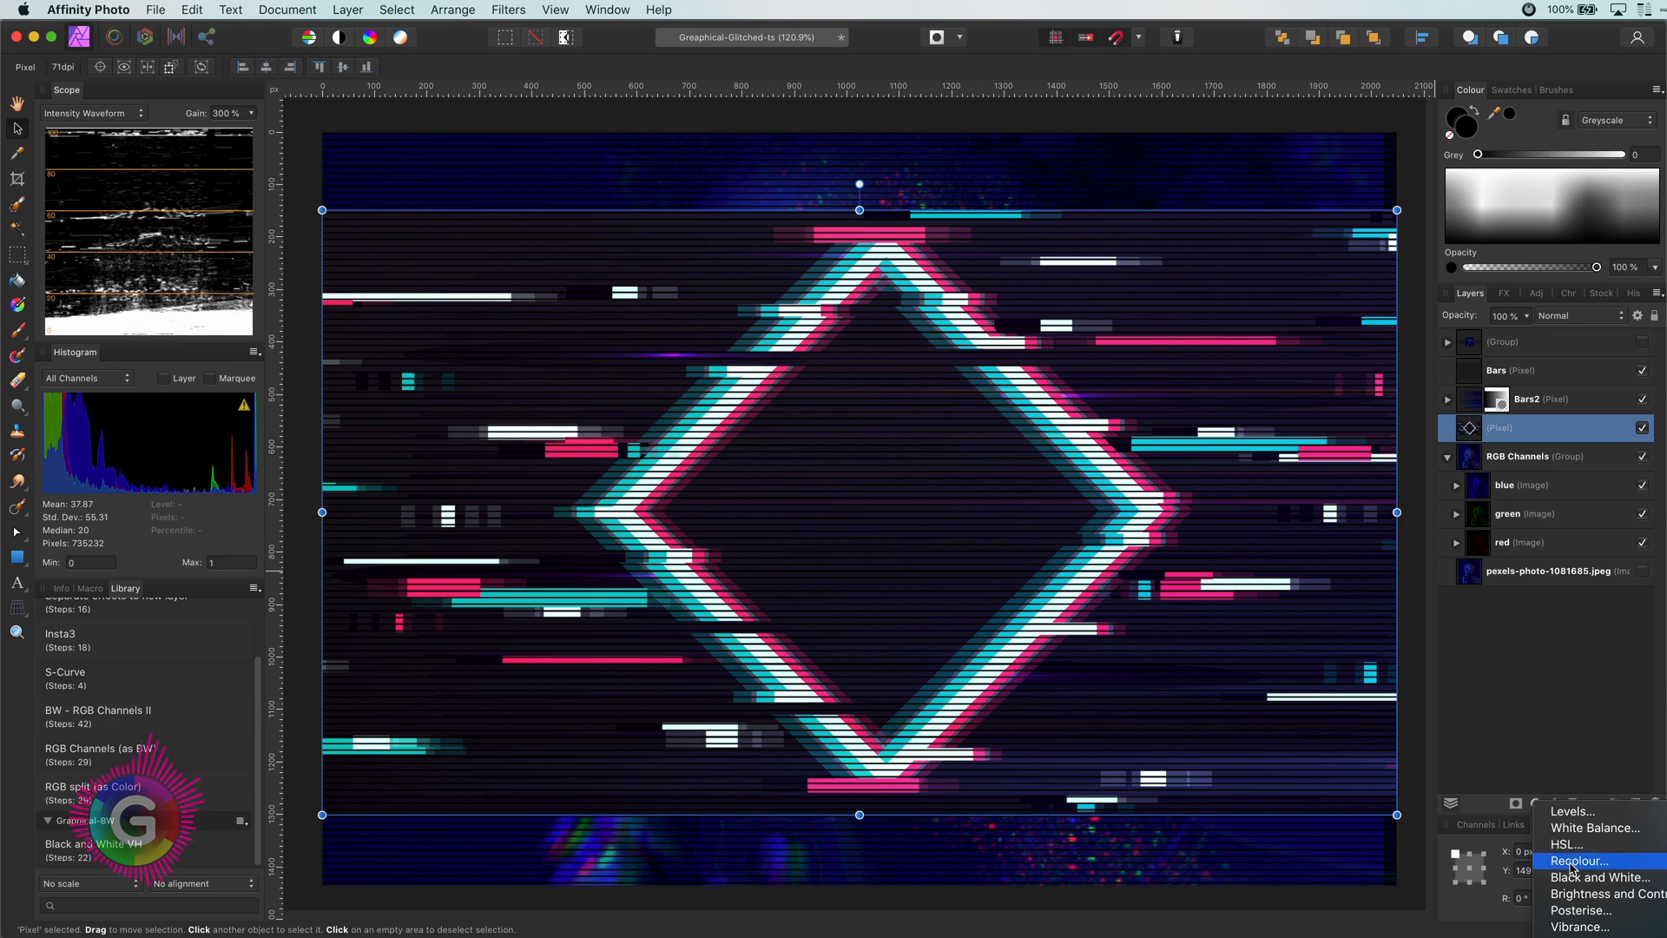
click(1580, 861)
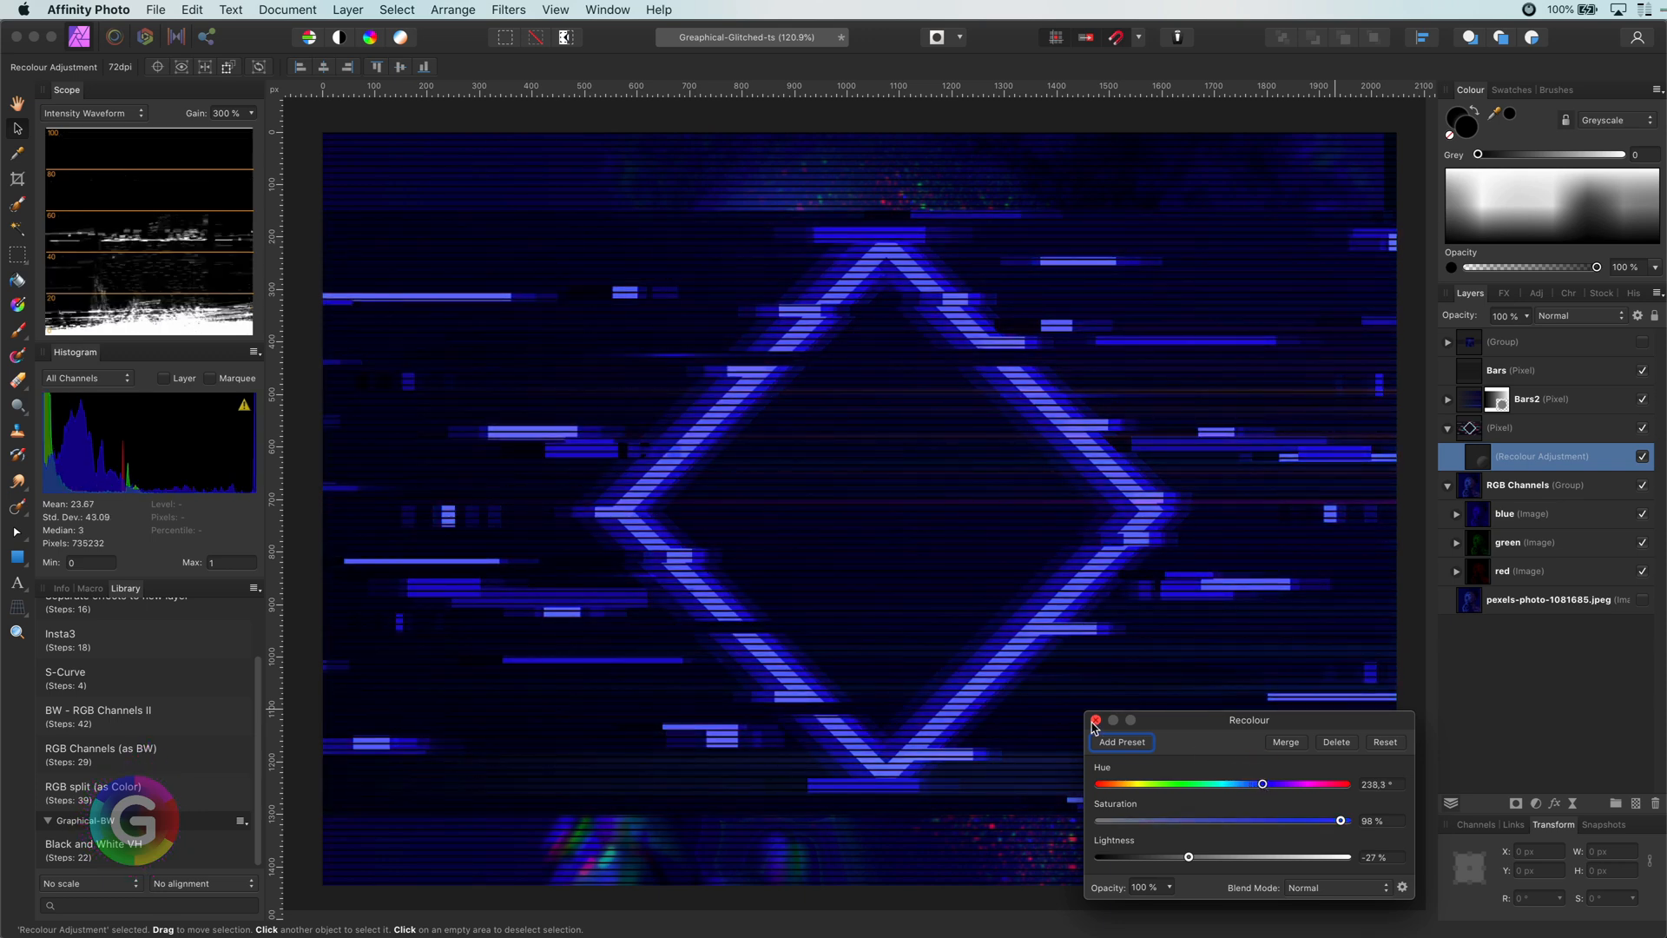
click(1095, 719)
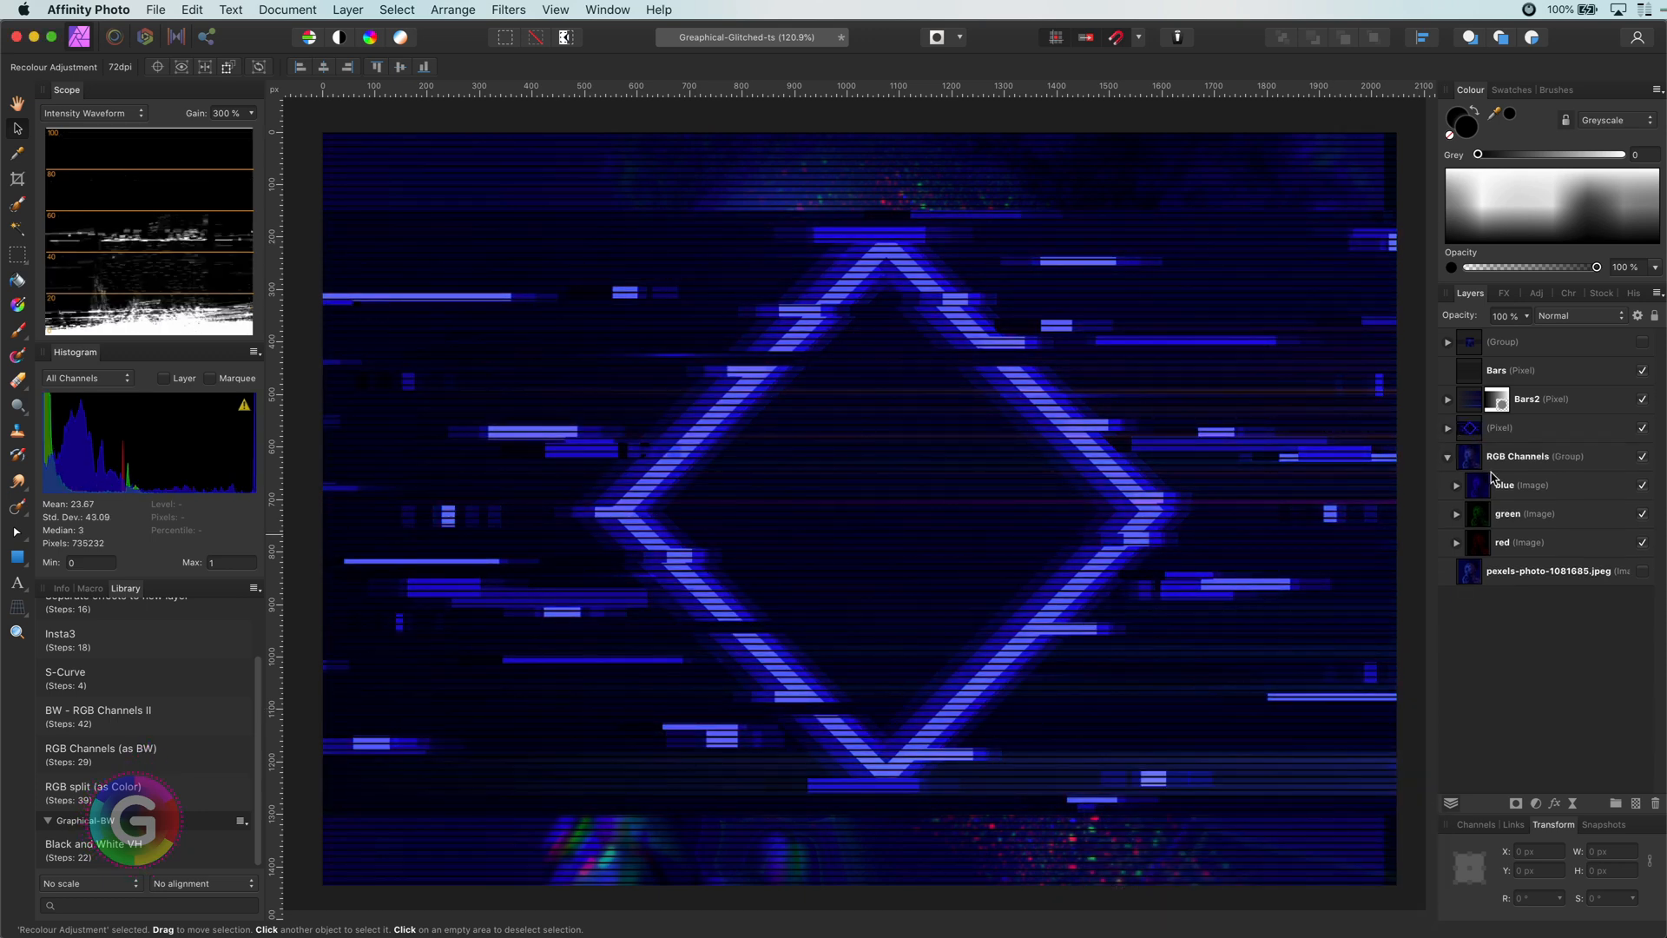
click(1499, 427)
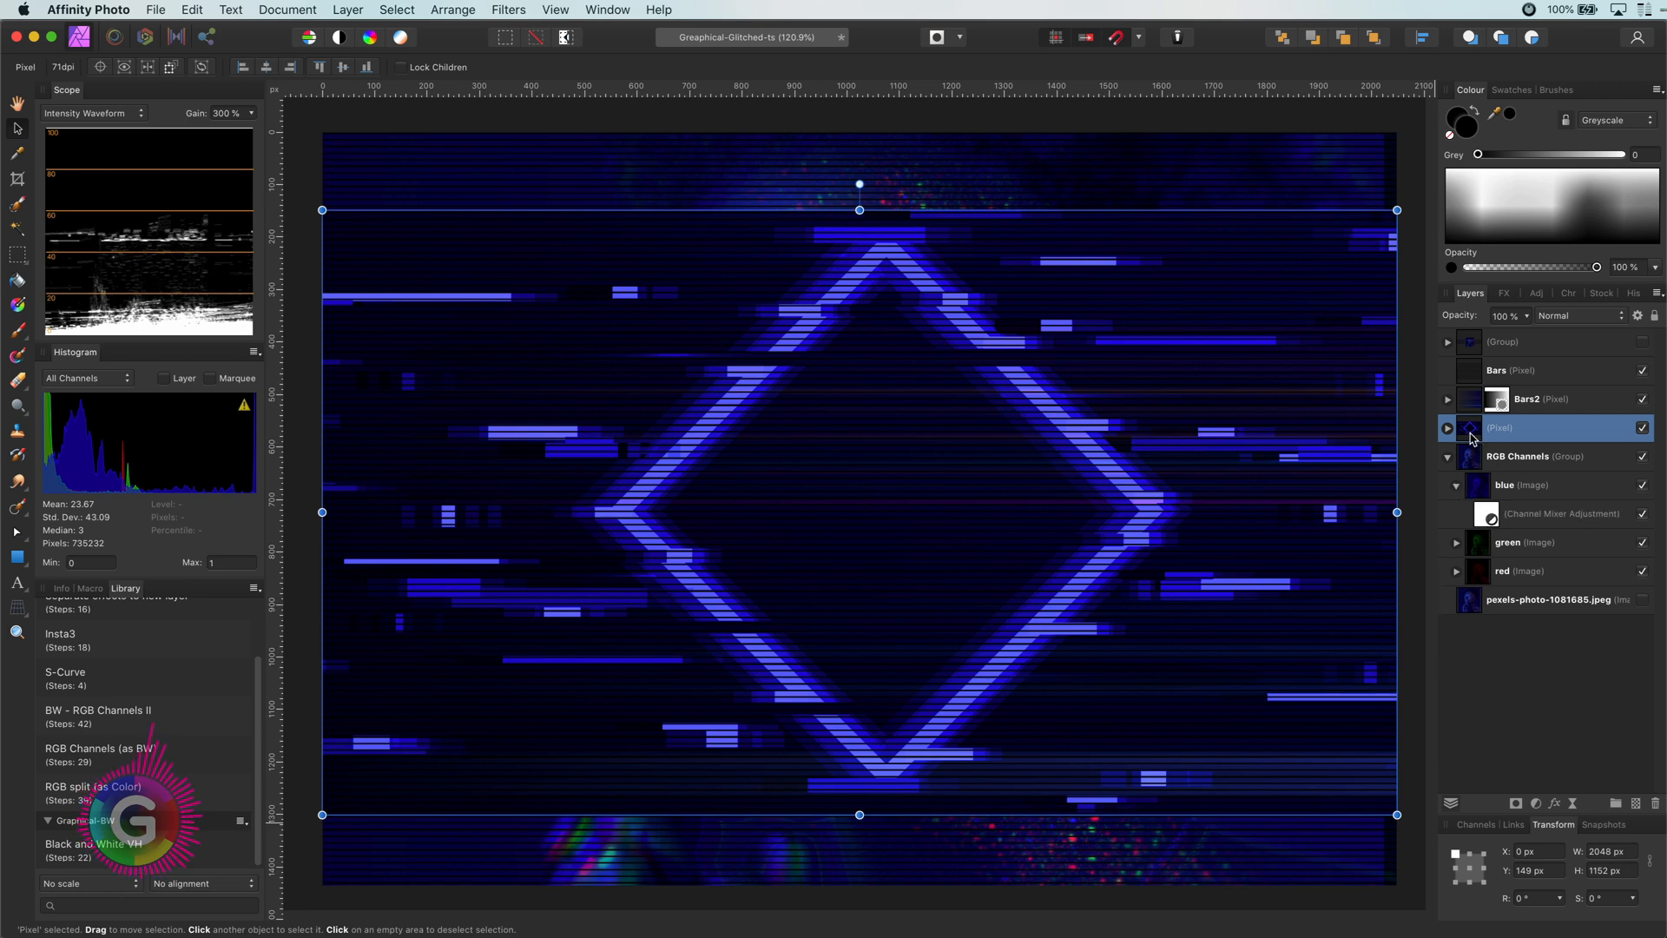
Change the glitch diamond layer's blend mode from the Layers panel.
click(1578, 314)
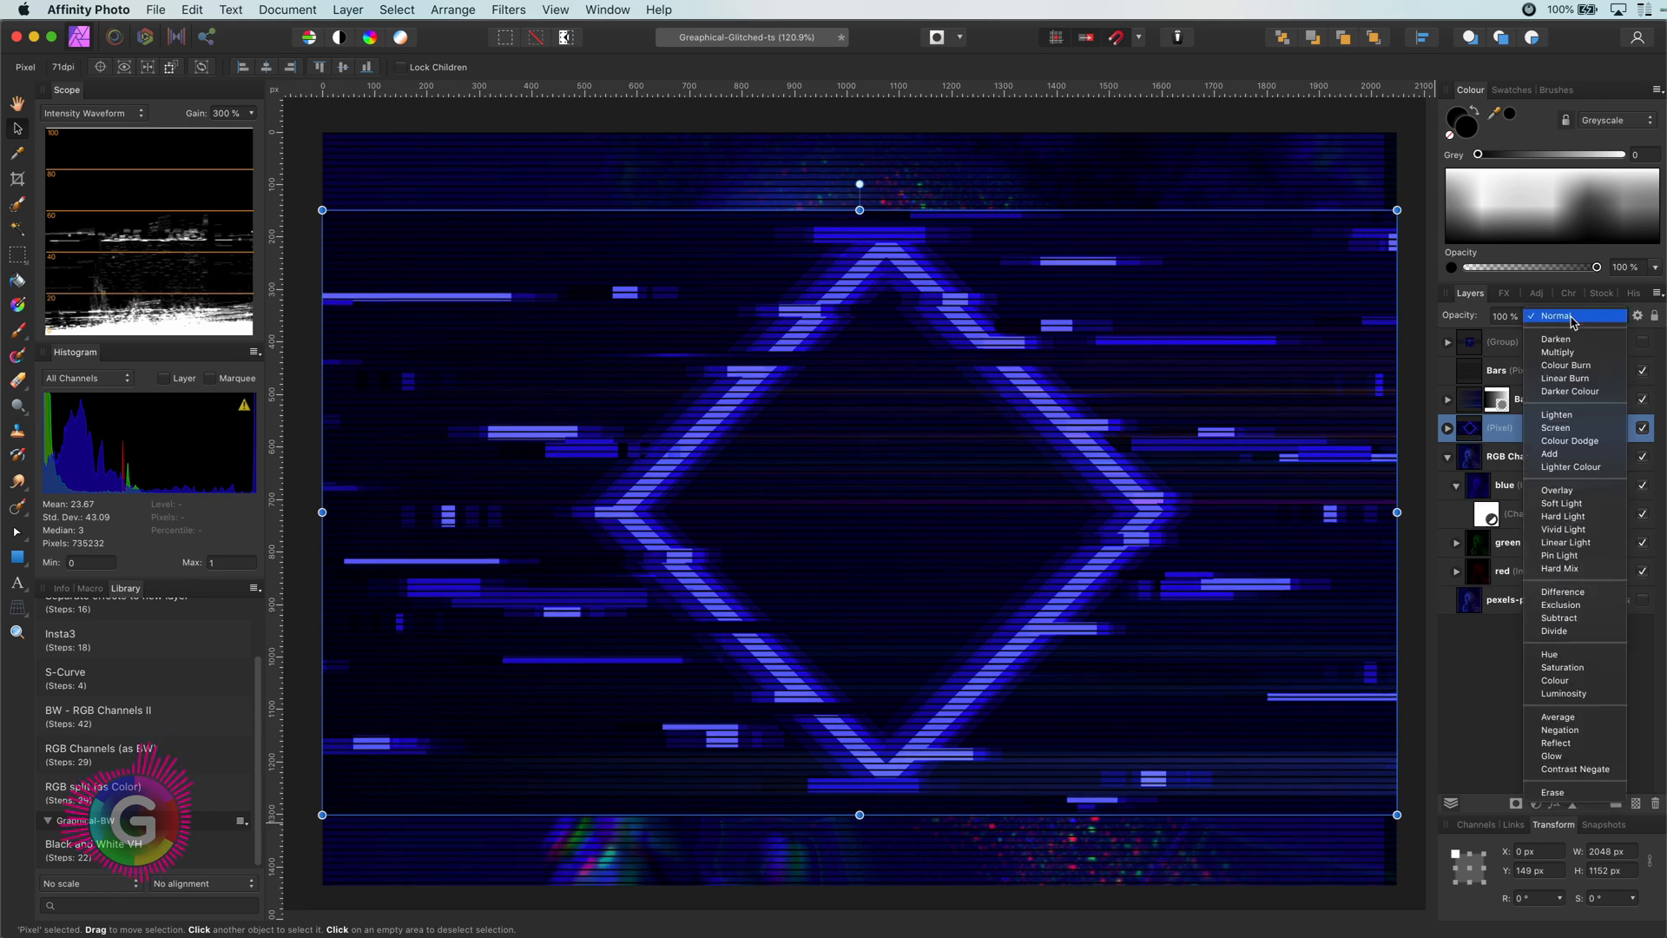
click(1557, 490)
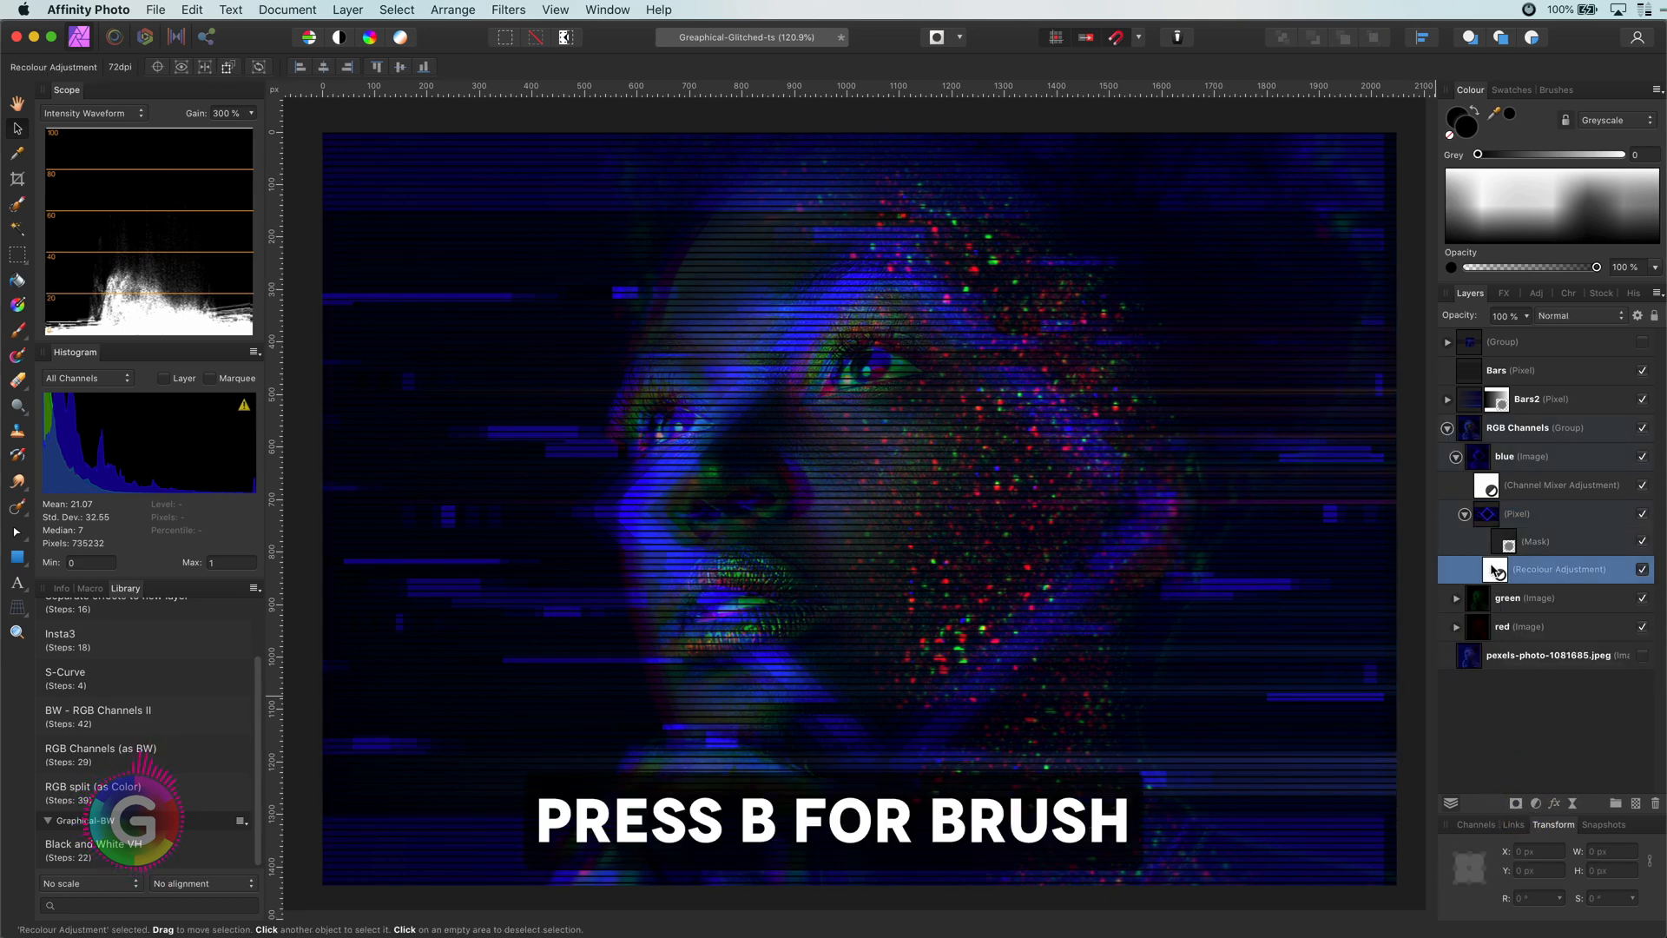
Brush over the face on the blue group's Recolour adjustment mask using Colour blend mode.
key(b)
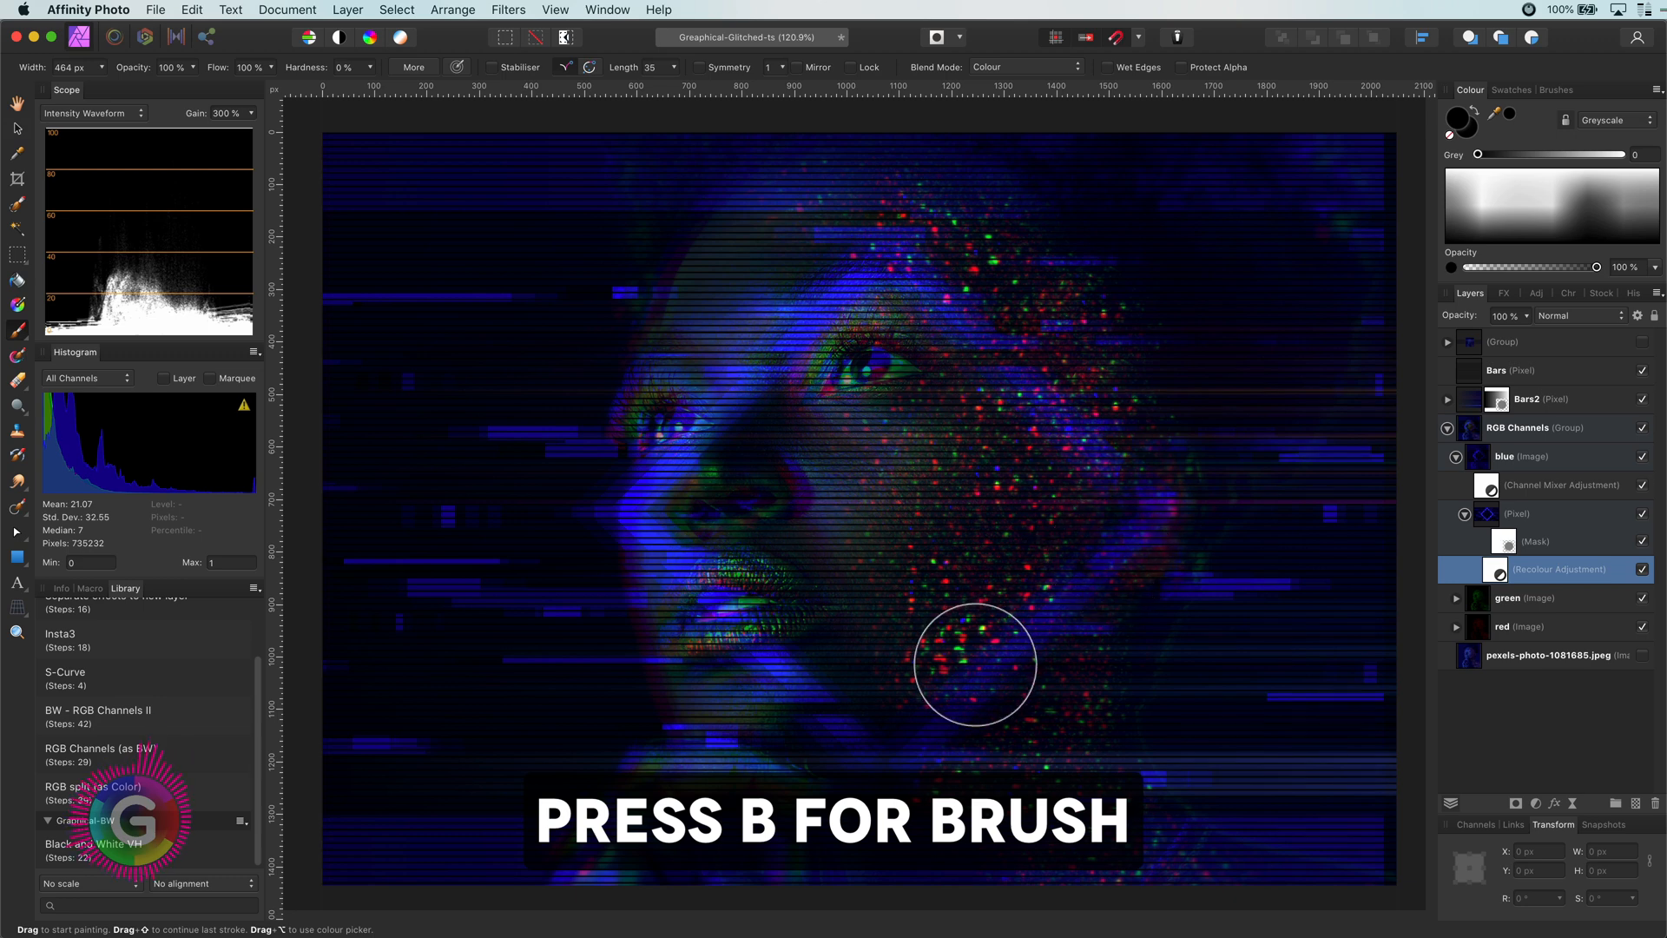
click(1536, 541)
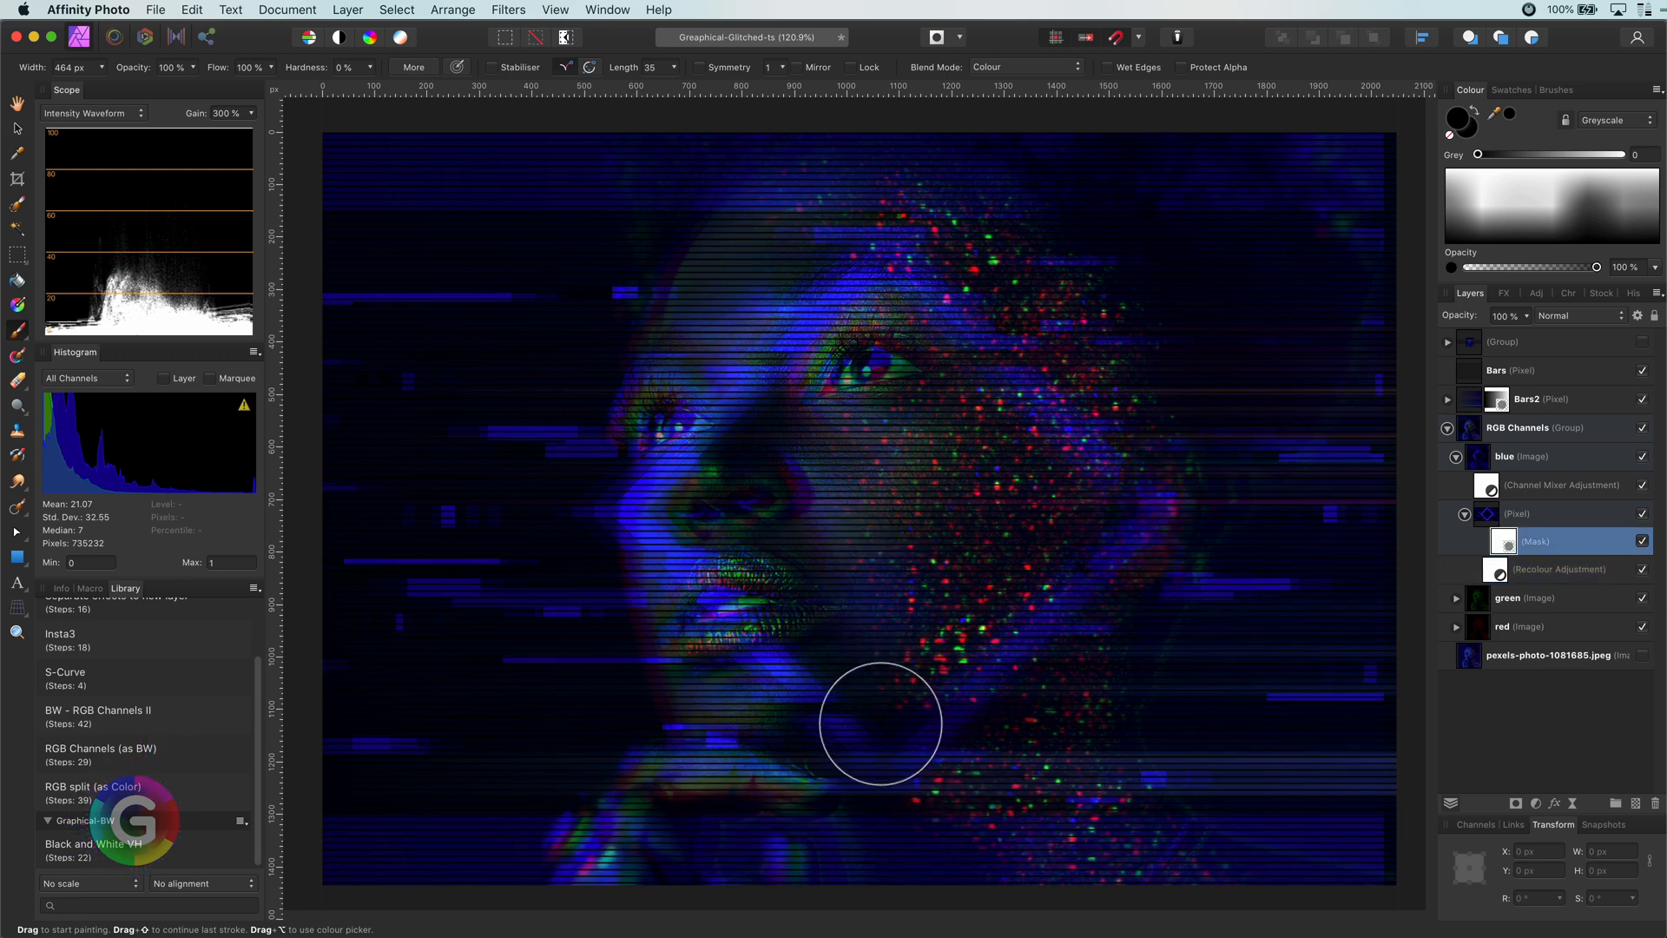
mouse_move(862, 361)
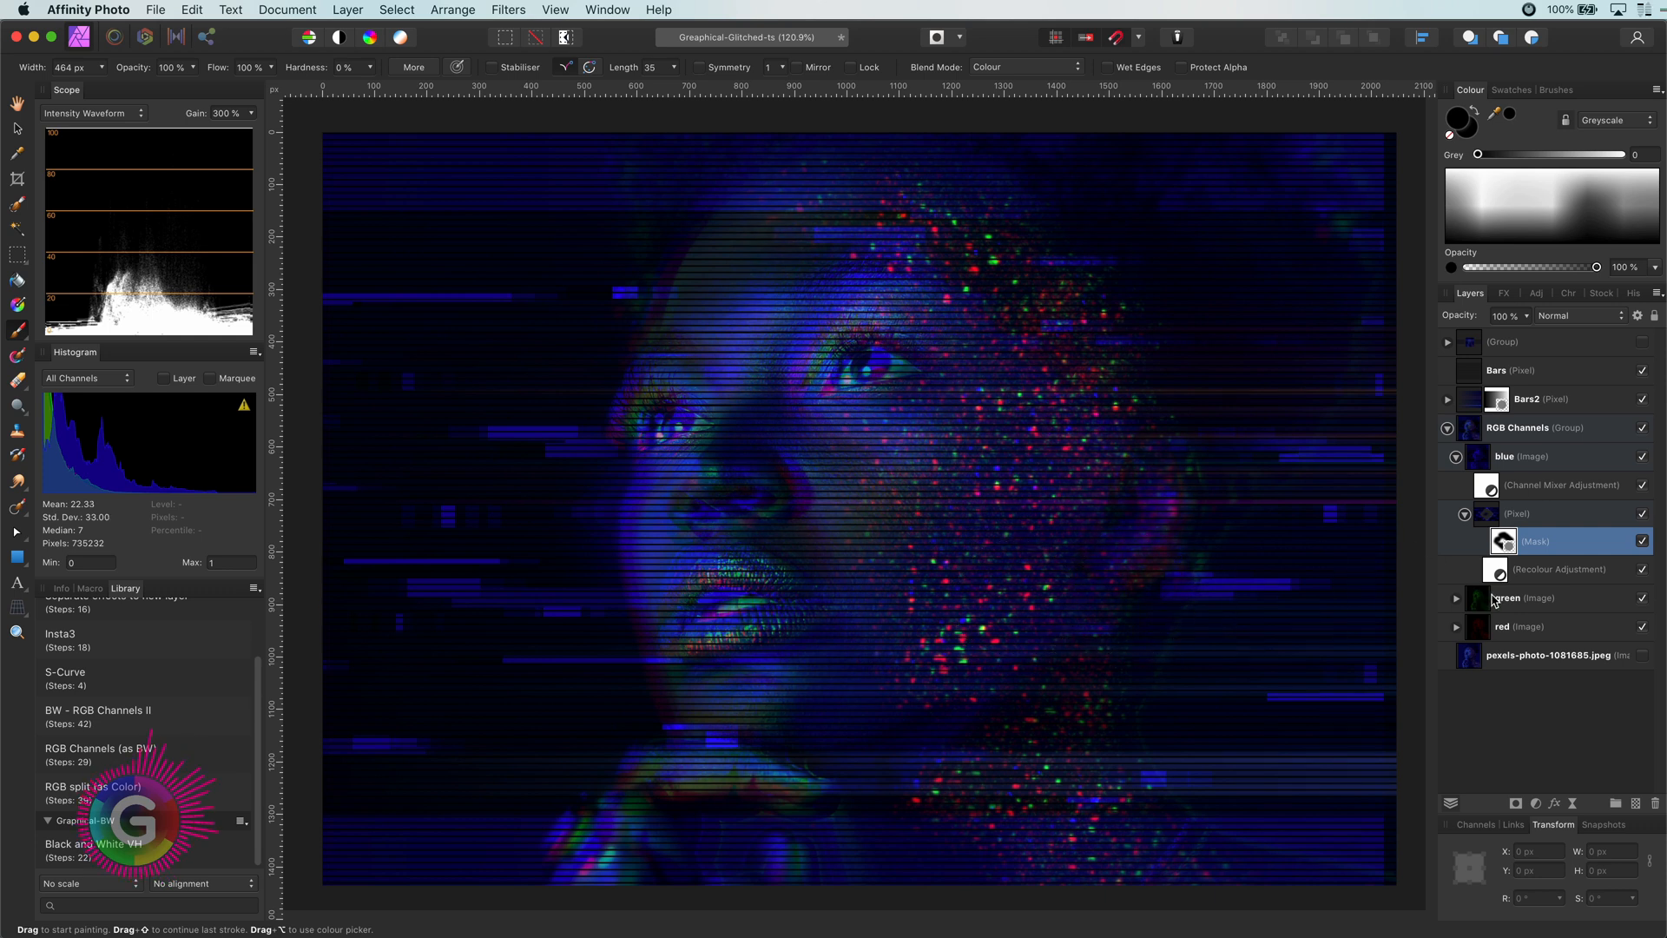
double_click(1559, 569)
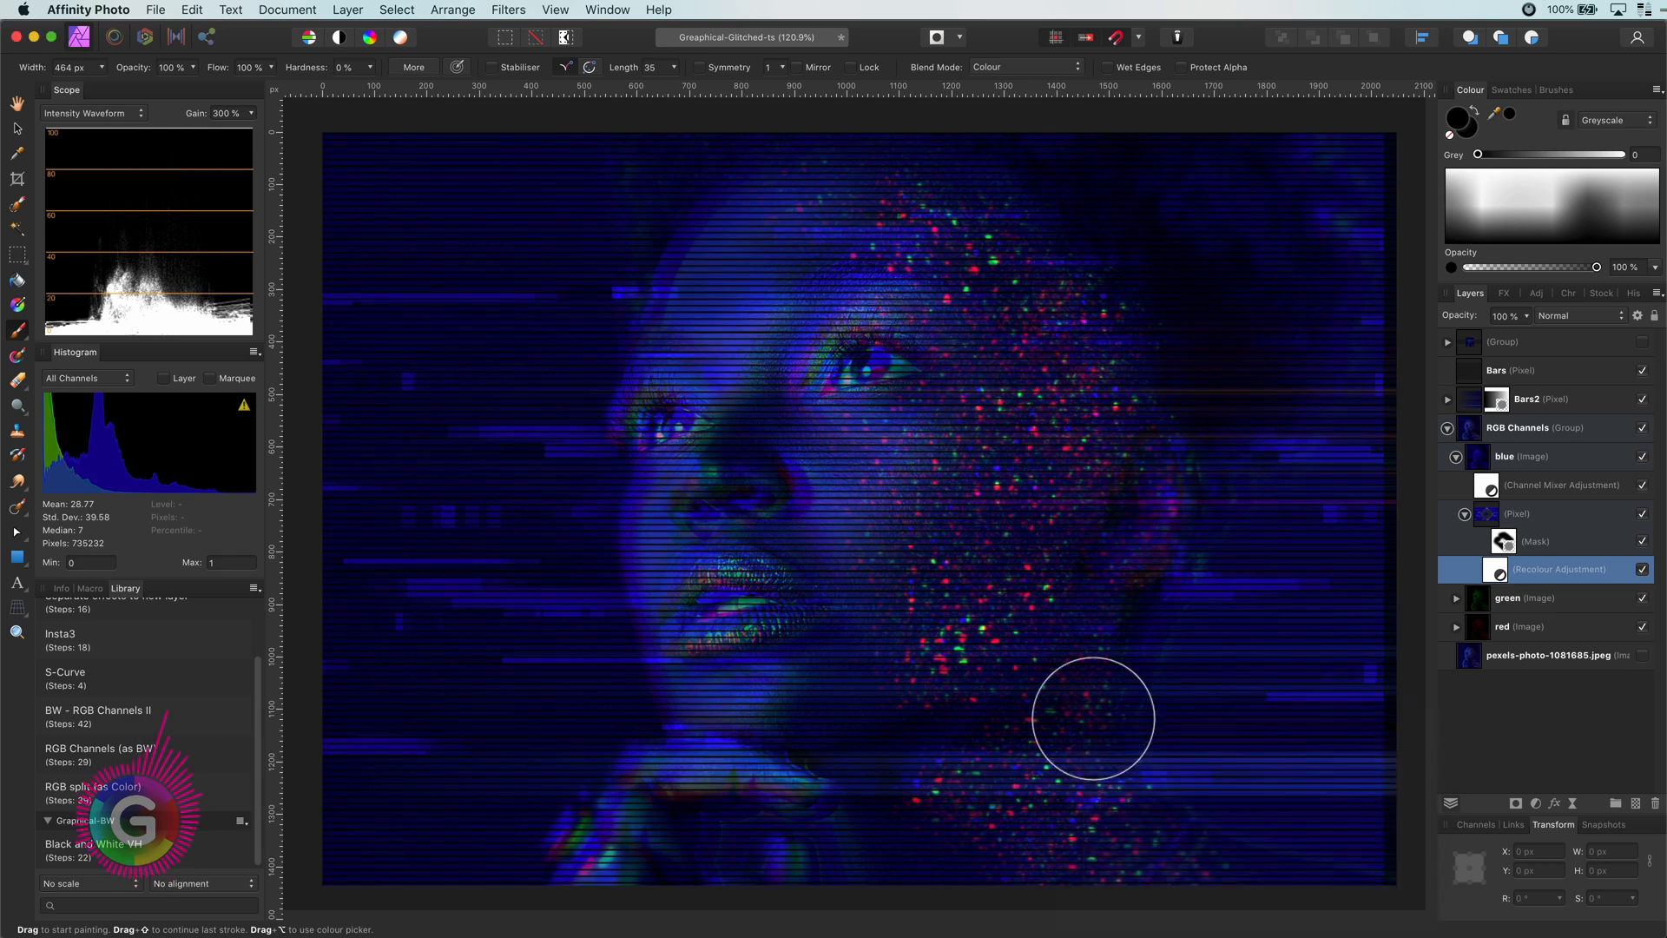
mouse_move(1372, 898)
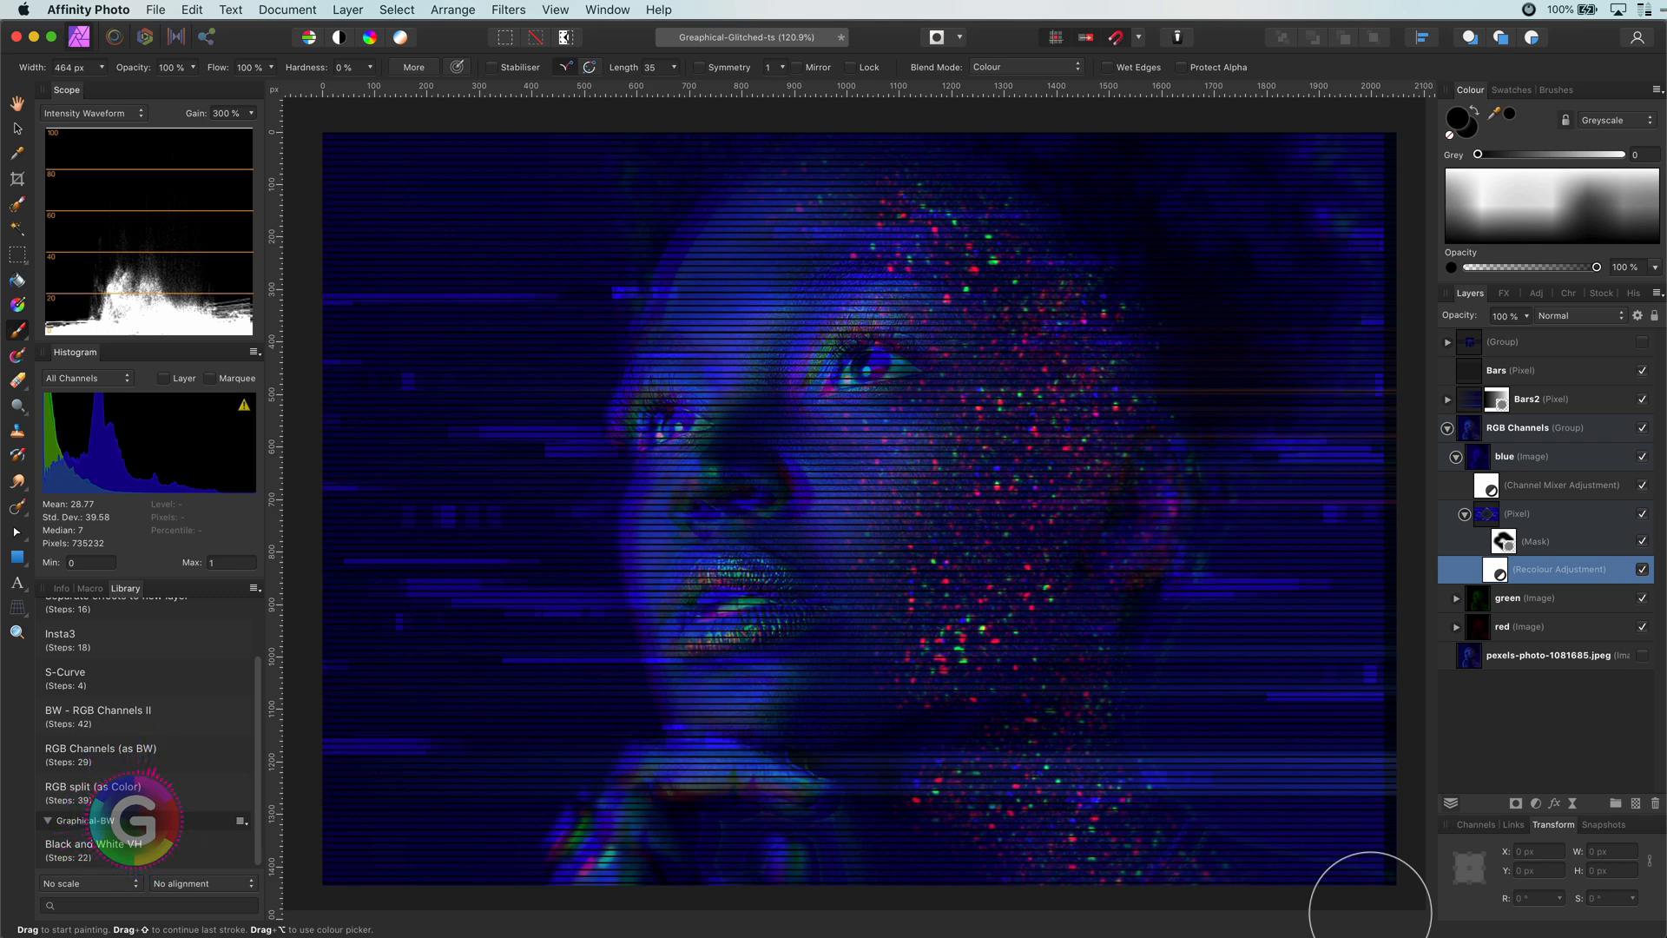
mouse_move(1086, 604)
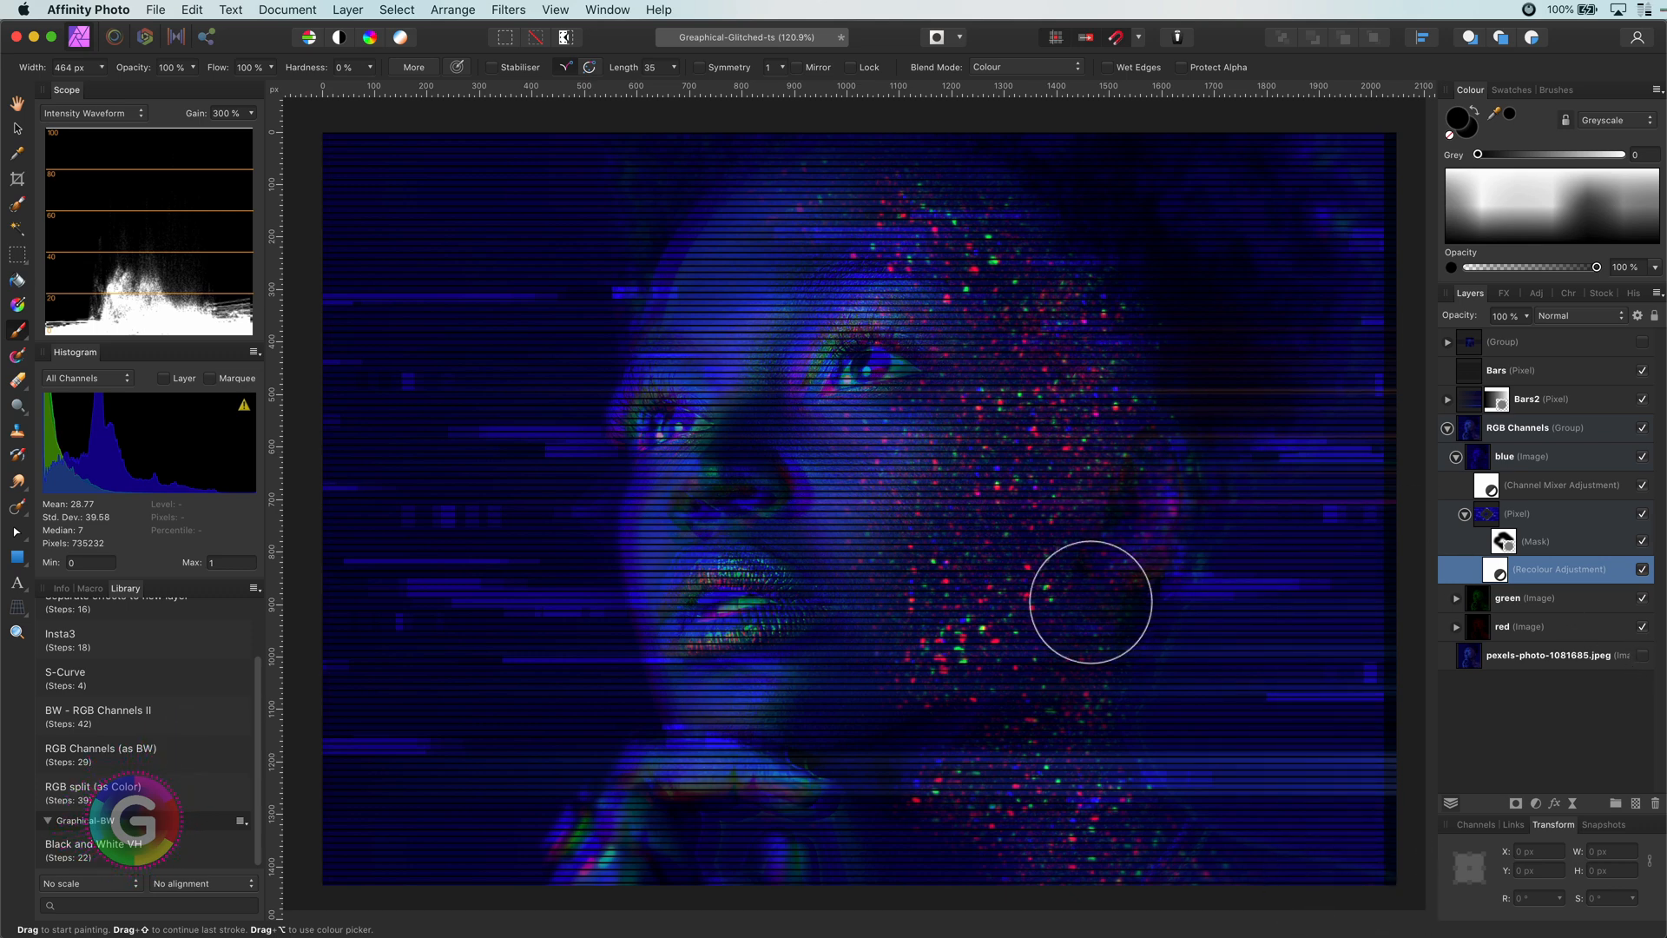
mouse_move(32, 562)
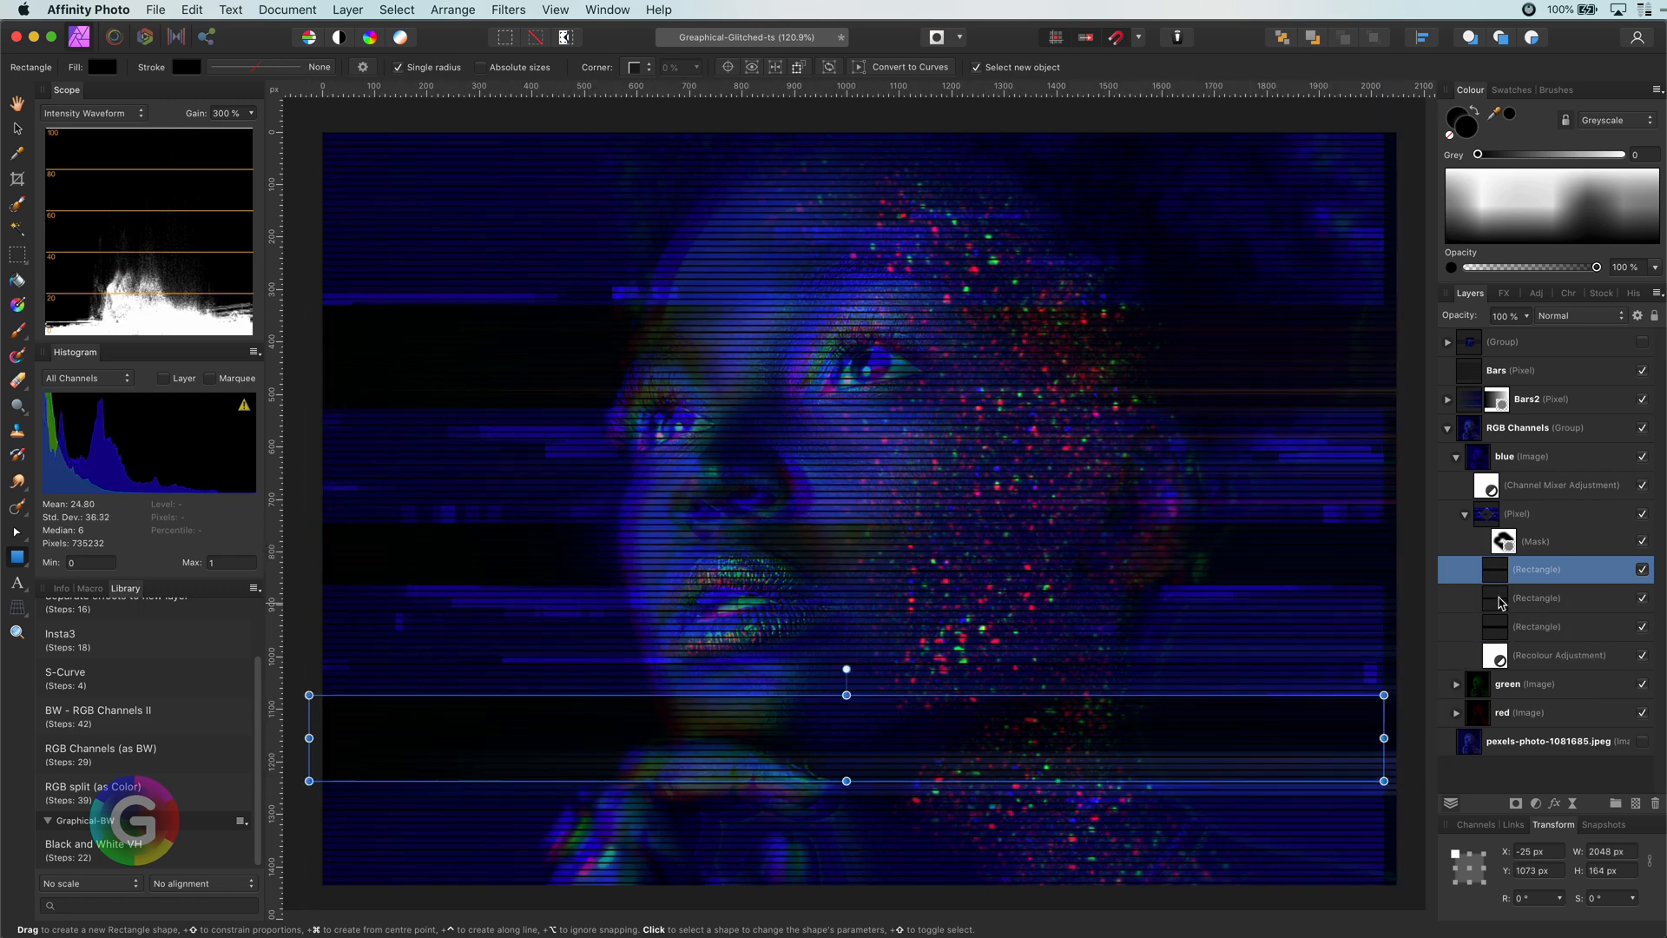
mouse_move(1525, 598)
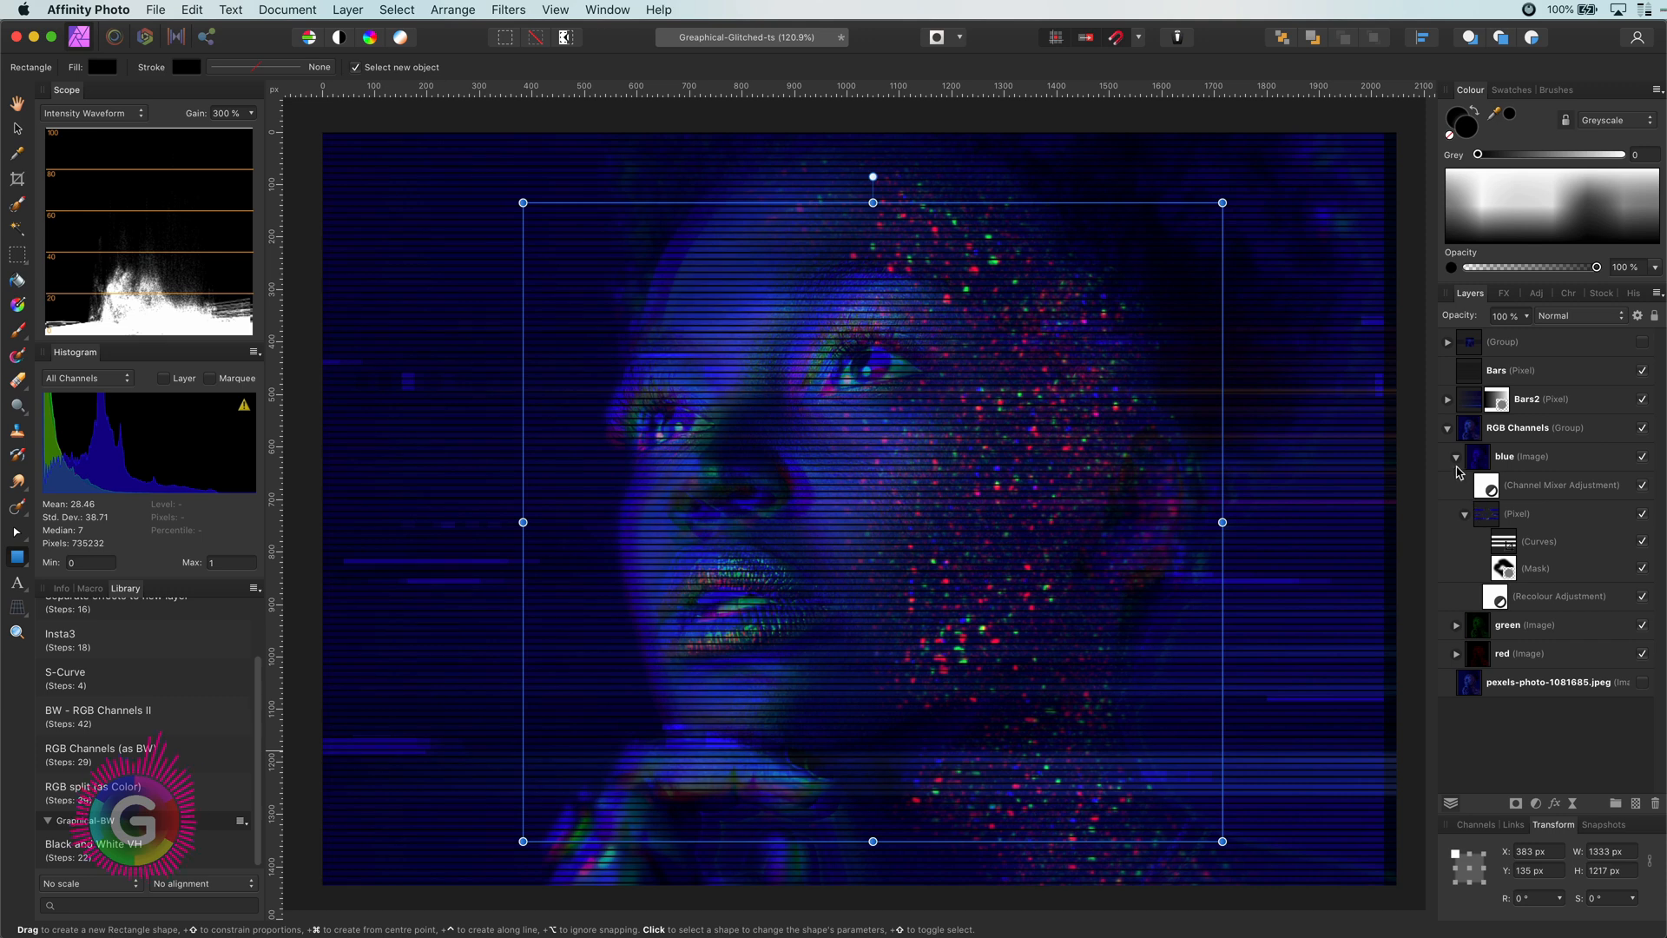
Add a roughly 4.4 px Motion Blur live filter to the red channel, blended with Lighten.
click(1455, 456)
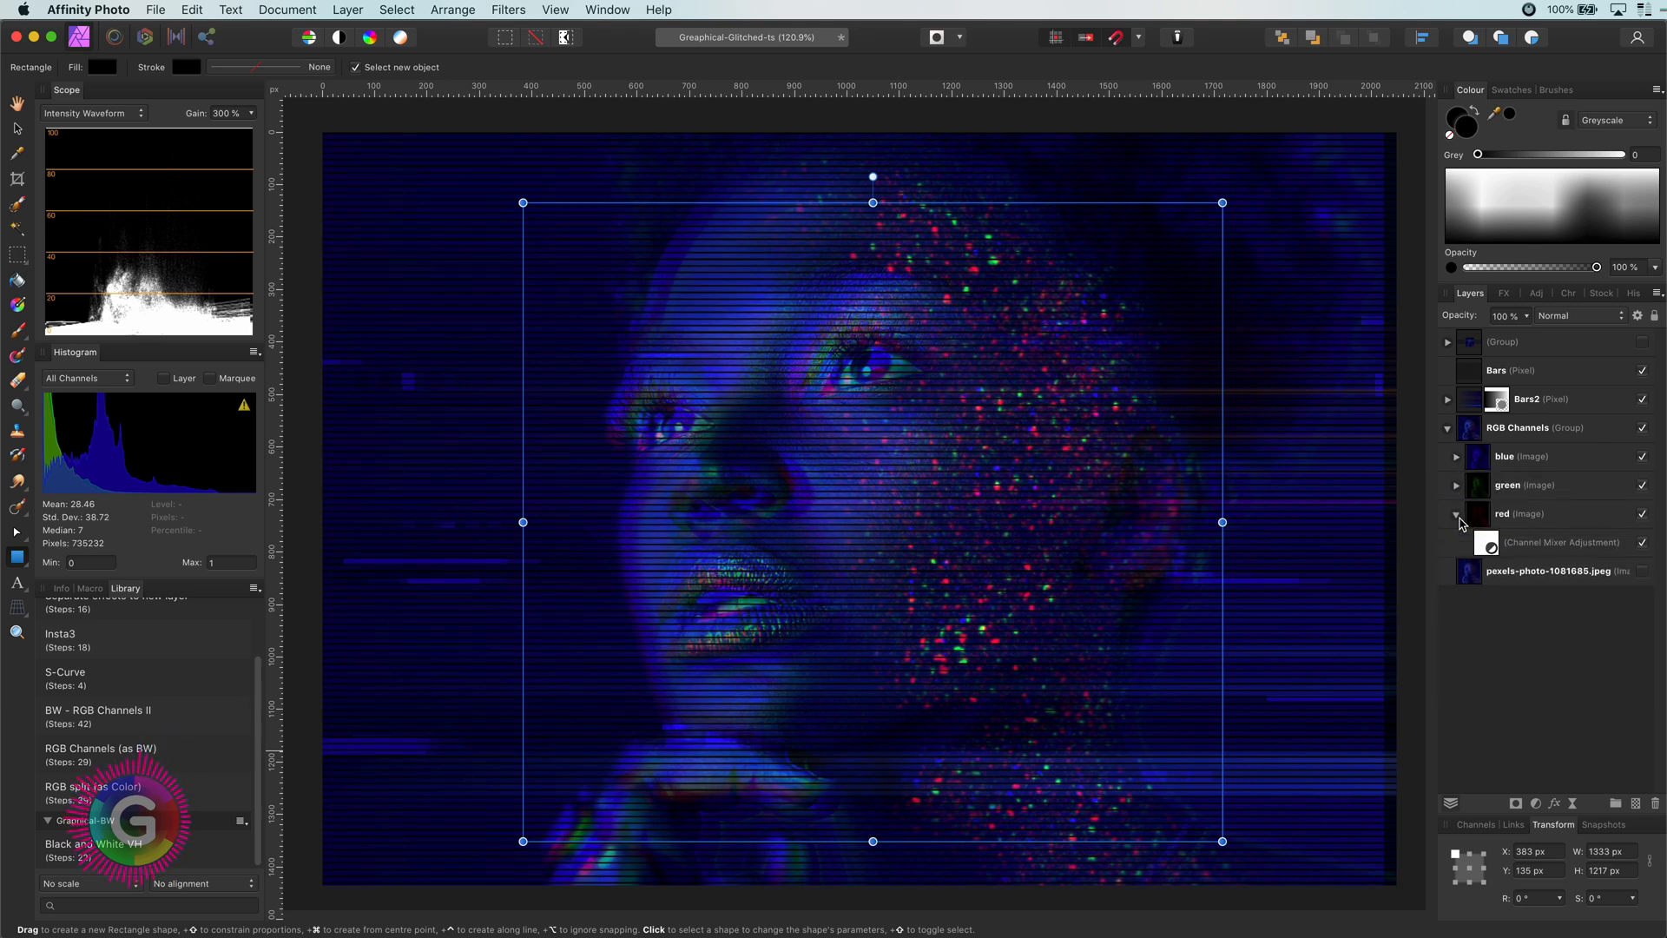
click(1520, 513)
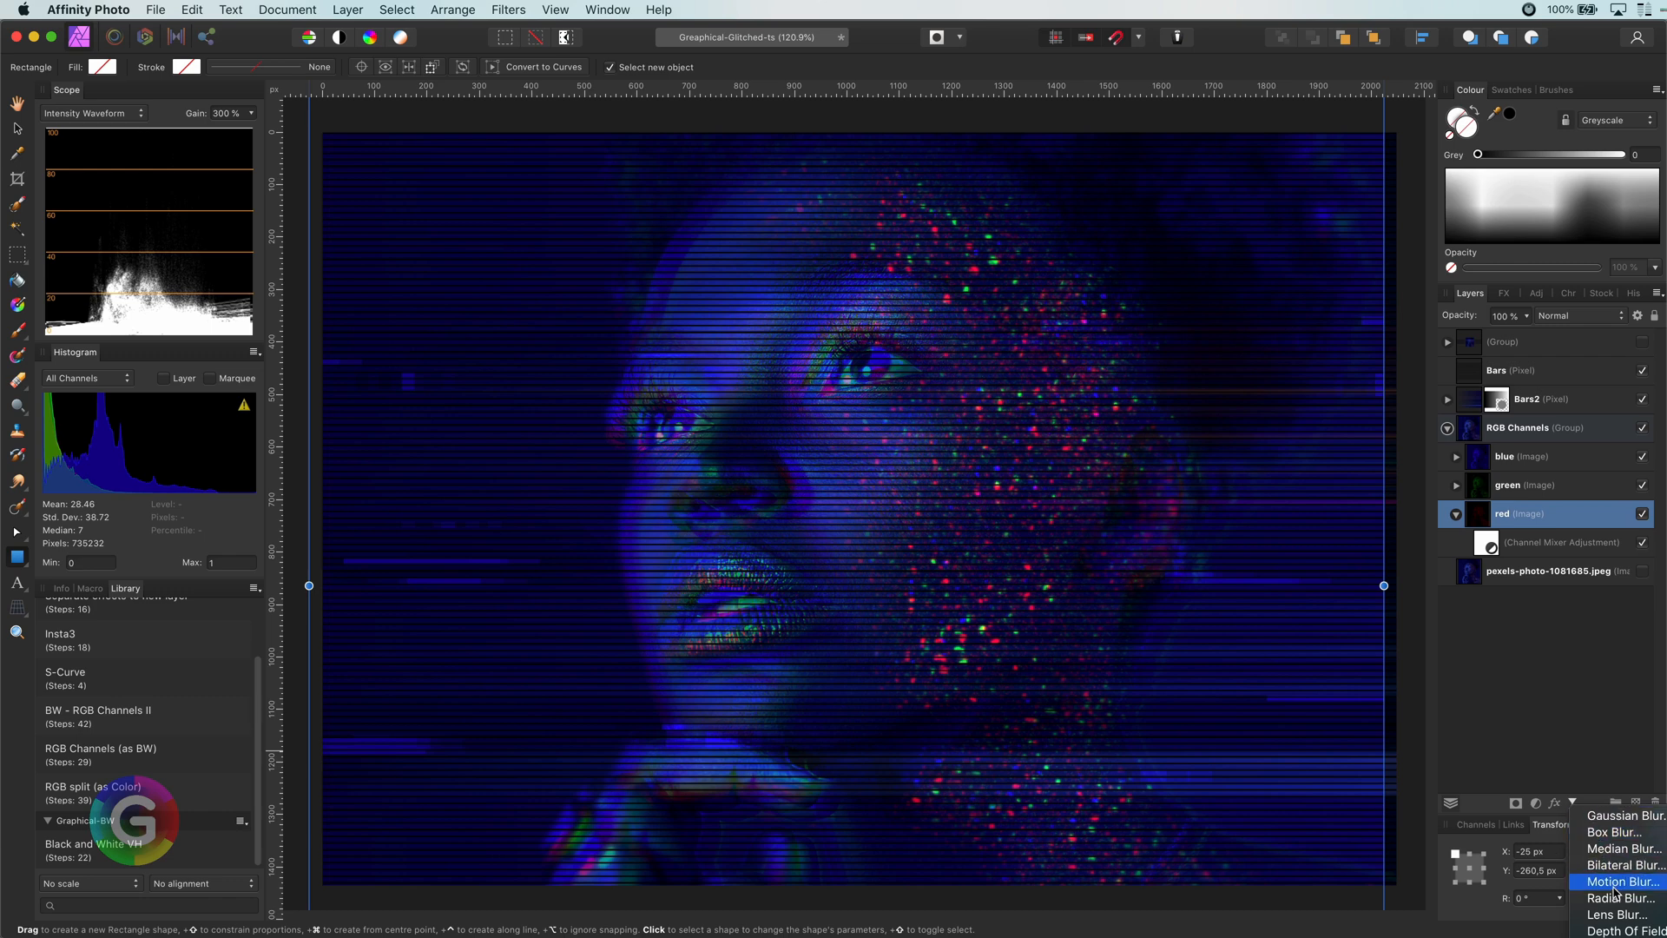
click(1620, 881)
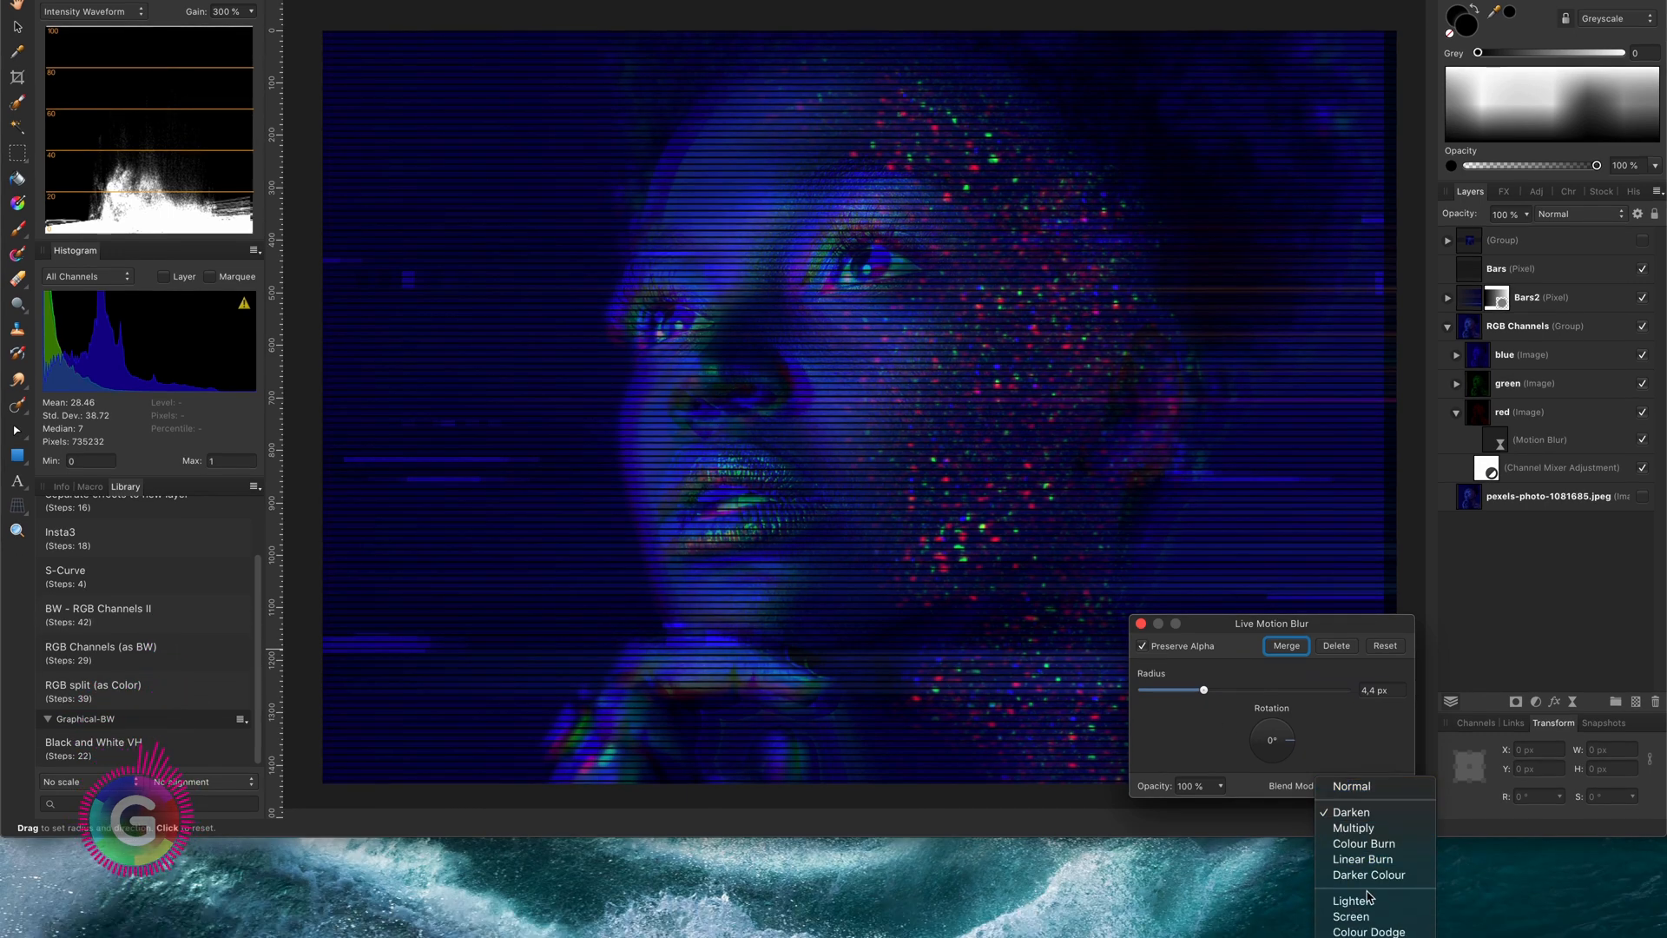
click(1353, 899)
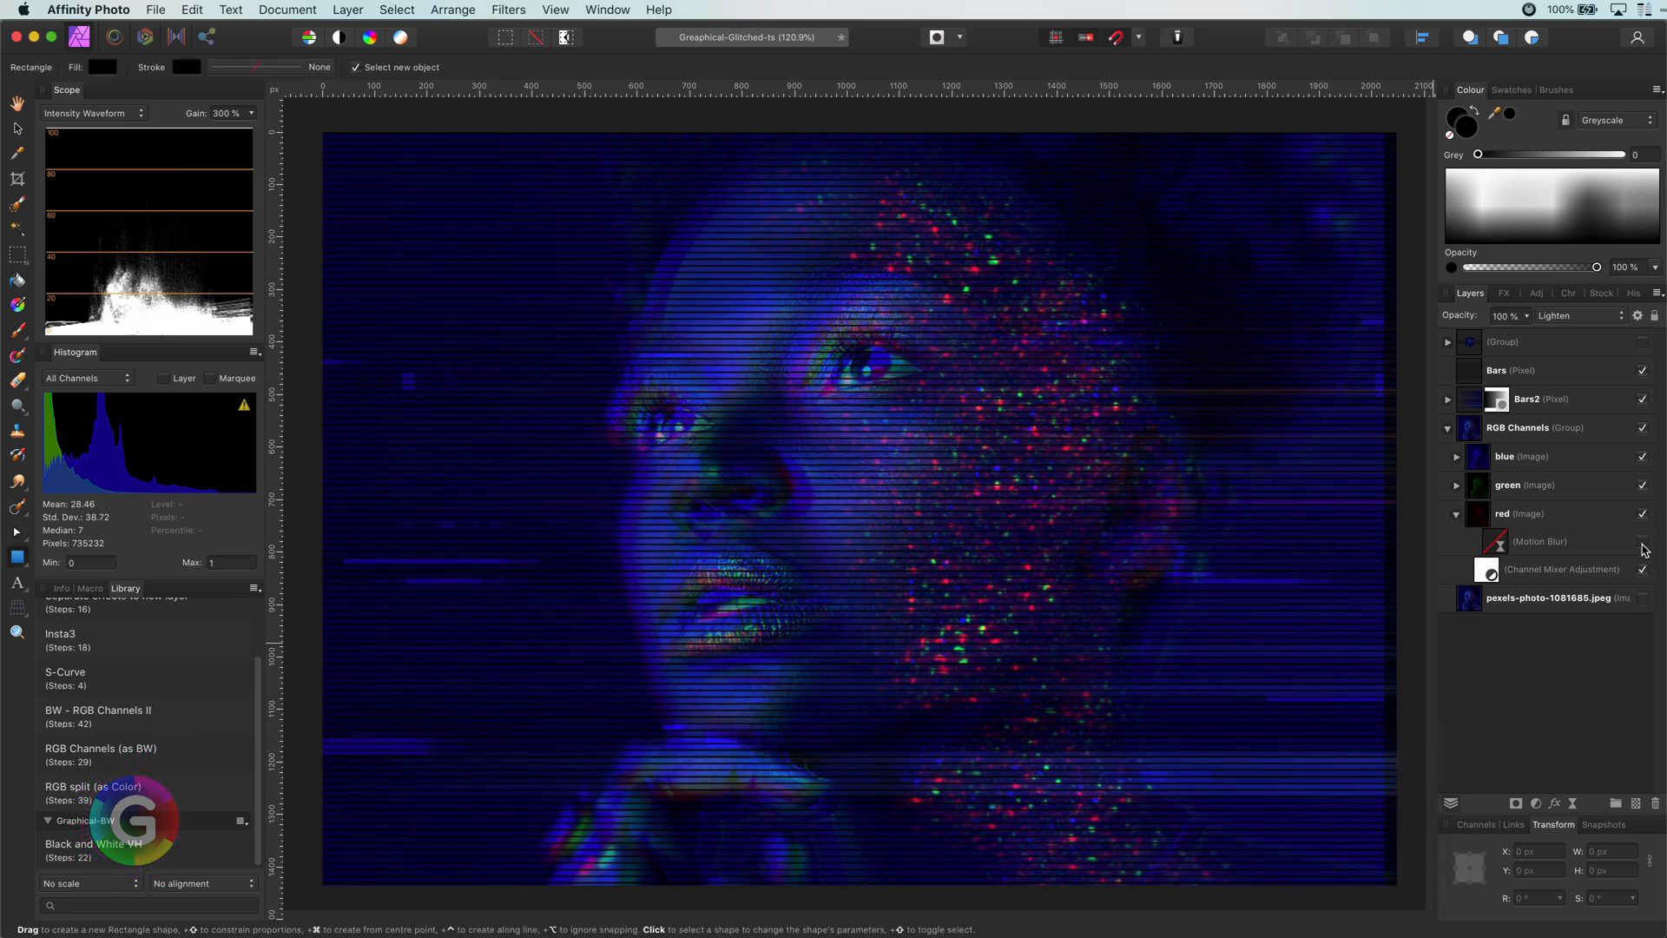
click(1643, 541)
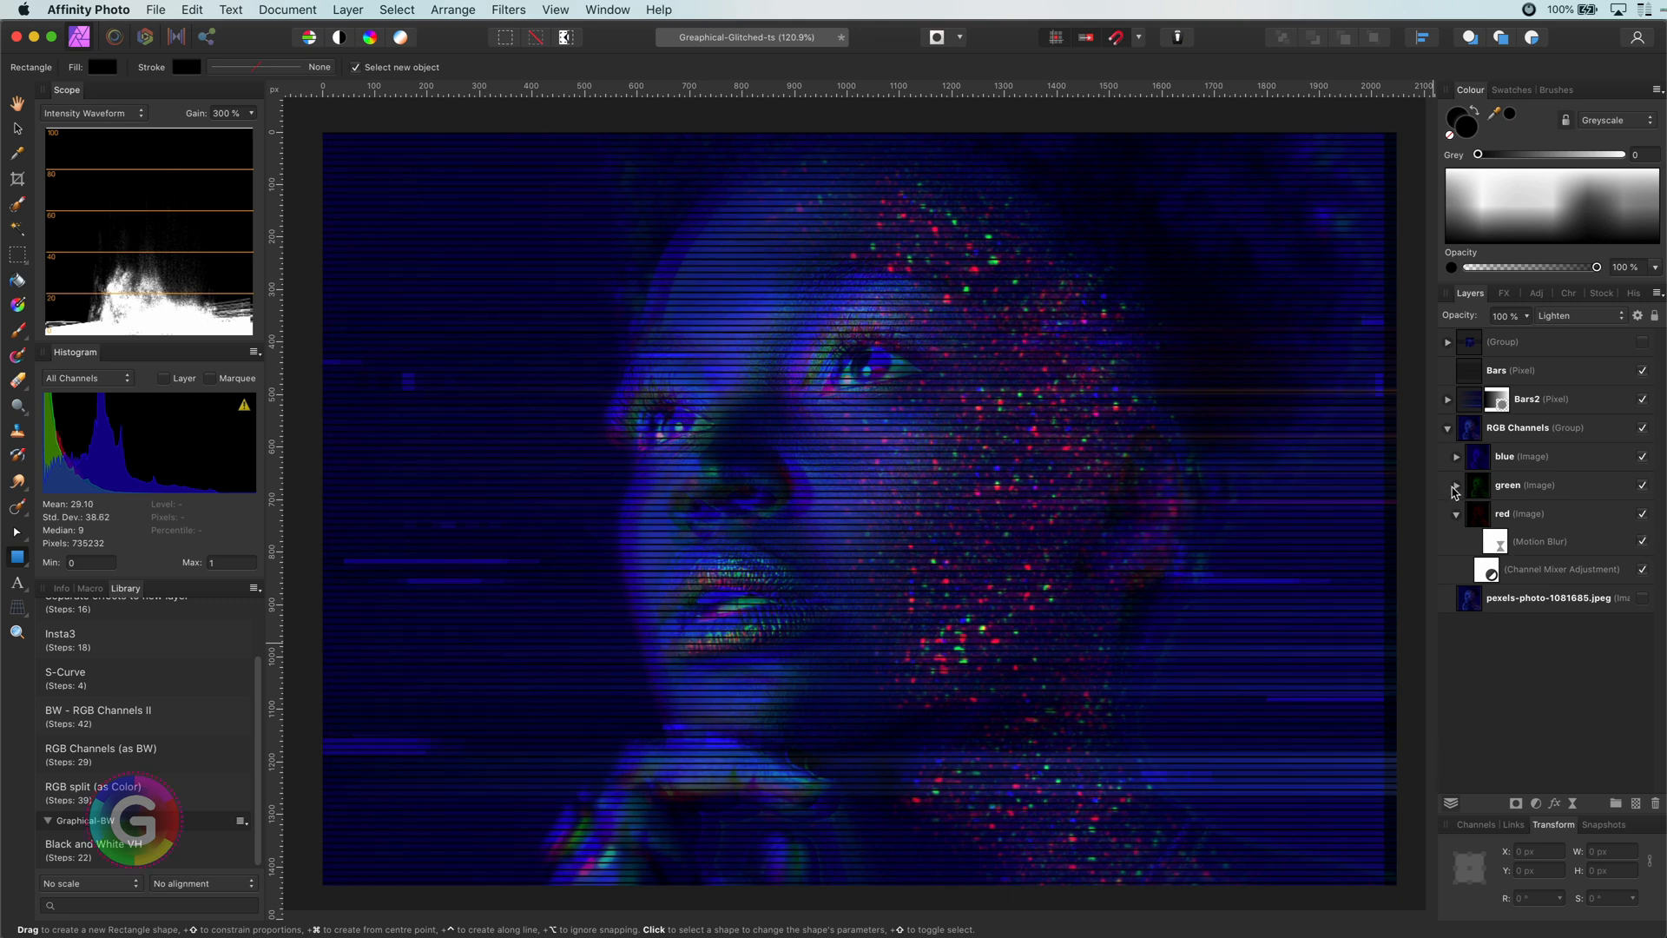
Rasterise & Trim the green channel layer, merging its channel mixer into pixels.
click(1454, 485)
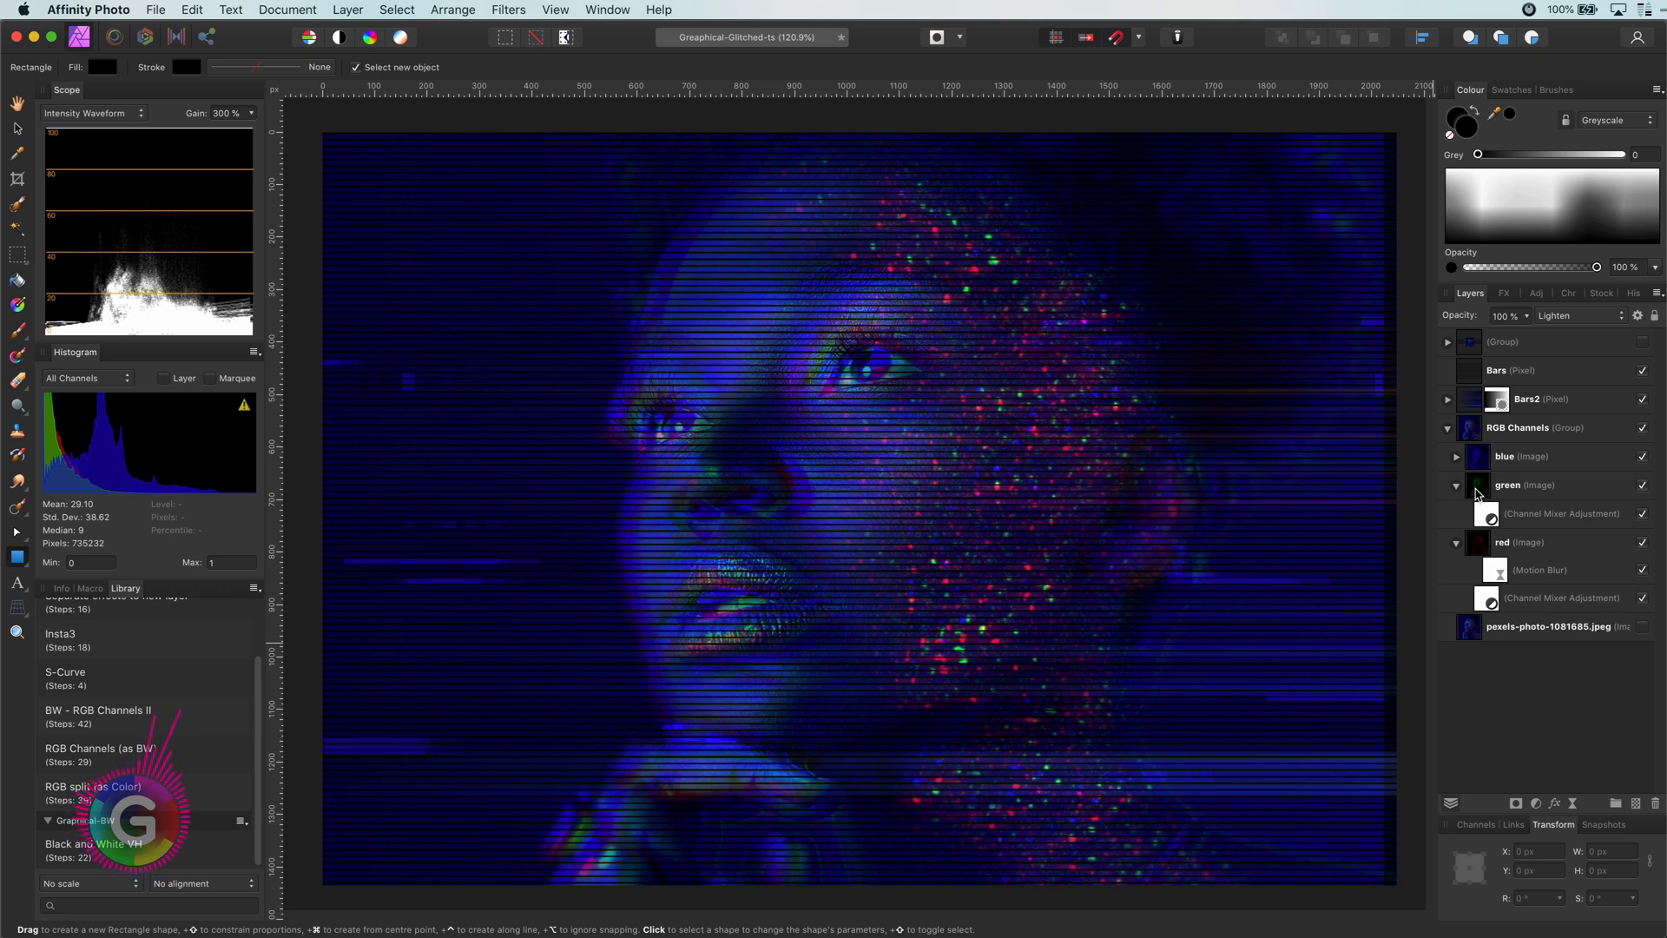
right_click(1526, 485)
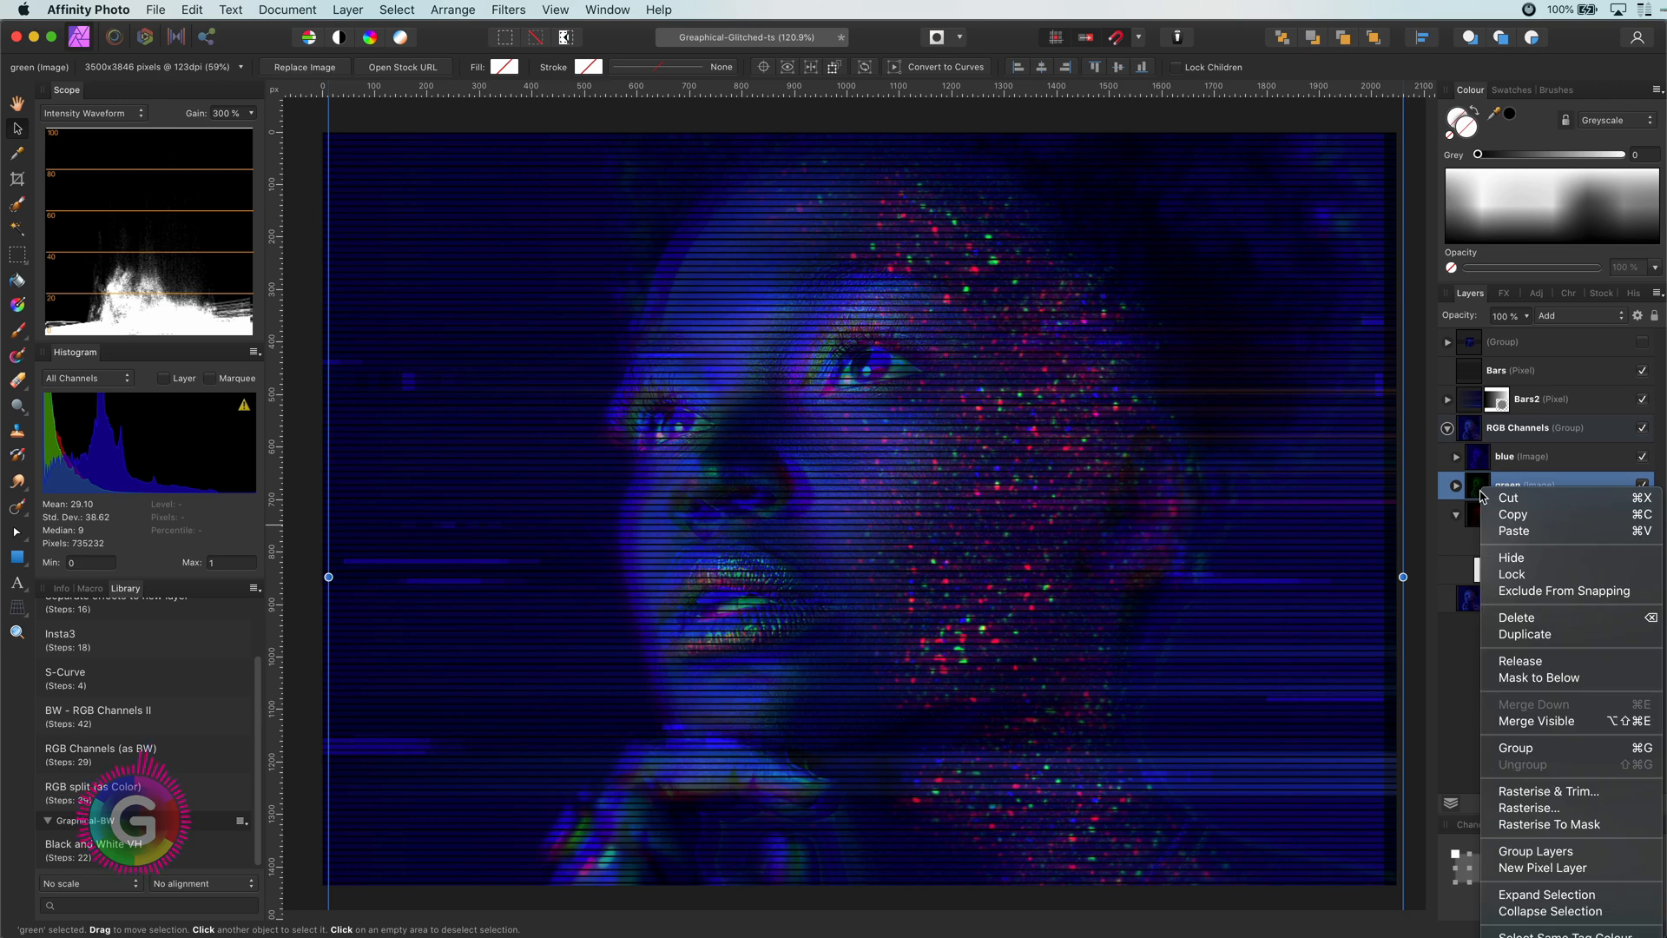
mouse_move(1576, 791)
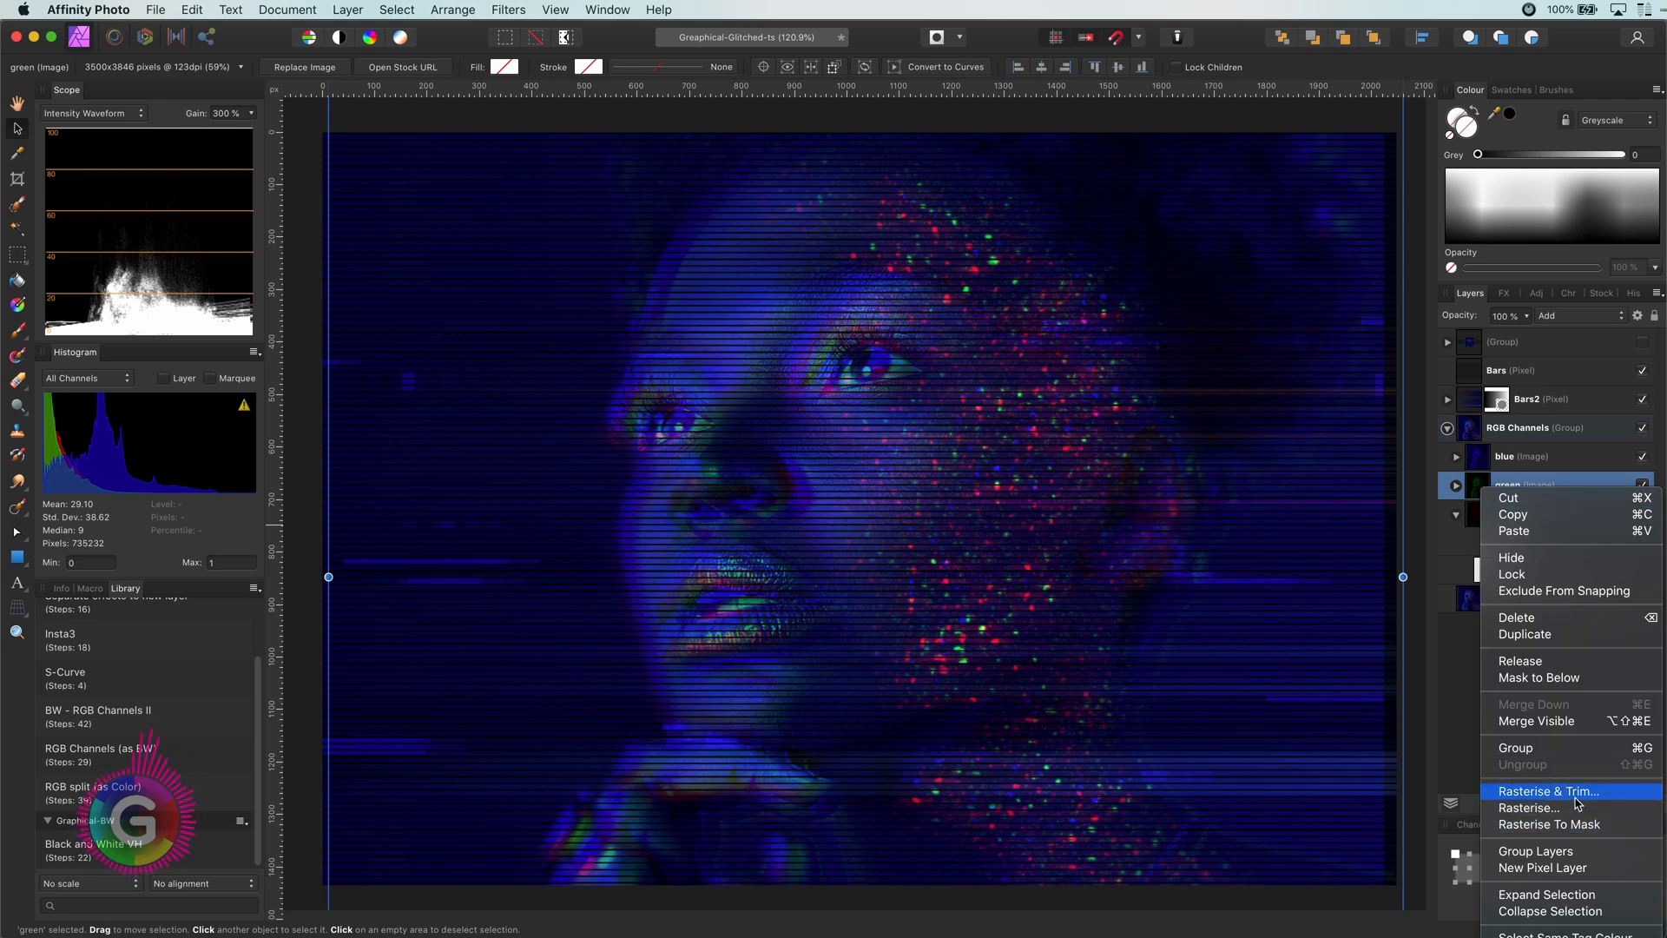
click(1548, 790)
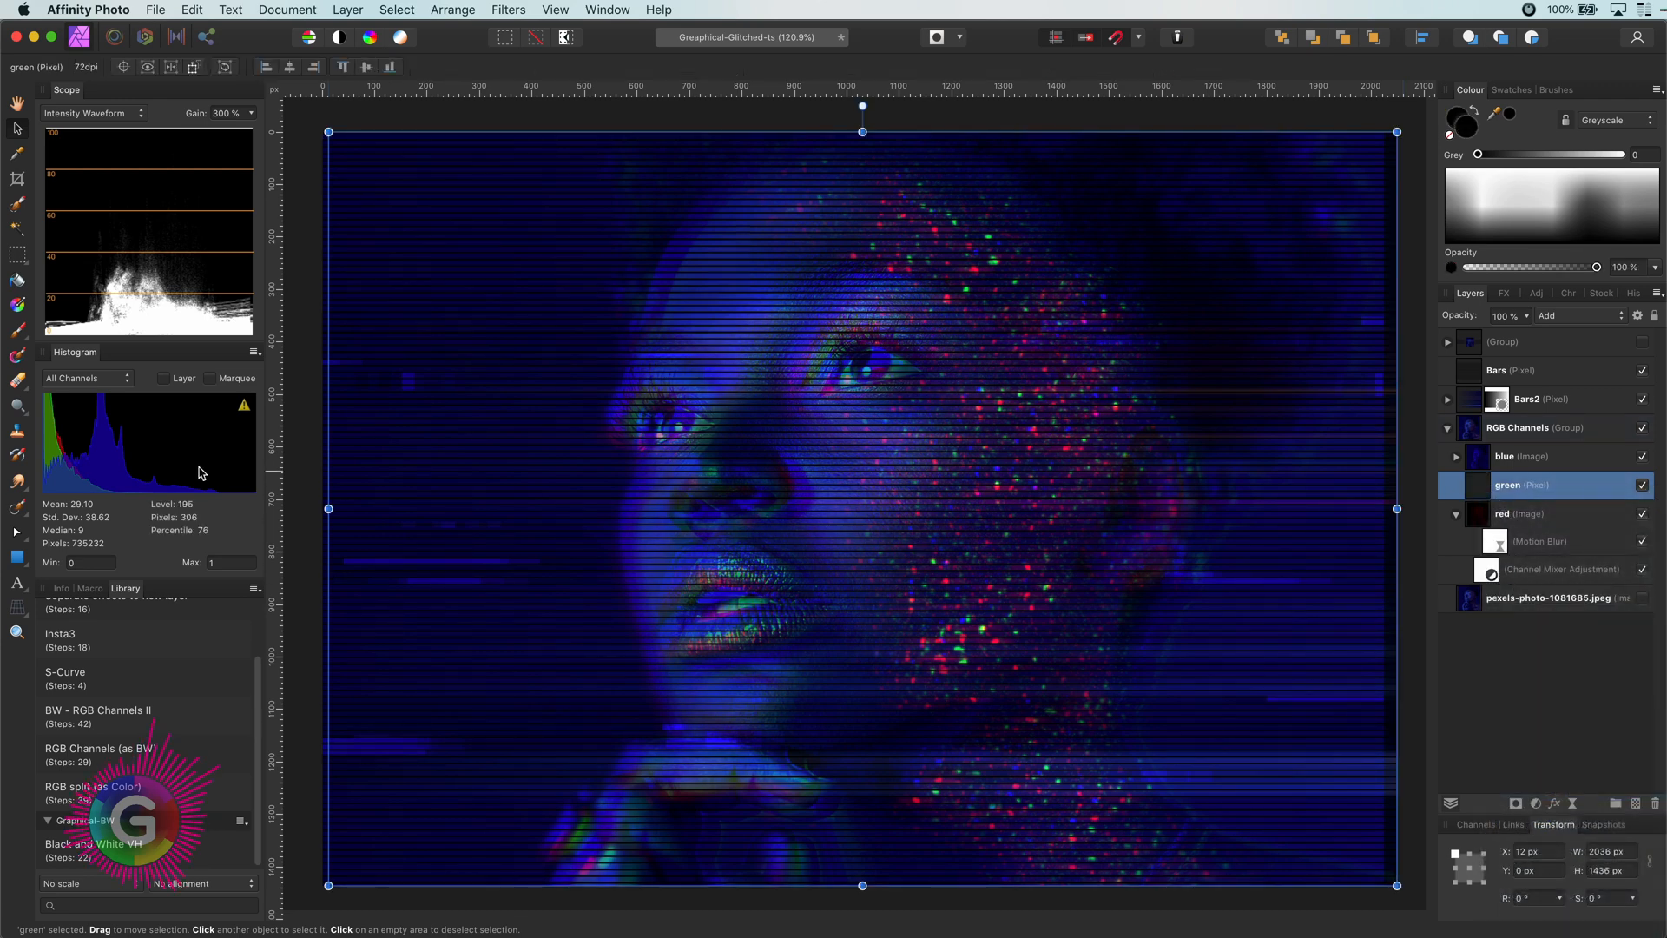
mouse_move(16, 255)
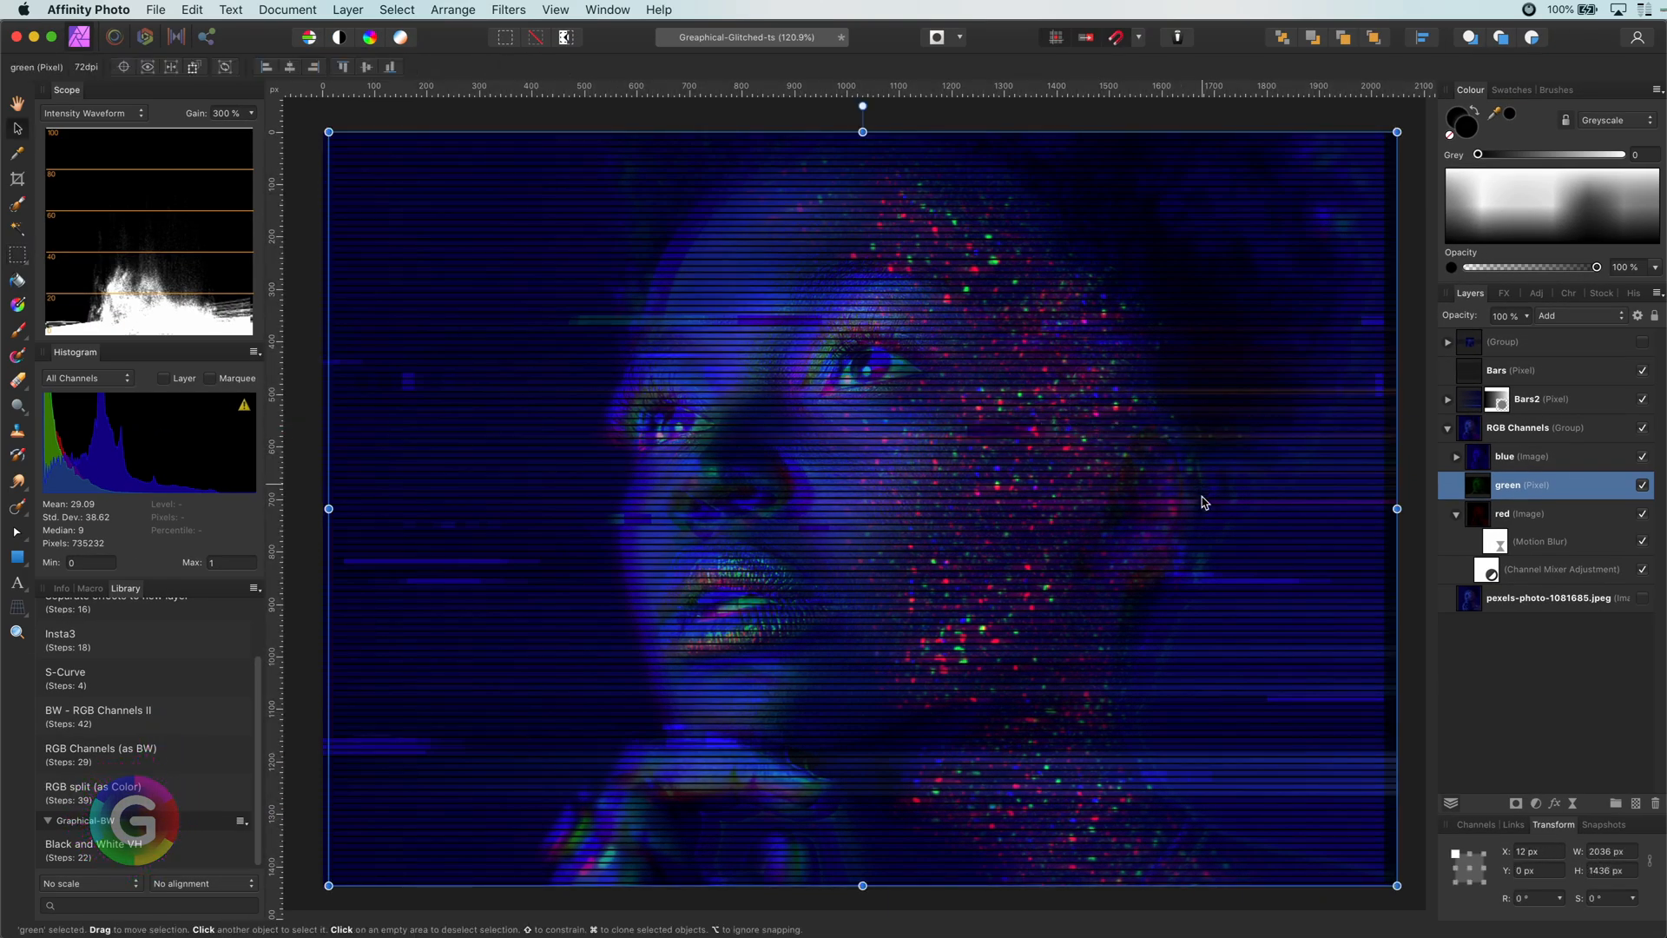
click(1520, 370)
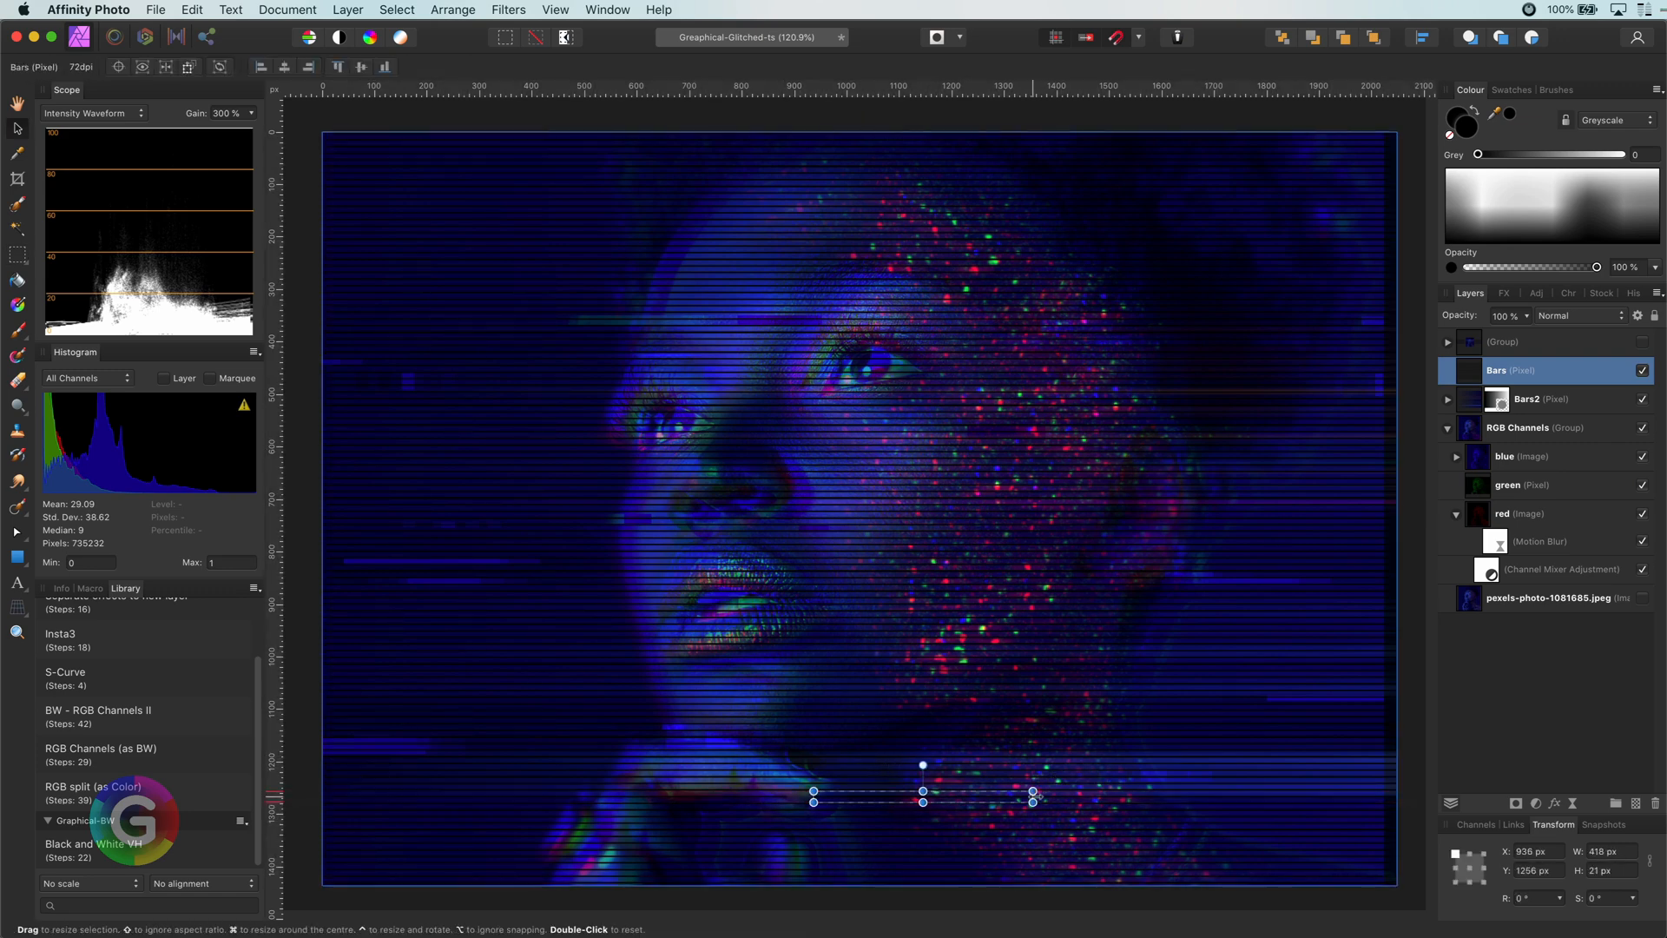
click(1528, 398)
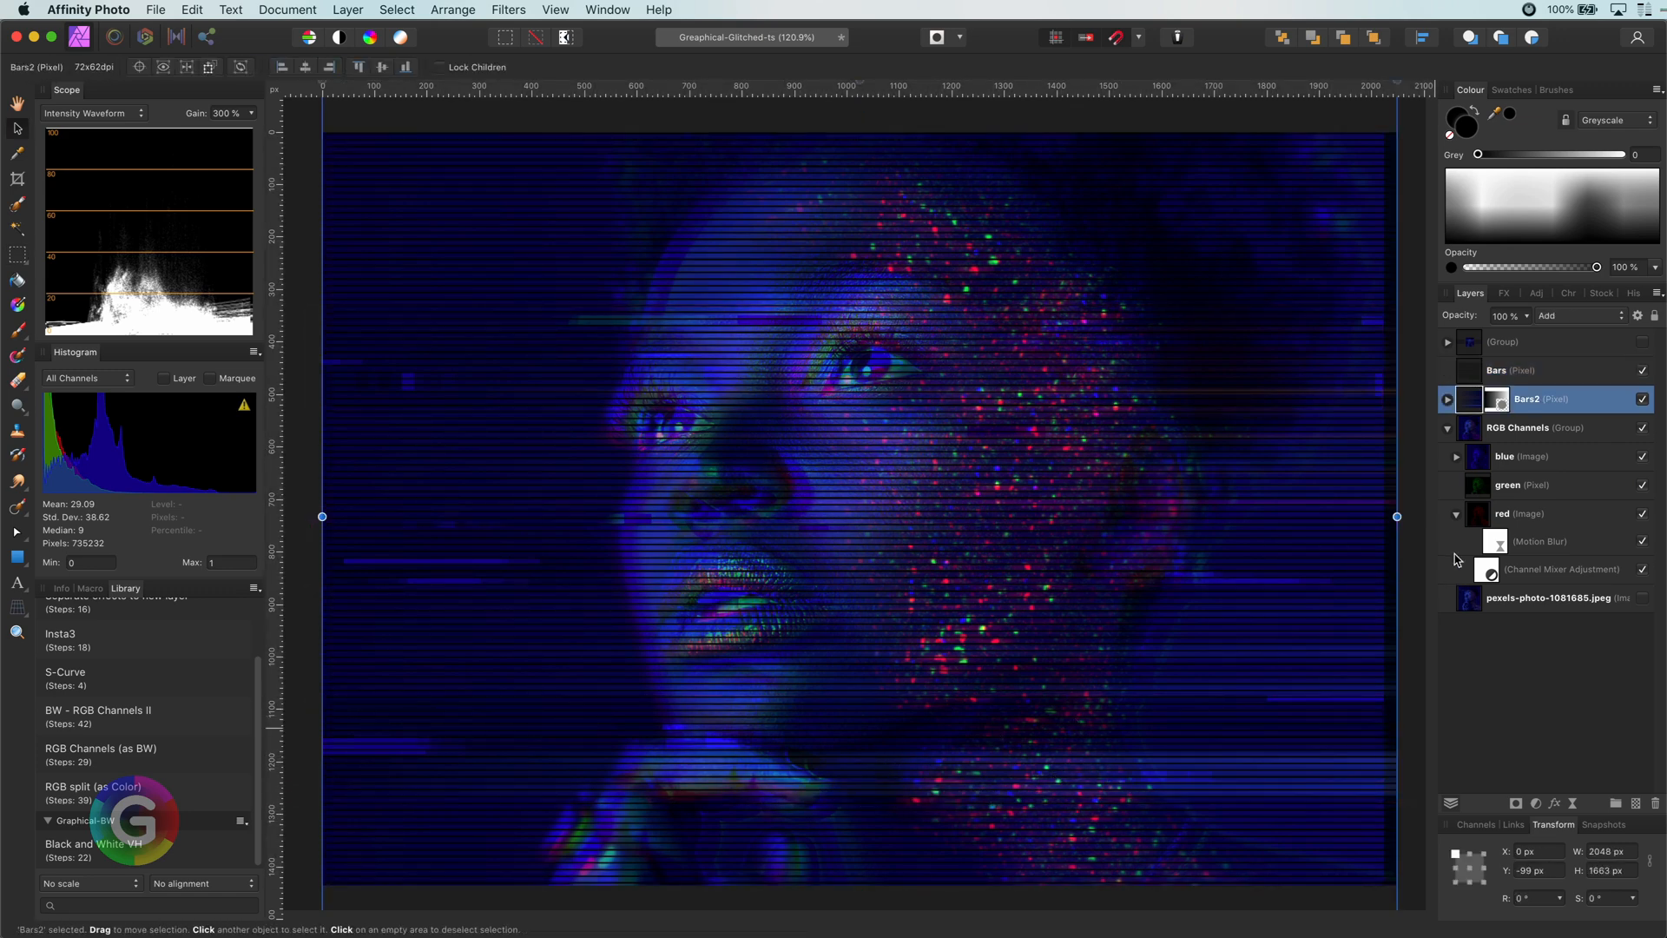
click(1506, 485)
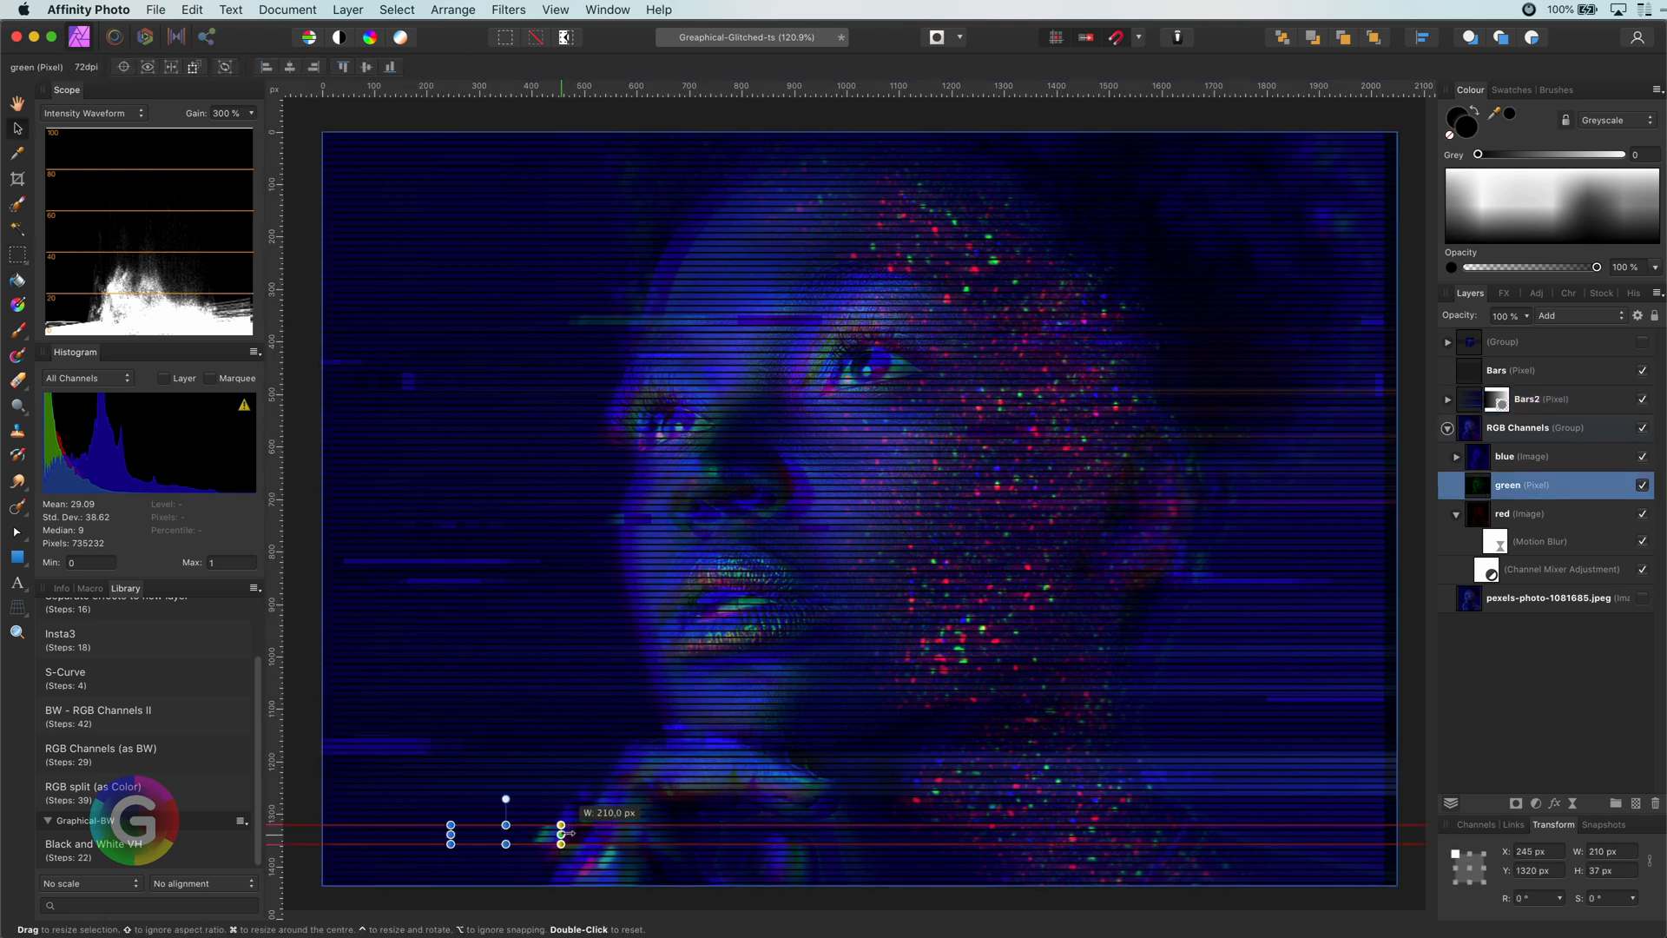
click(1528, 397)
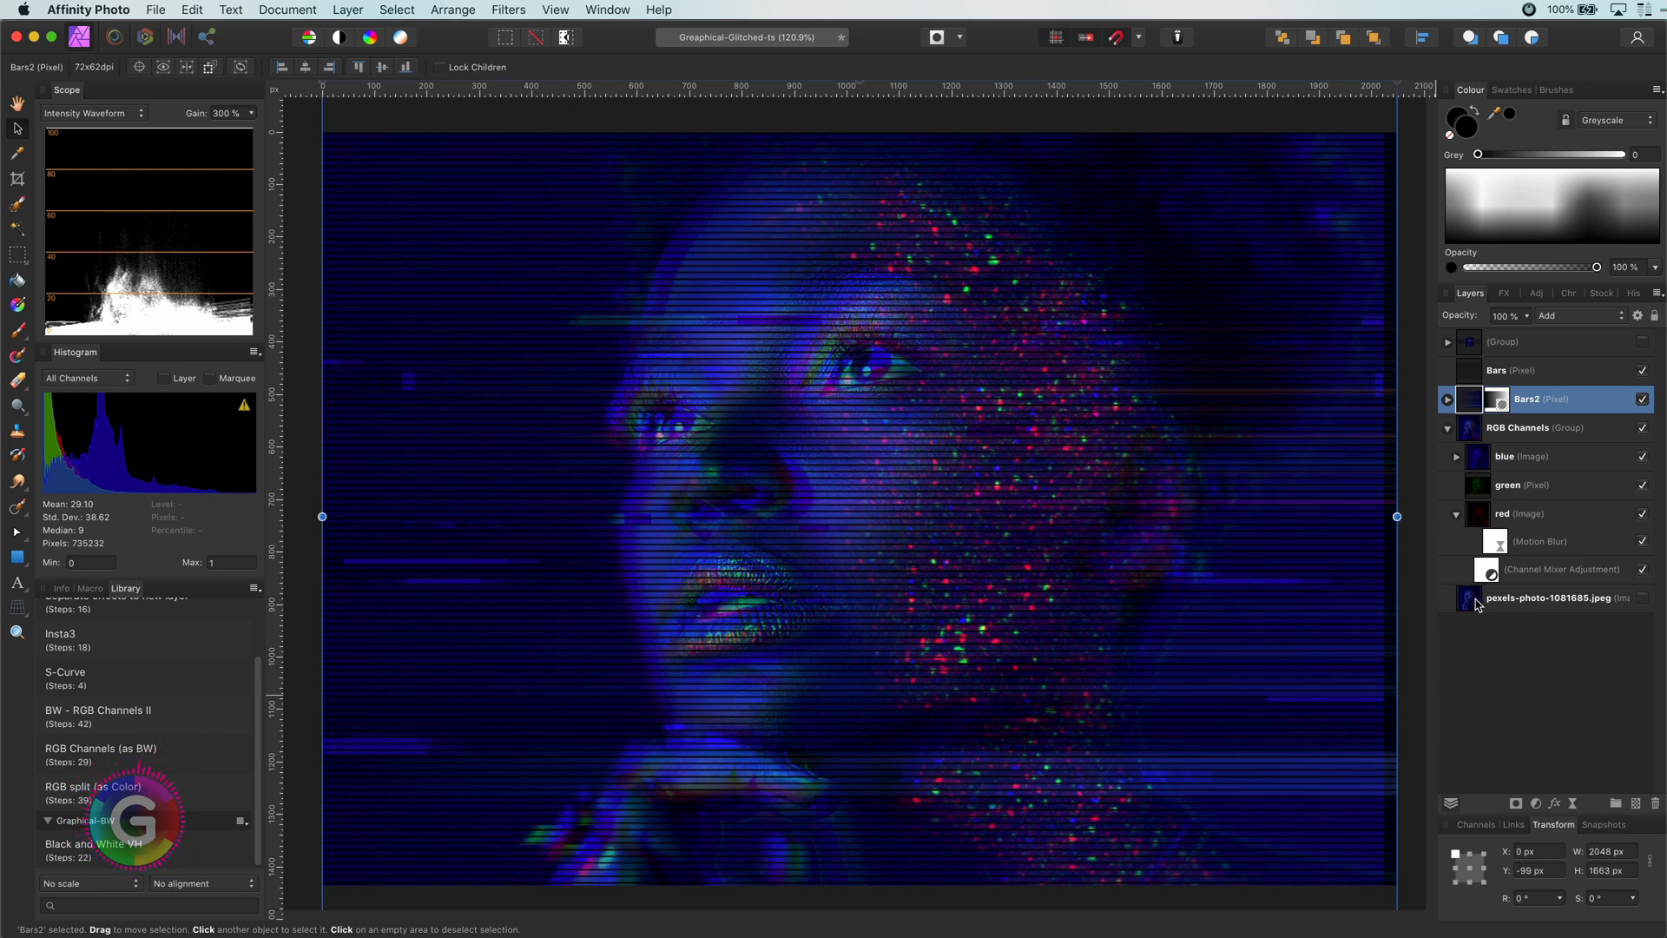
Duplicate the hidden original photo layer and make the copy visible.
click(1548, 597)
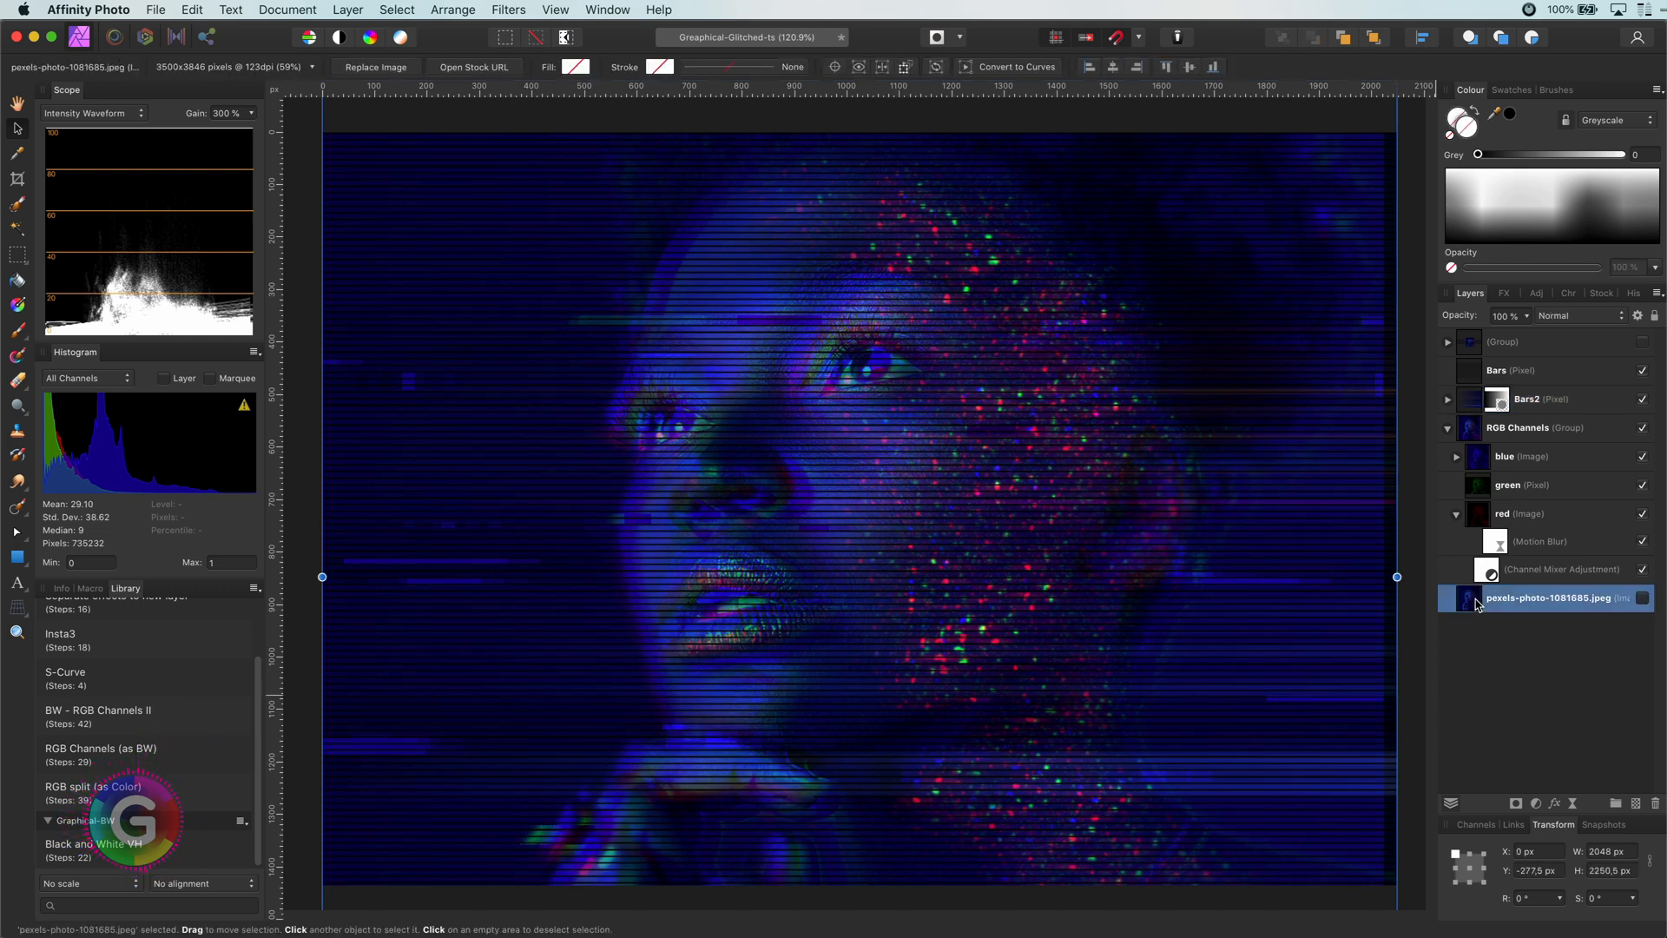
right_click(1549, 597)
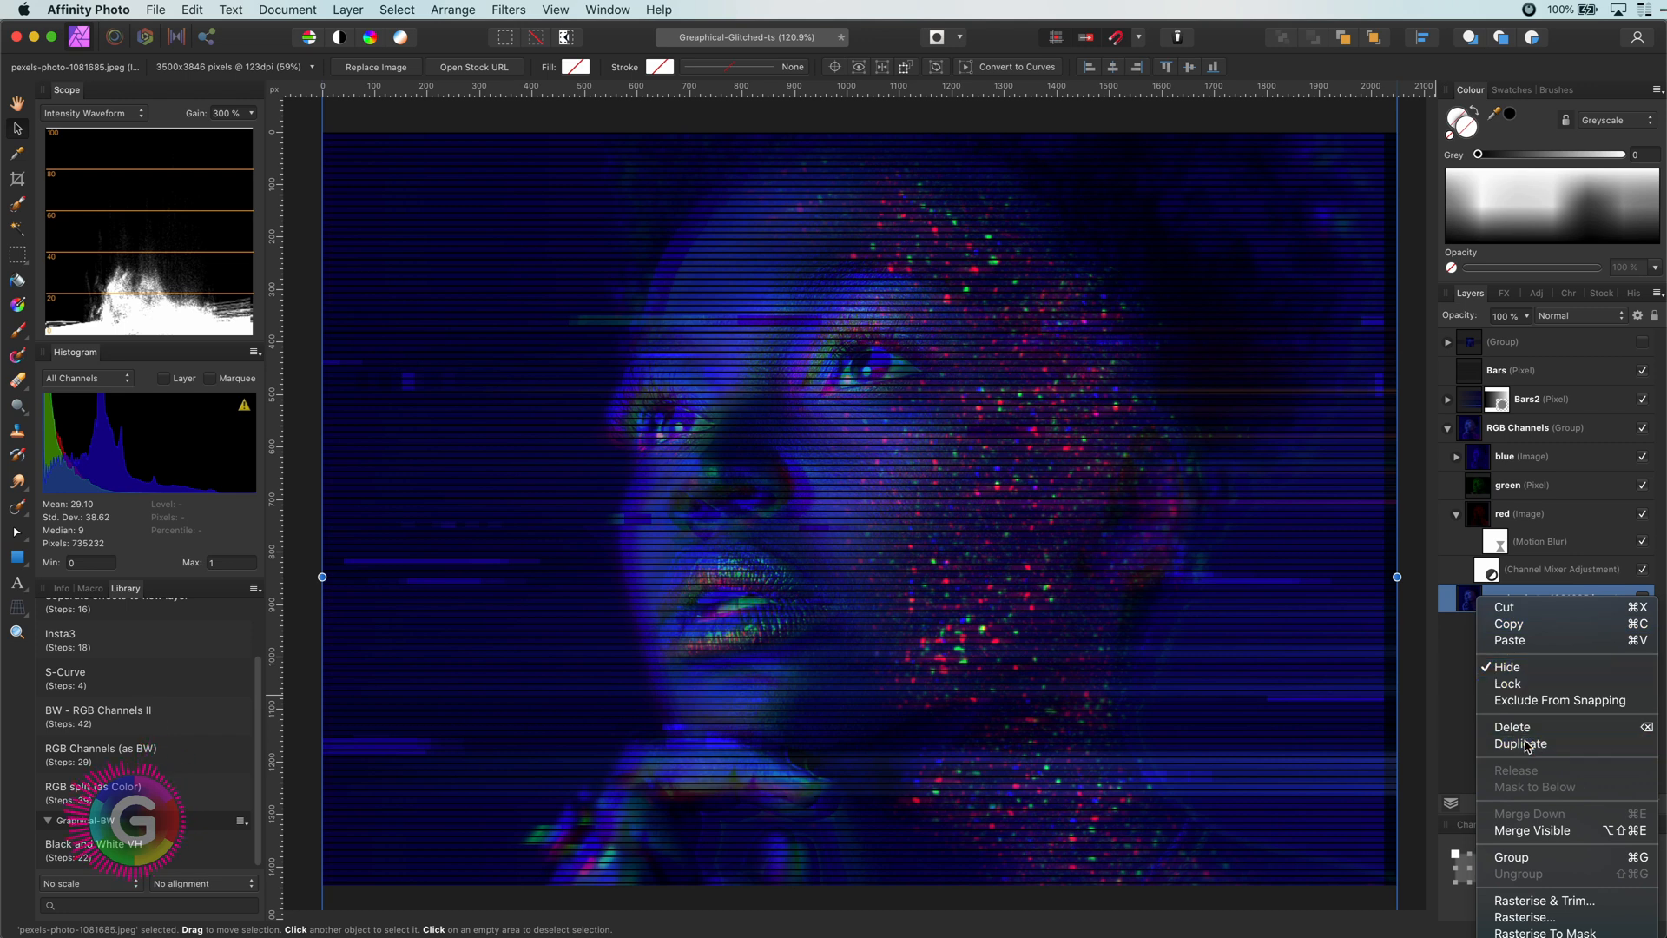
click(1521, 743)
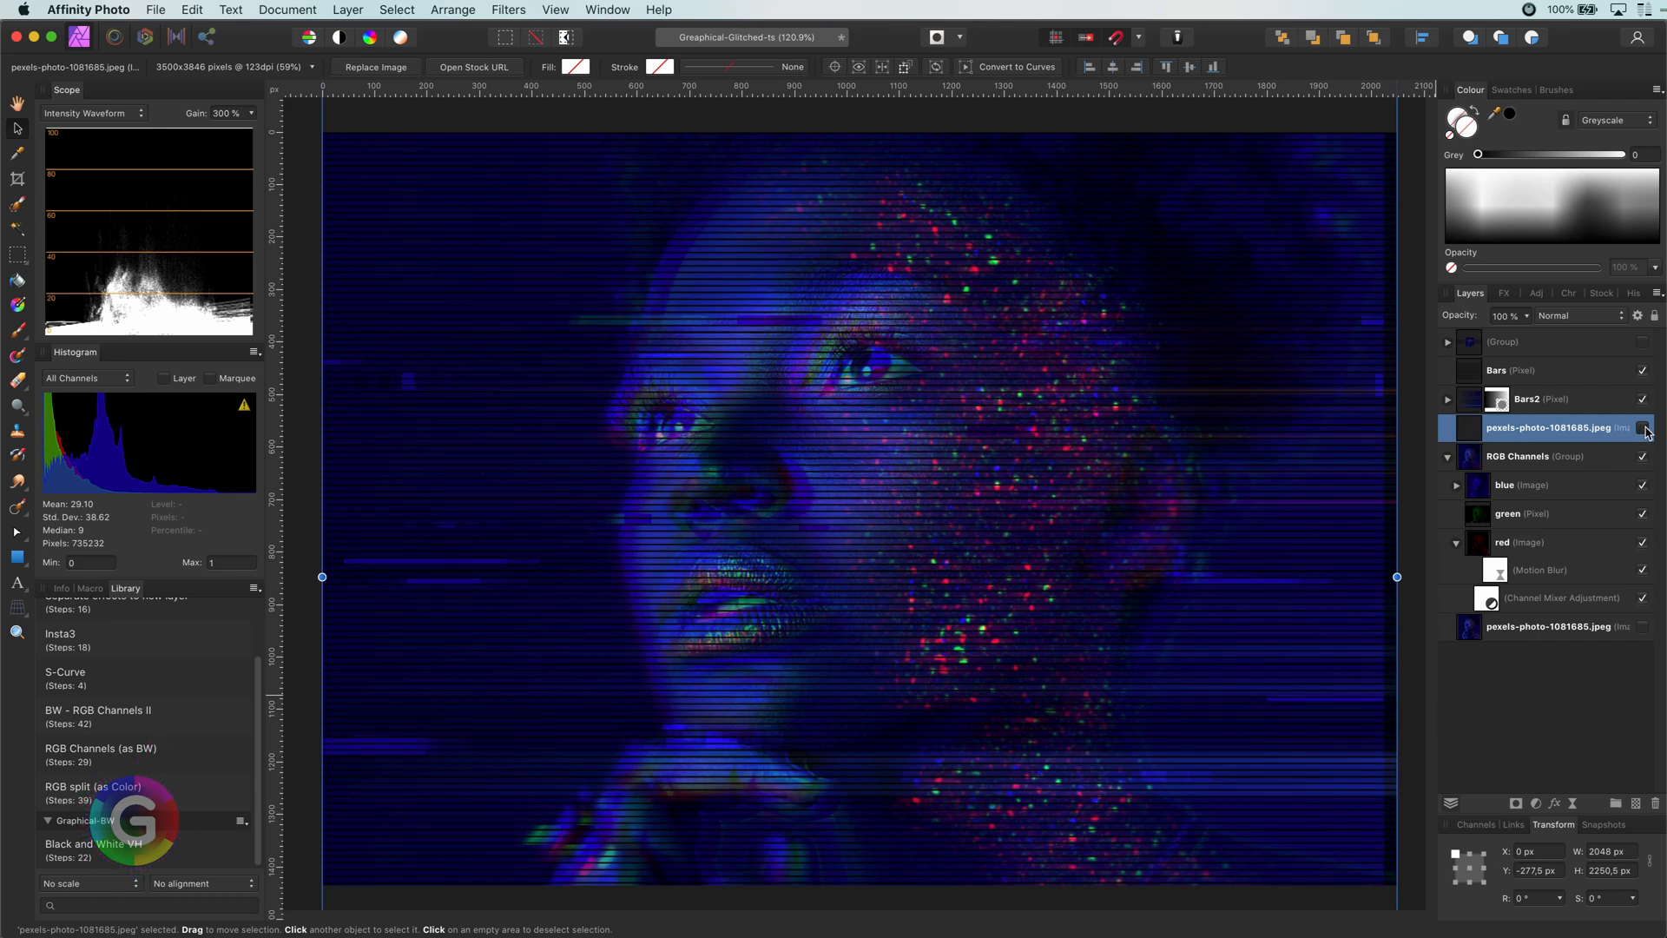
click(1643, 427)
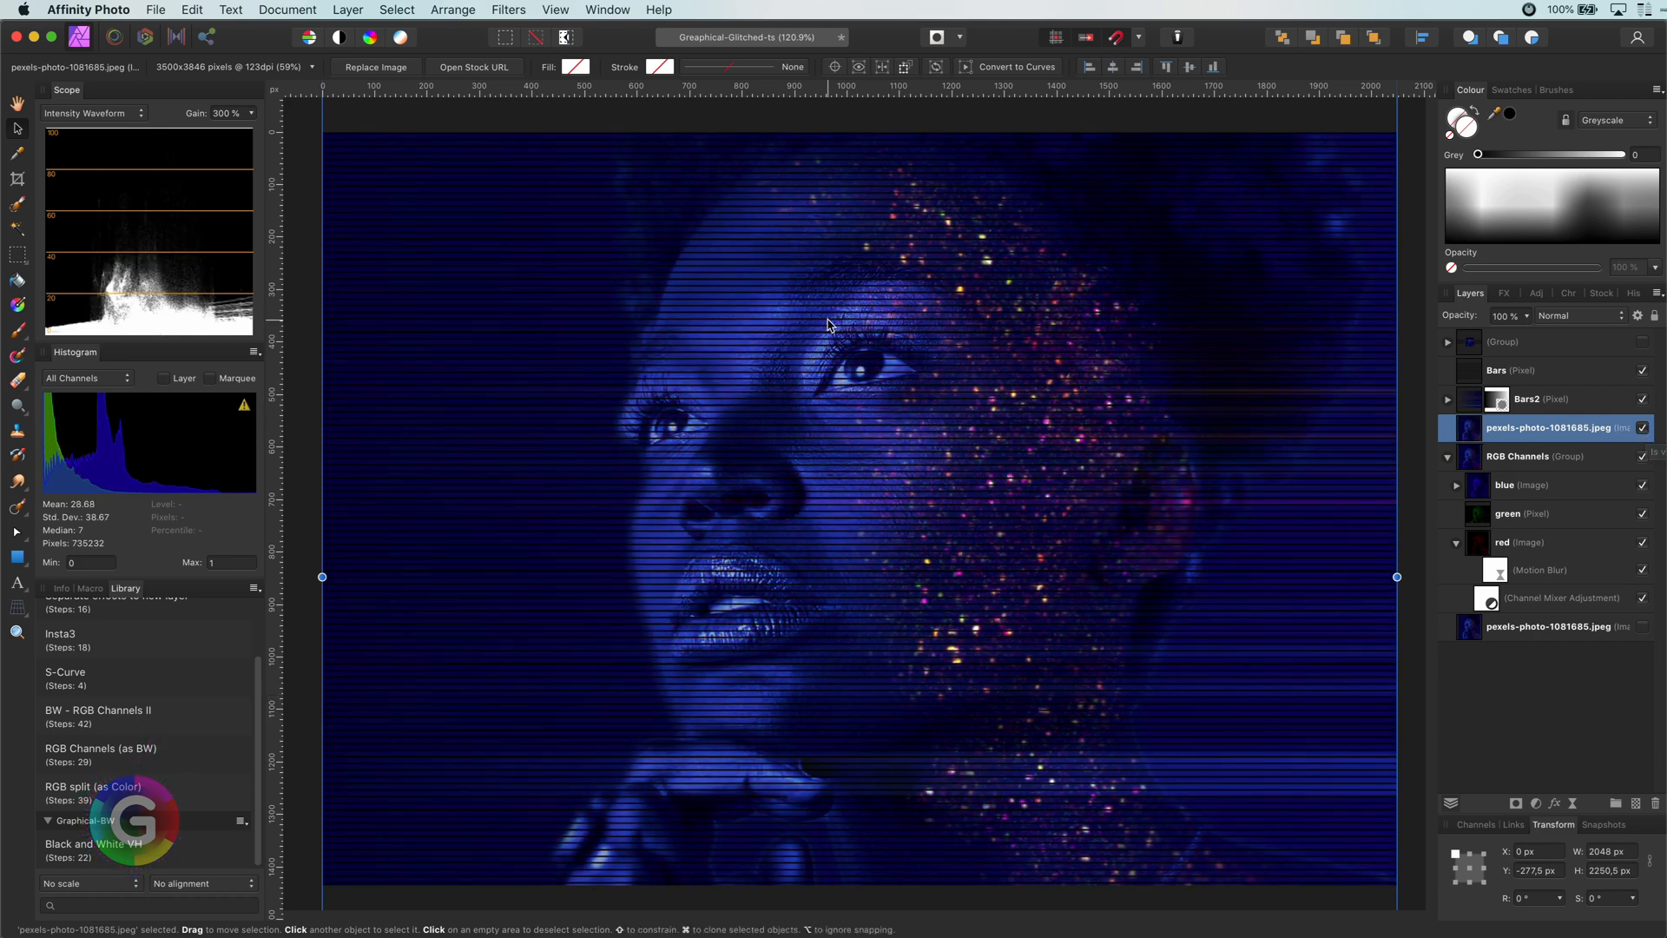
Pixelate the photo copy into large blocks by setting the Pixelate filter's quantisation.
click(507, 10)
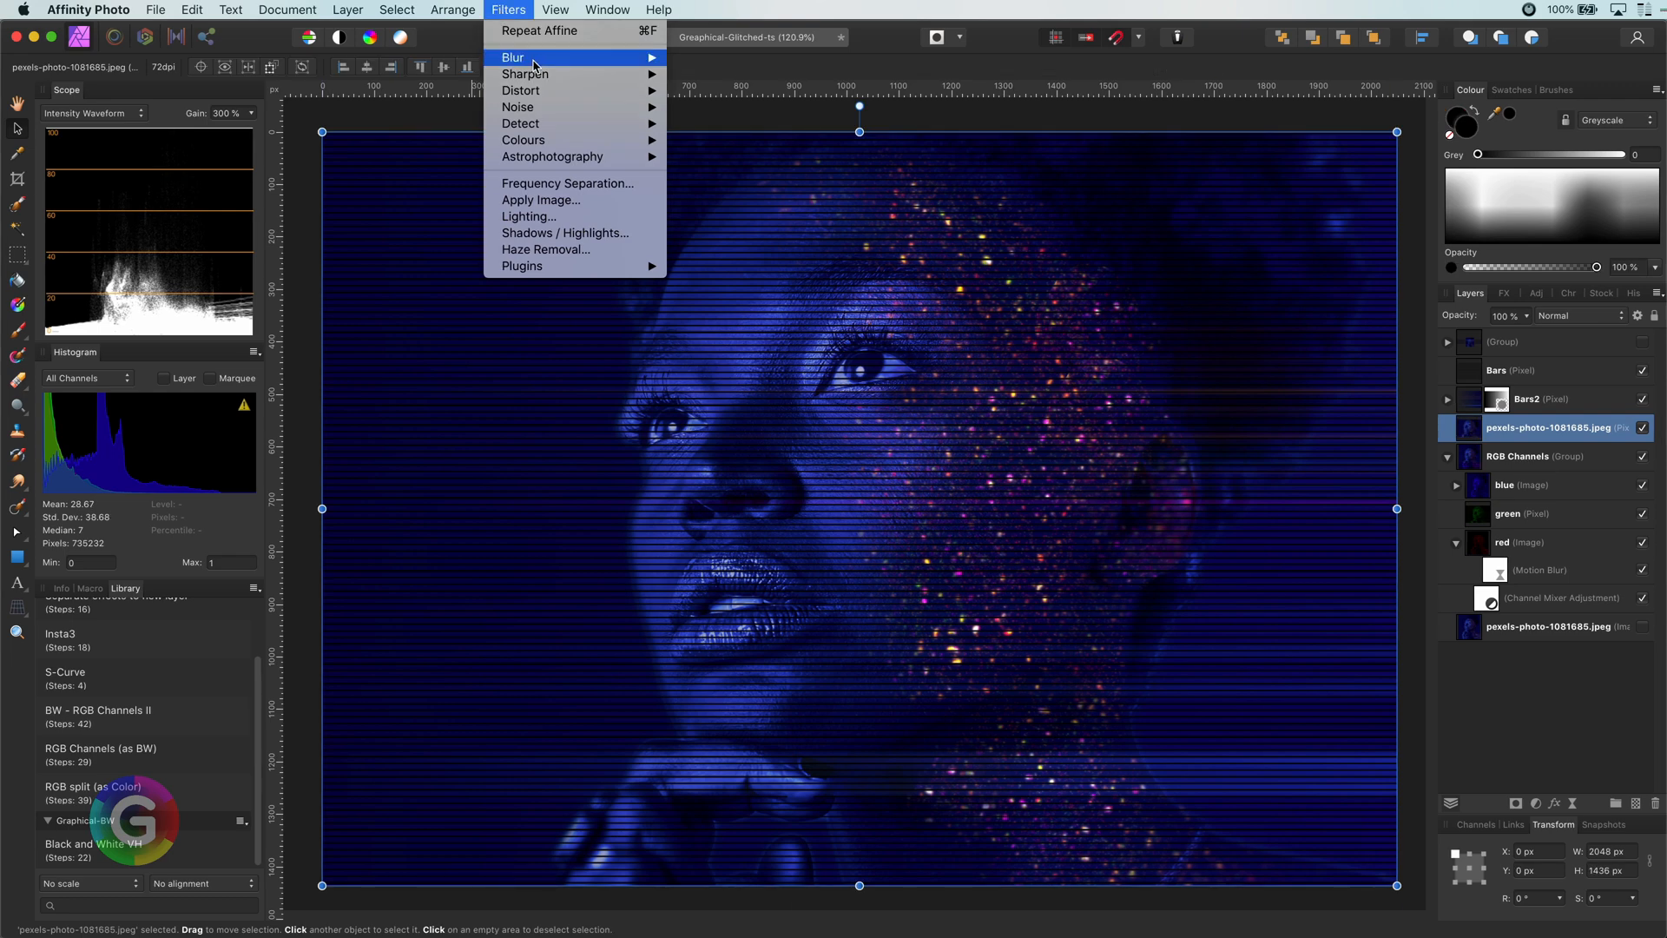
mouse_move(520, 90)
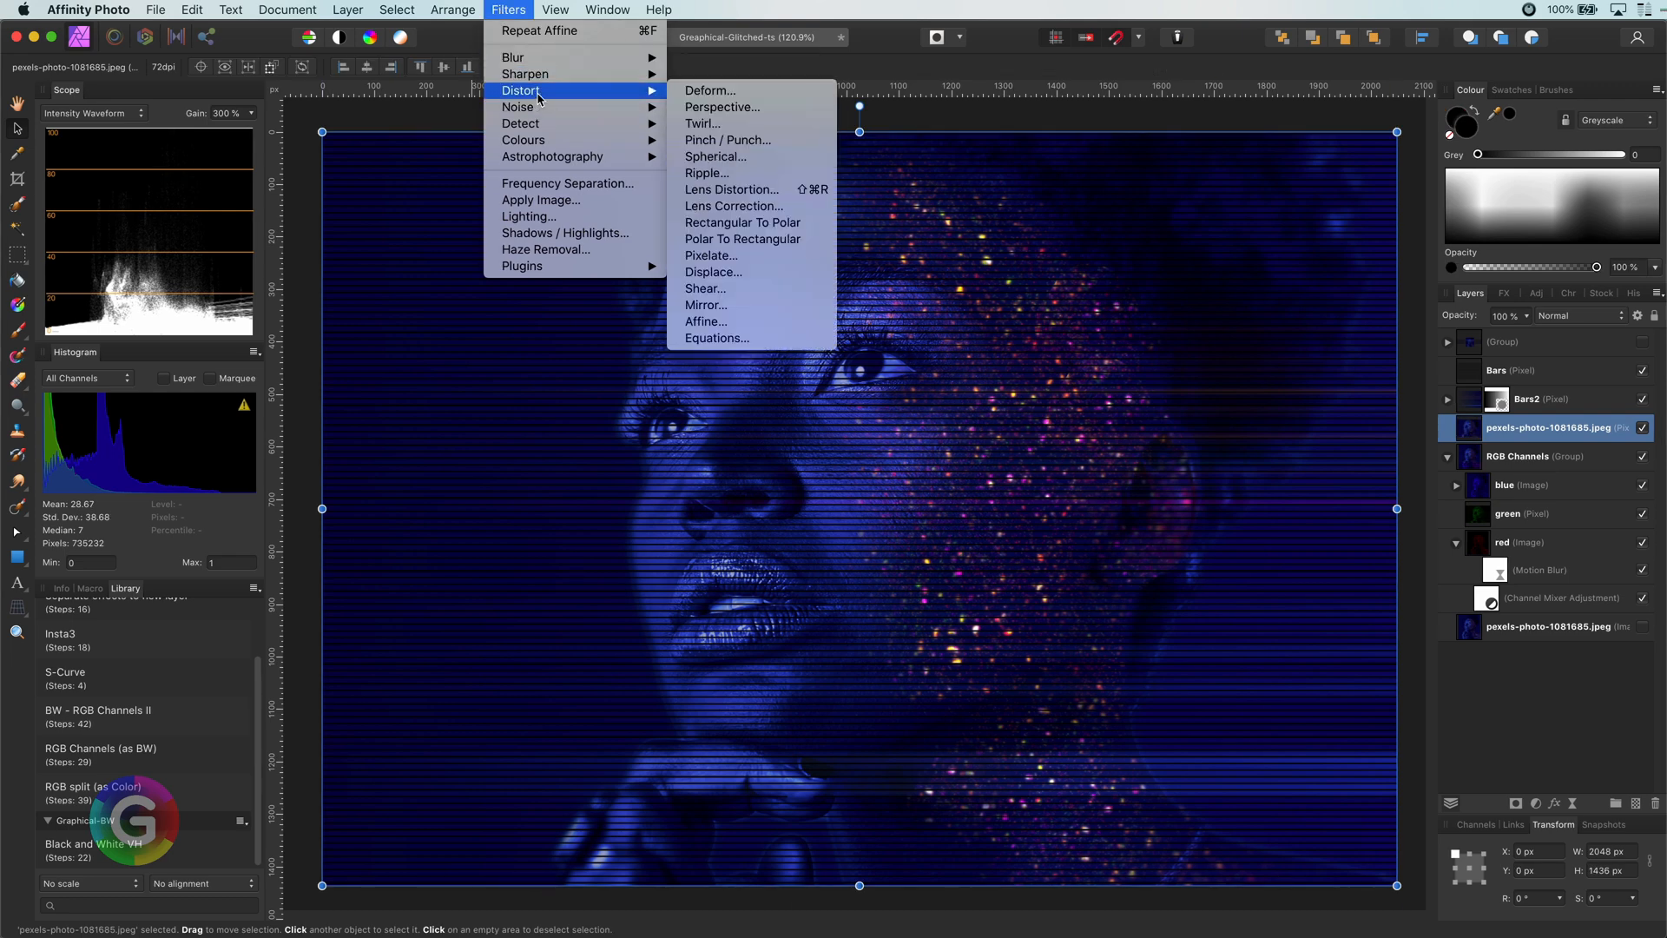
mouse_move(710, 256)
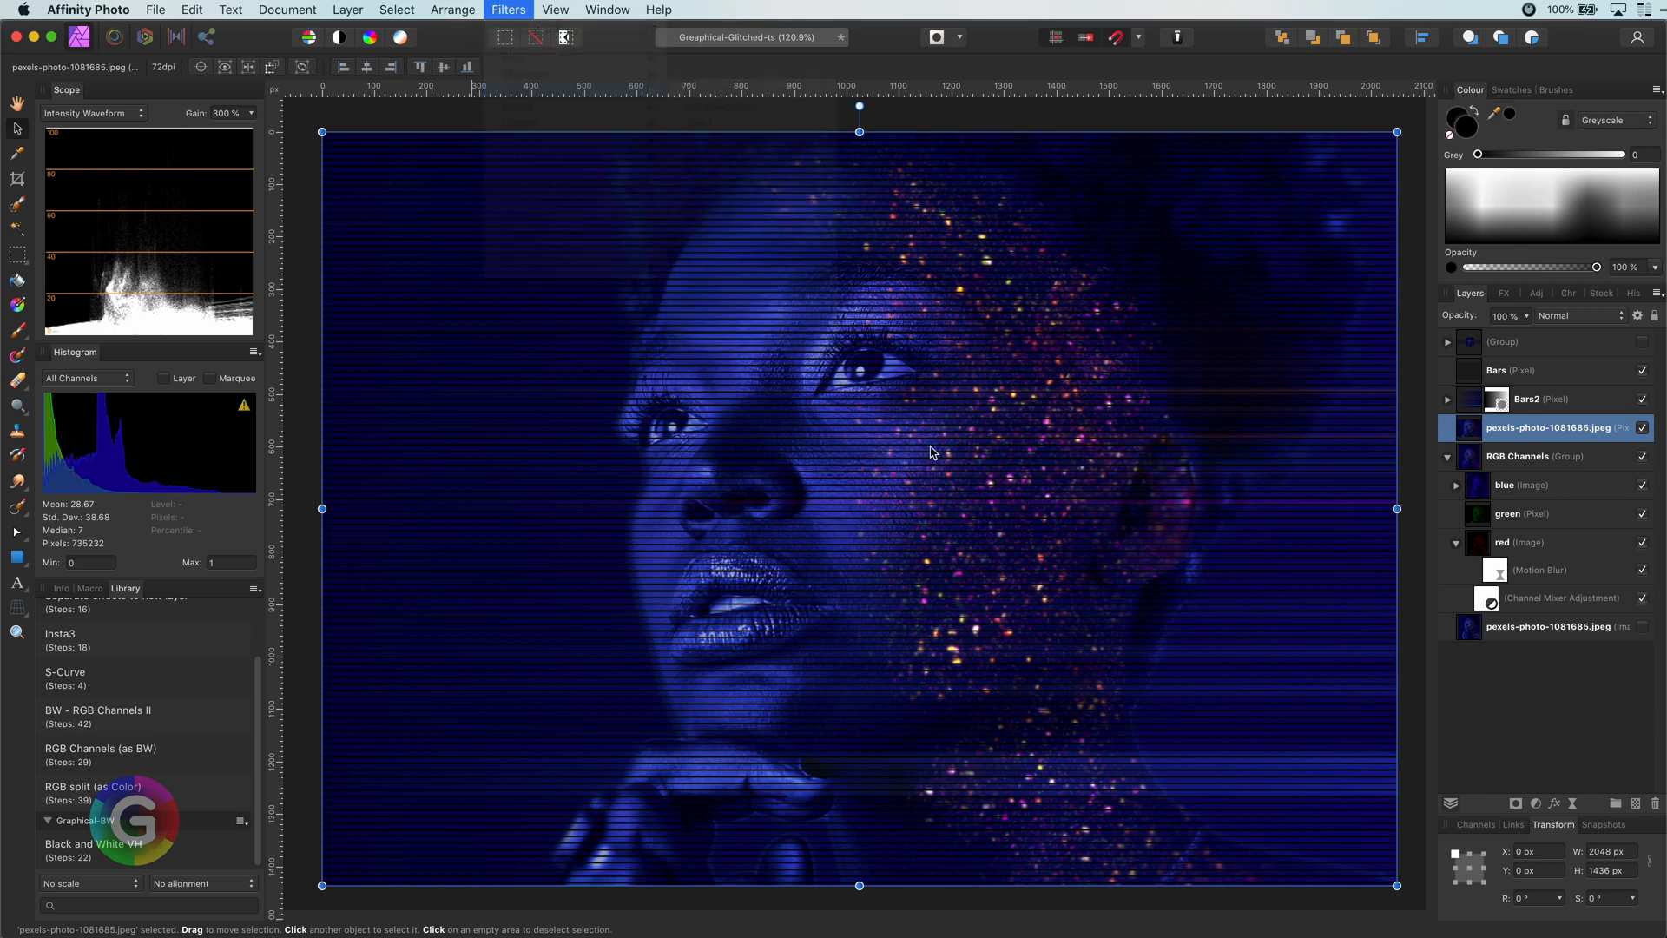
click(507, 9)
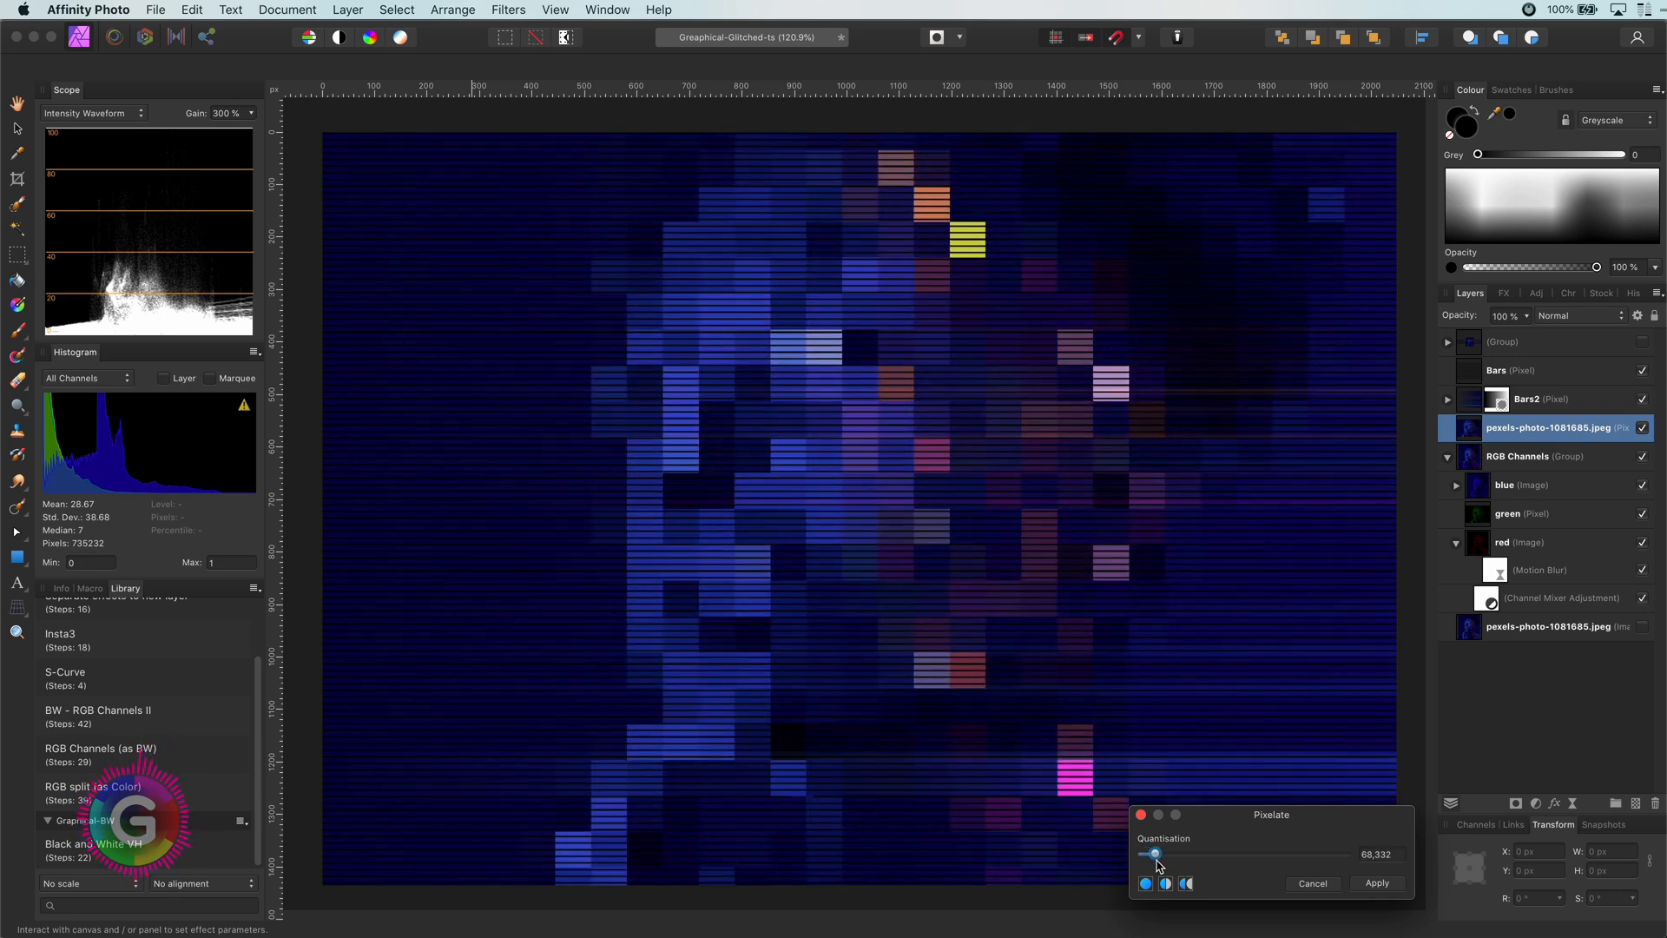
click(1375, 882)
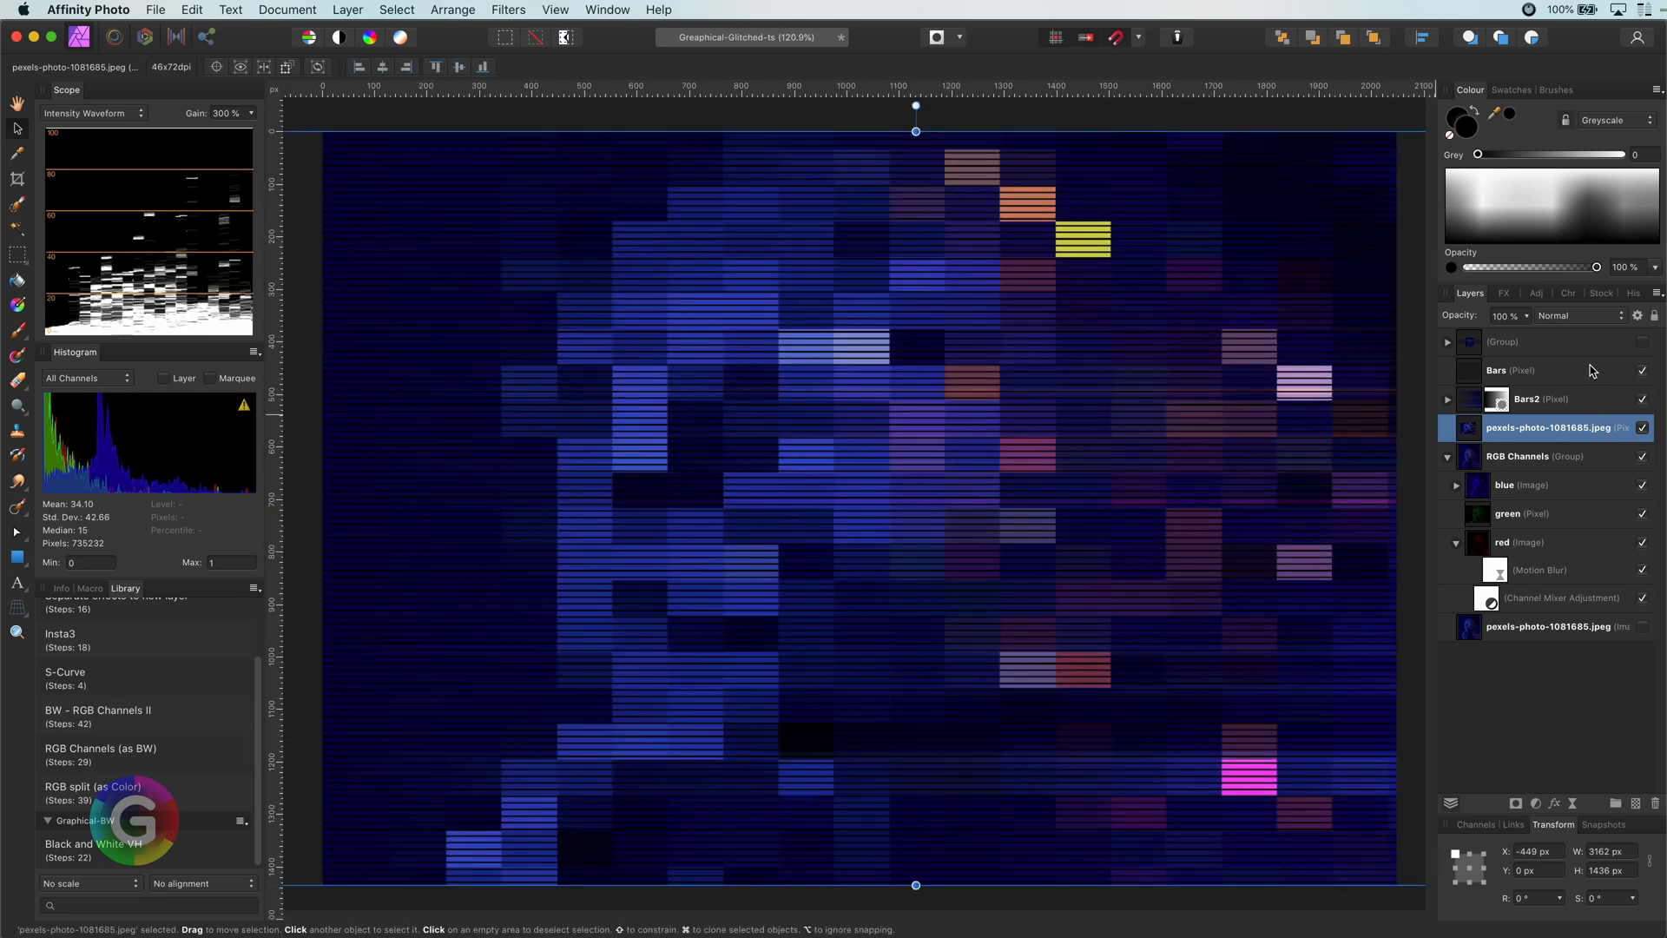
Set the pixelated photo layer's blend mode to Subtract.
click(1578, 315)
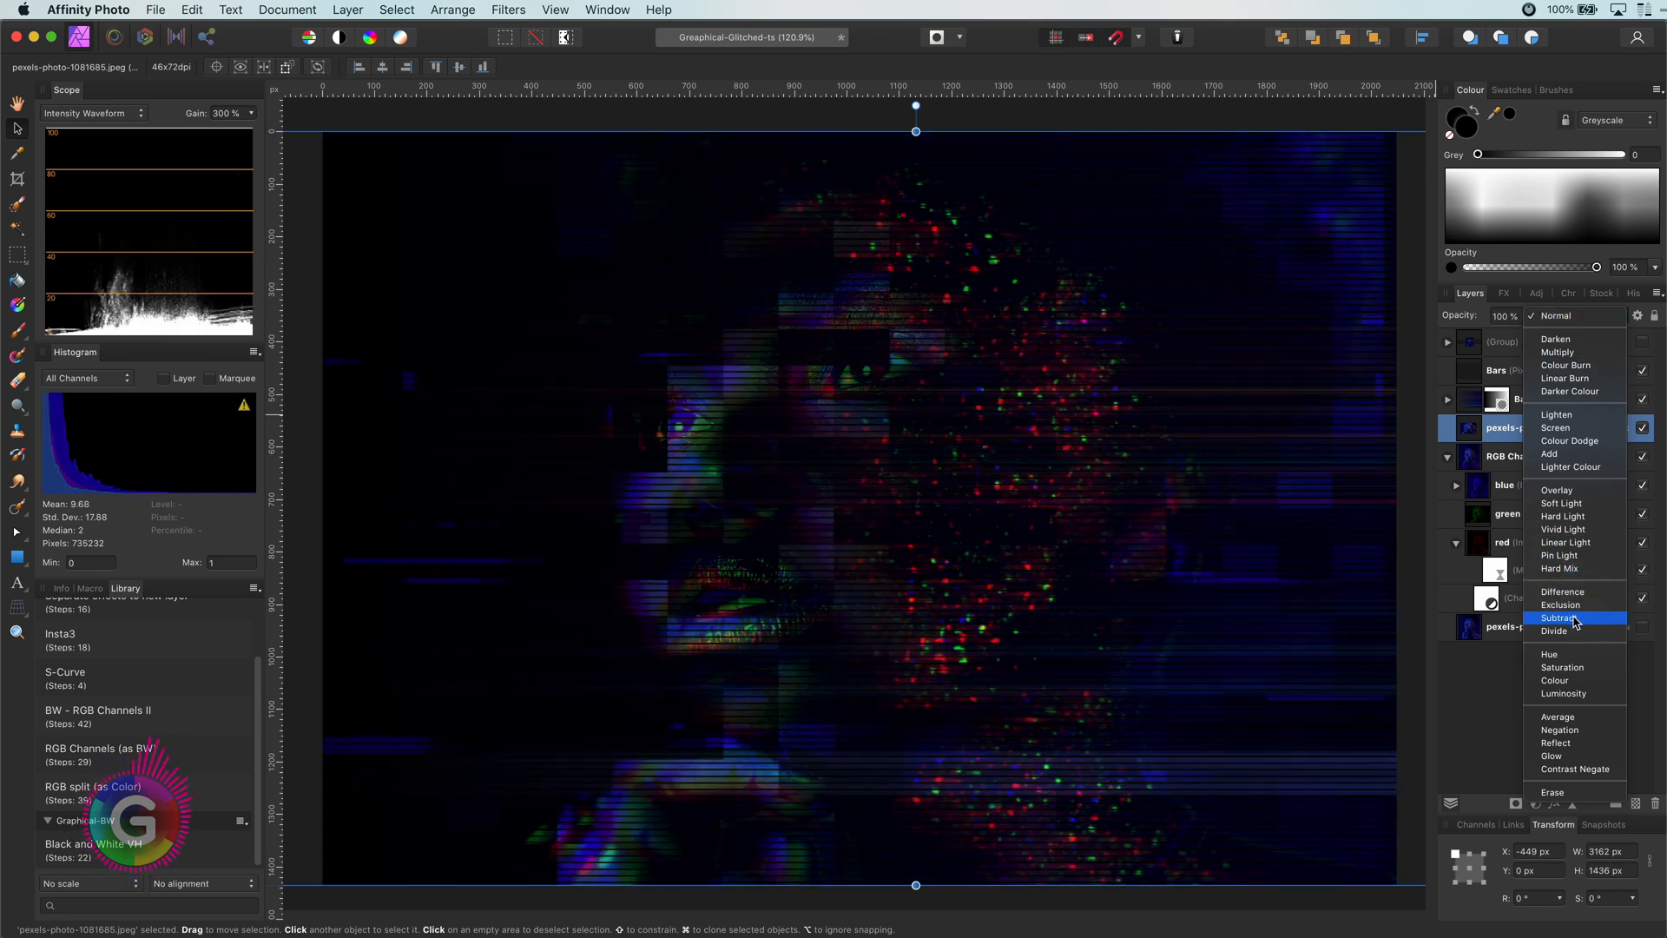
click(1559, 618)
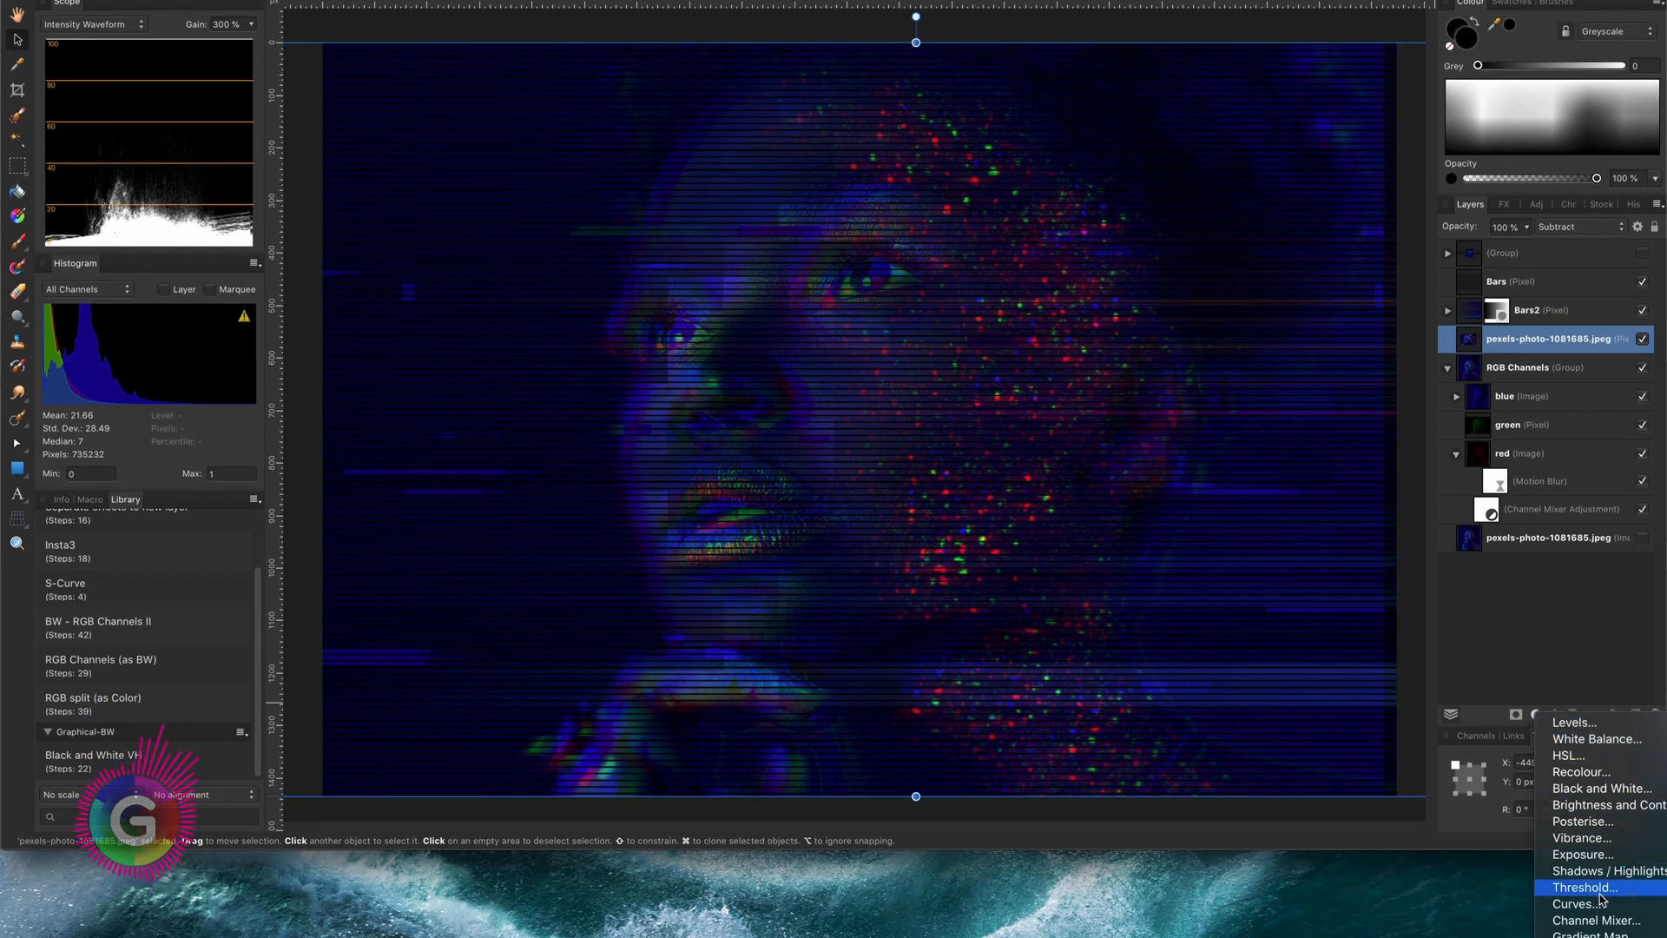
Add Curves to the pixelated layer, reshape the blue curve, and open its blend ranges.
click(1578, 903)
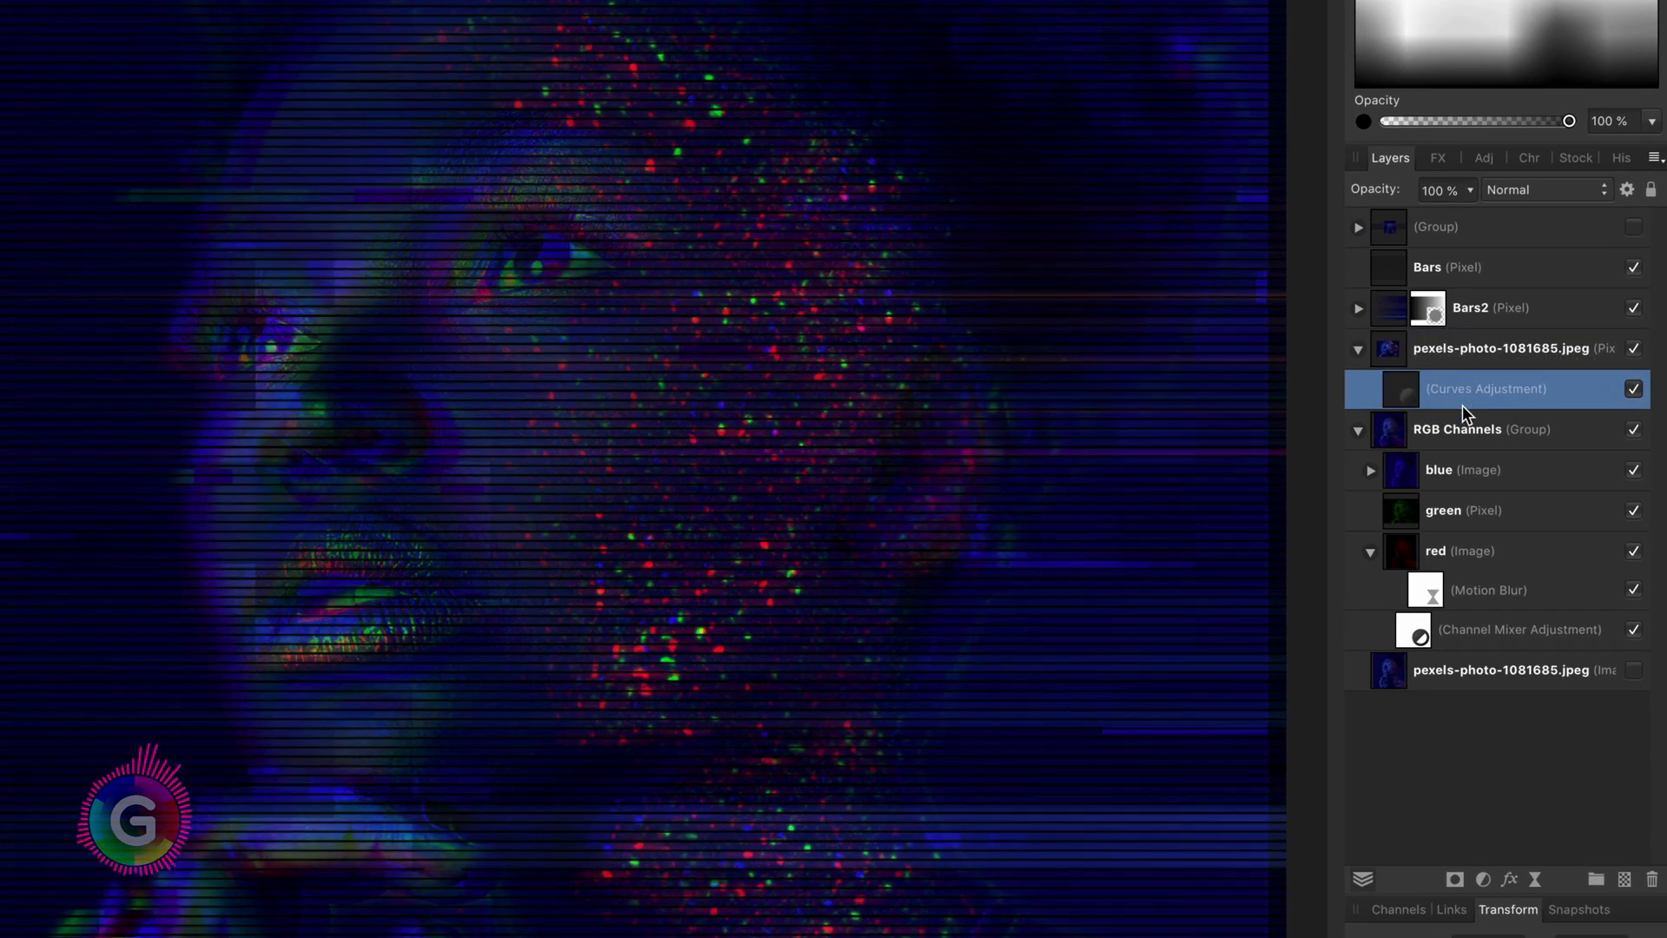
click(1358, 347)
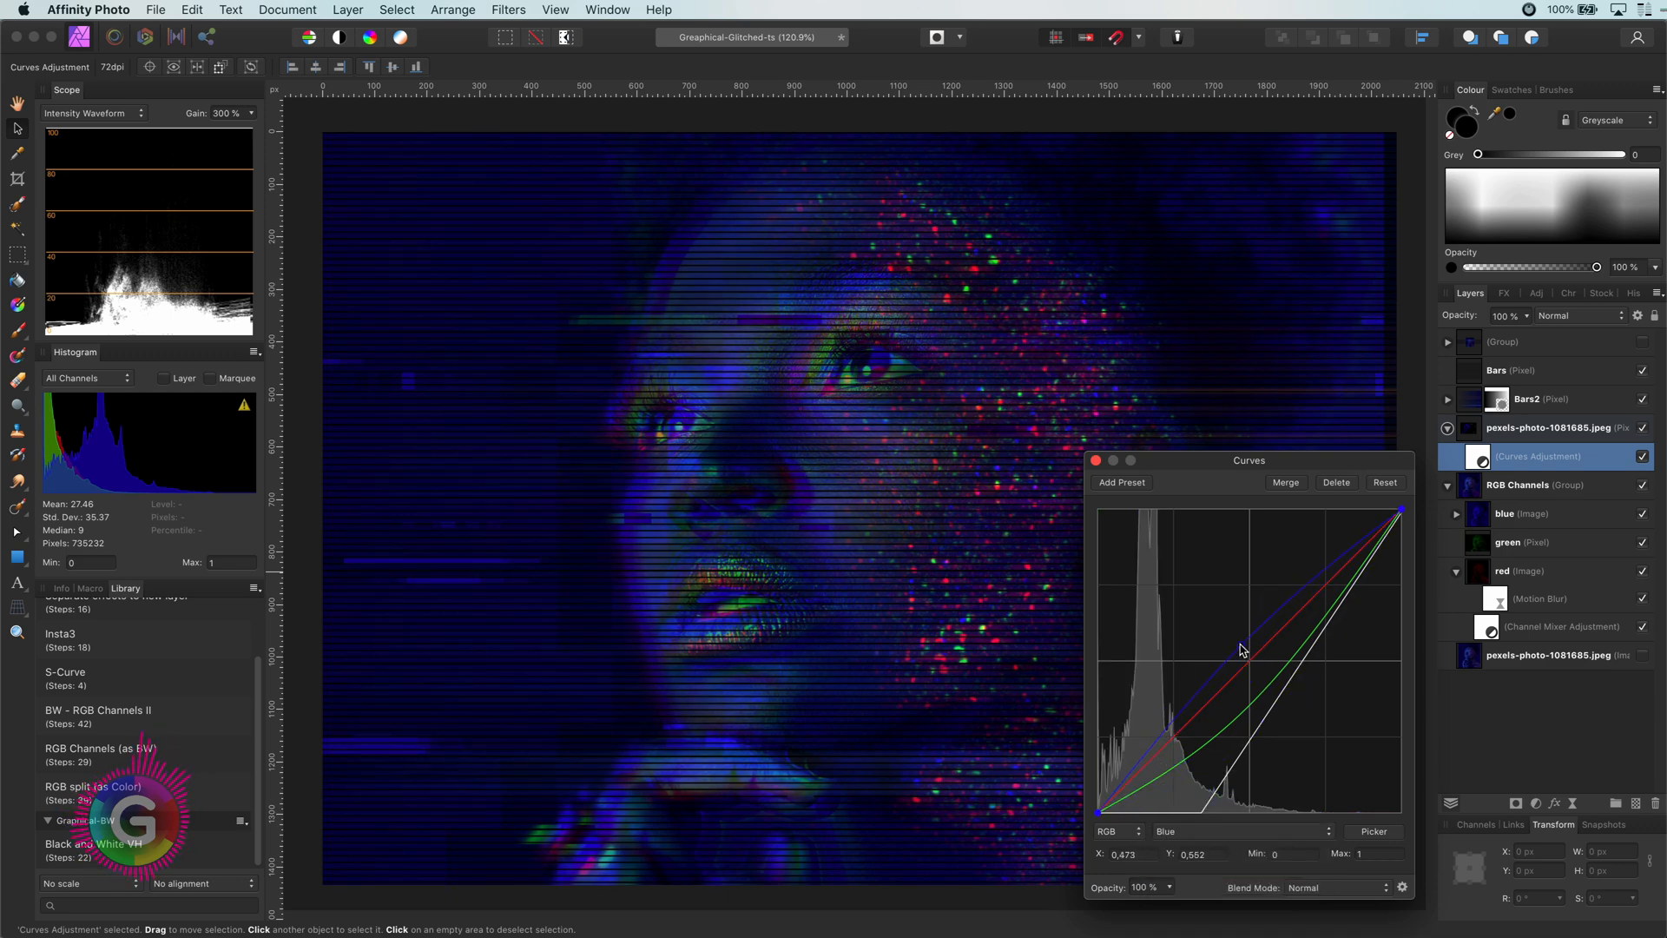
click(1096, 460)
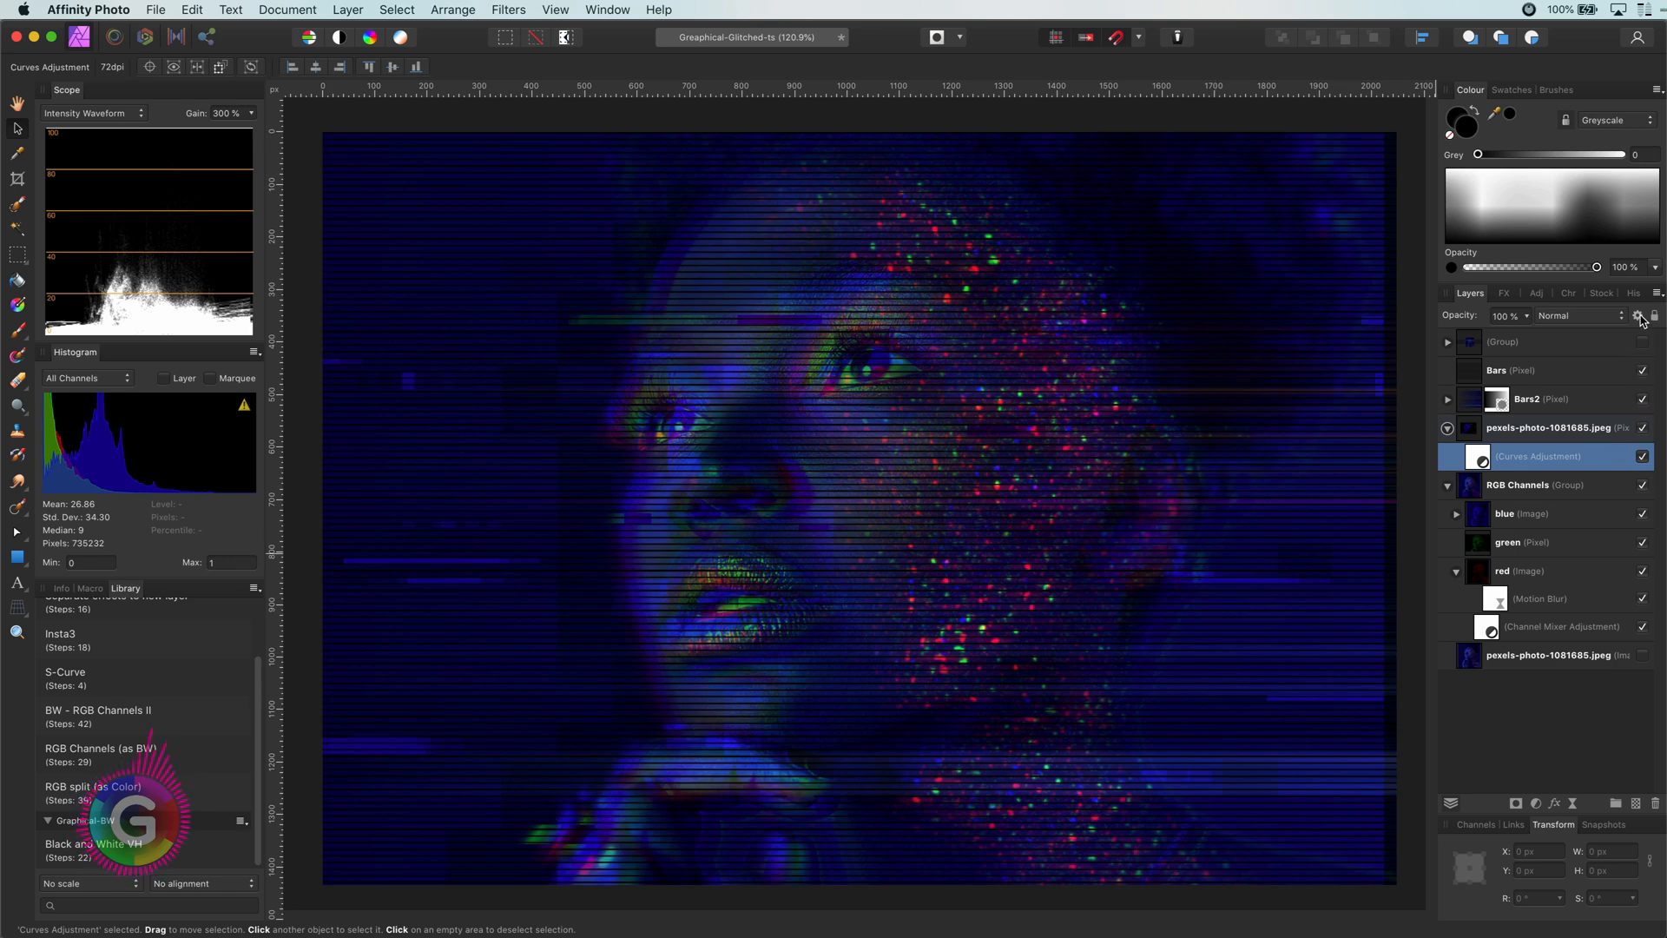
click(1637, 314)
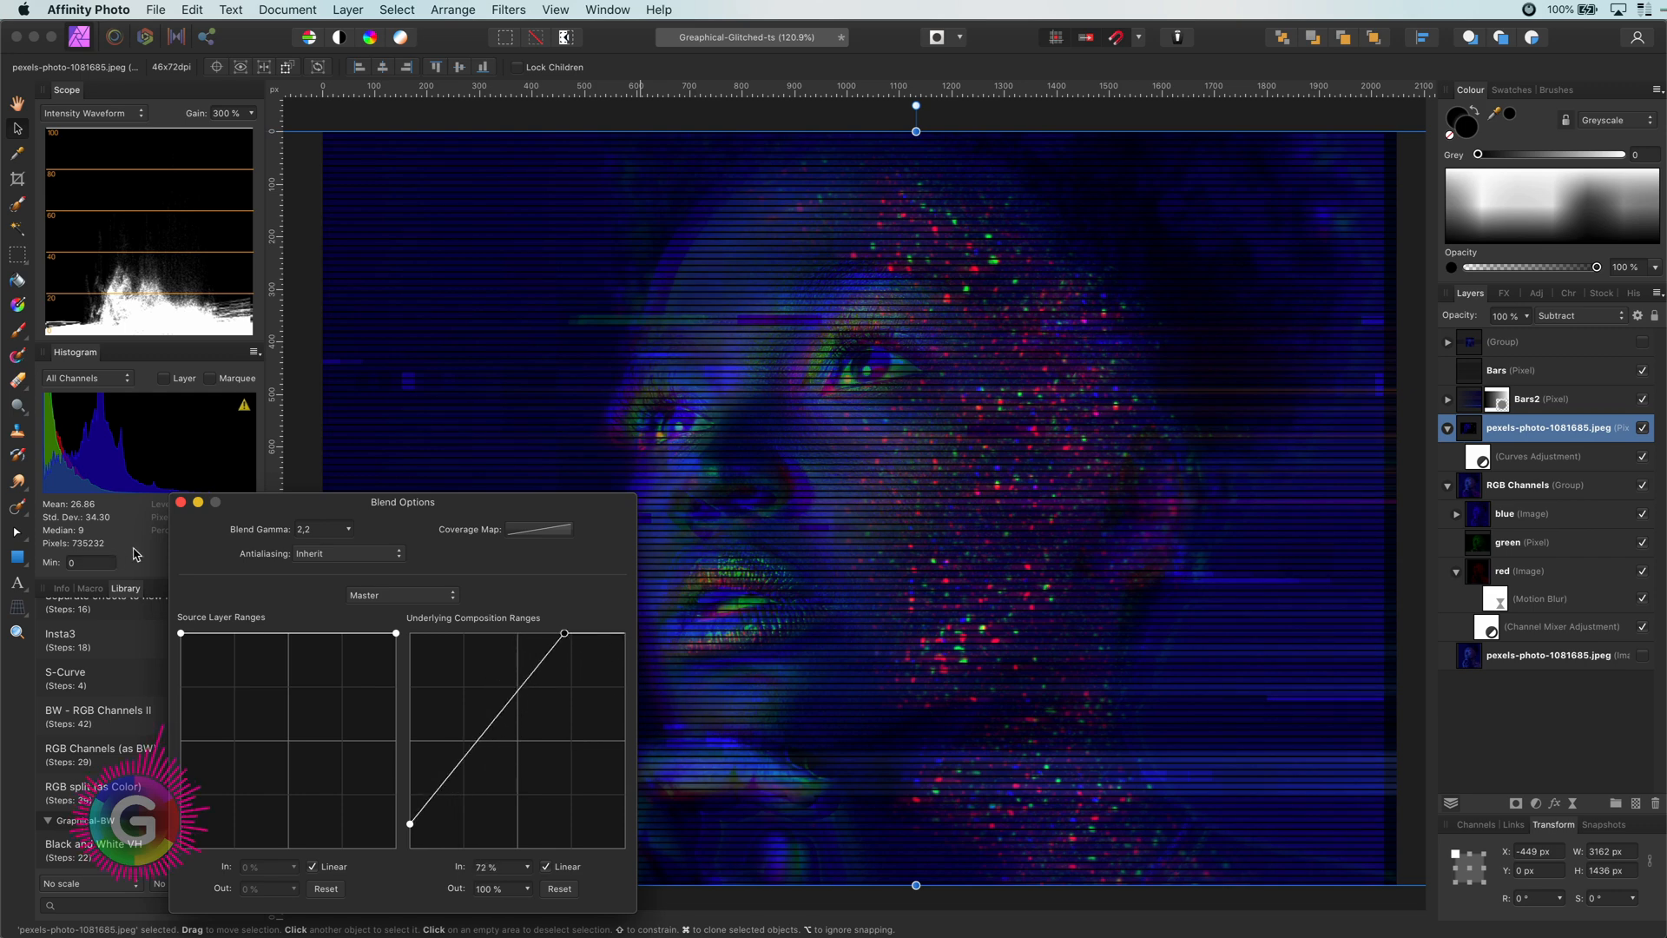
Select the diamond pixel layer with its Recolour adjustment in the Layers panel.
click(181, 501)
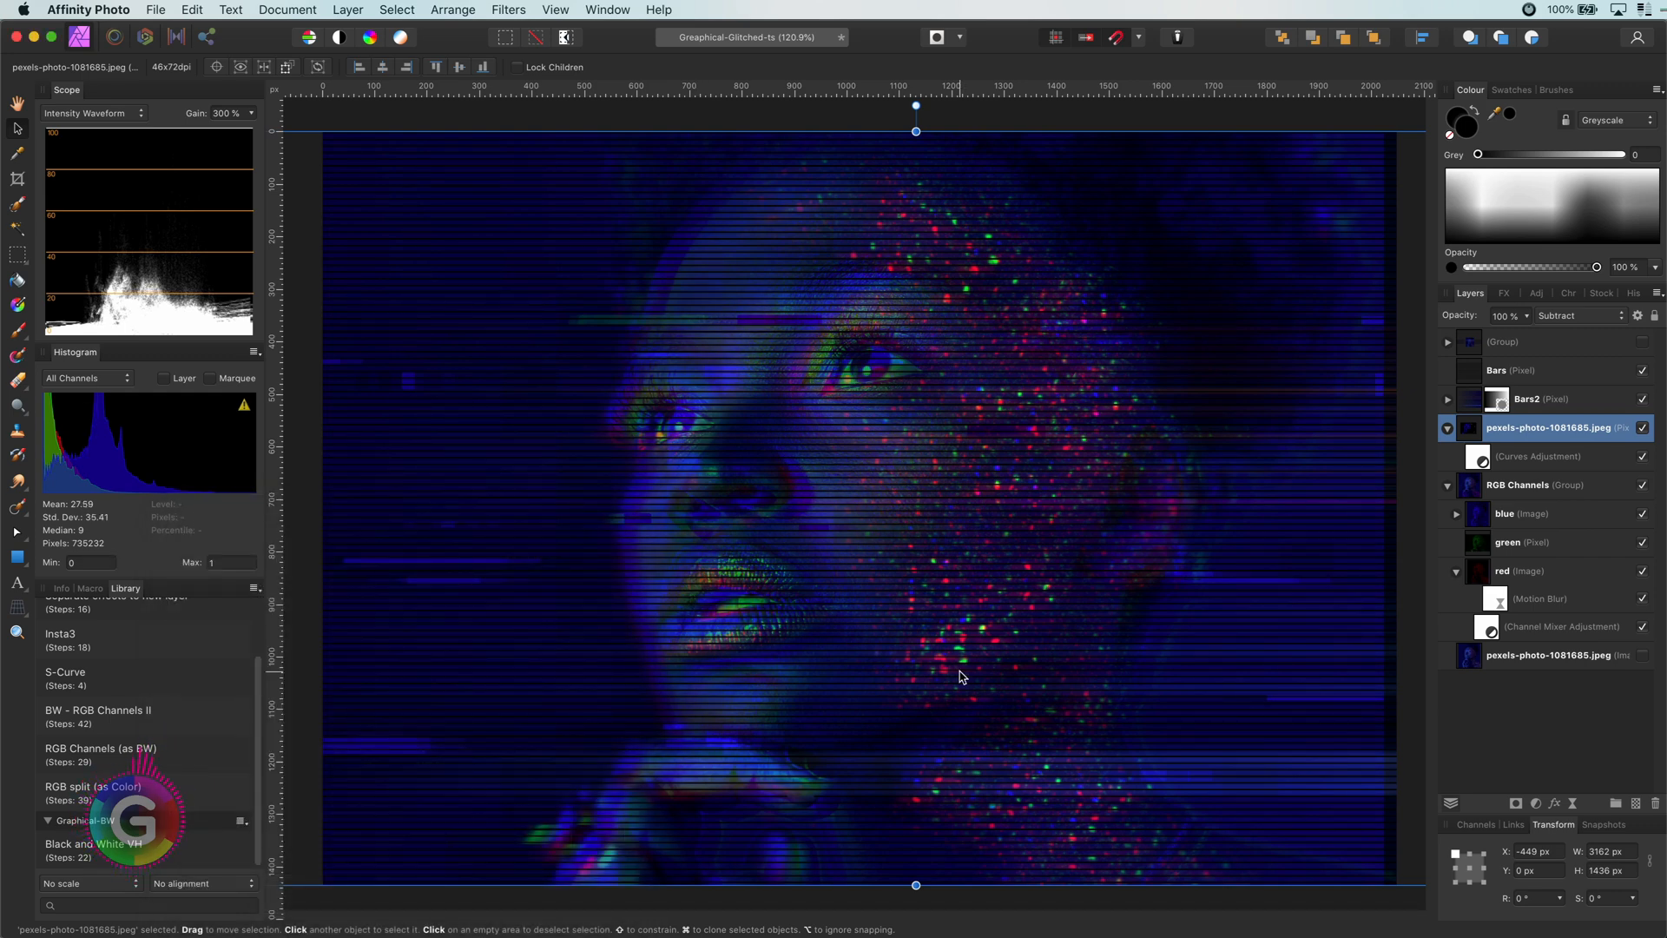
click(1455, 518)
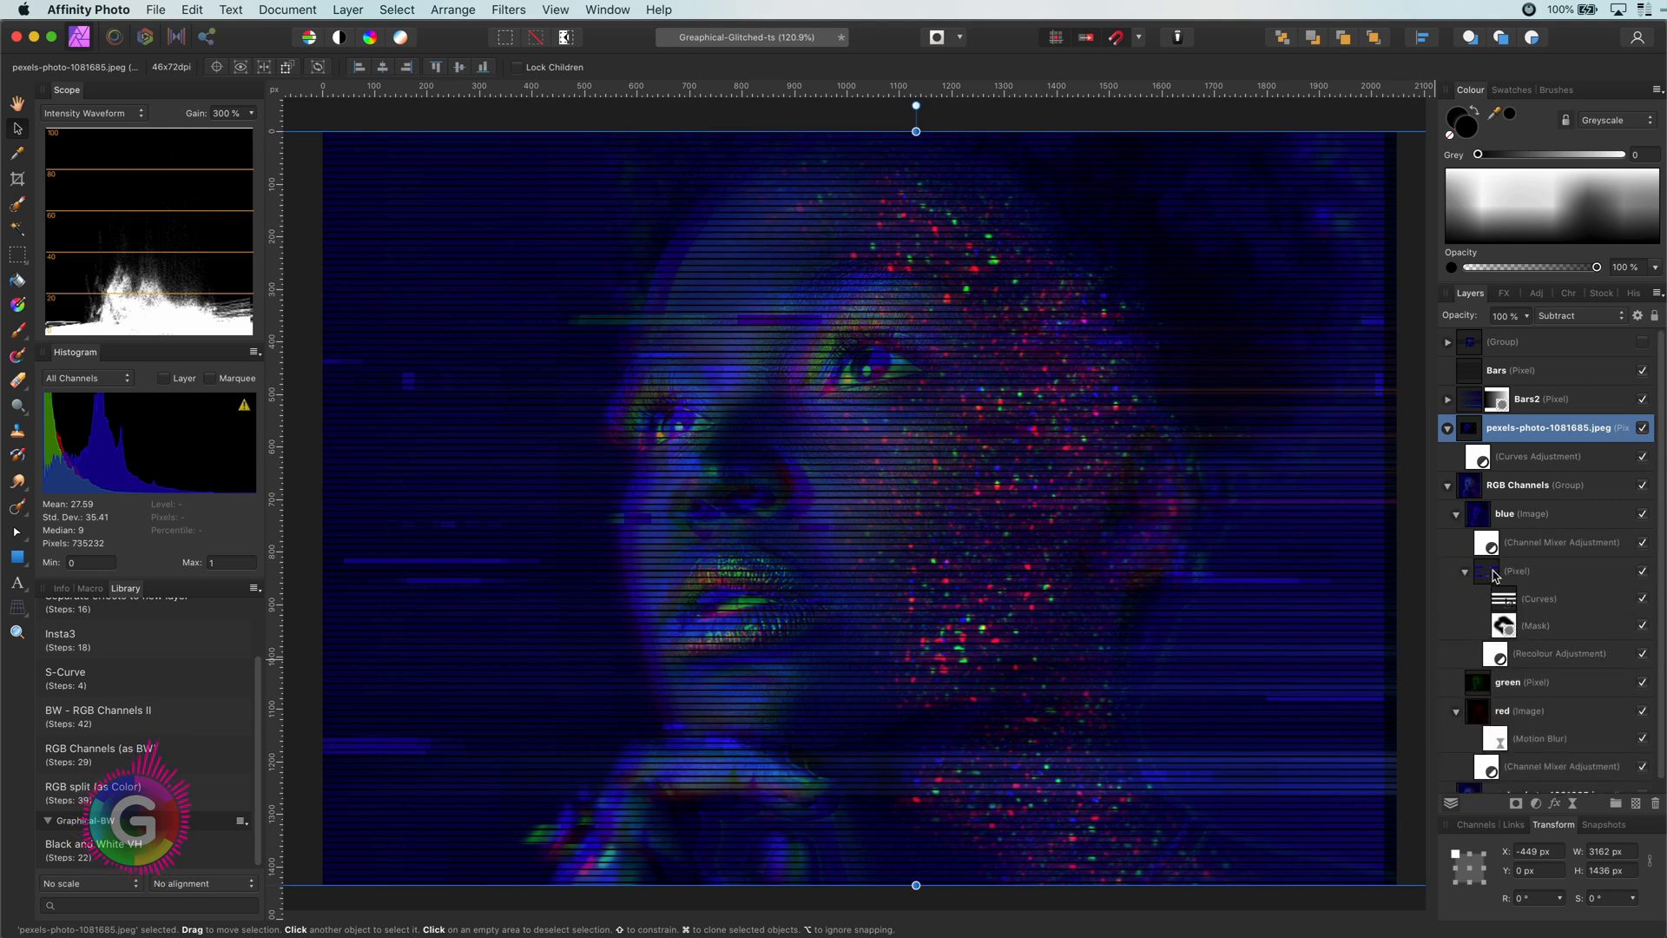
click(1572, 572)
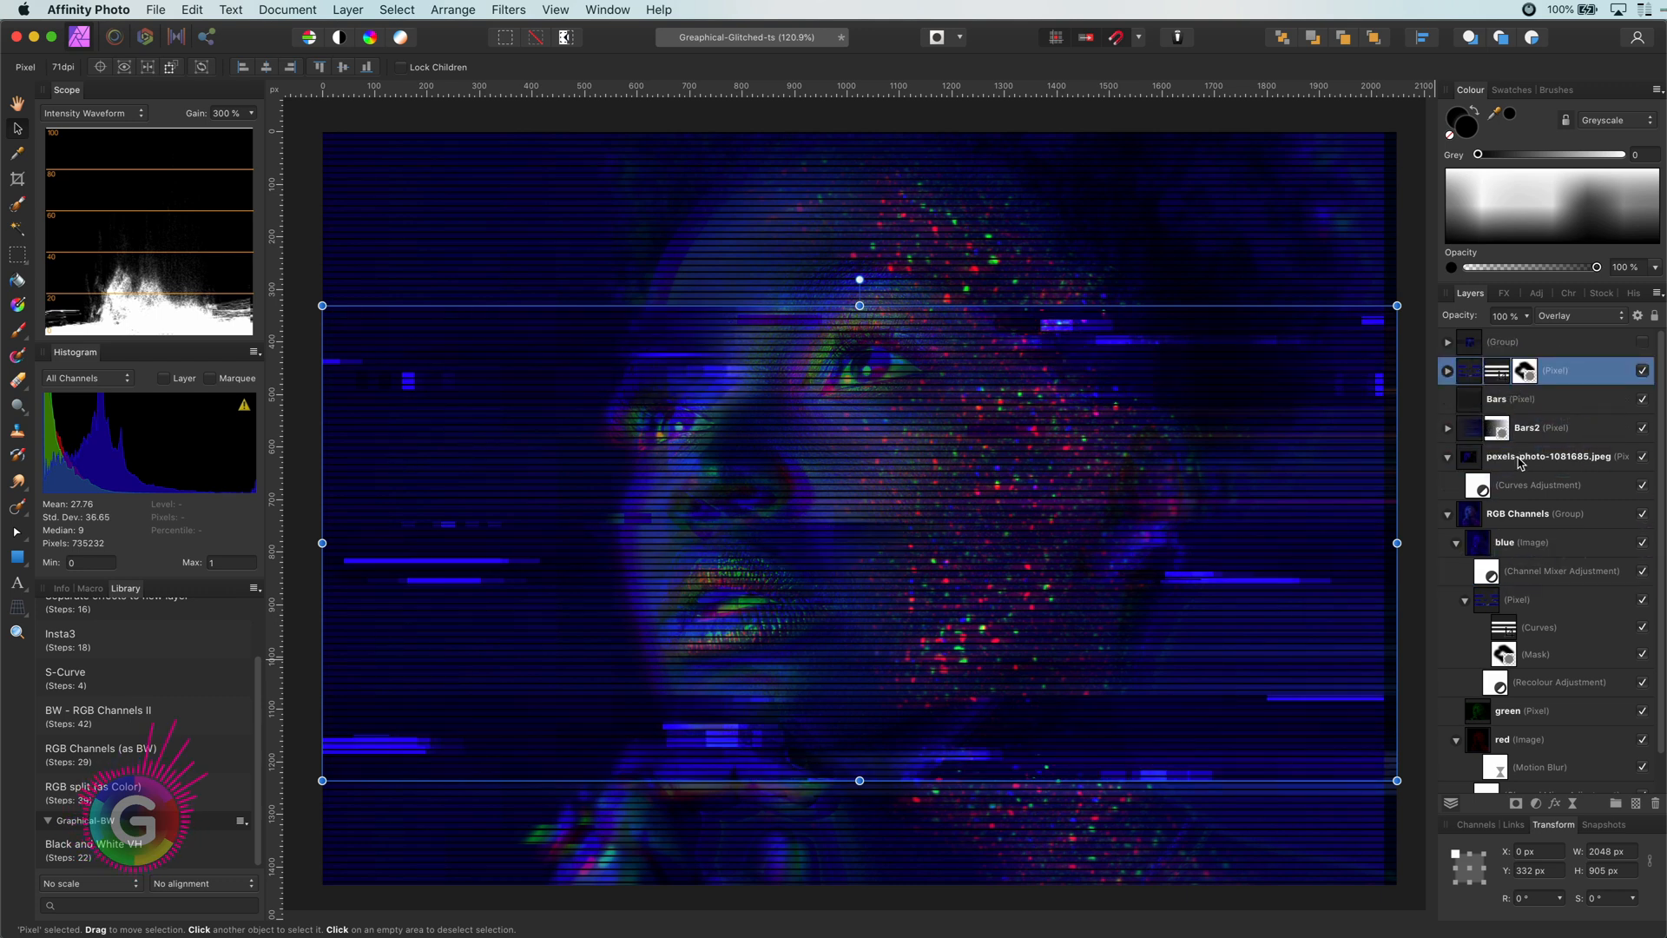
click(1446, 370)
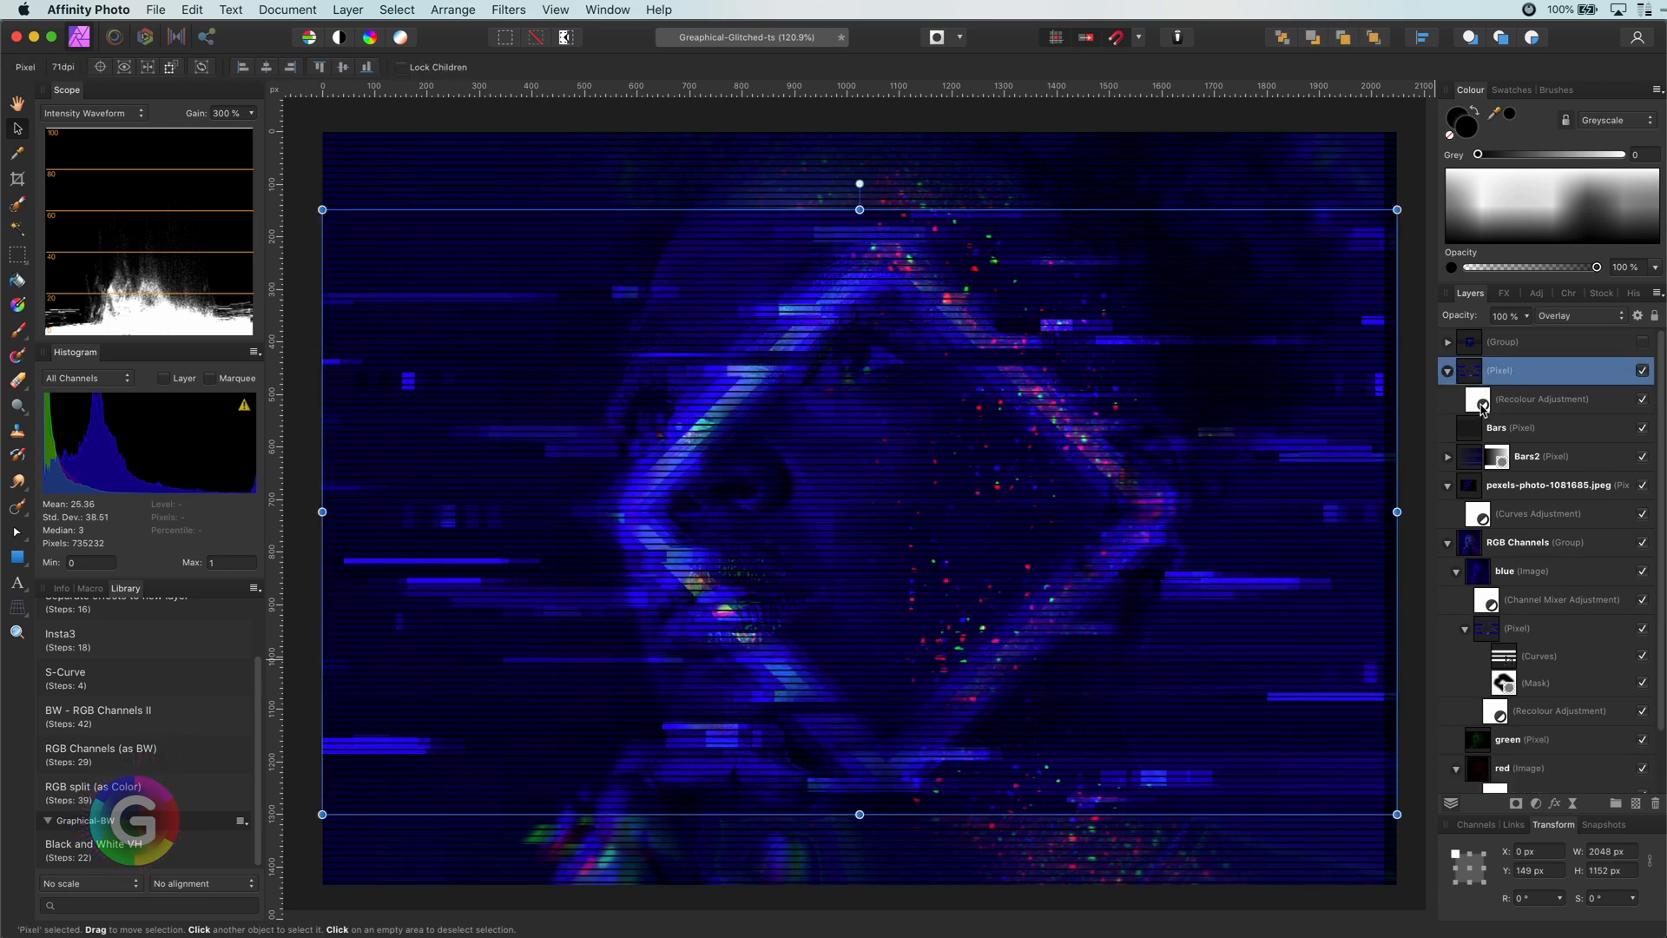
Blend the diamond layer in Colour Dodge instead of Screen and add a mask.
click(1572, 314)
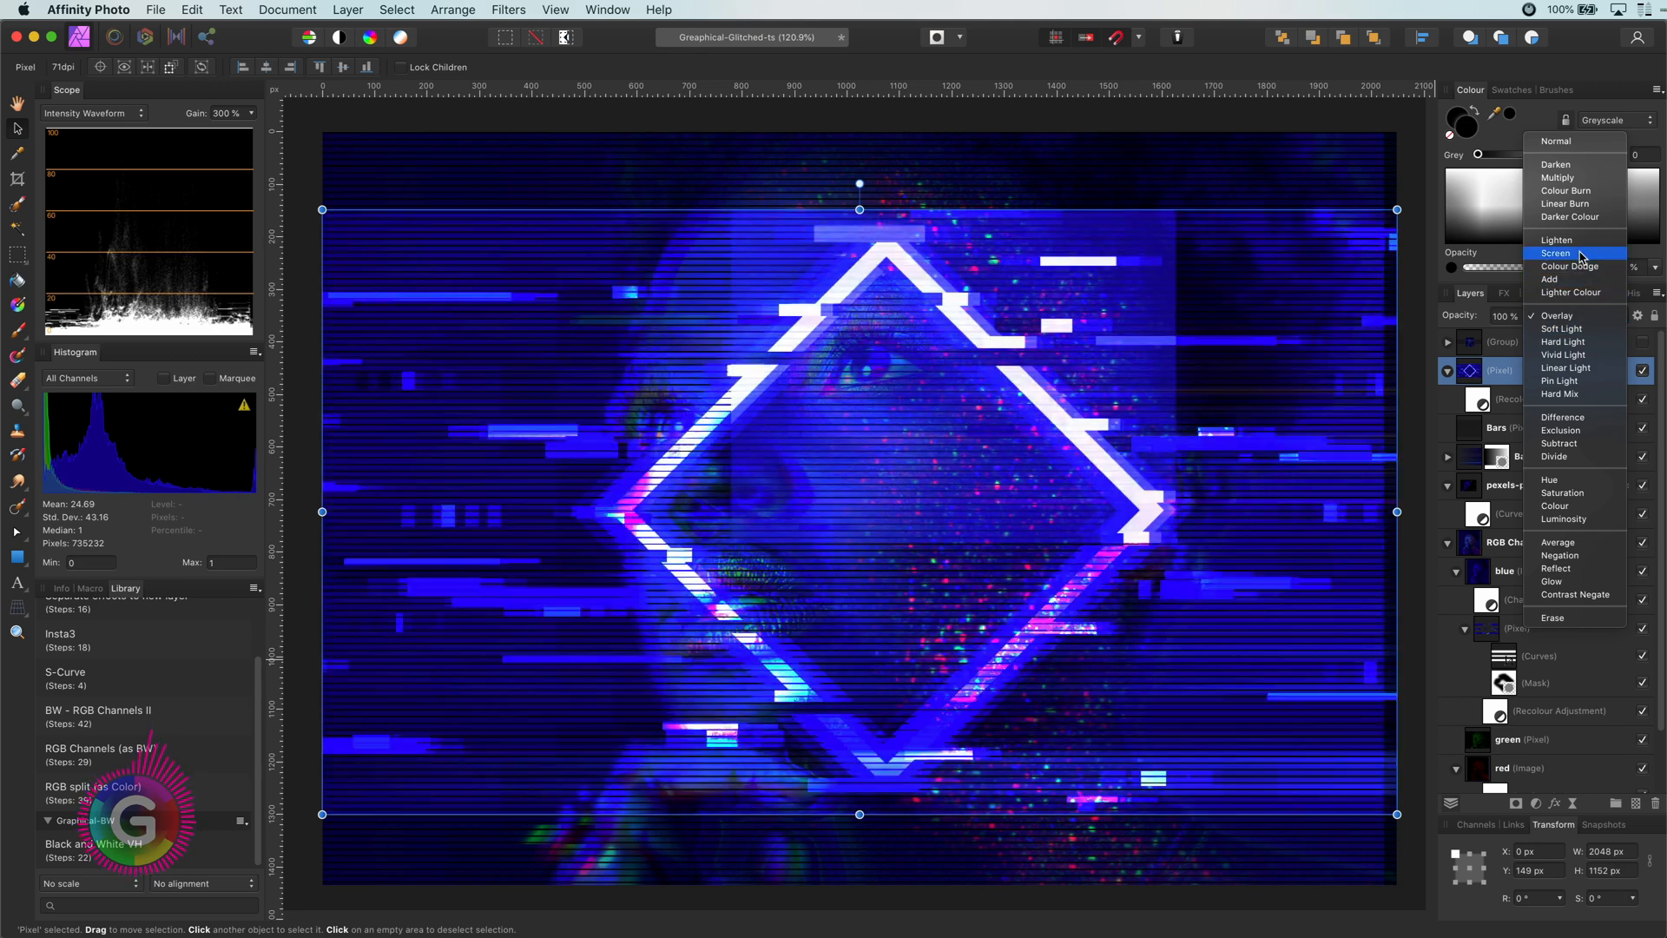
click(1556, 252)
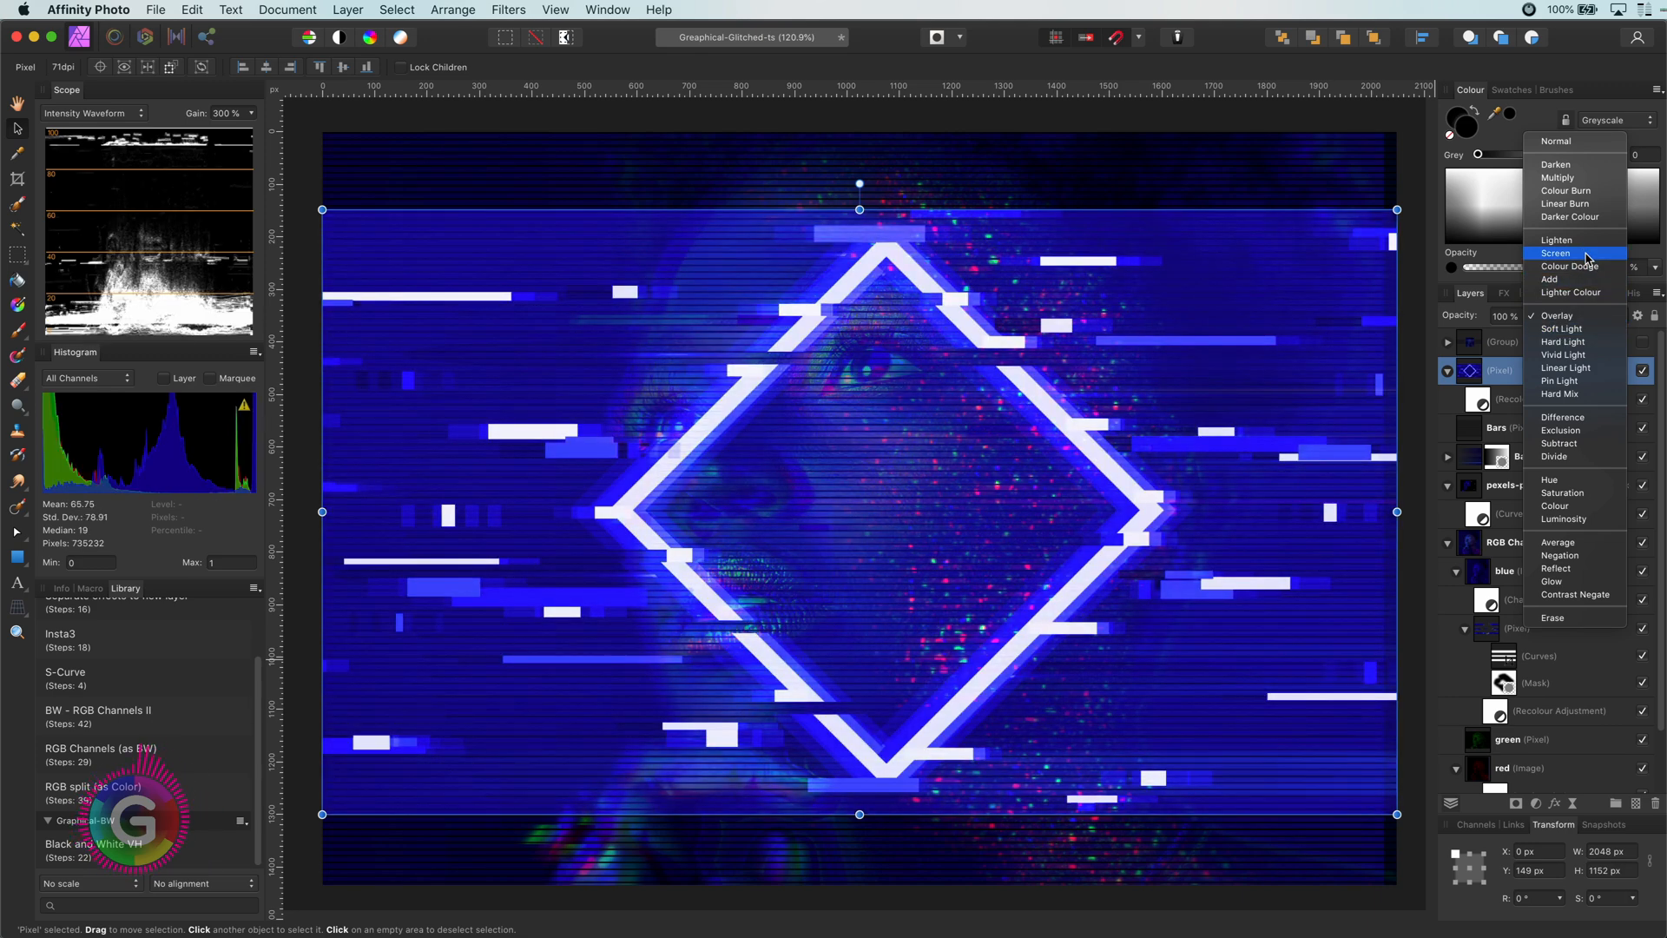
click(1555, 252)
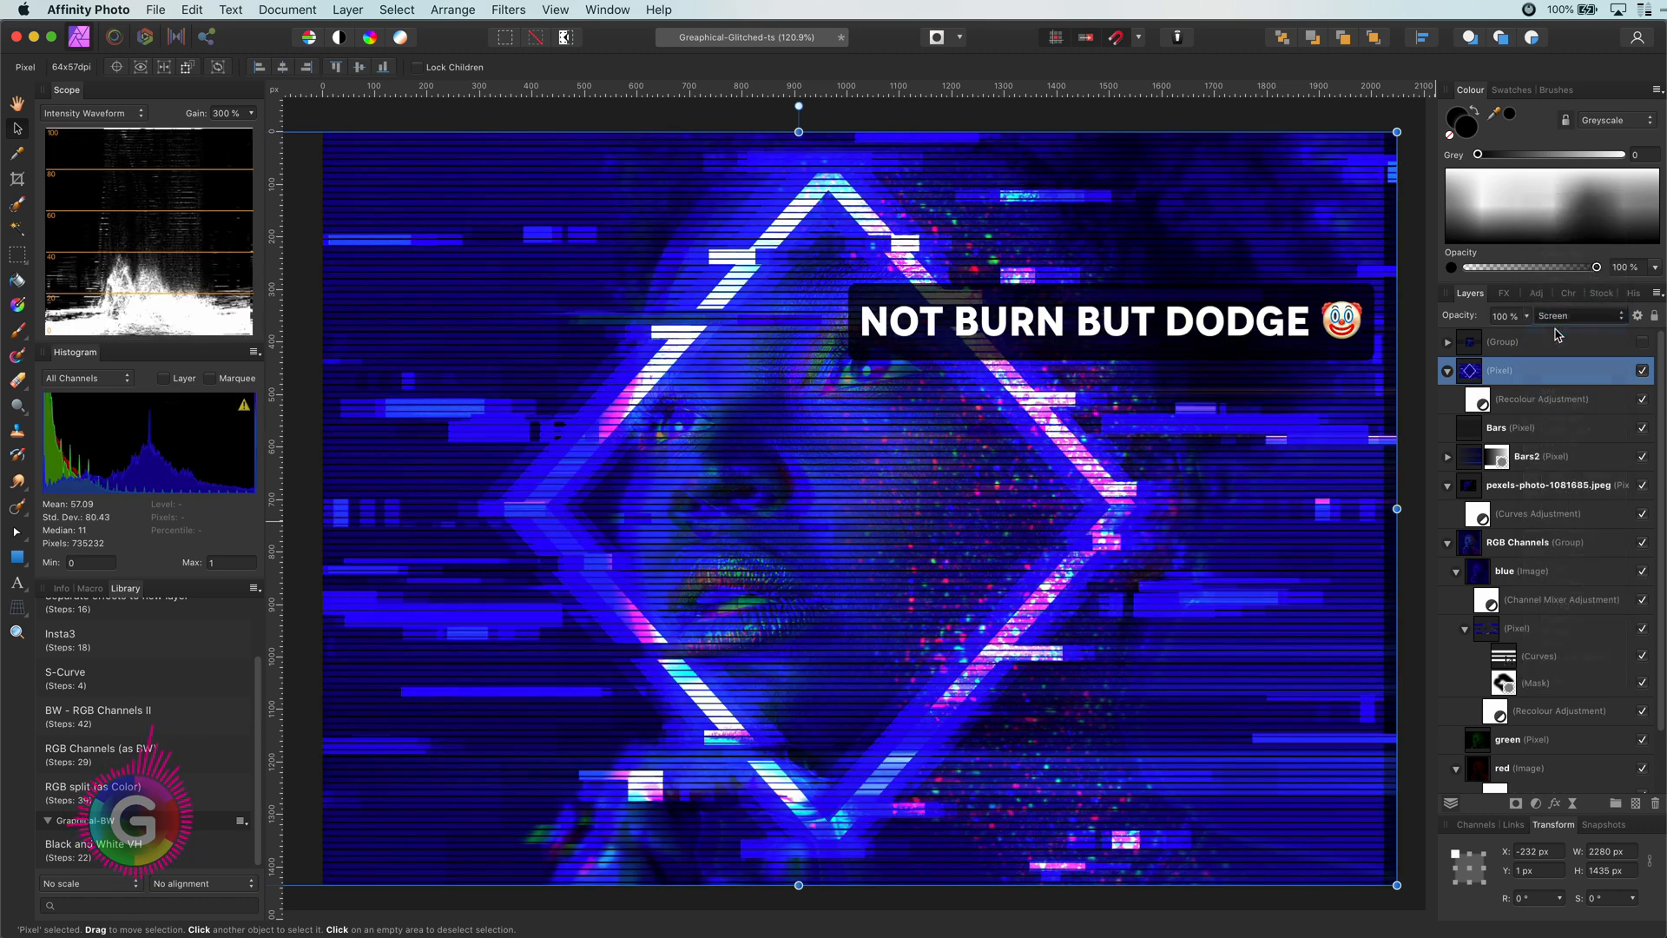
click(1577, 316)
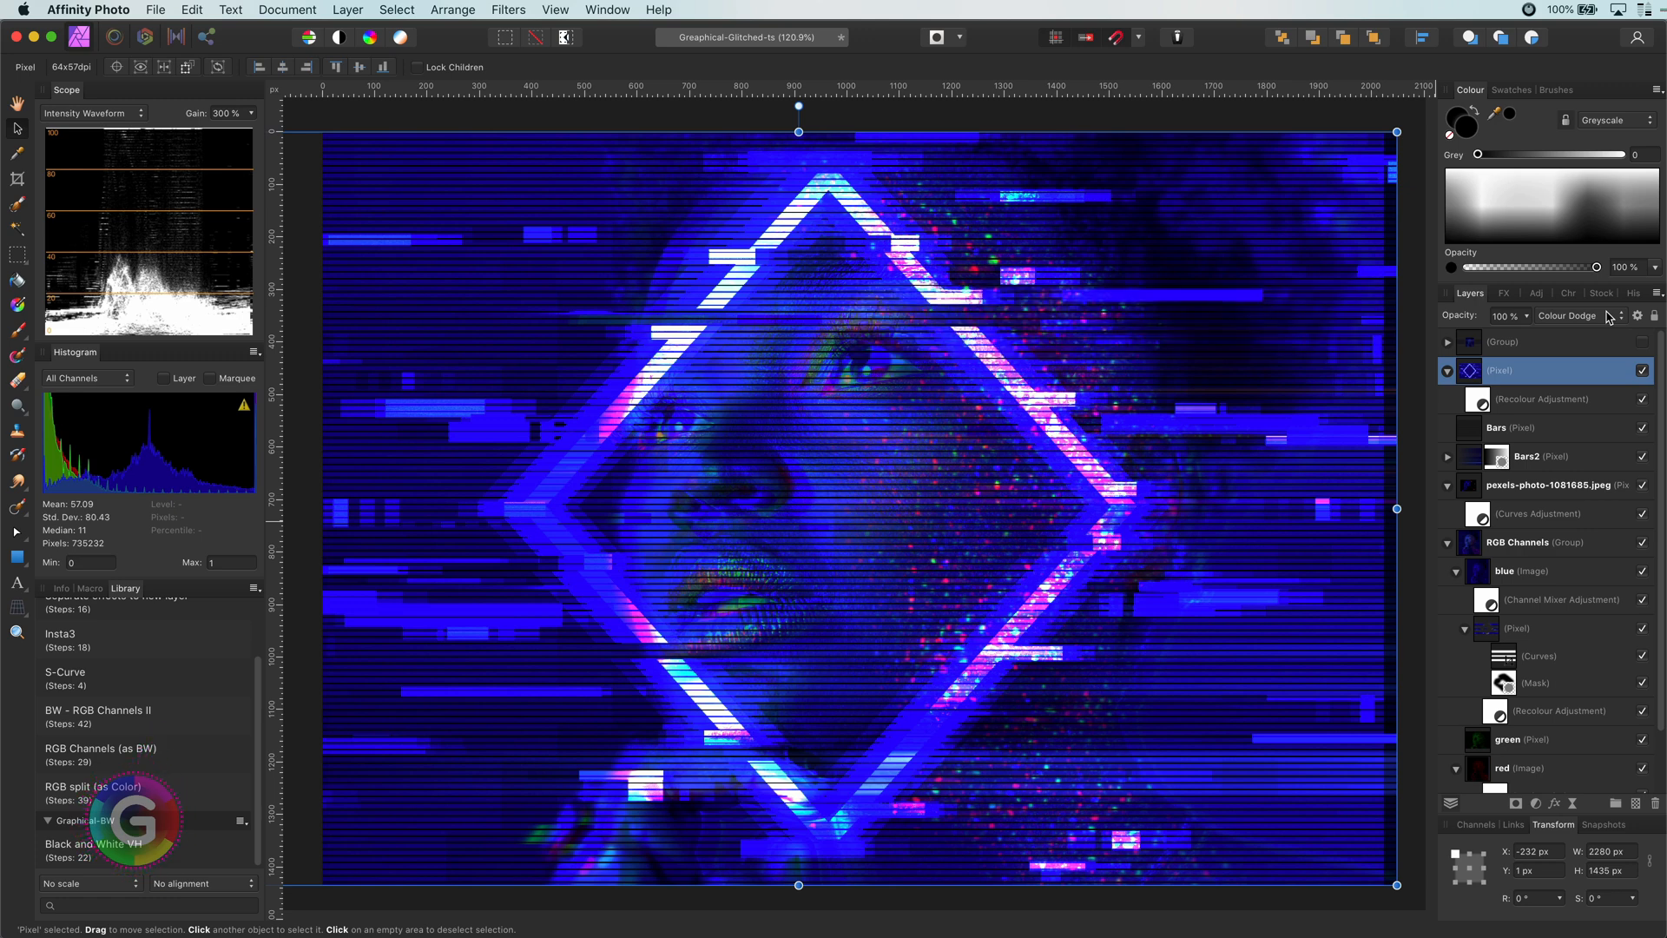
click(1639, 316)
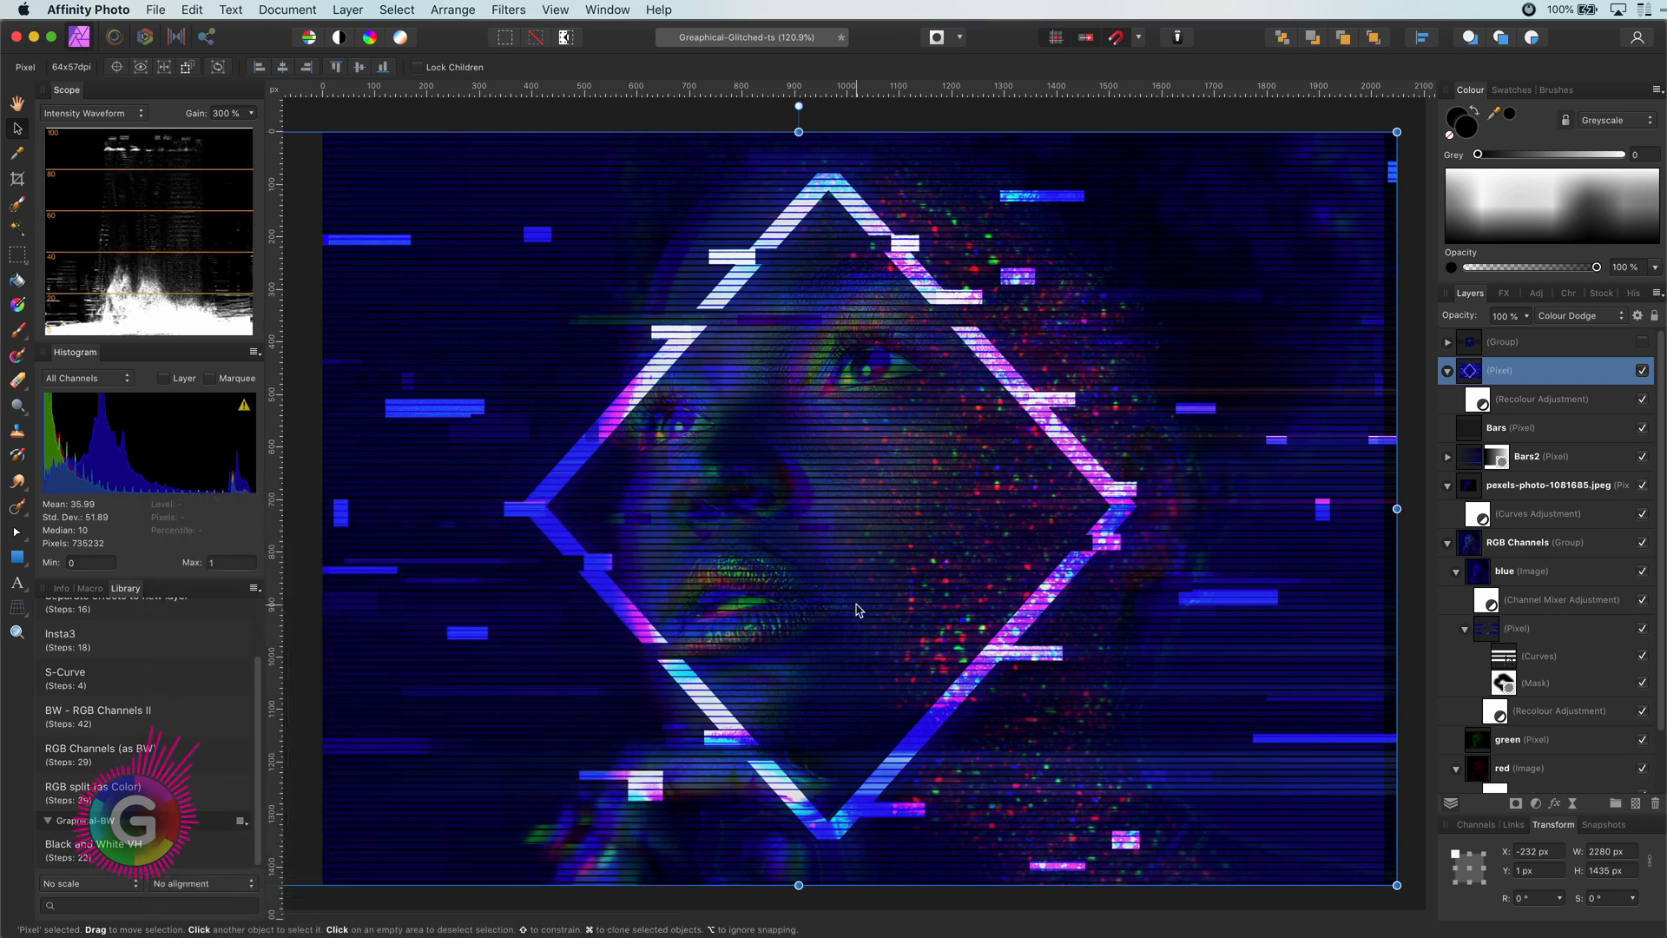
click(1502, 314)
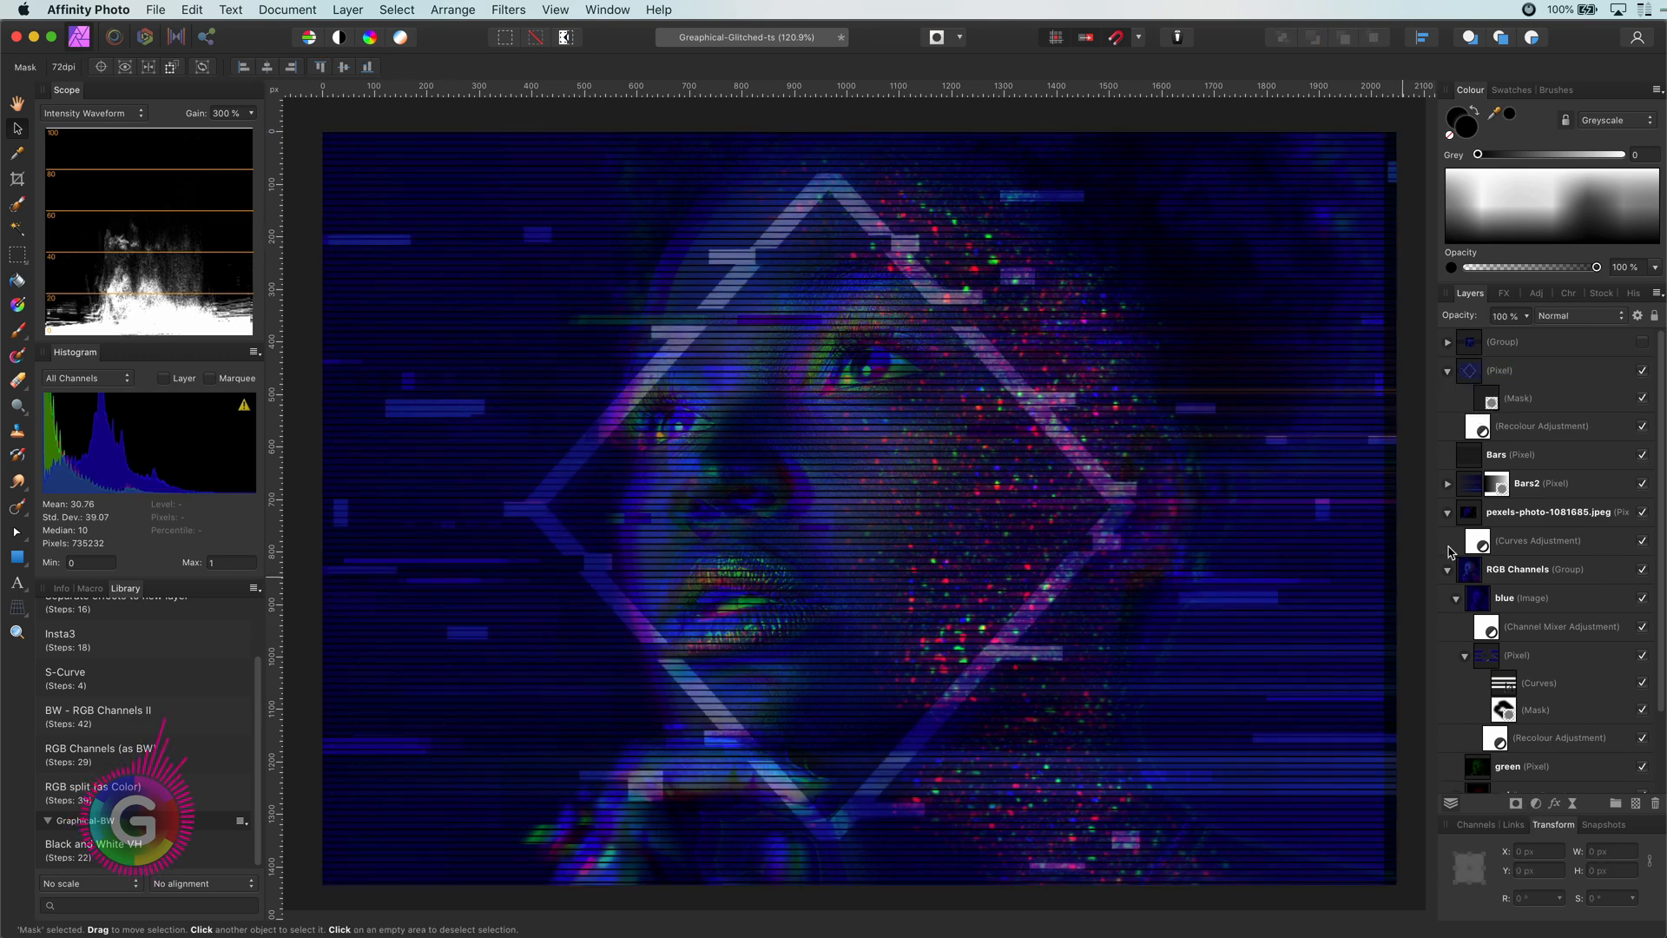
Mask out the diamond outline and retint the glitch bars via their Recolour adjustment.
click(1518, 397)
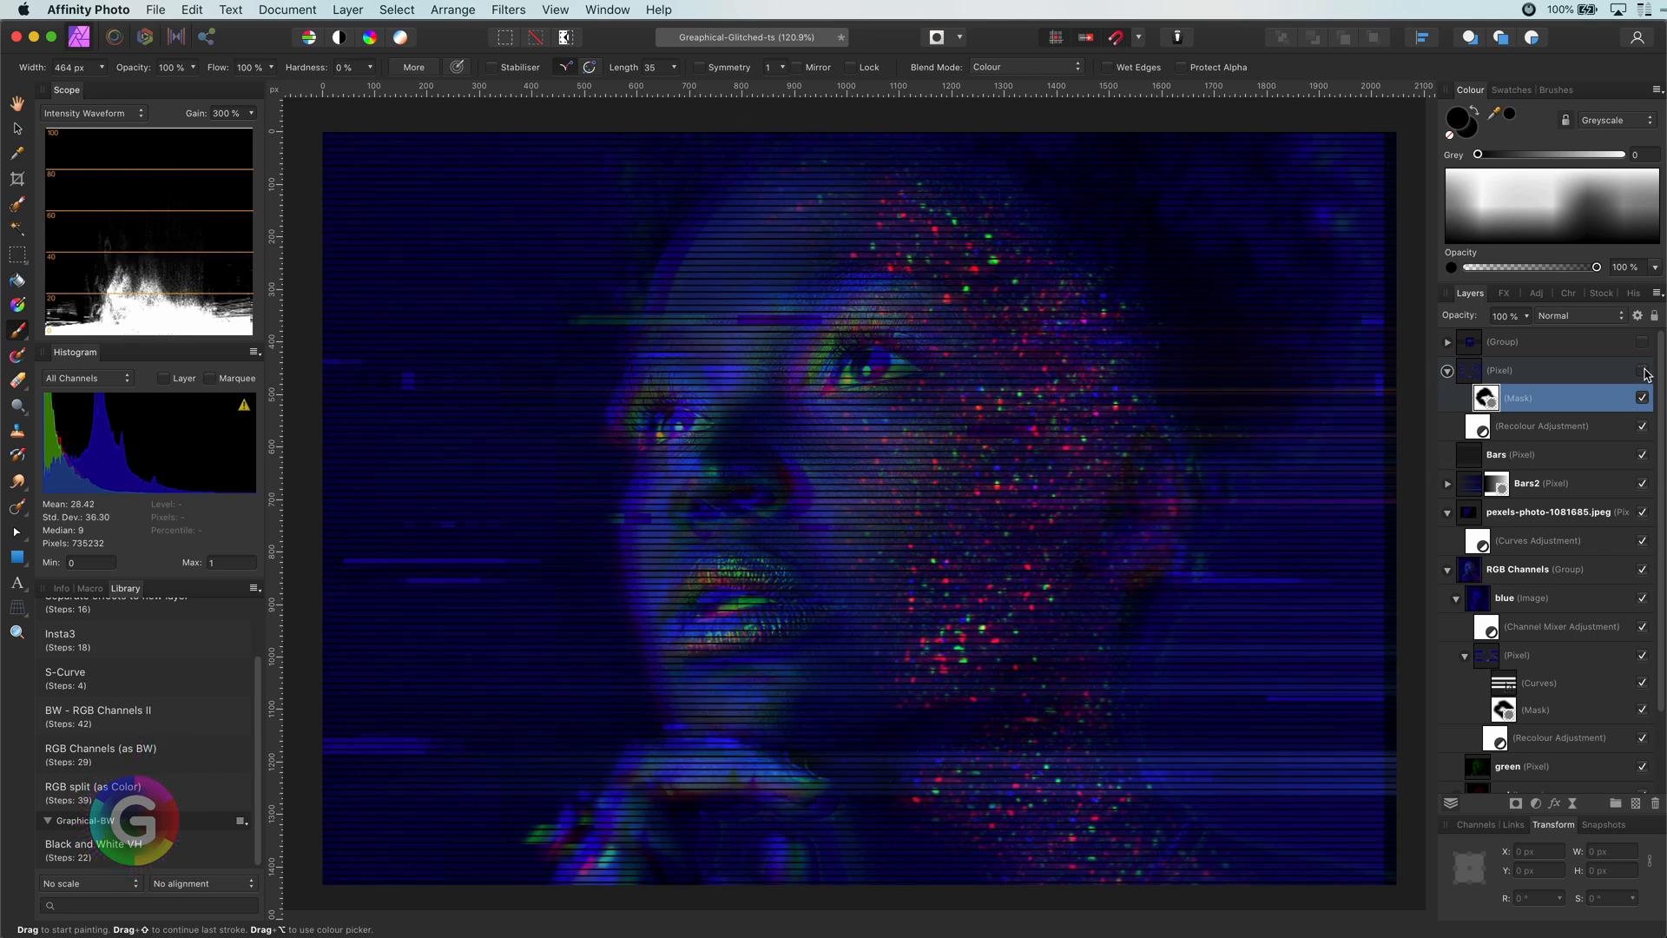
click(1469, 370)
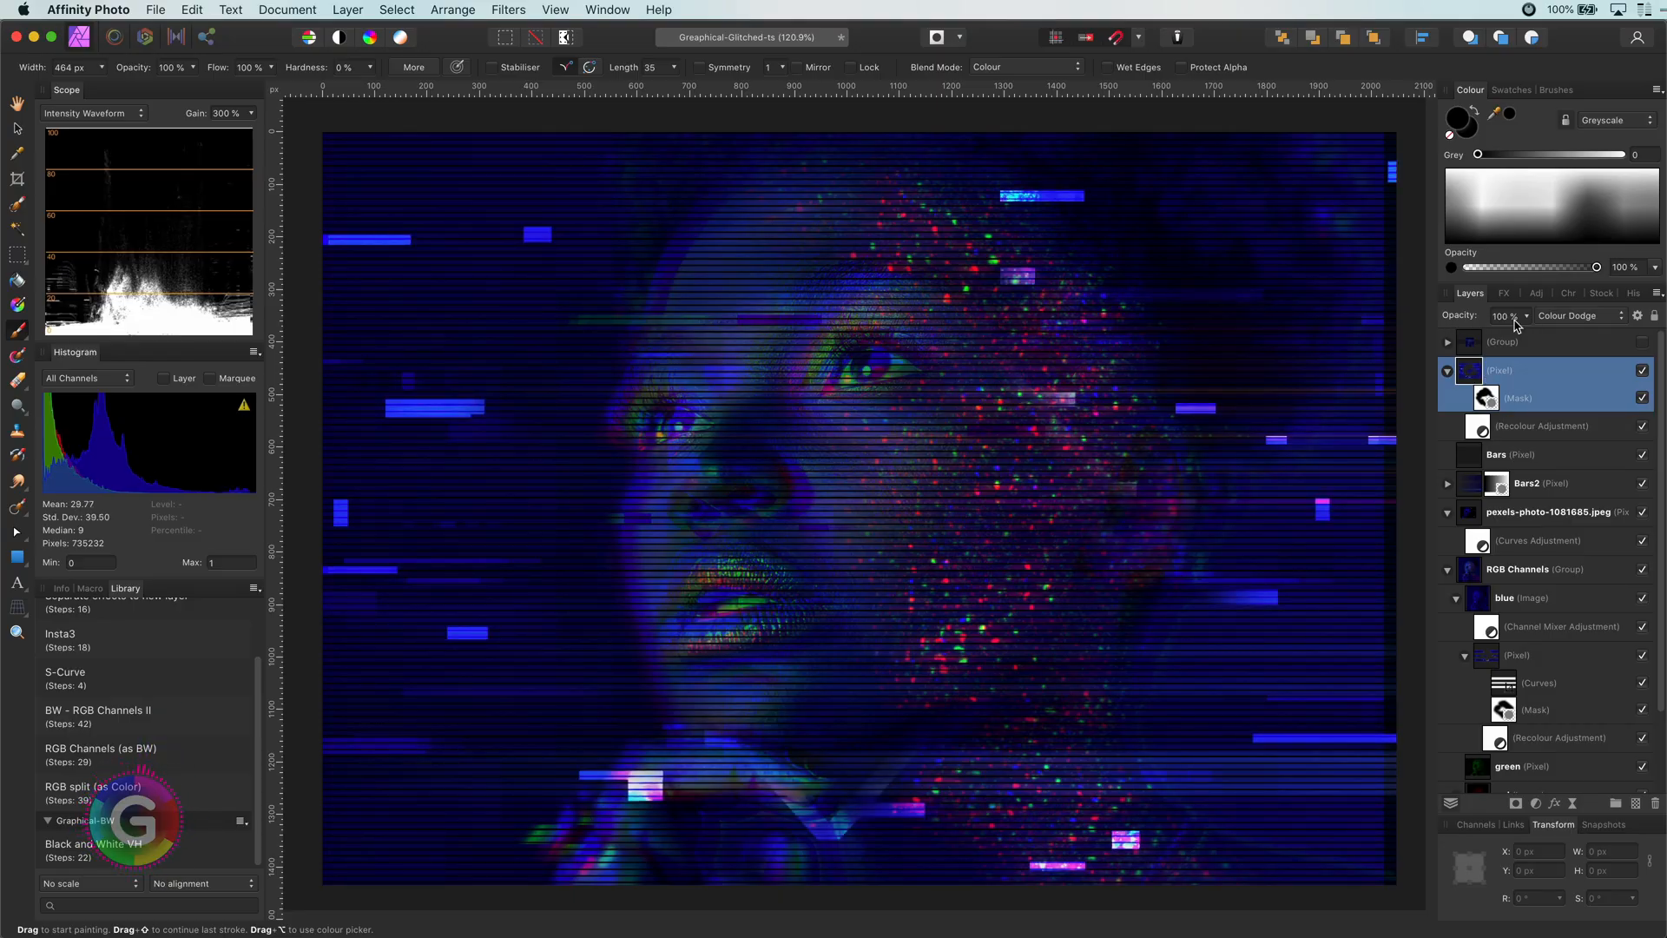
double_click(1543, 426)
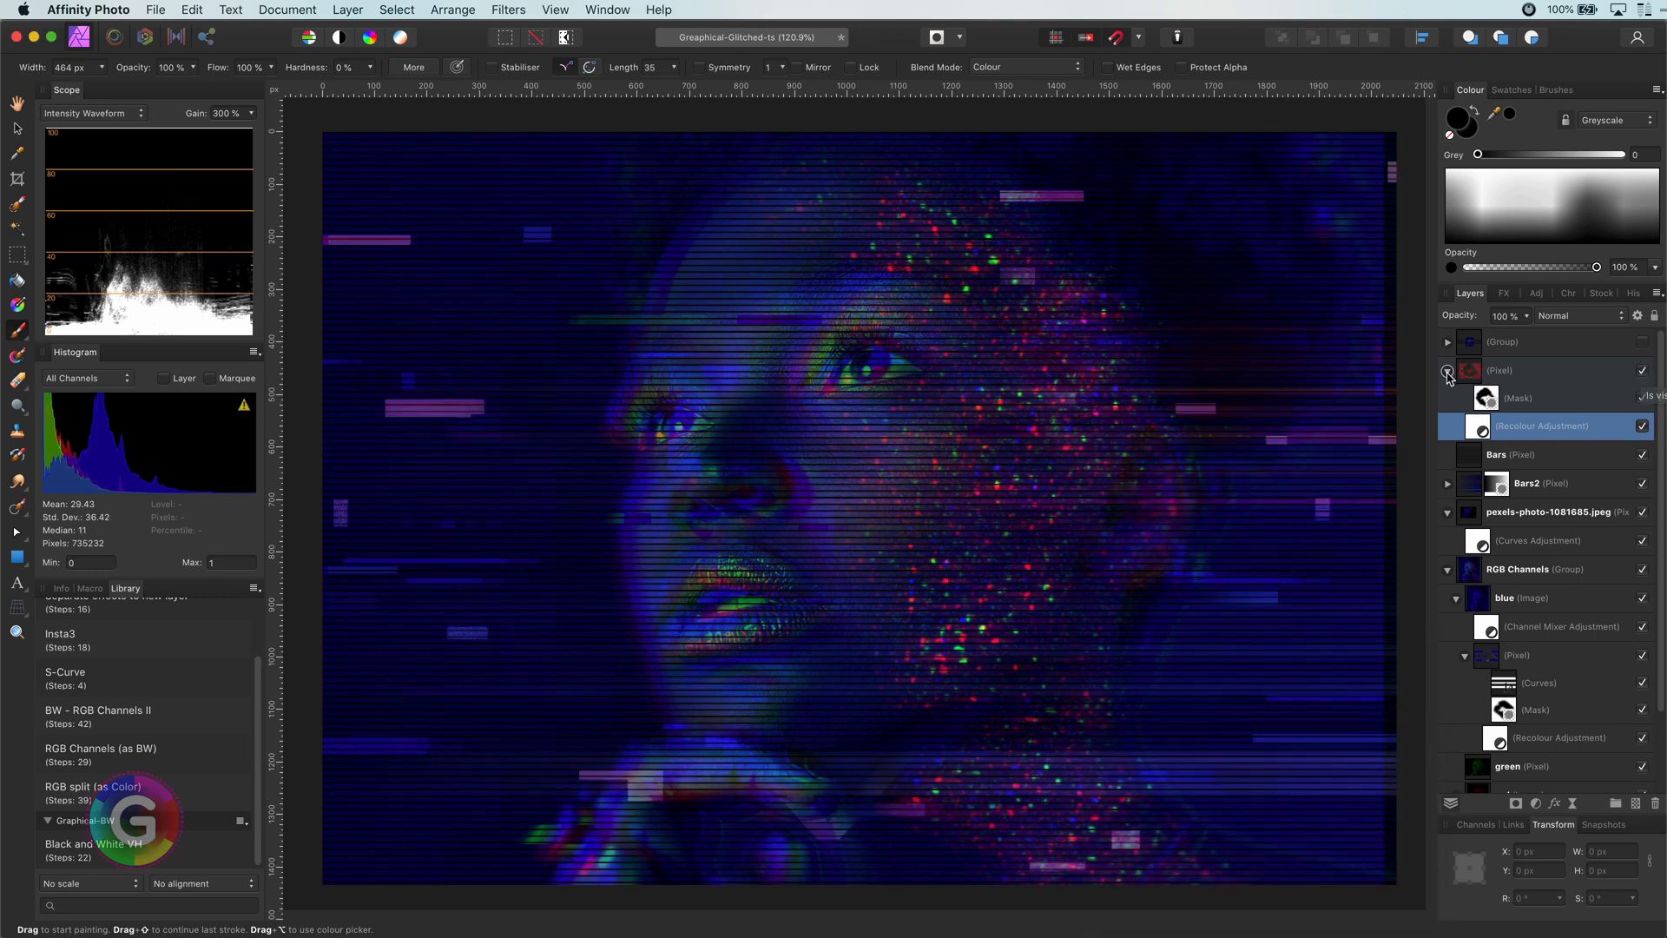
click(1446, 371)
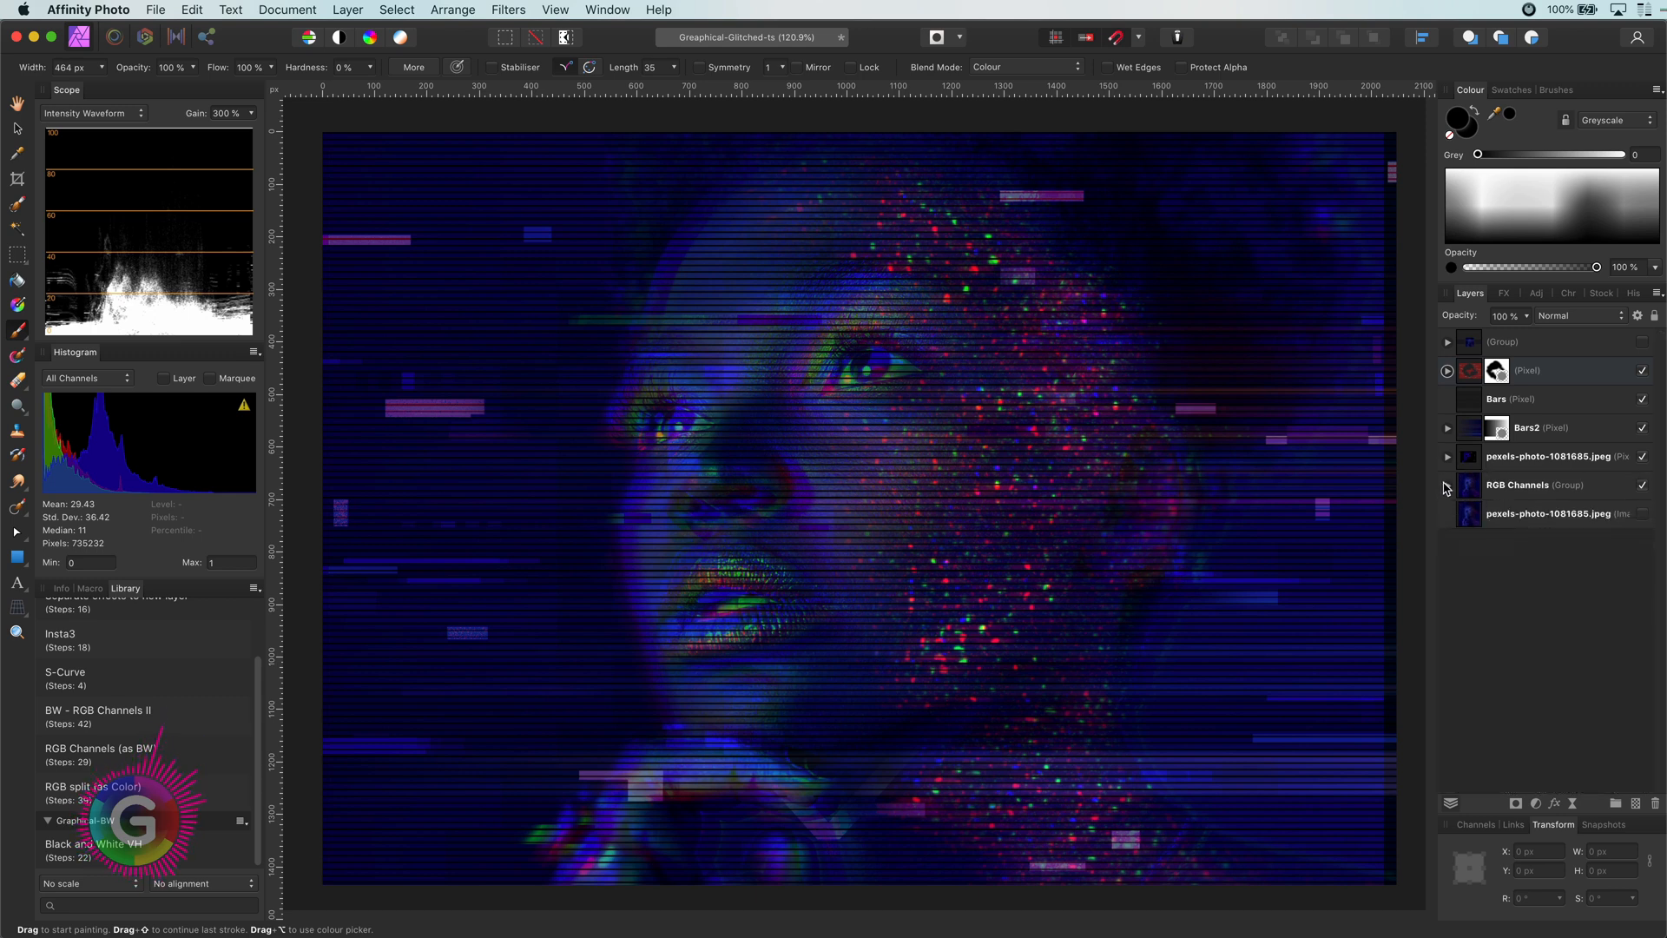
Group the effect layers with Cmd+G, toggling the group's visibility to compare.
click(1542, 369)
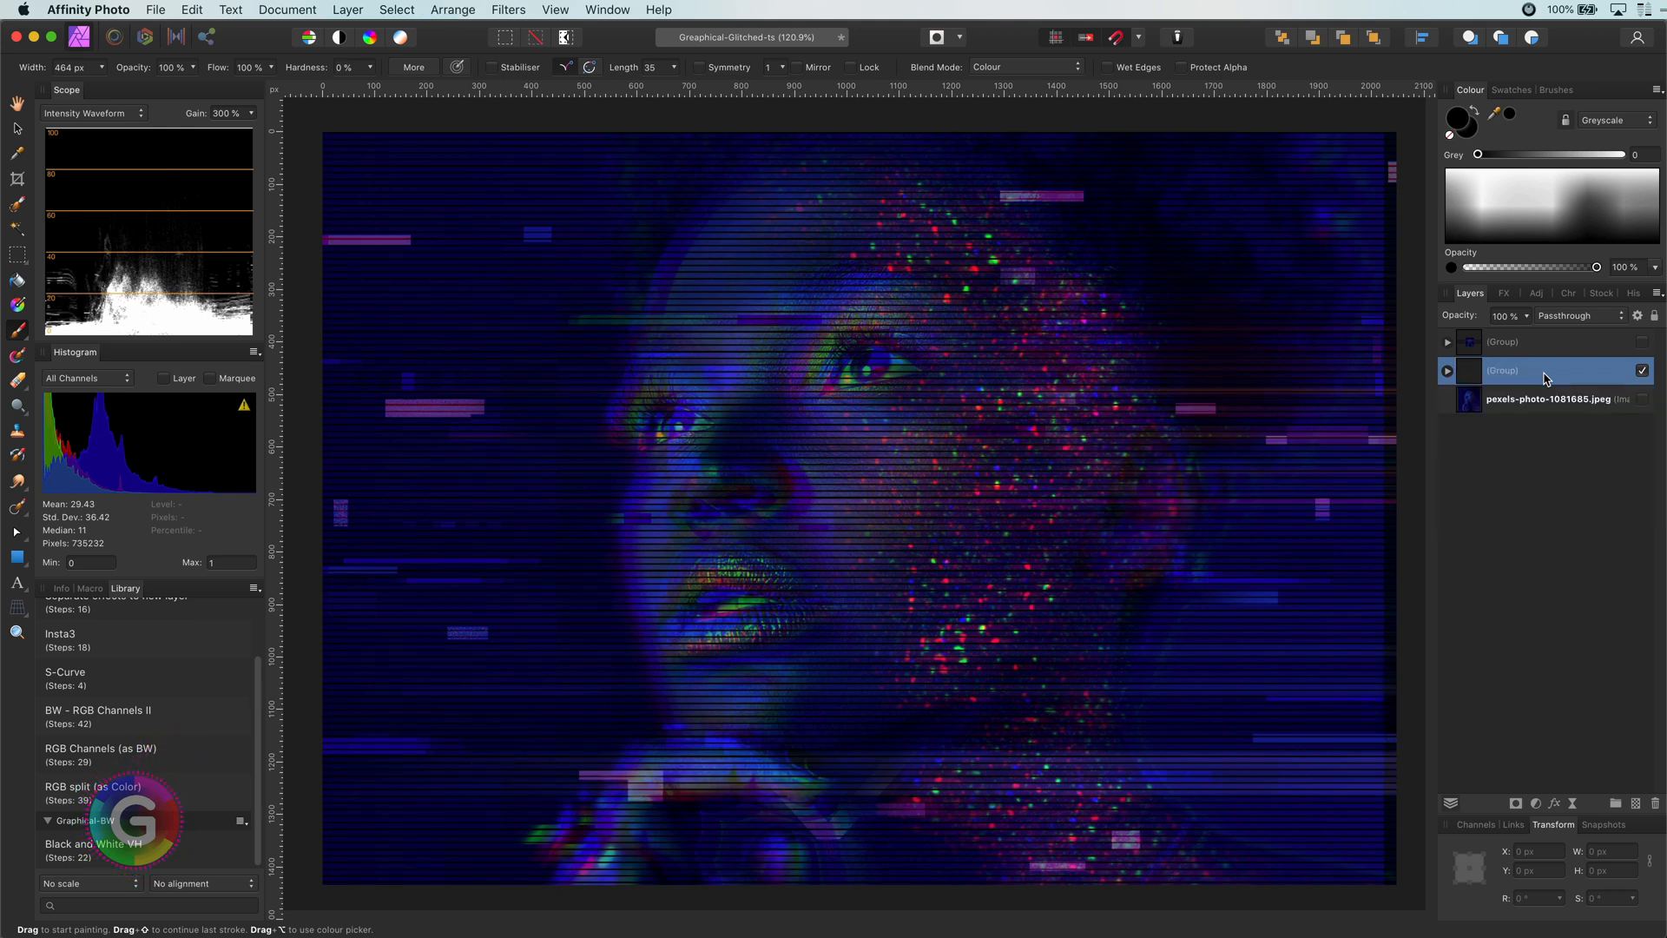
click(1643, 370)
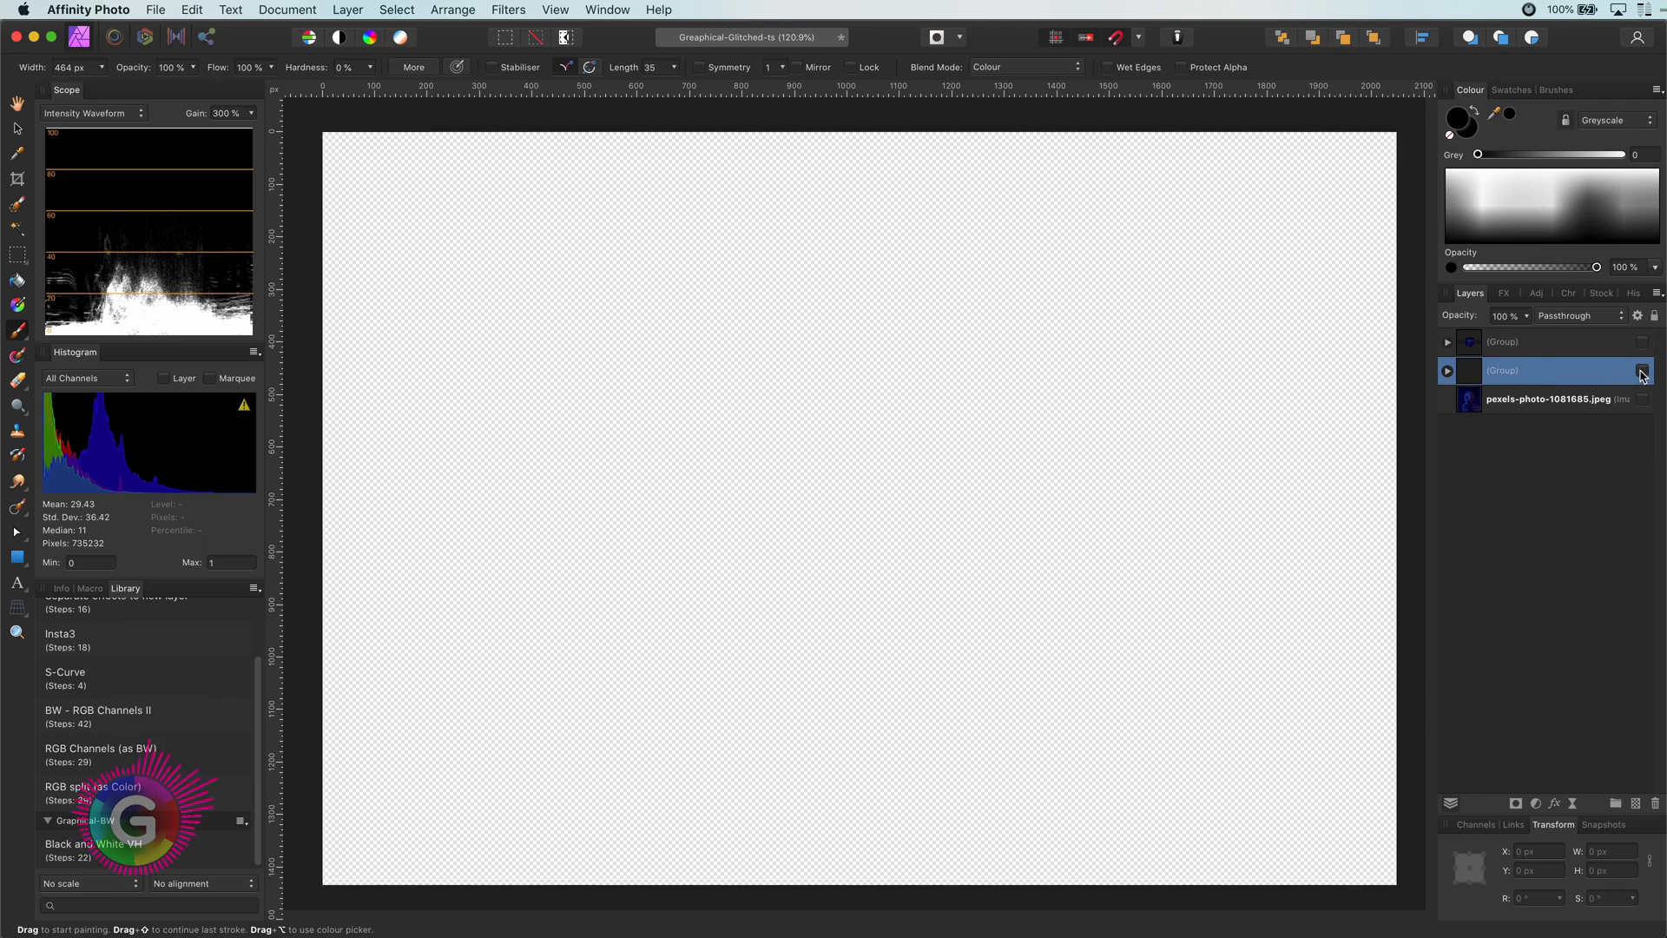
click(1643, 370)
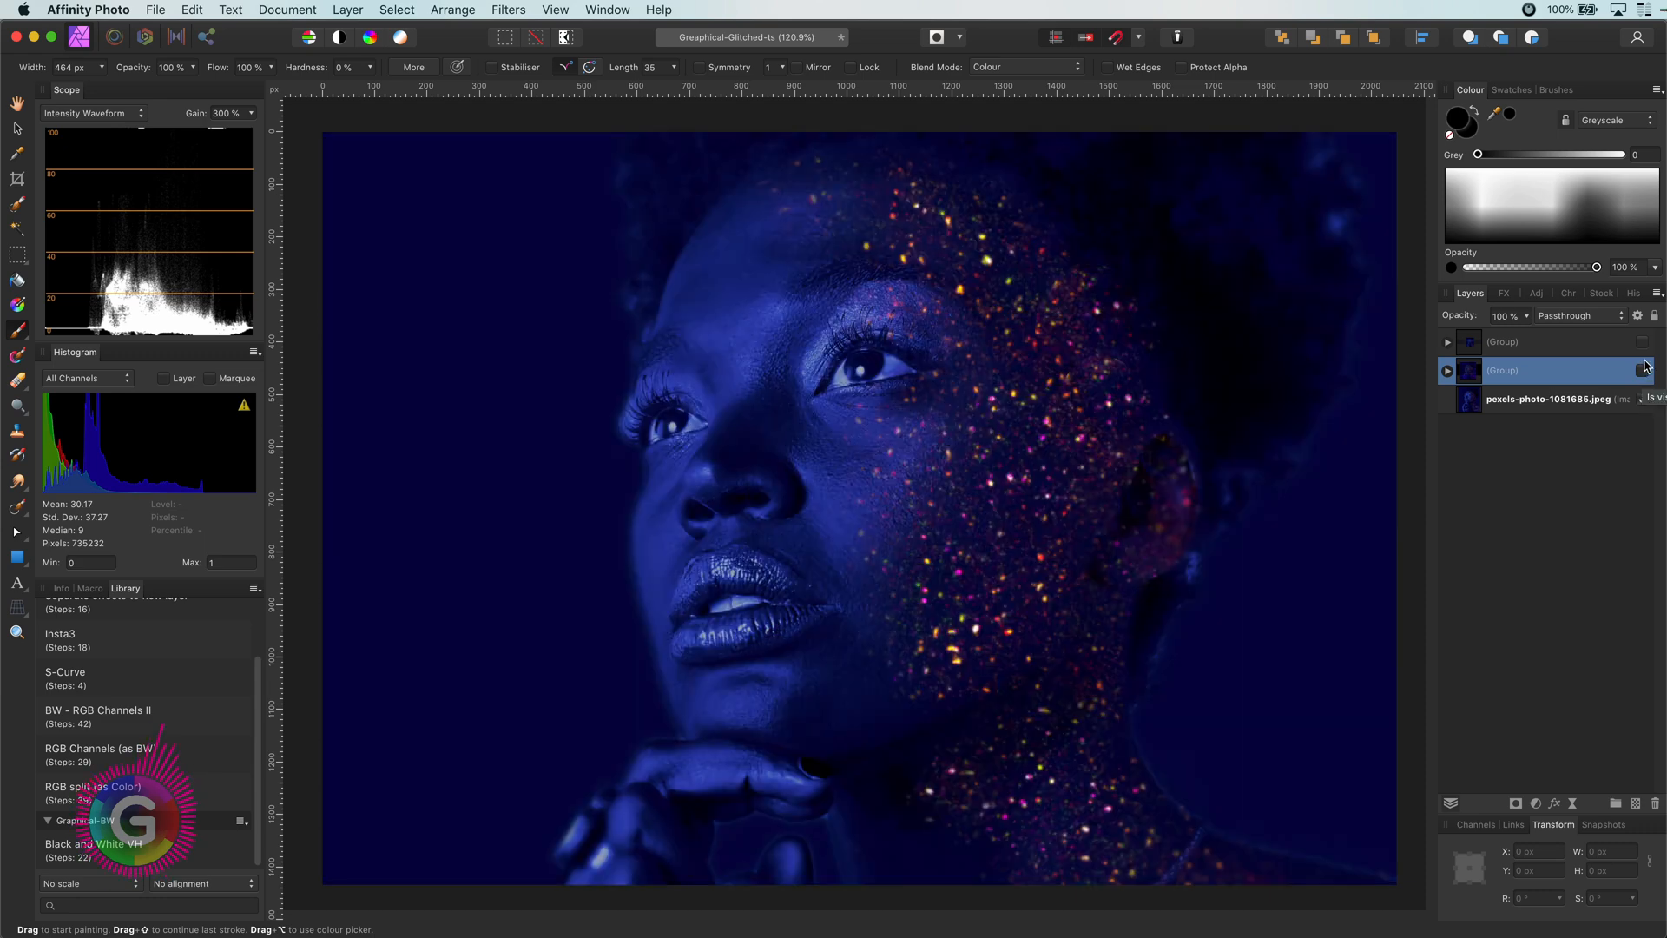
click(1647, 341)
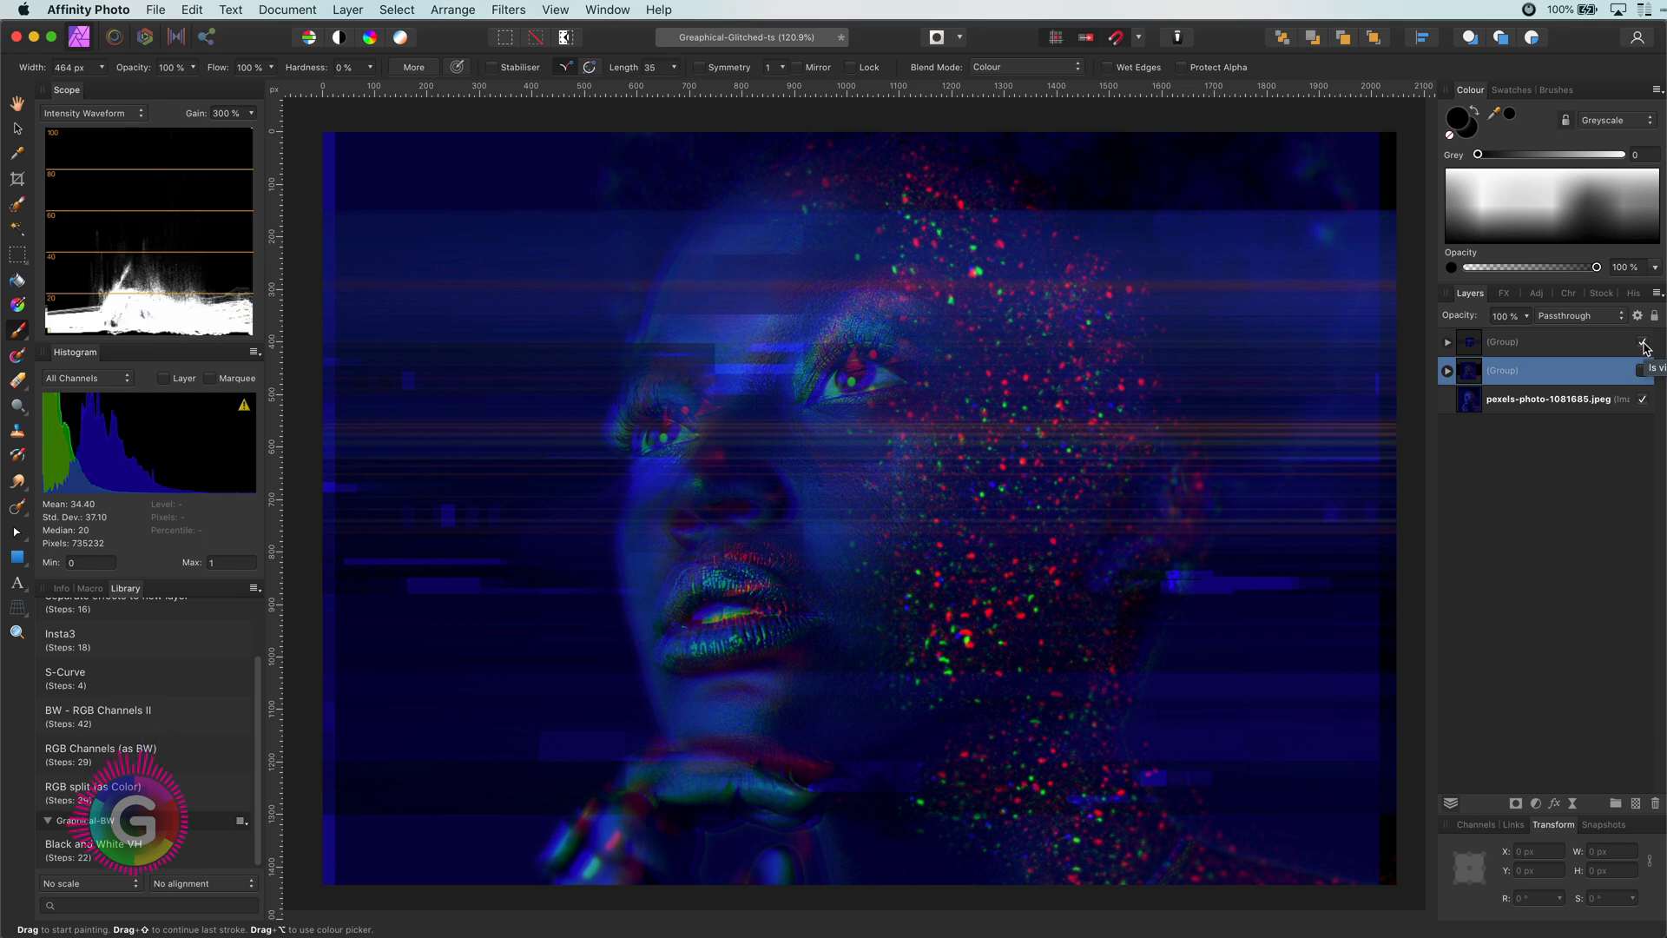
click(1643, 370)
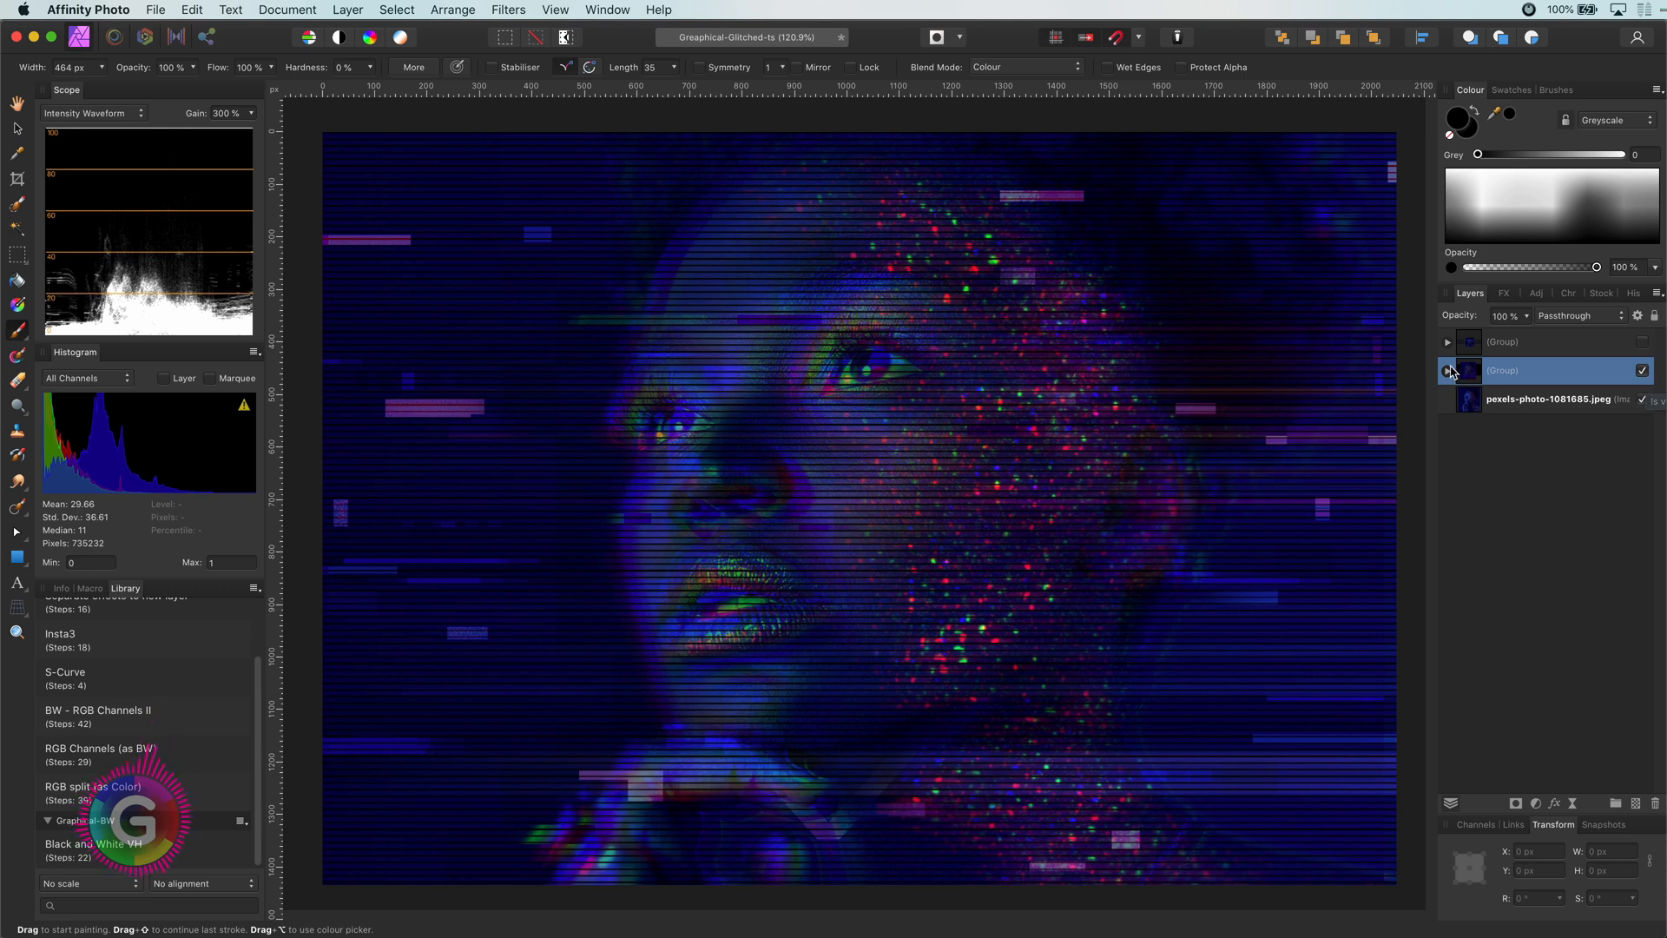
click(1445, 370)
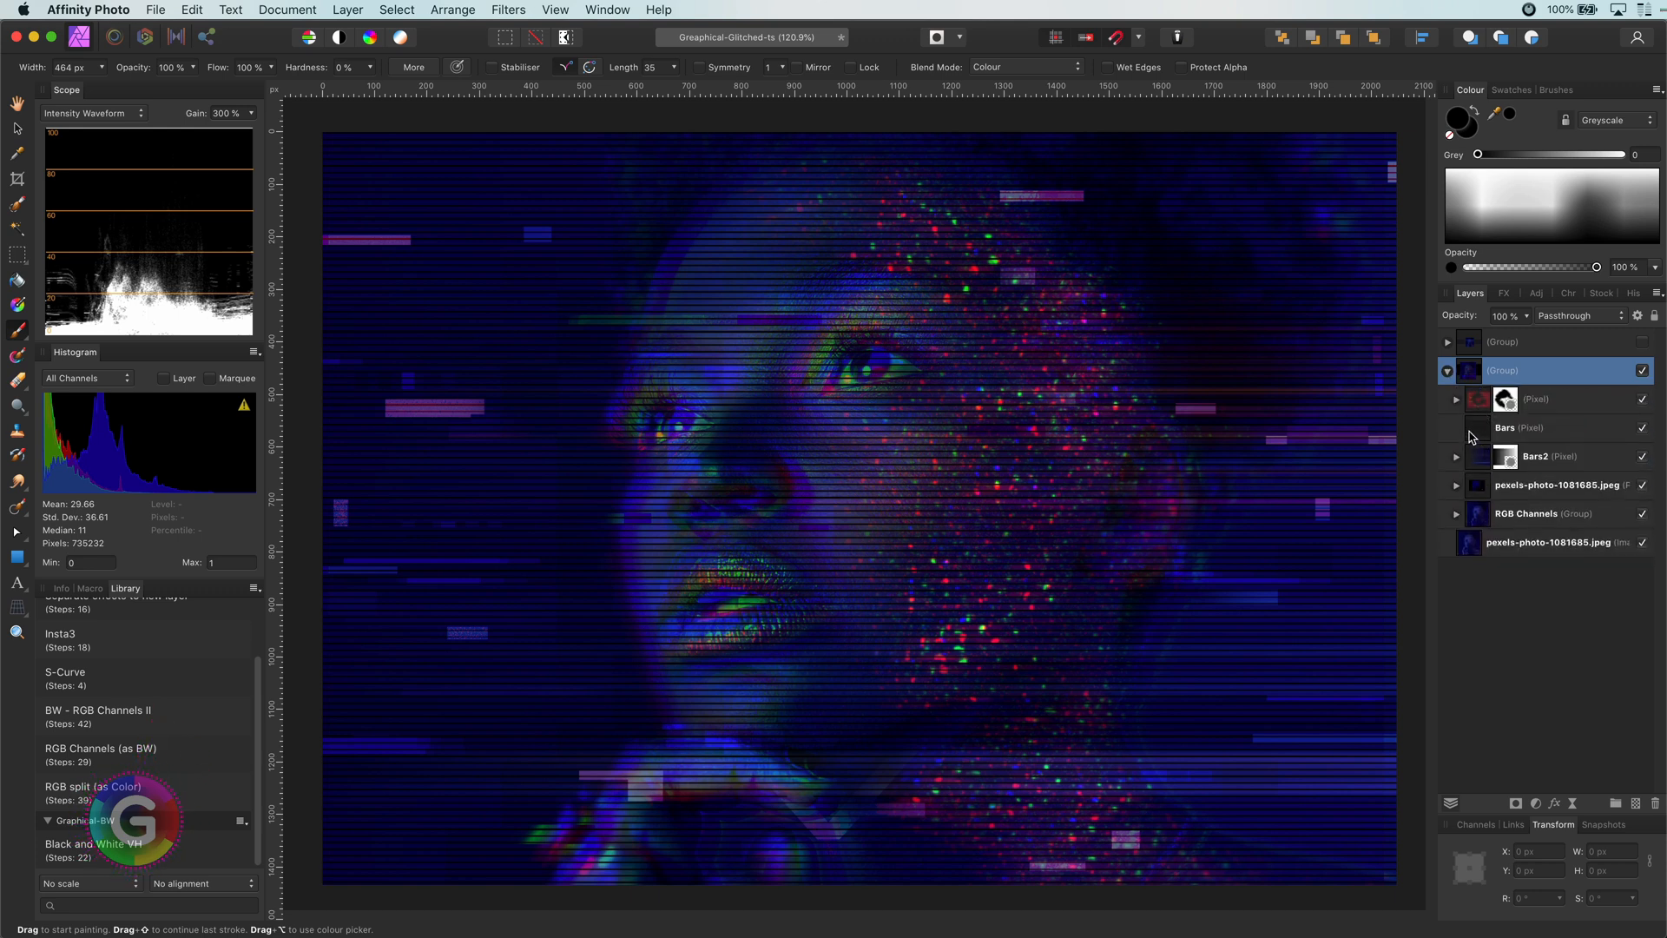
Attach a mask to the Bars layer, then collapse its contents.
click(1504, 427)
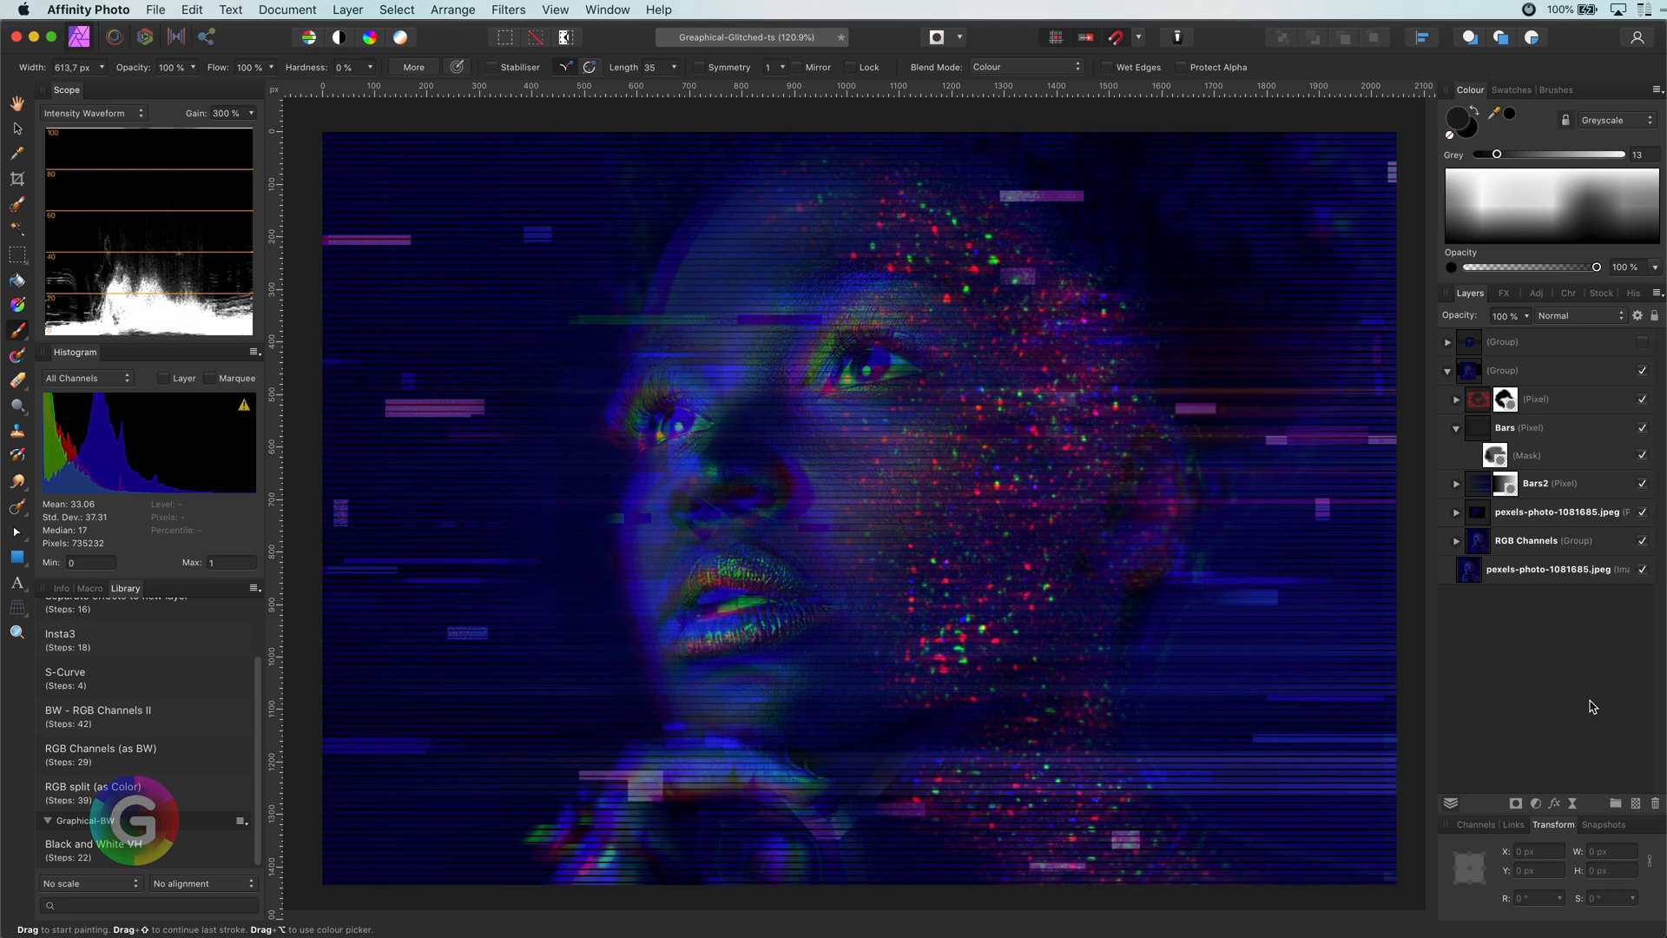
mouse_move(1457, 434)
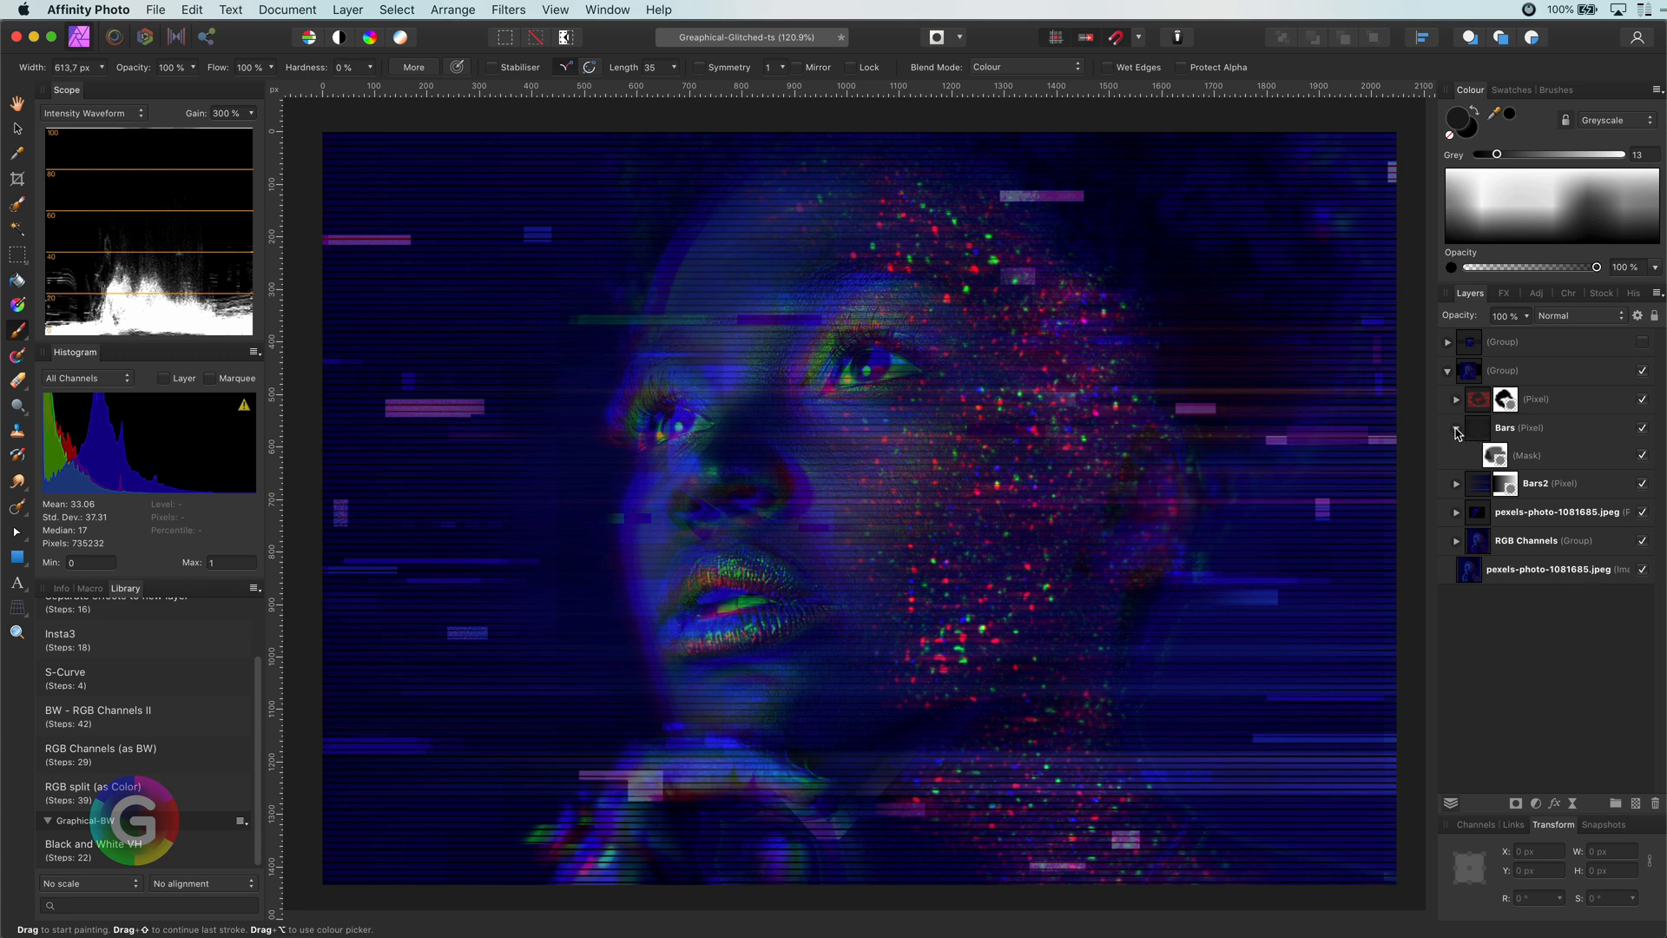
click(1502, 369)
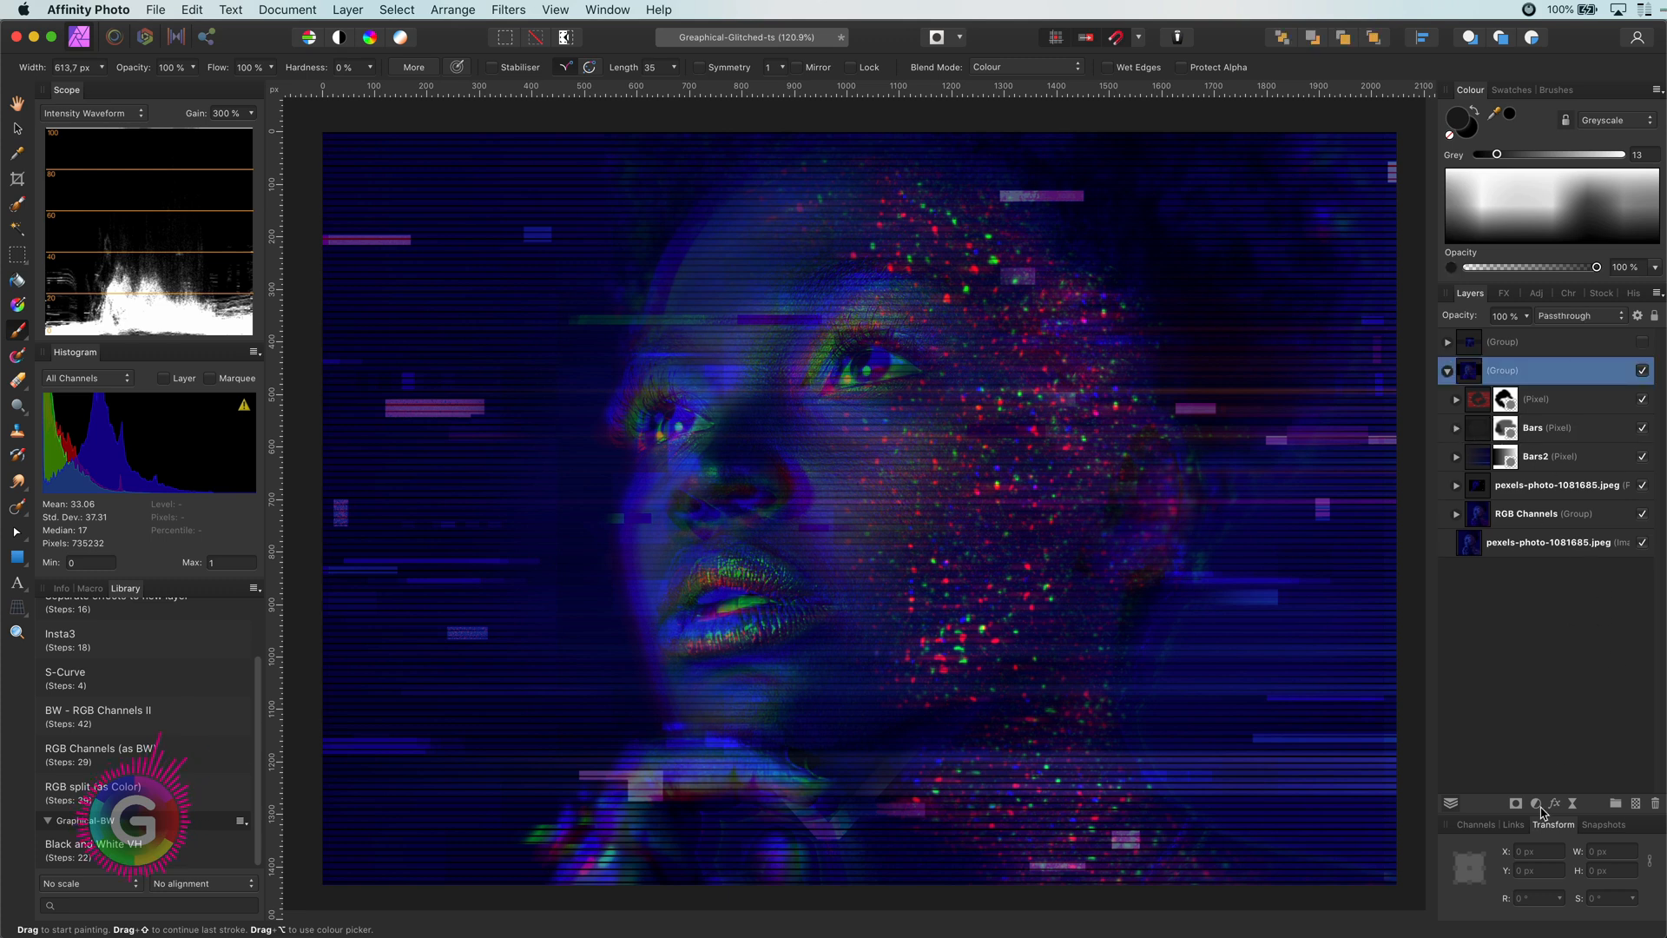
Add a Curves adjustment above the glitch group, blended in Add at 61% opacity.
click(1536, 802)
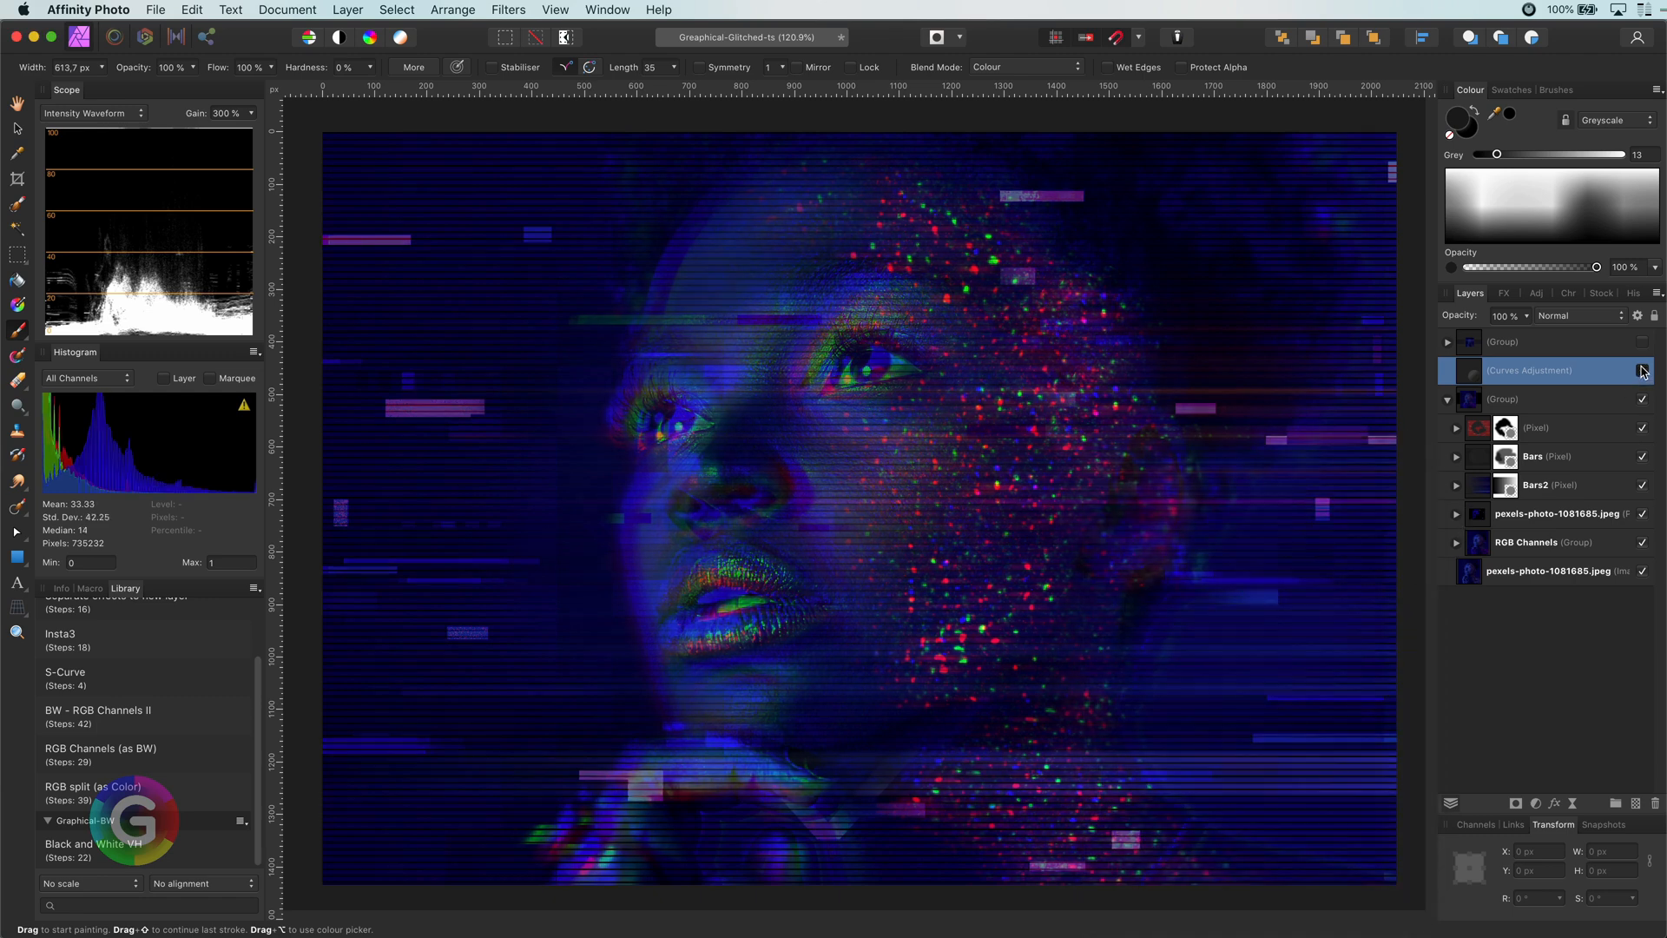
click(1643, 370)
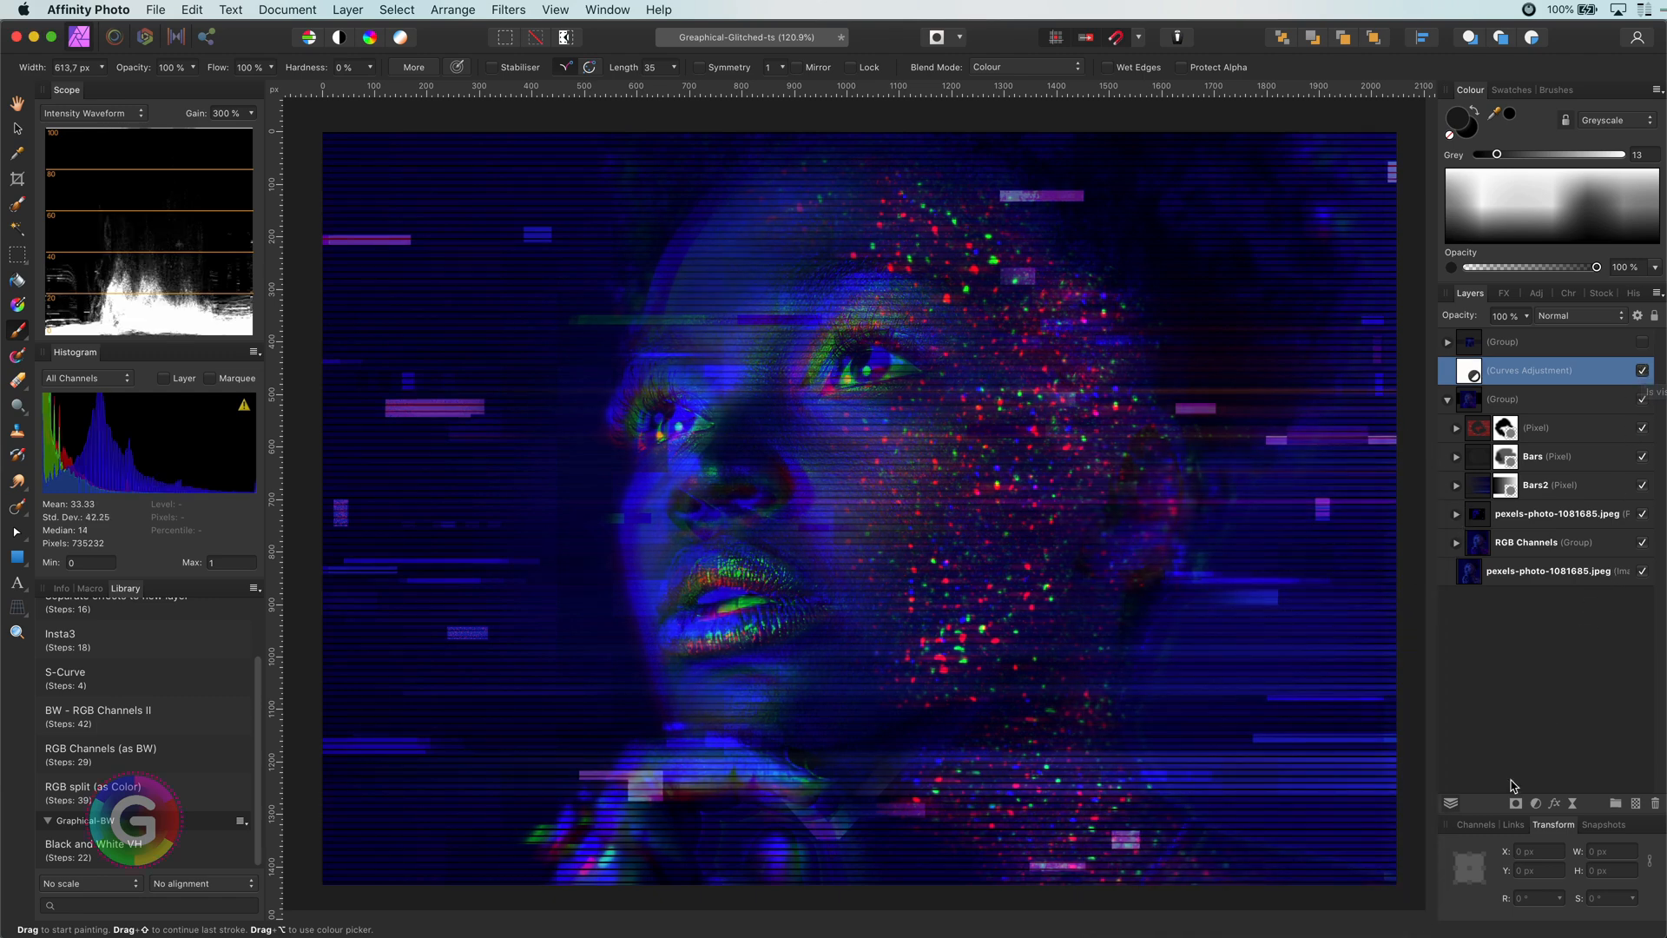
click(1579, 316)
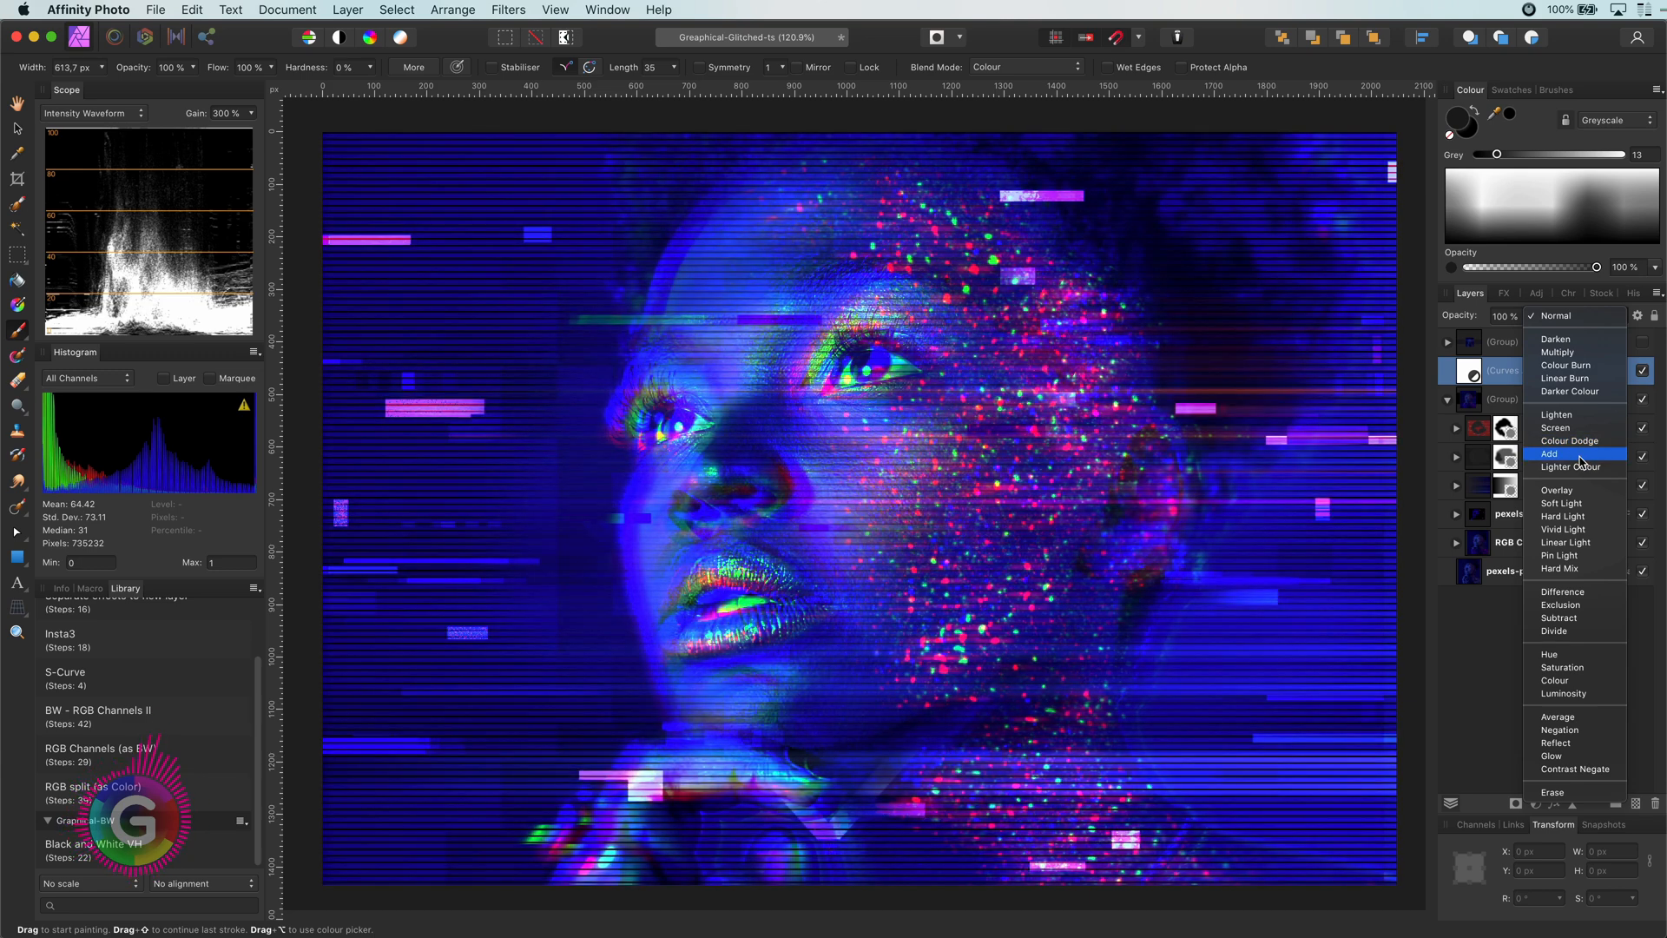
click(1549, 454)
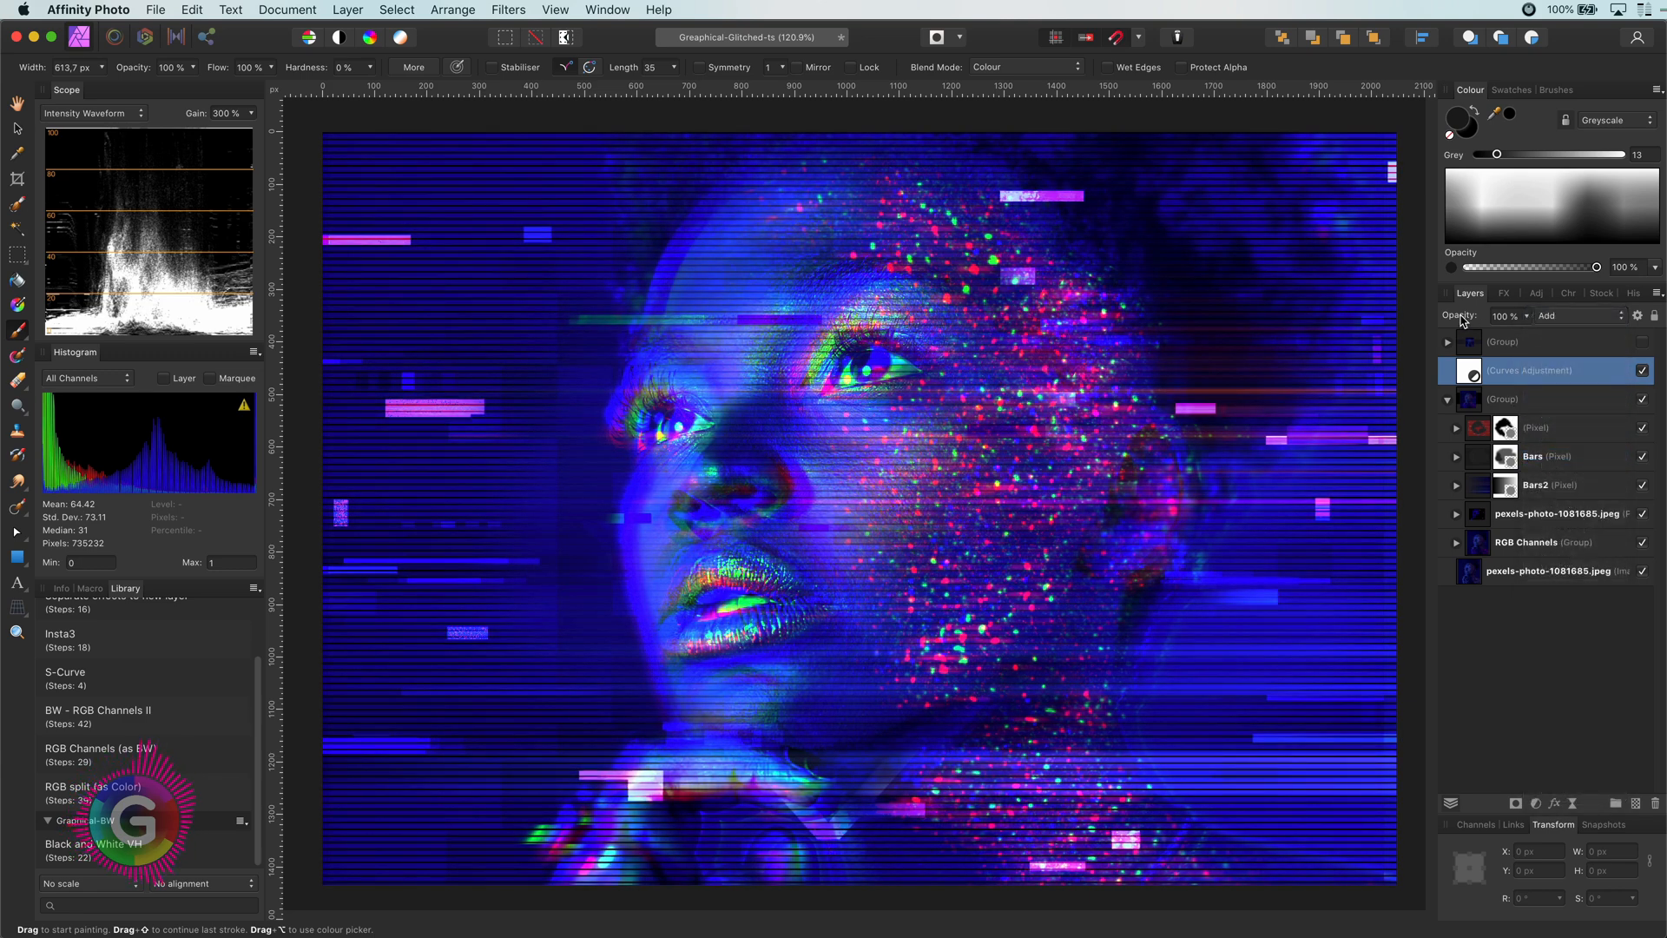
click(1505, 314)
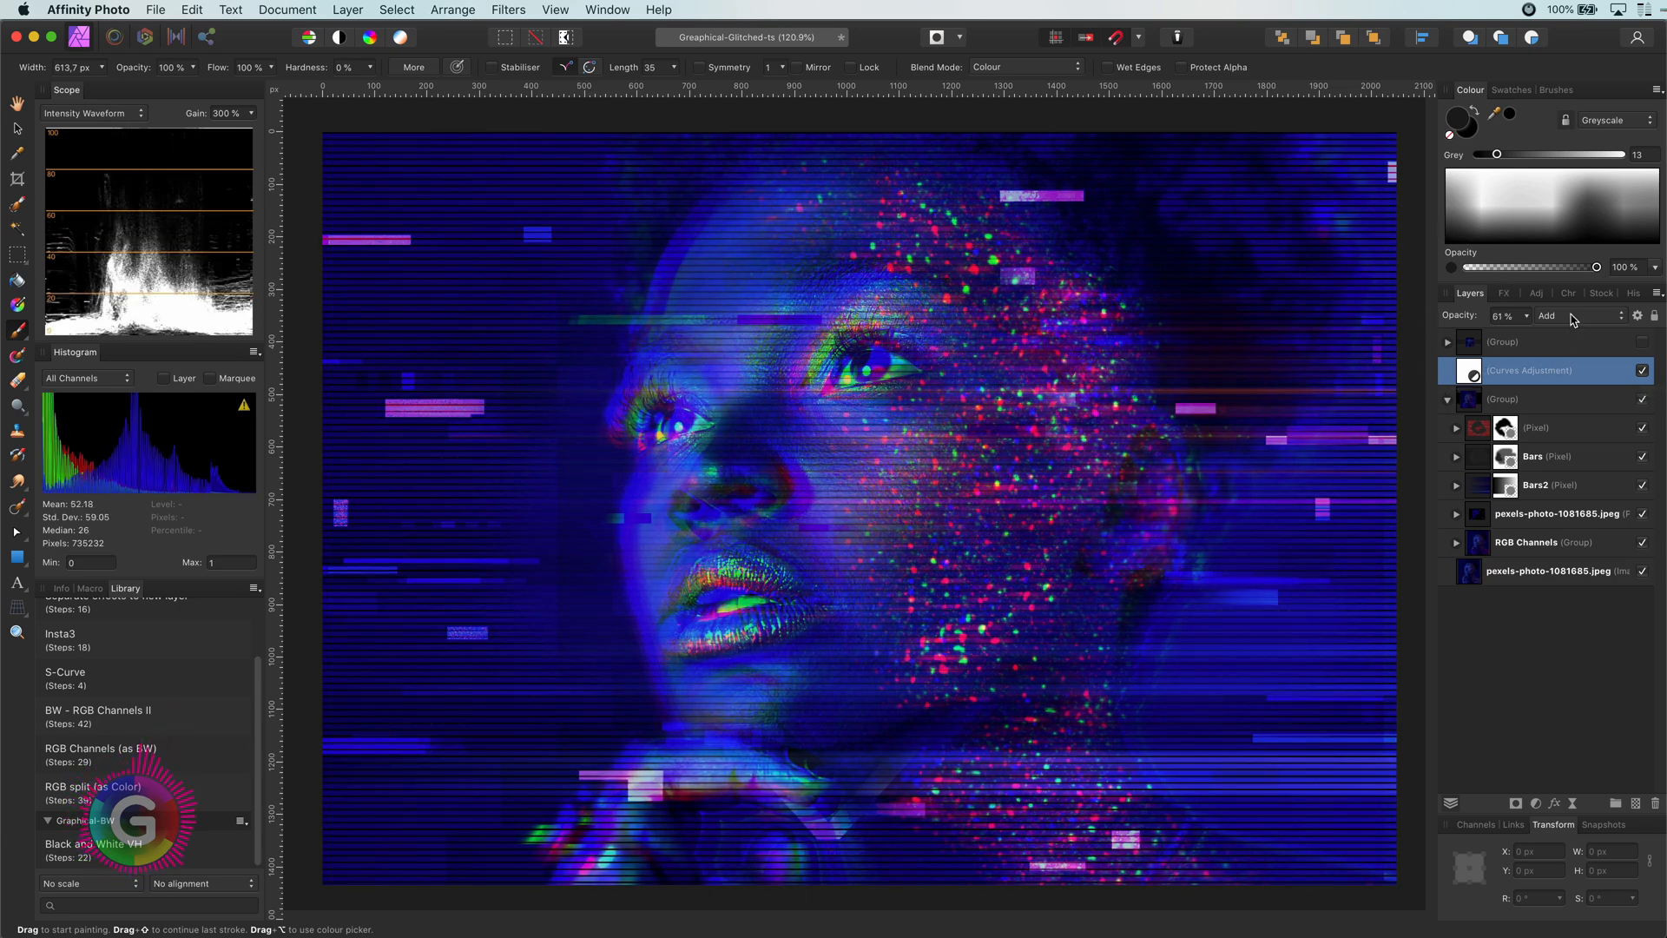
Try Exclusion blending on the Curves adjustment, then switch it back to Add.
click(1583, 316)
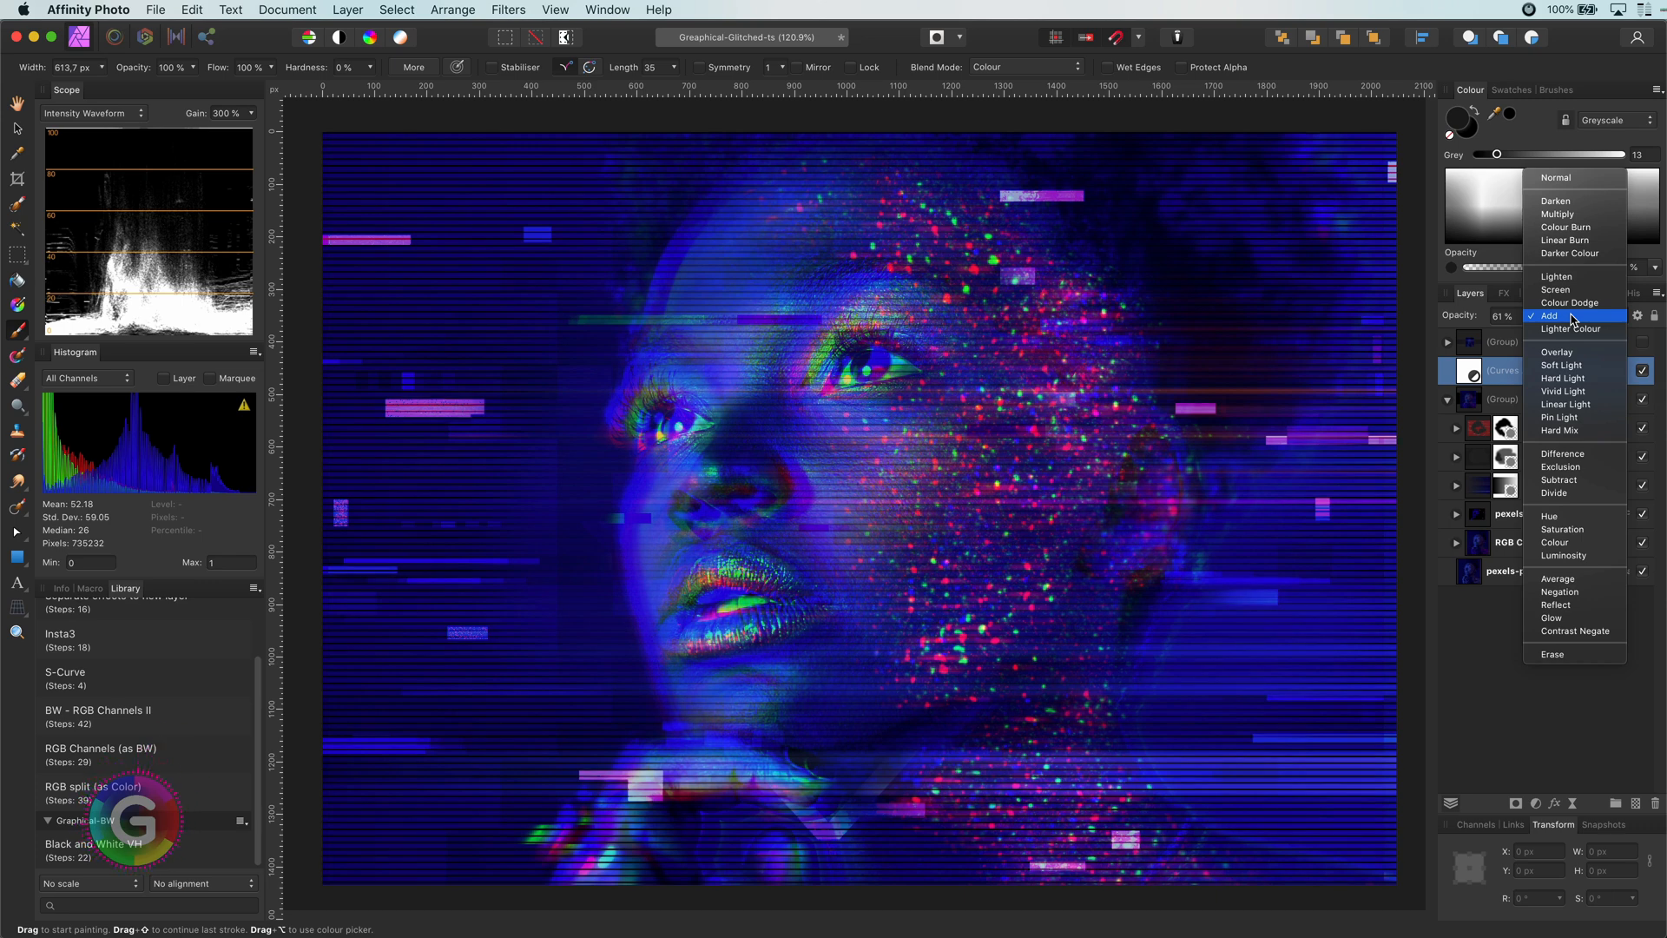
click(1561, 467)
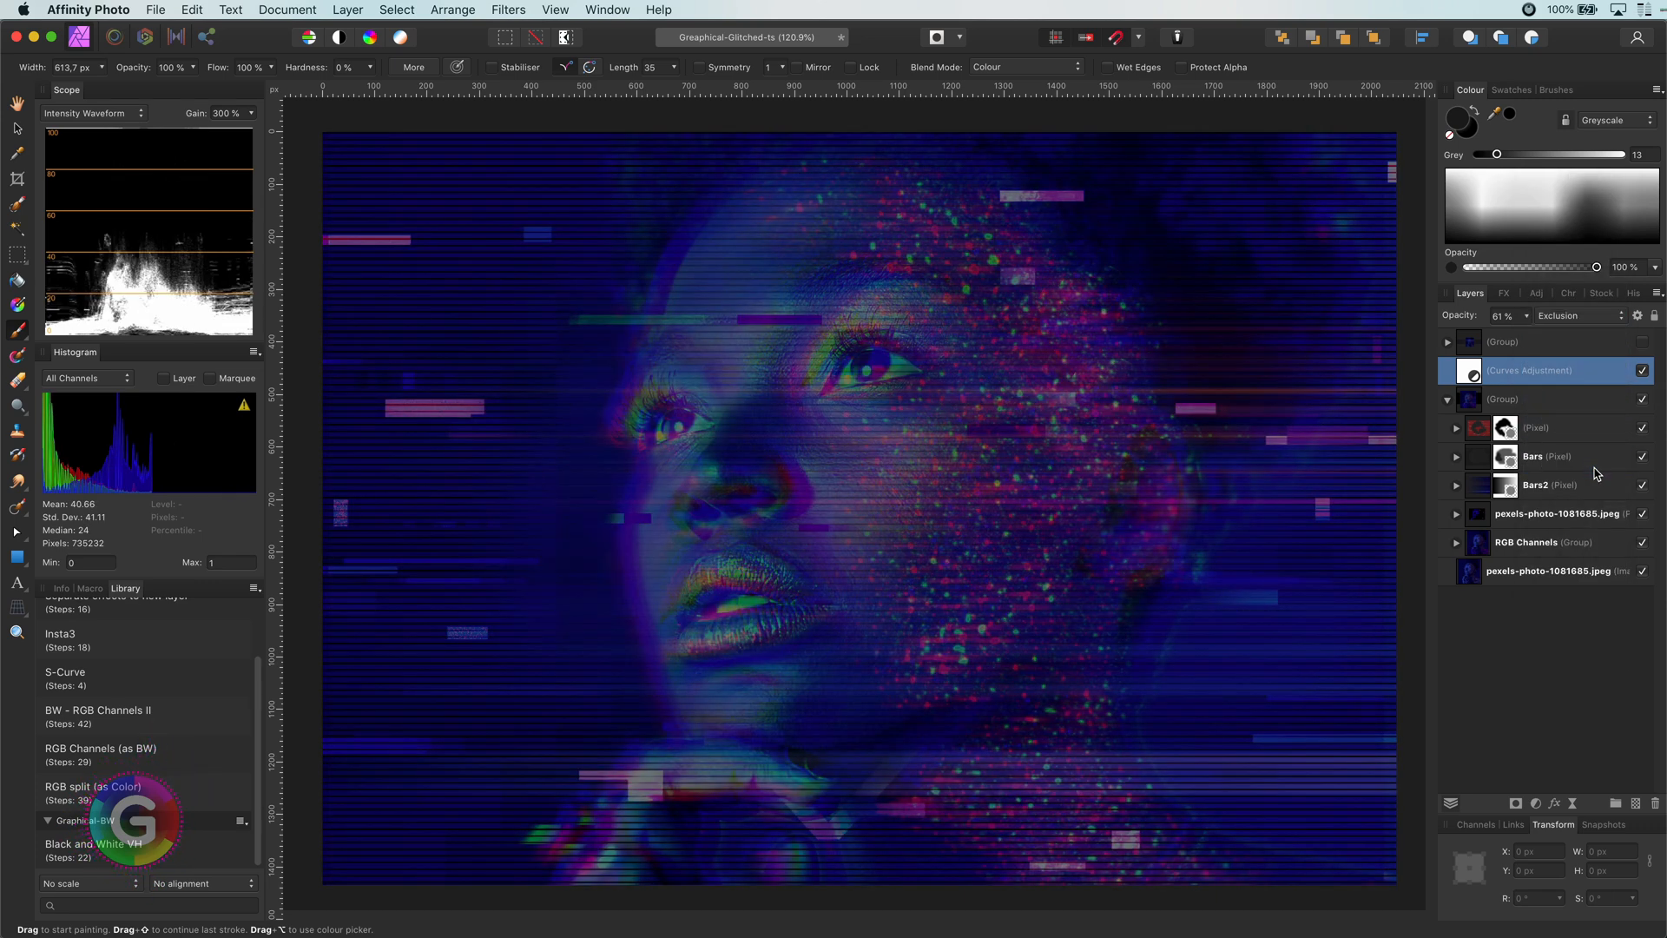
click(1643, 370)
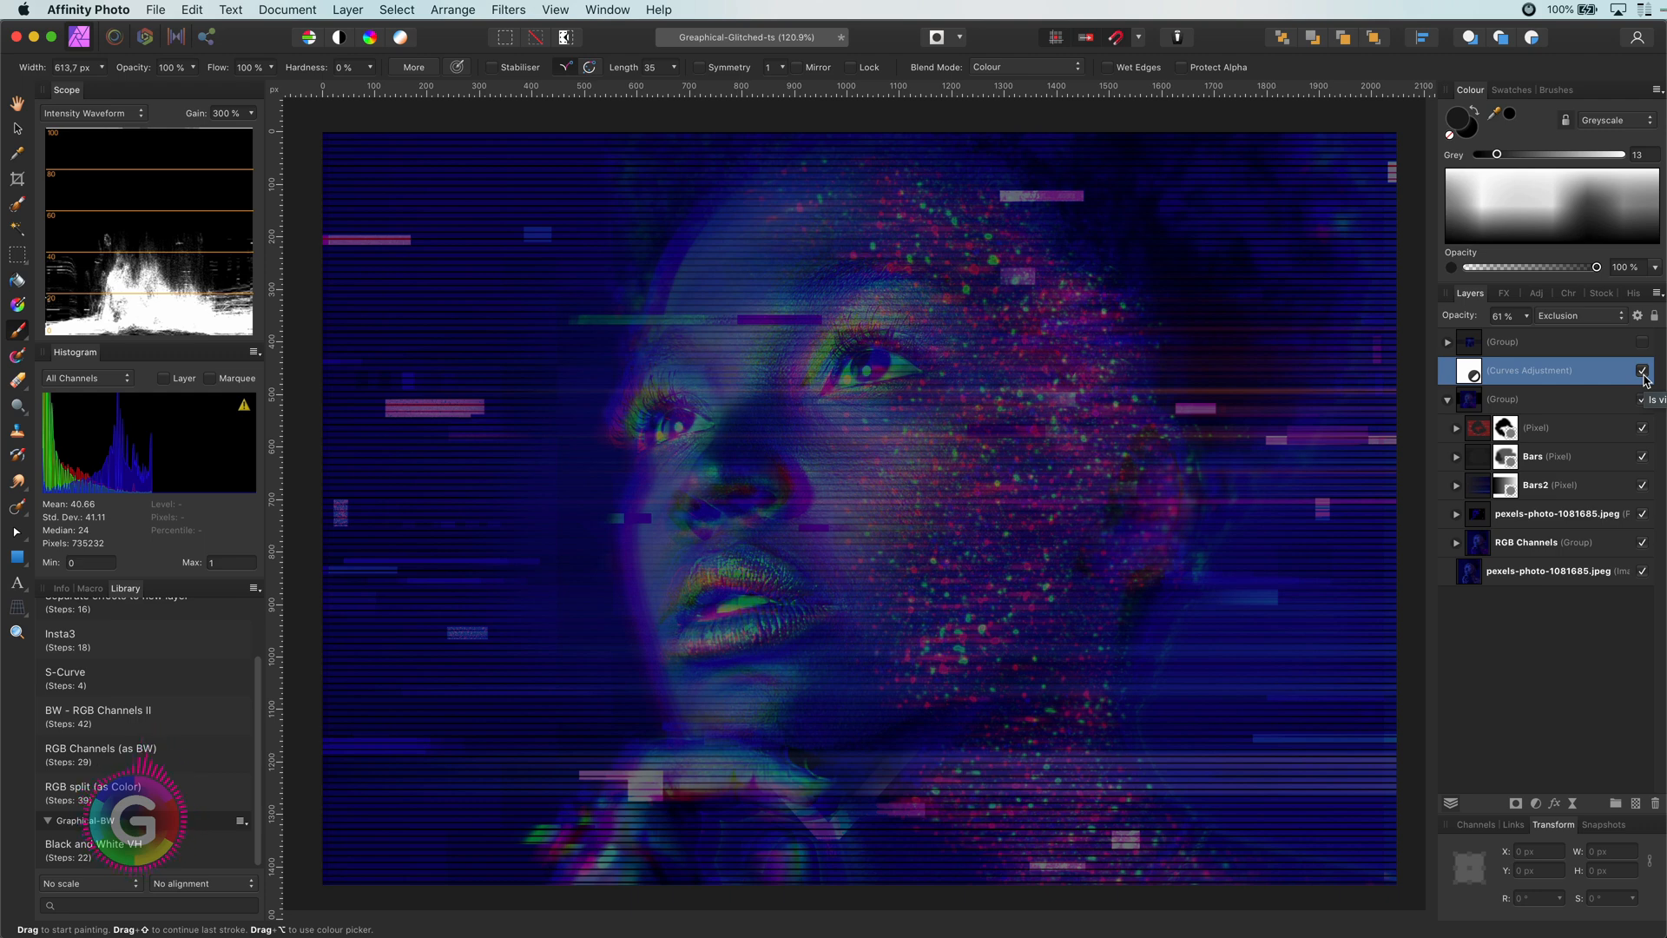
click(1574, 315)
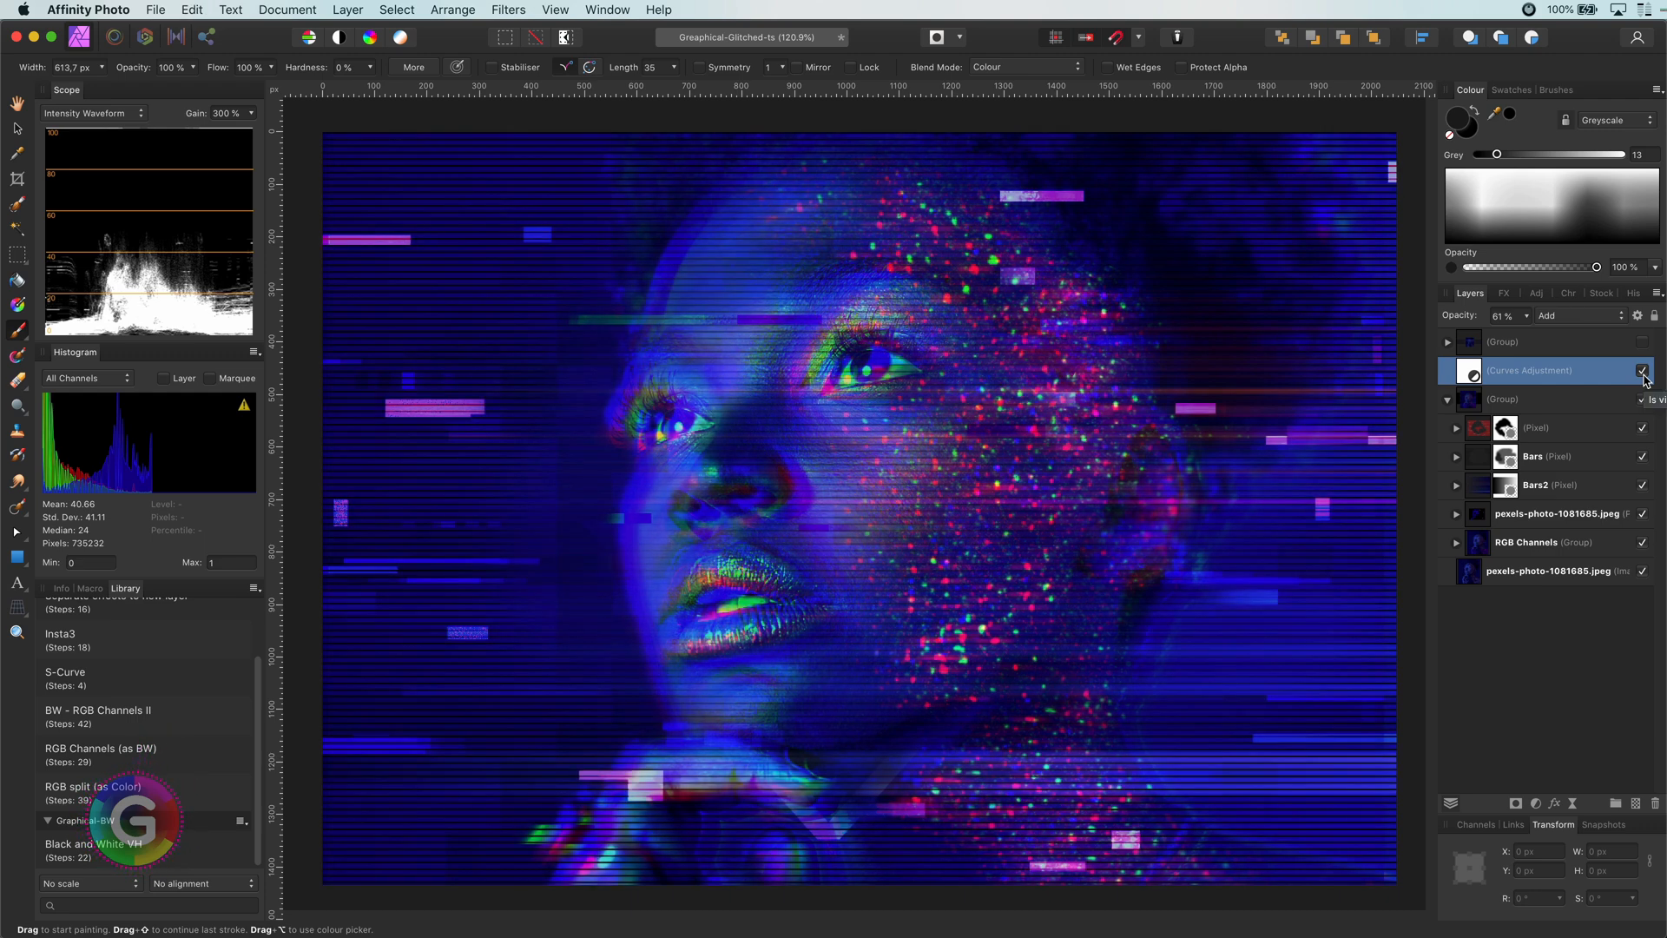